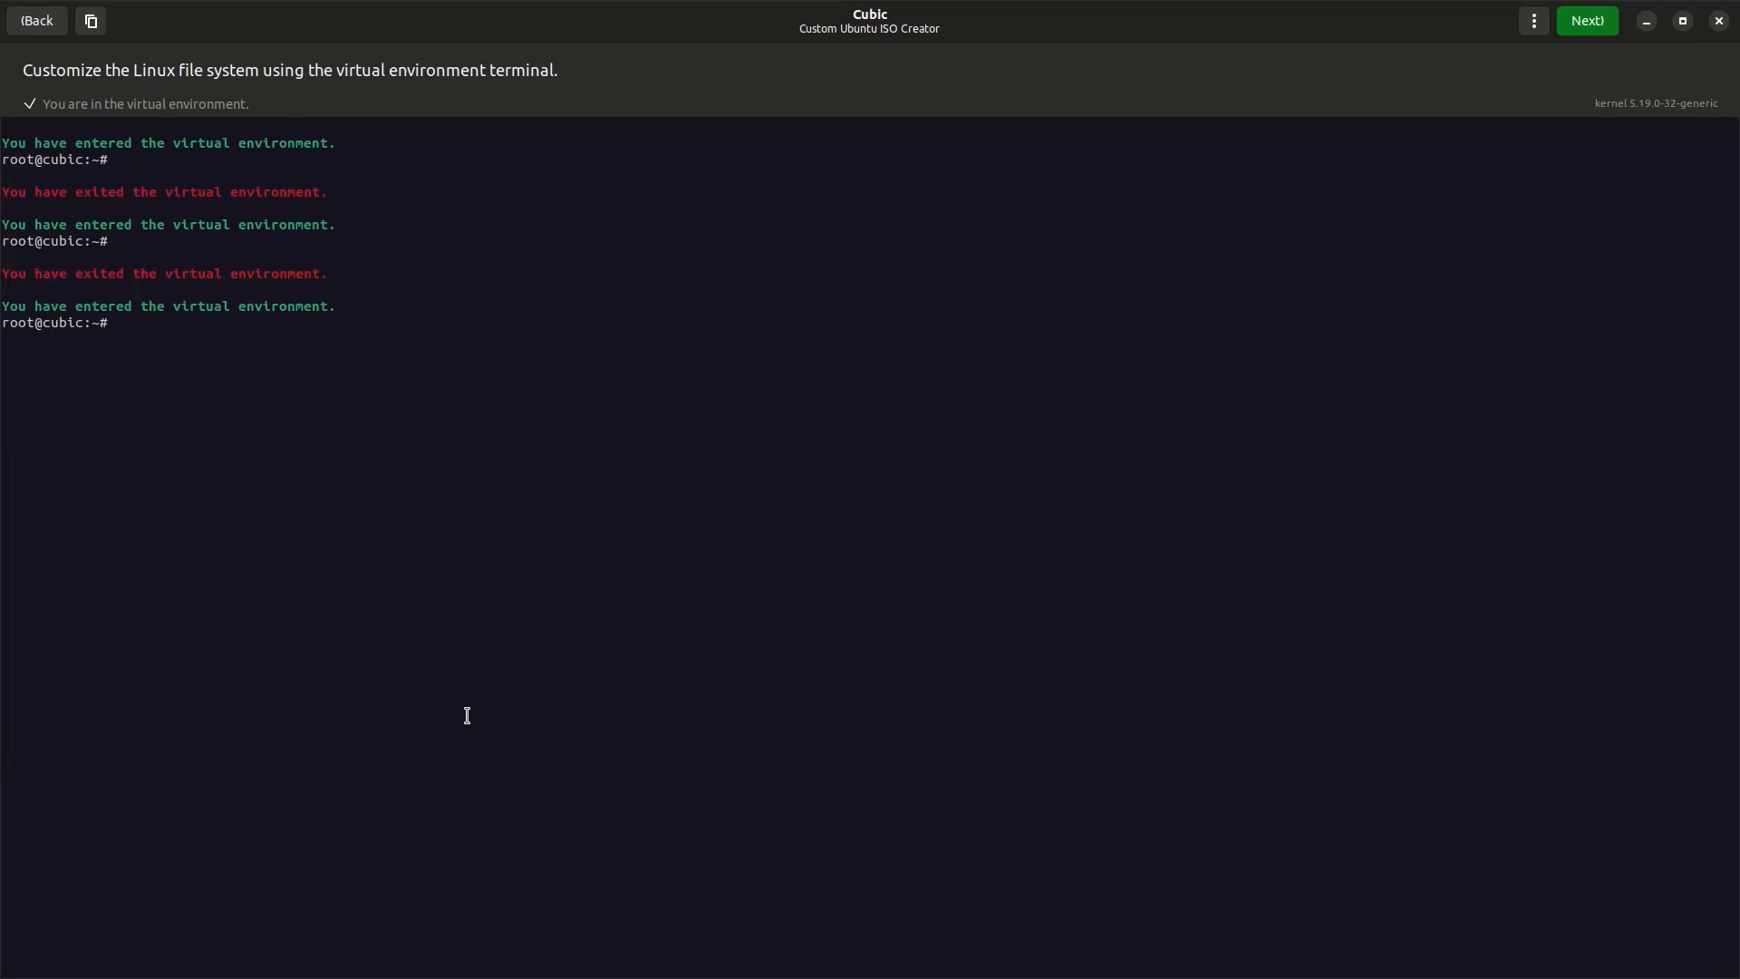
{"action": "mouse_move", "coordinate": [250, 784]}
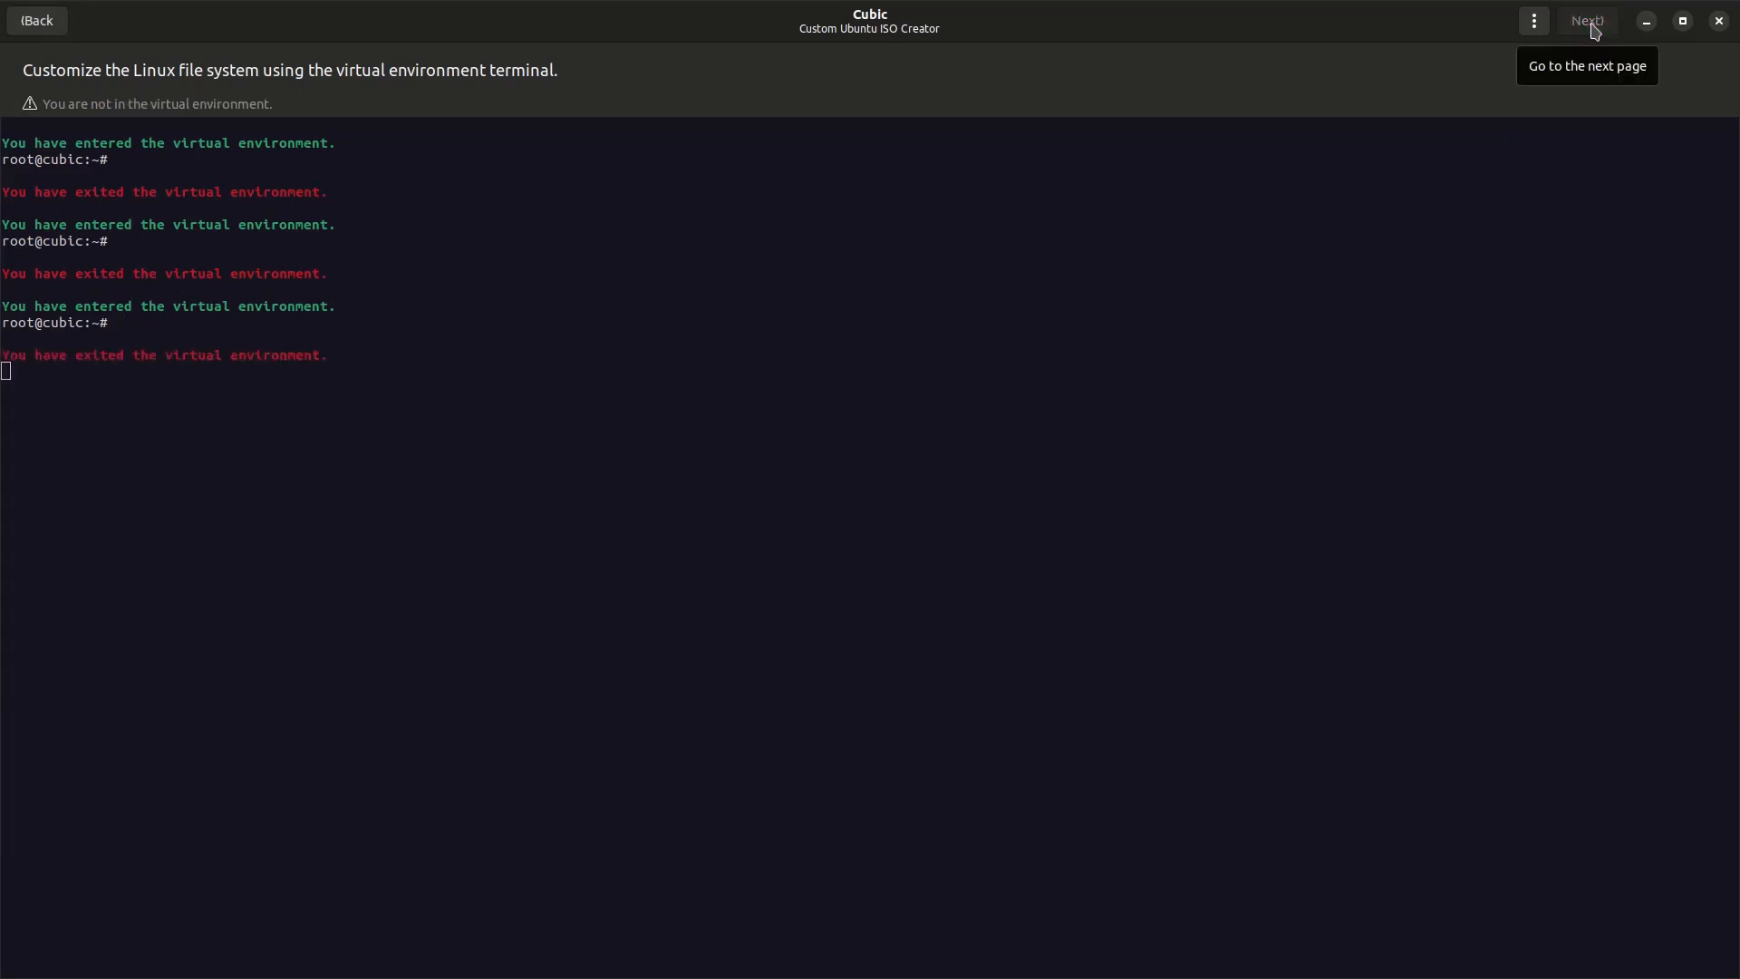
Leave Cubic's virtual environment terminal and continue to the package removal list
{"action": "left_click", "coordinate": [1588, 20]}
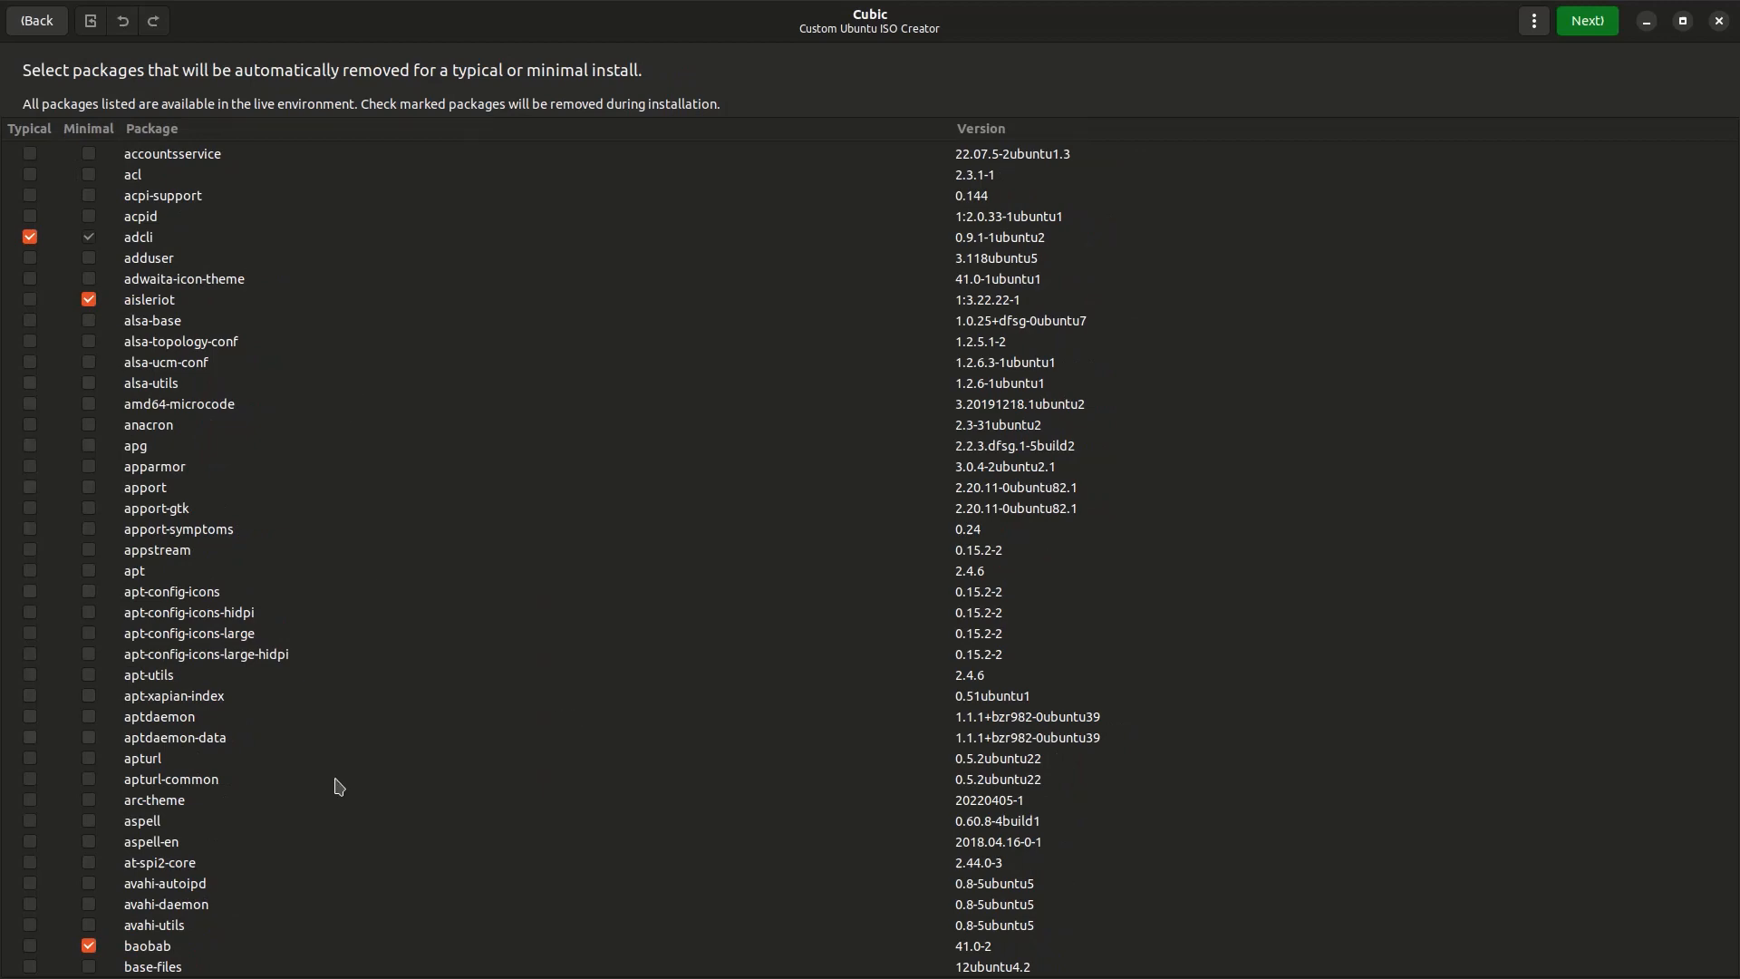
Accept the default package removal list and the default kernel and boot options
{"action": "scroll", "scroll_direction": "down", "scroll_amount": 3}
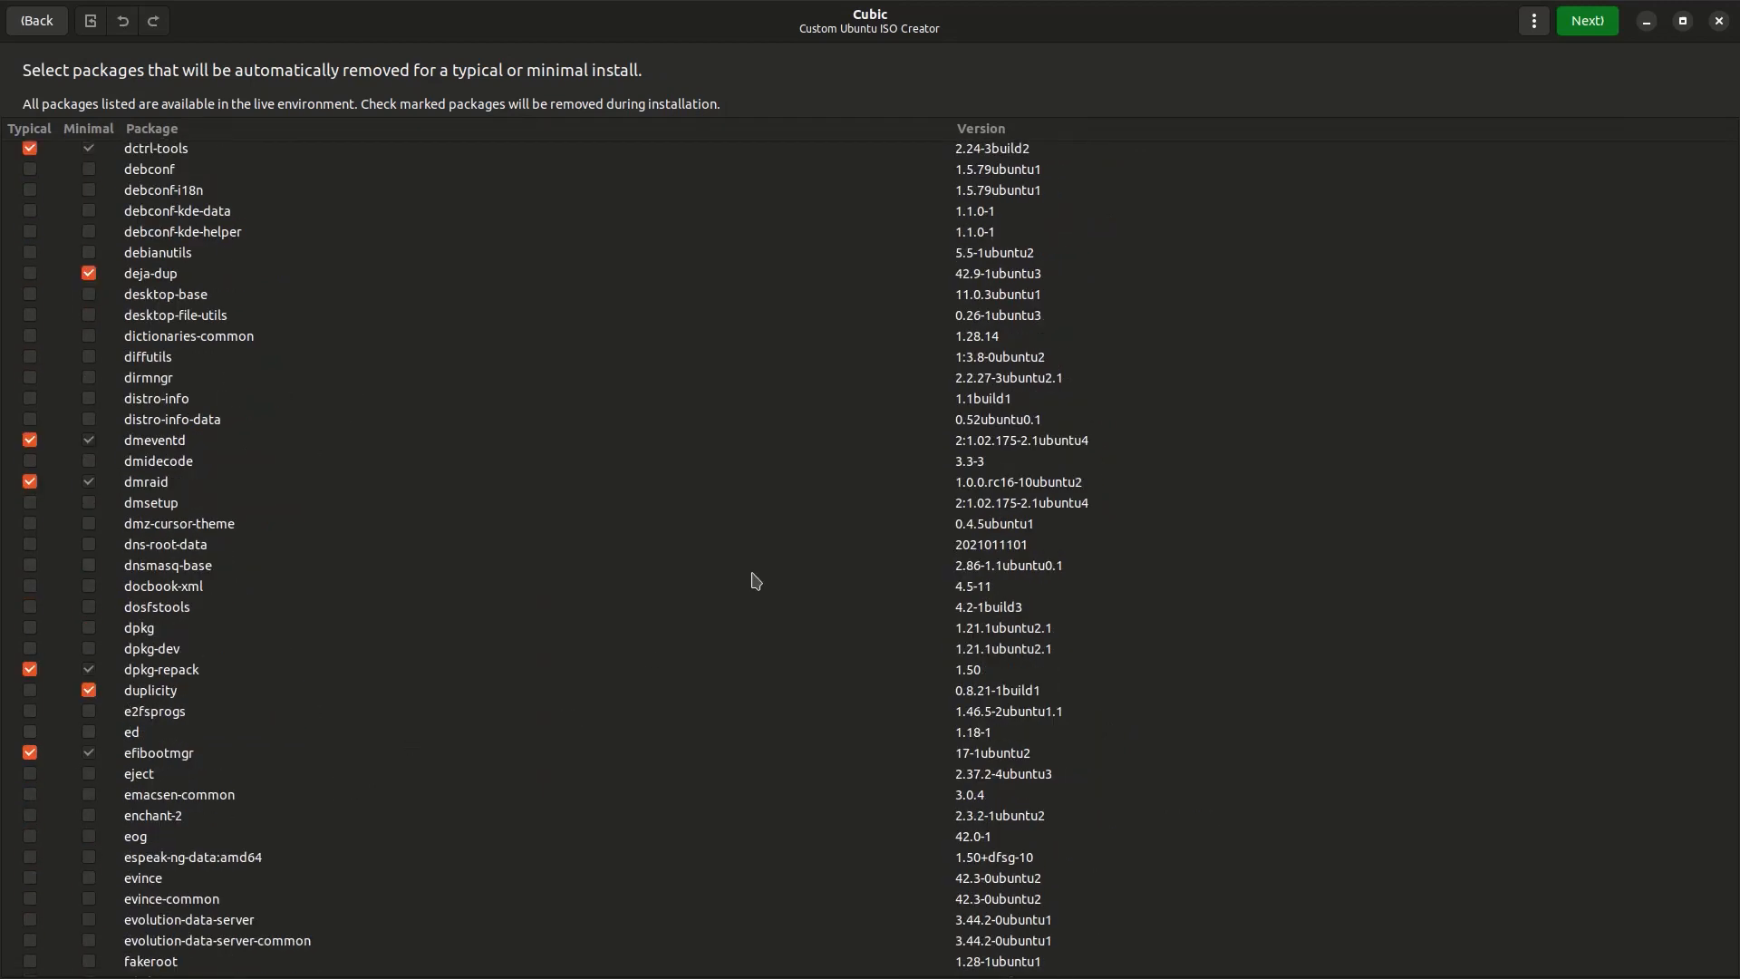
{"action": "scroll", "scroll_direction": "down", "scroll_amount": 3}
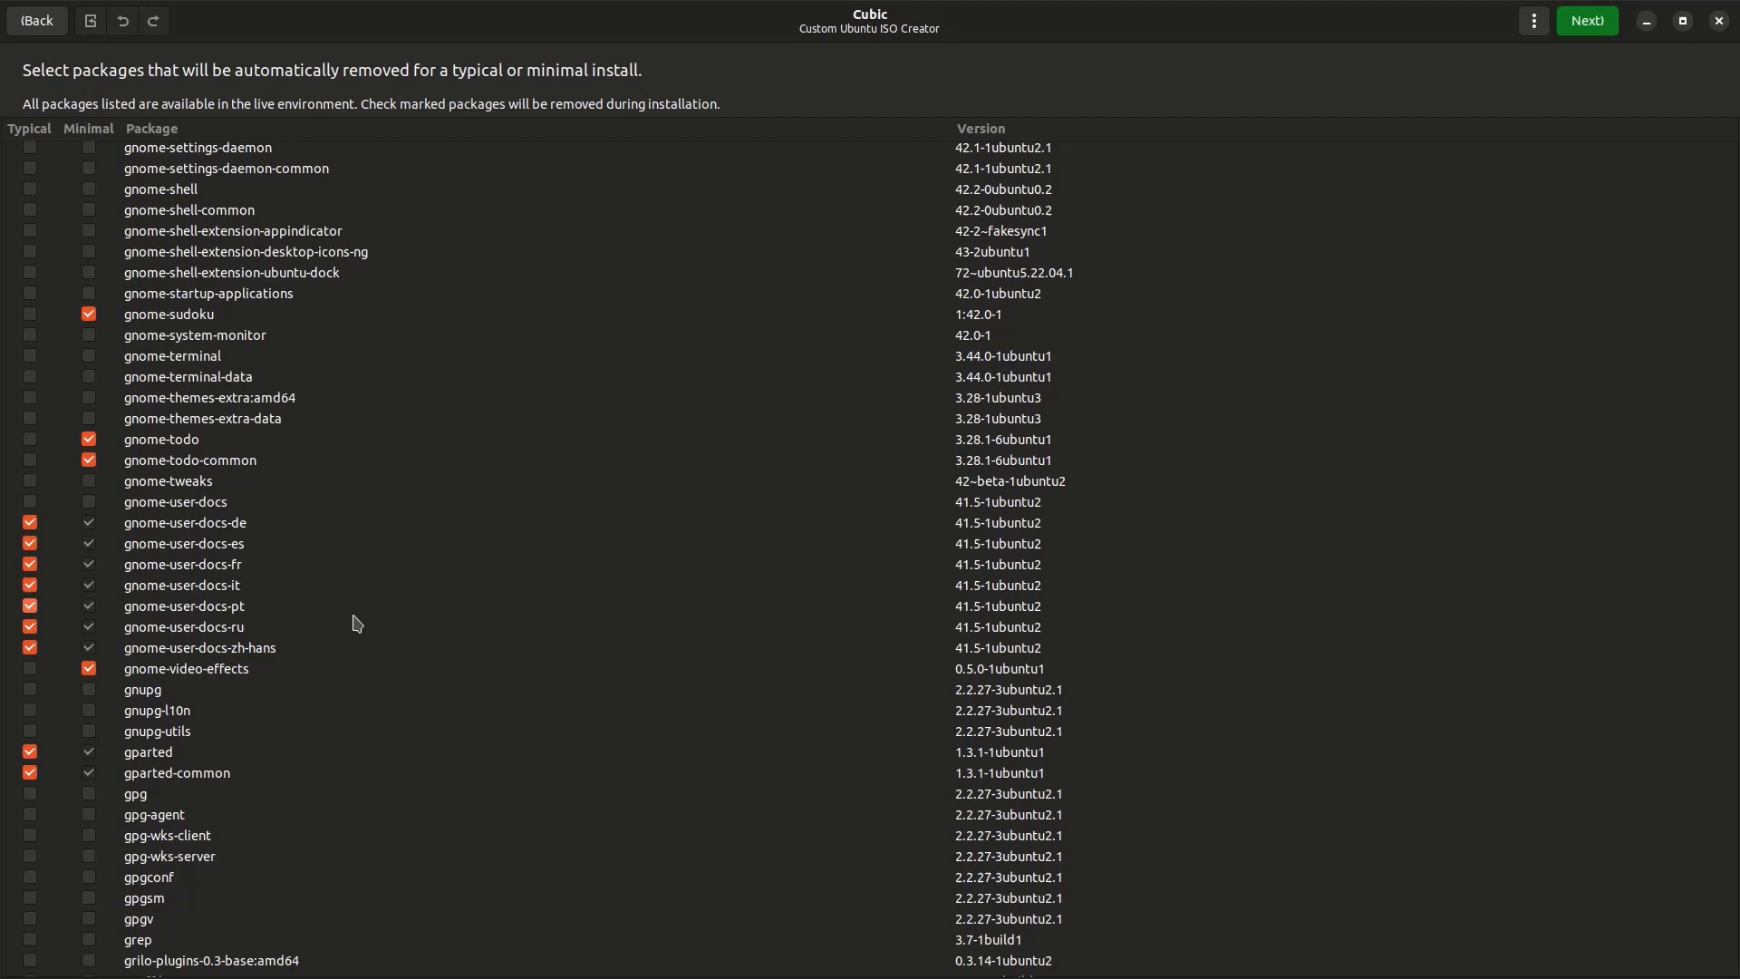
{"action": "mouse_move", "coordinate": [74, 887]}
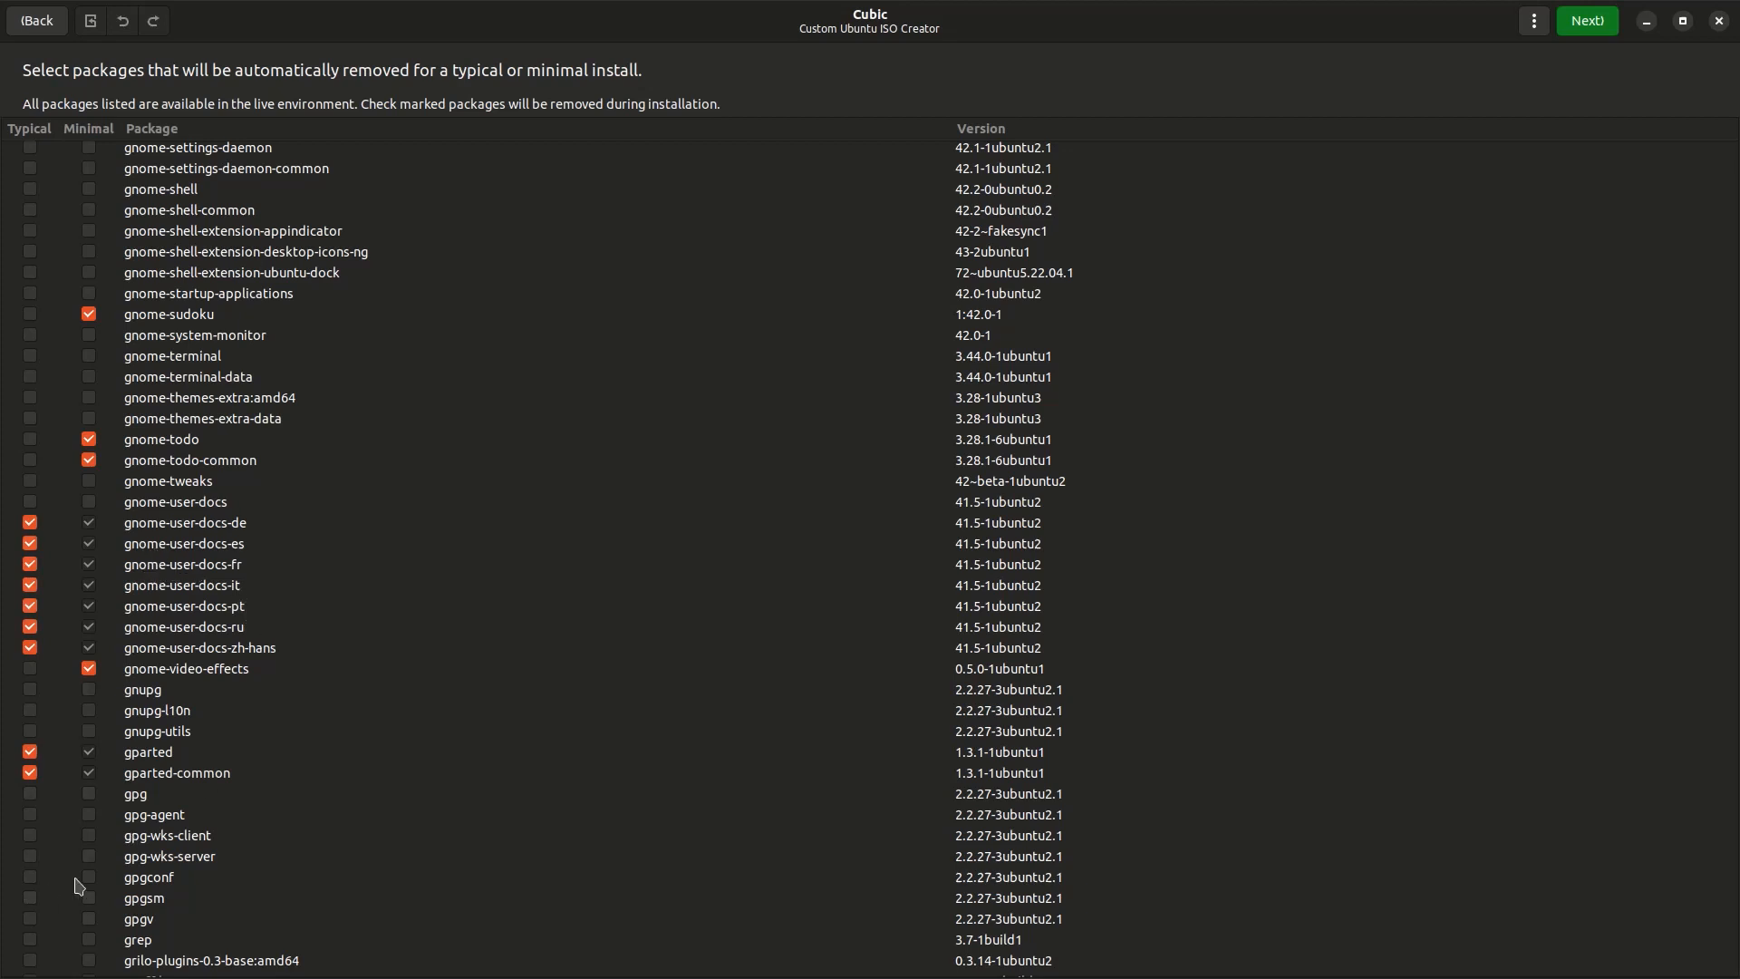
{"action": "mouse_move", "coordinate": [90, 359]}
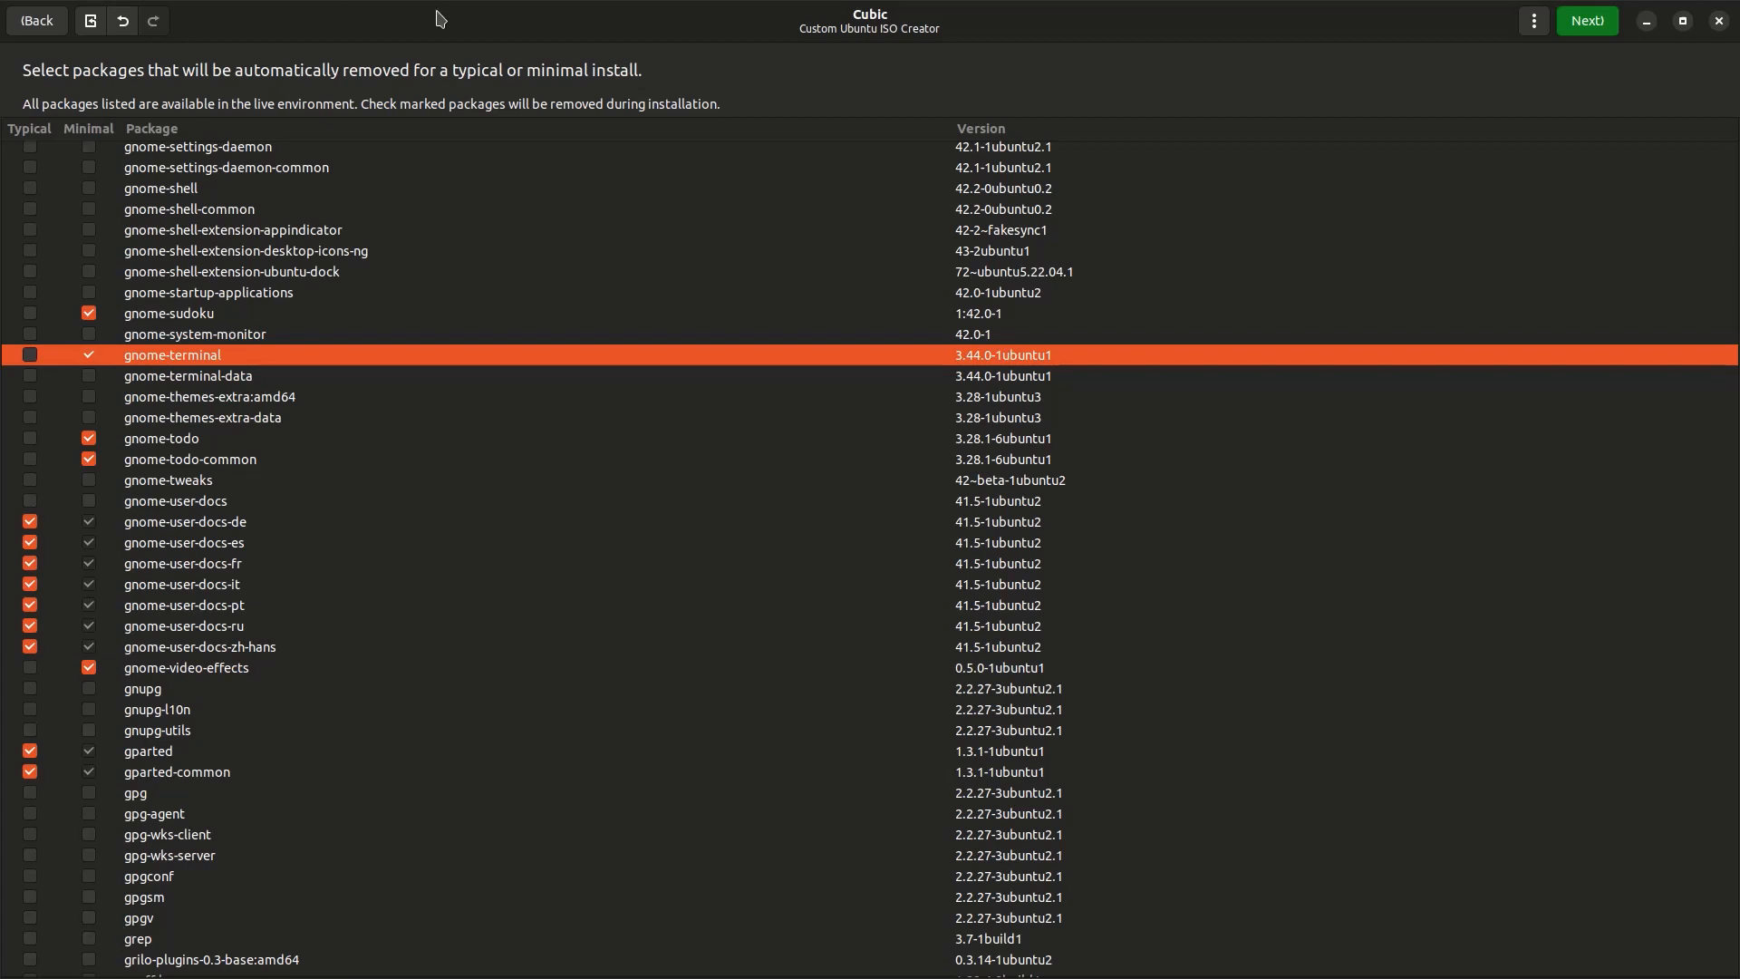
{"action": "mouse_move", "coordinate": [130, 435]}
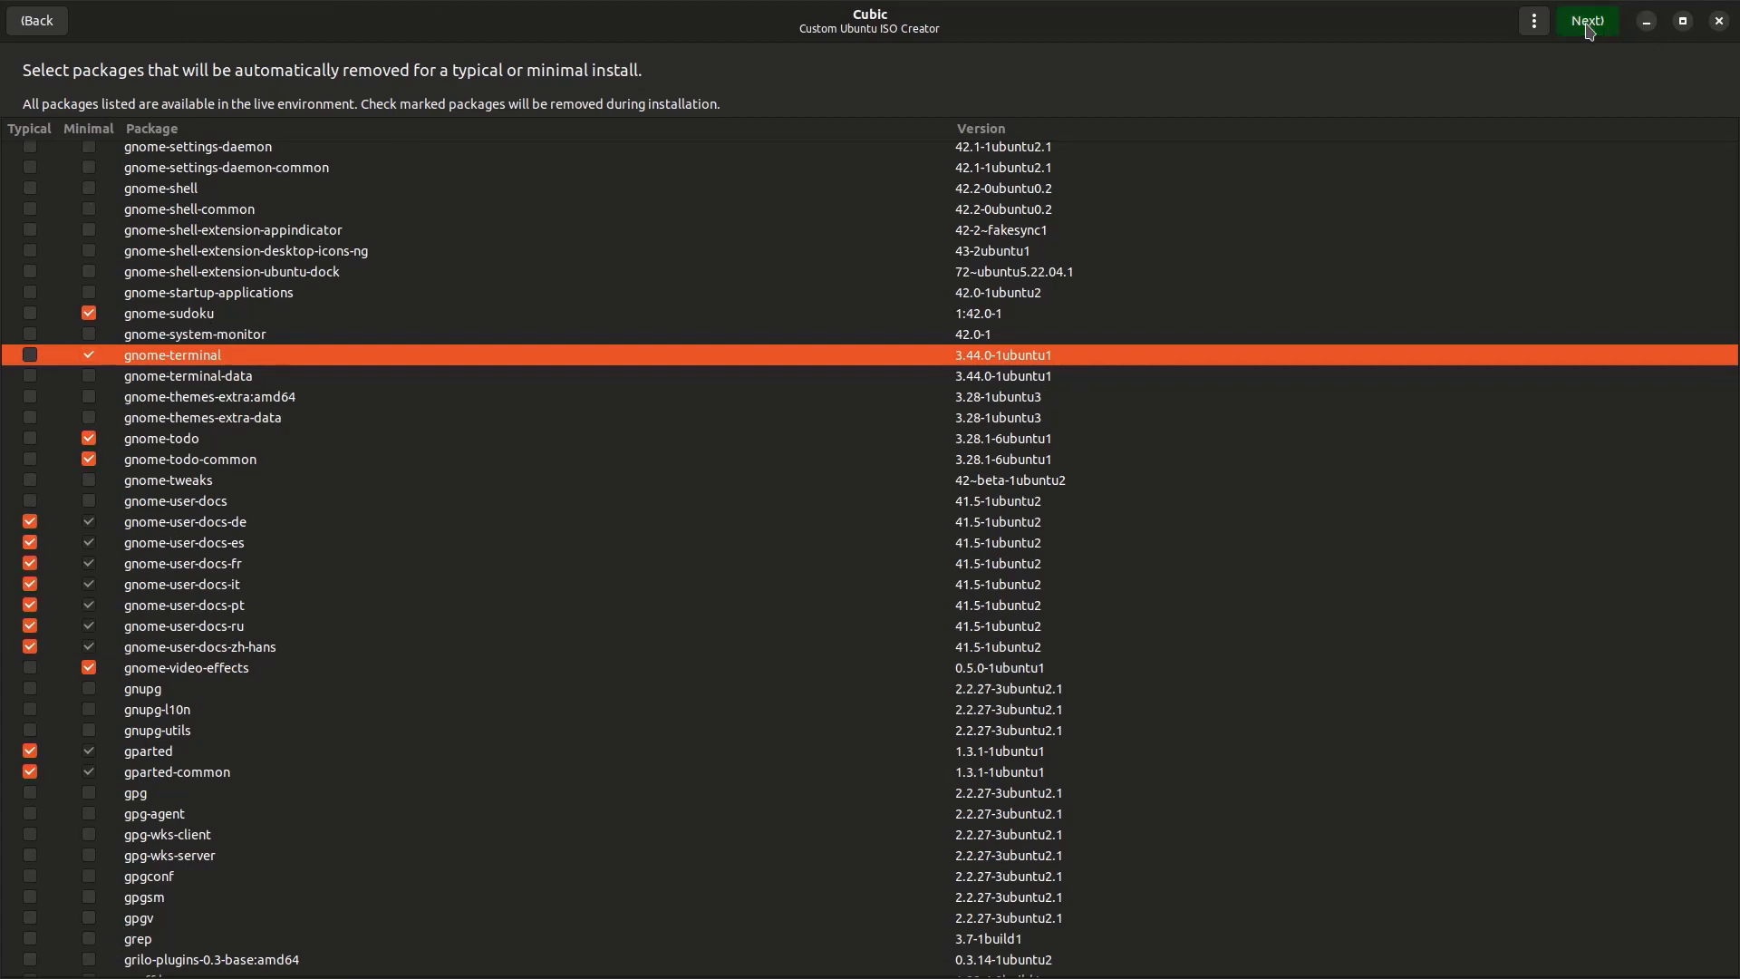
{"action": "left_click", "coordinate": [1586, 20]}
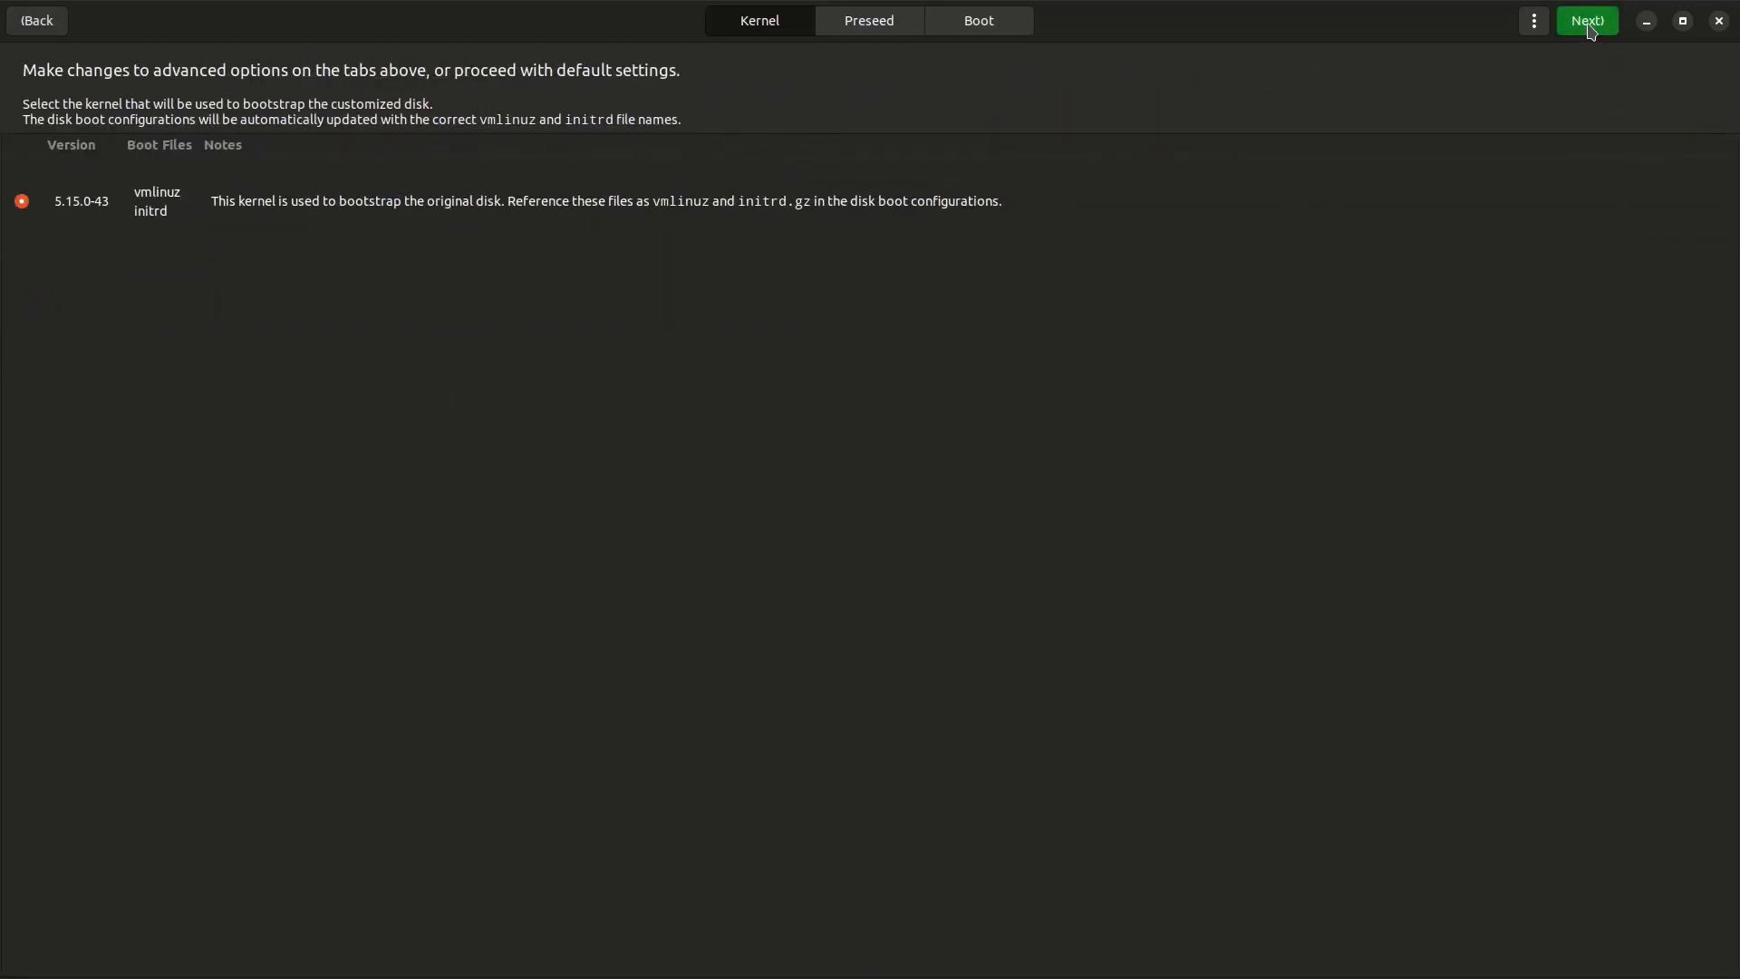
{"action": "left_click", "coordinate": [189, 225]}
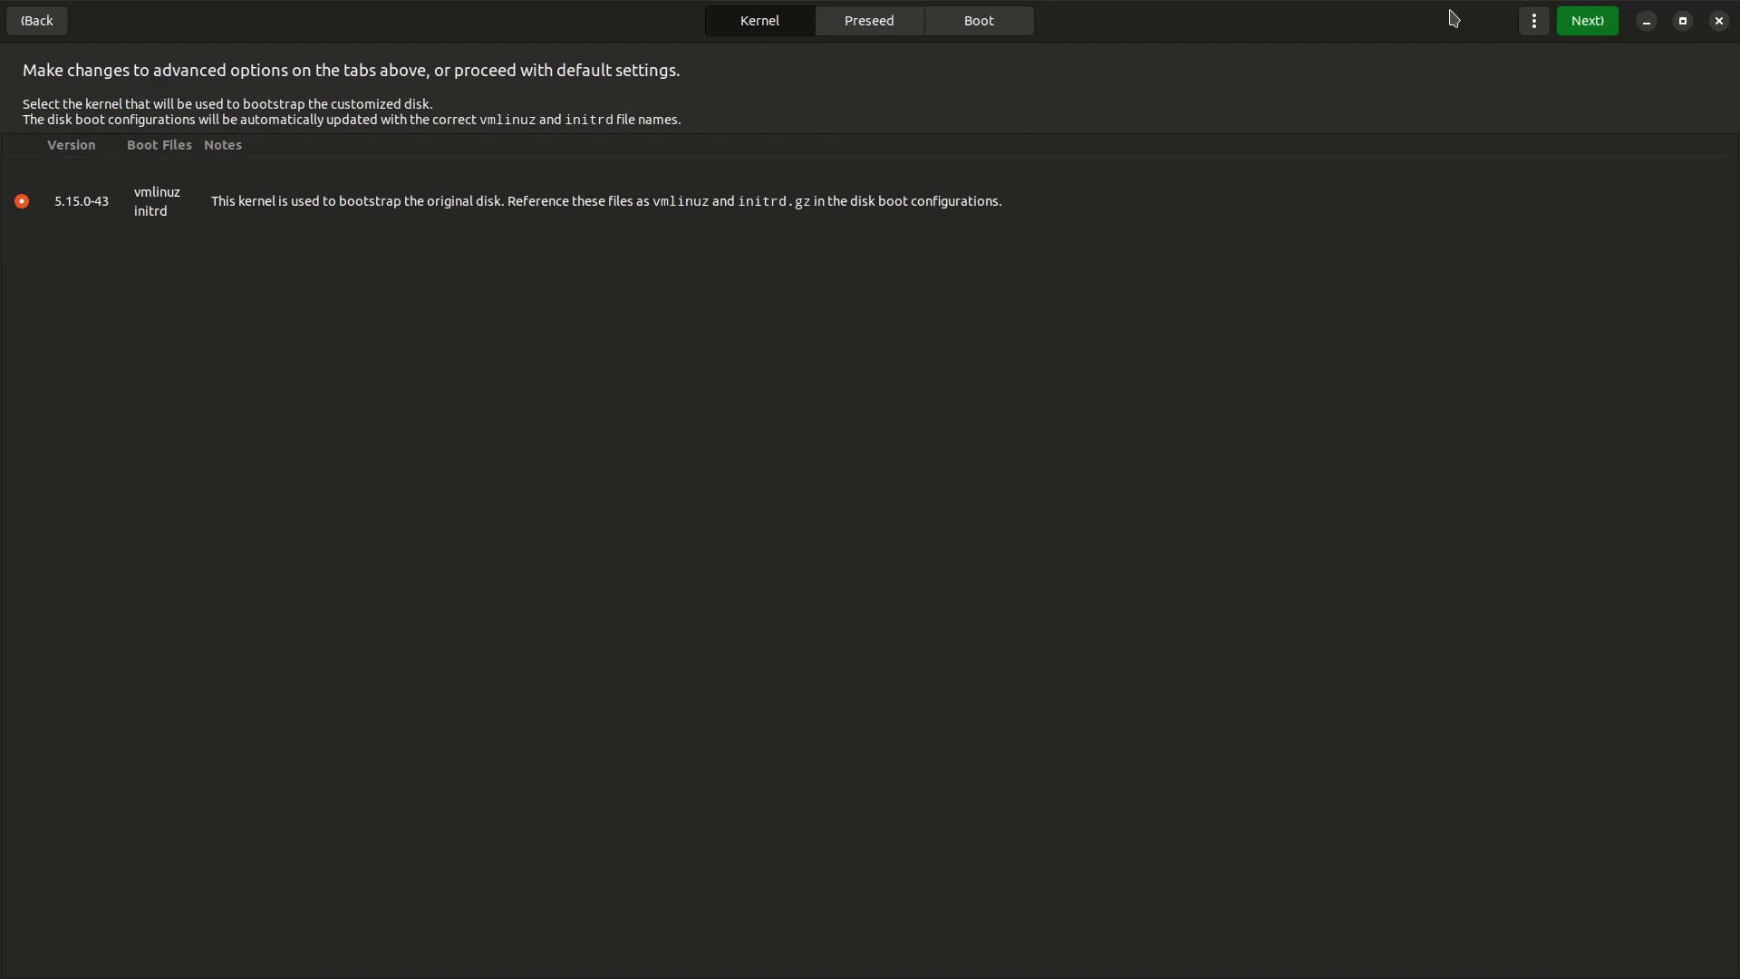
{"action": "left_click", "coordinate": [1587, 19]}
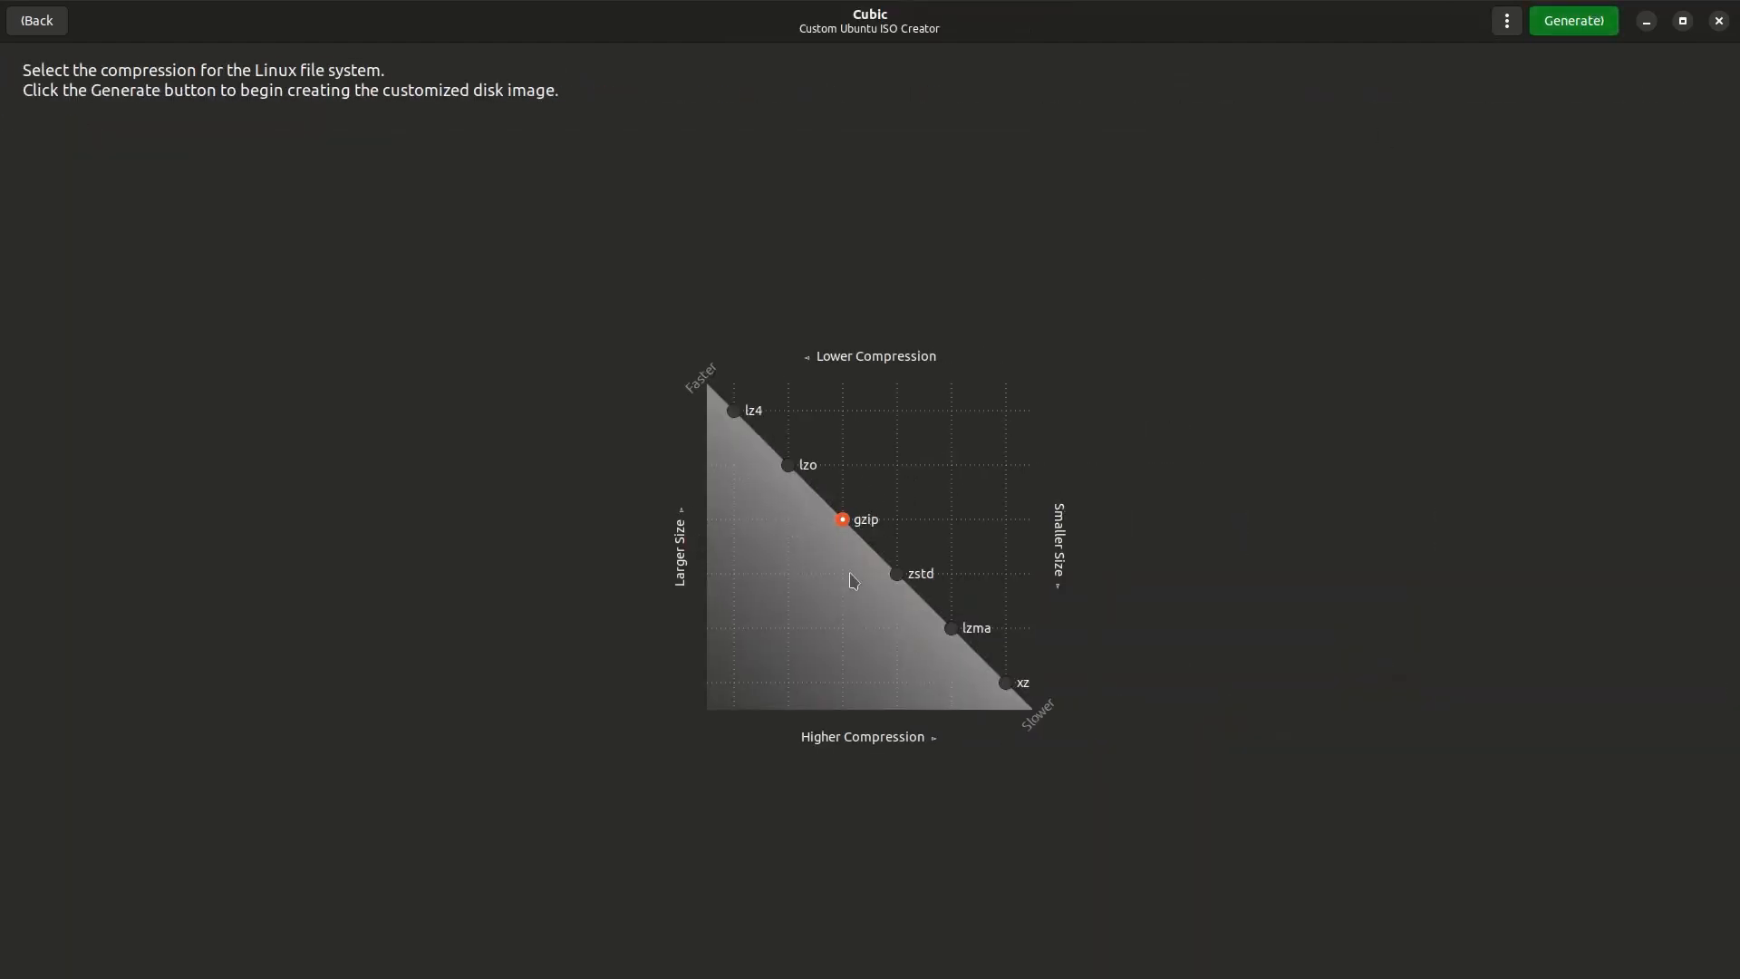
{"action": "mouse_move", "coordinate": [1012, 573]}
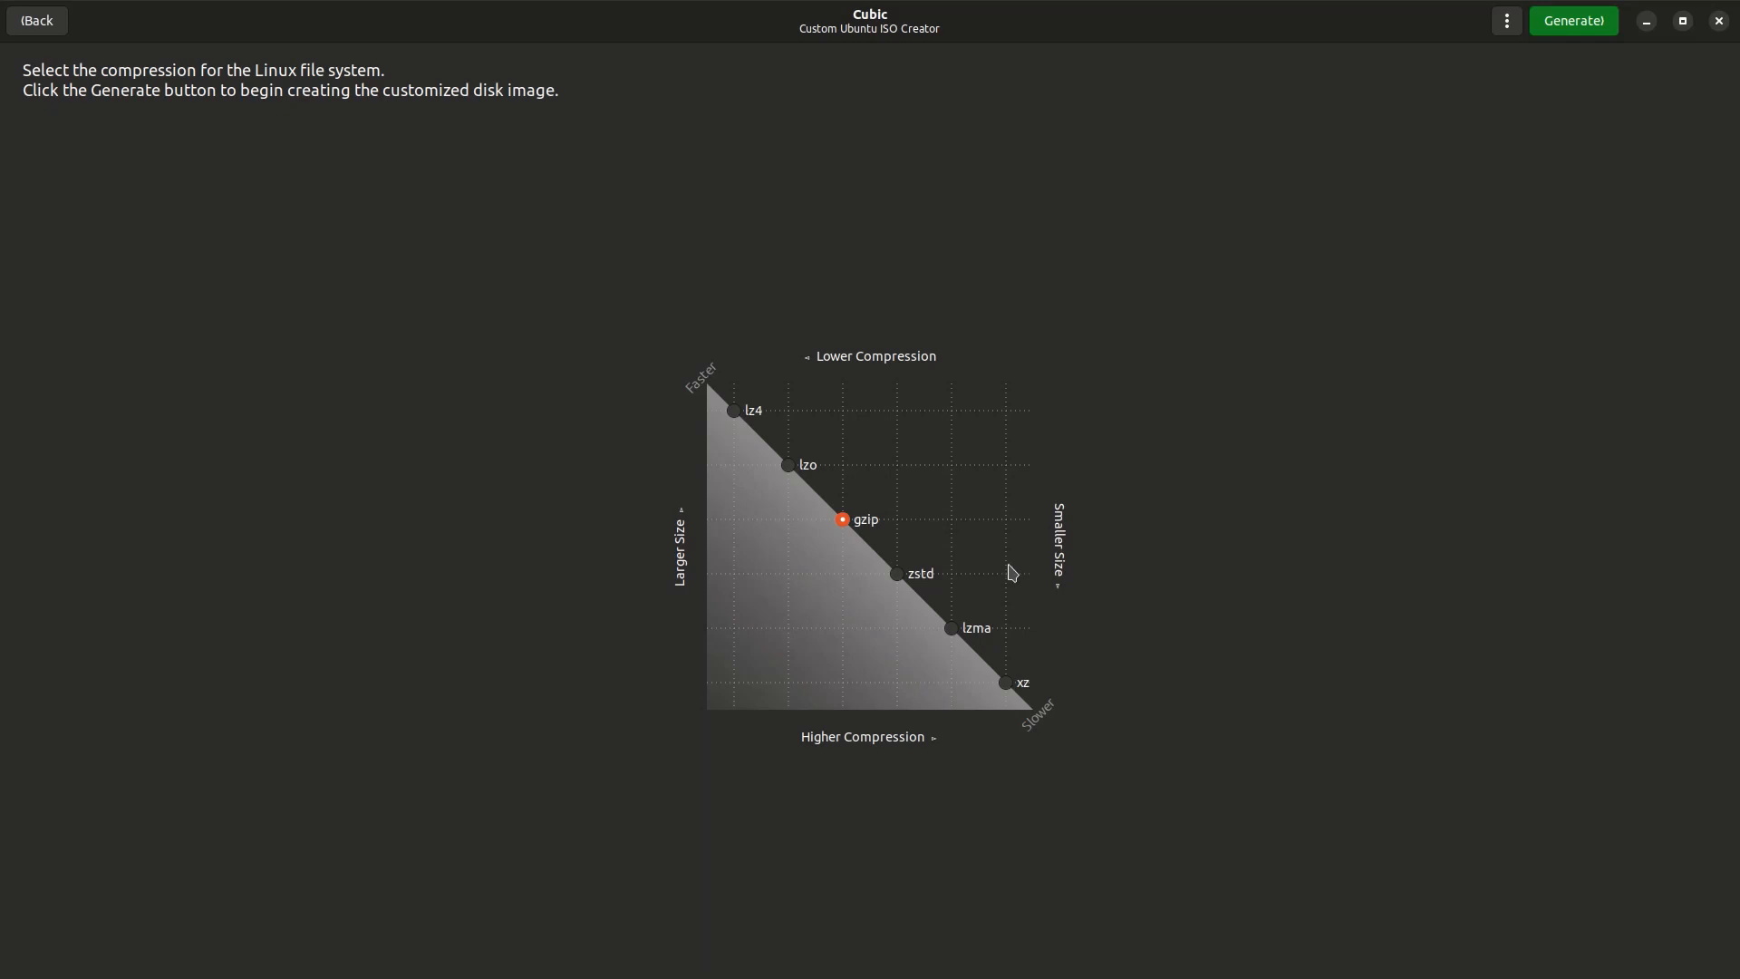
{"action": "mouse_move", "coordinate": [1601, 51]}
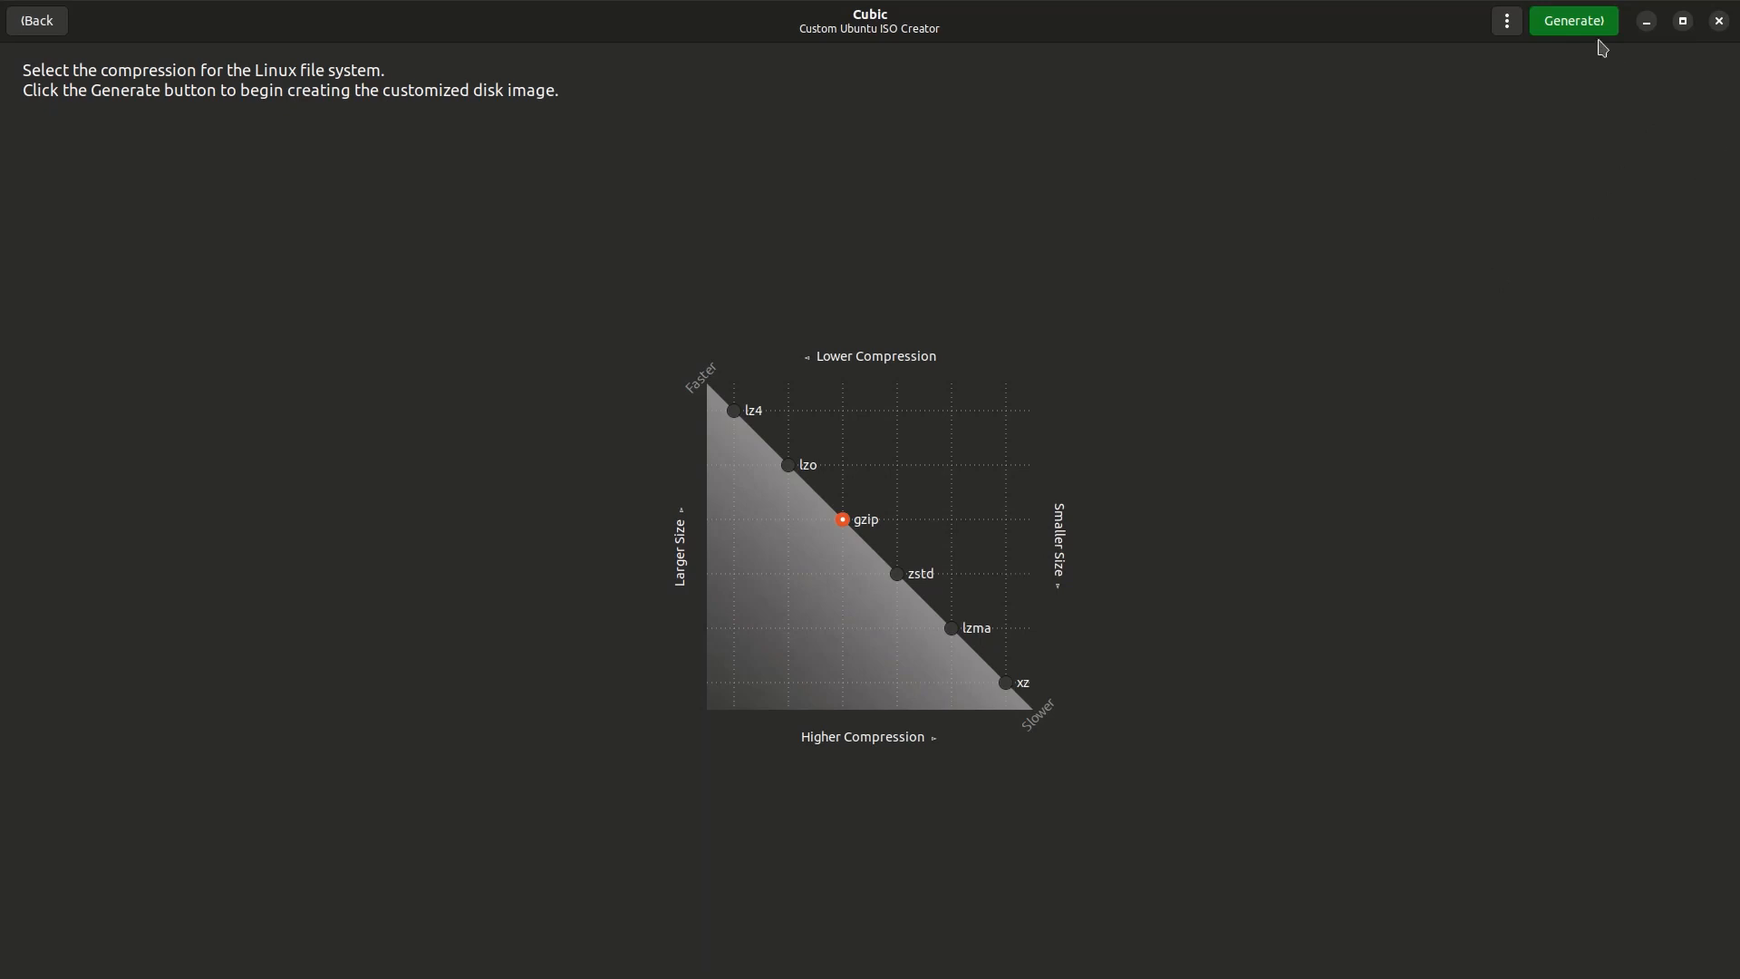
{"action": "mouse_move", "coordinate": [1601, 43]}
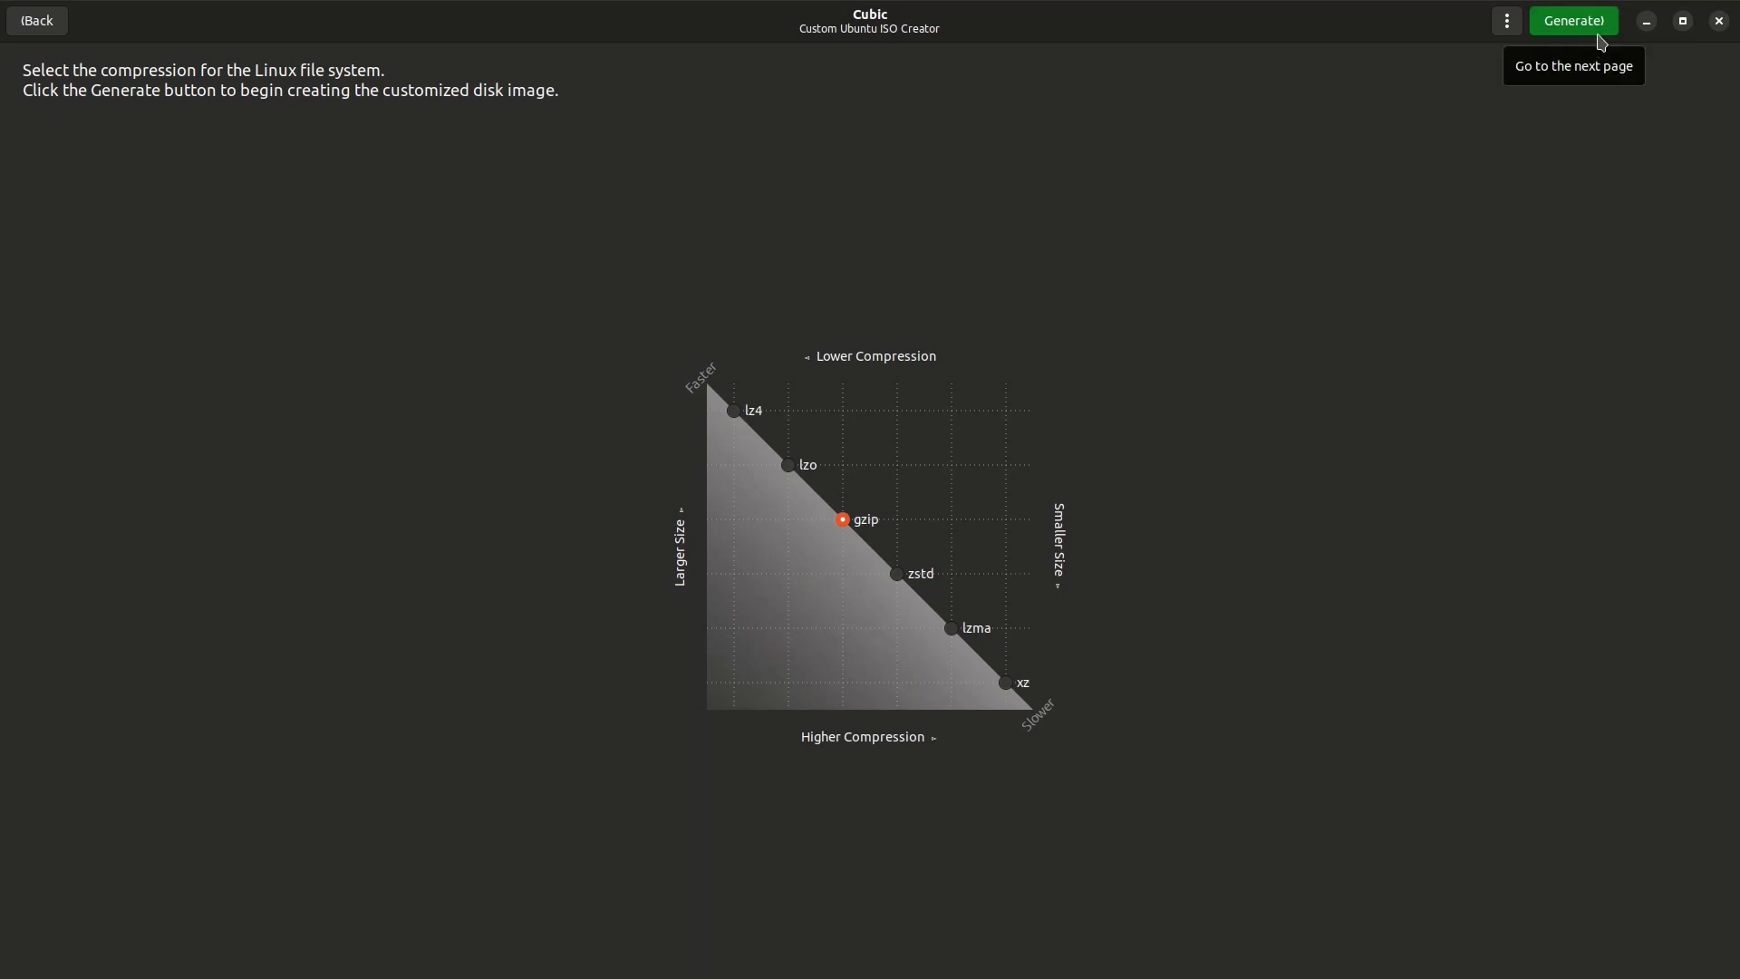
{"action": "mouse_move", "coordinate": [1607, 36]}
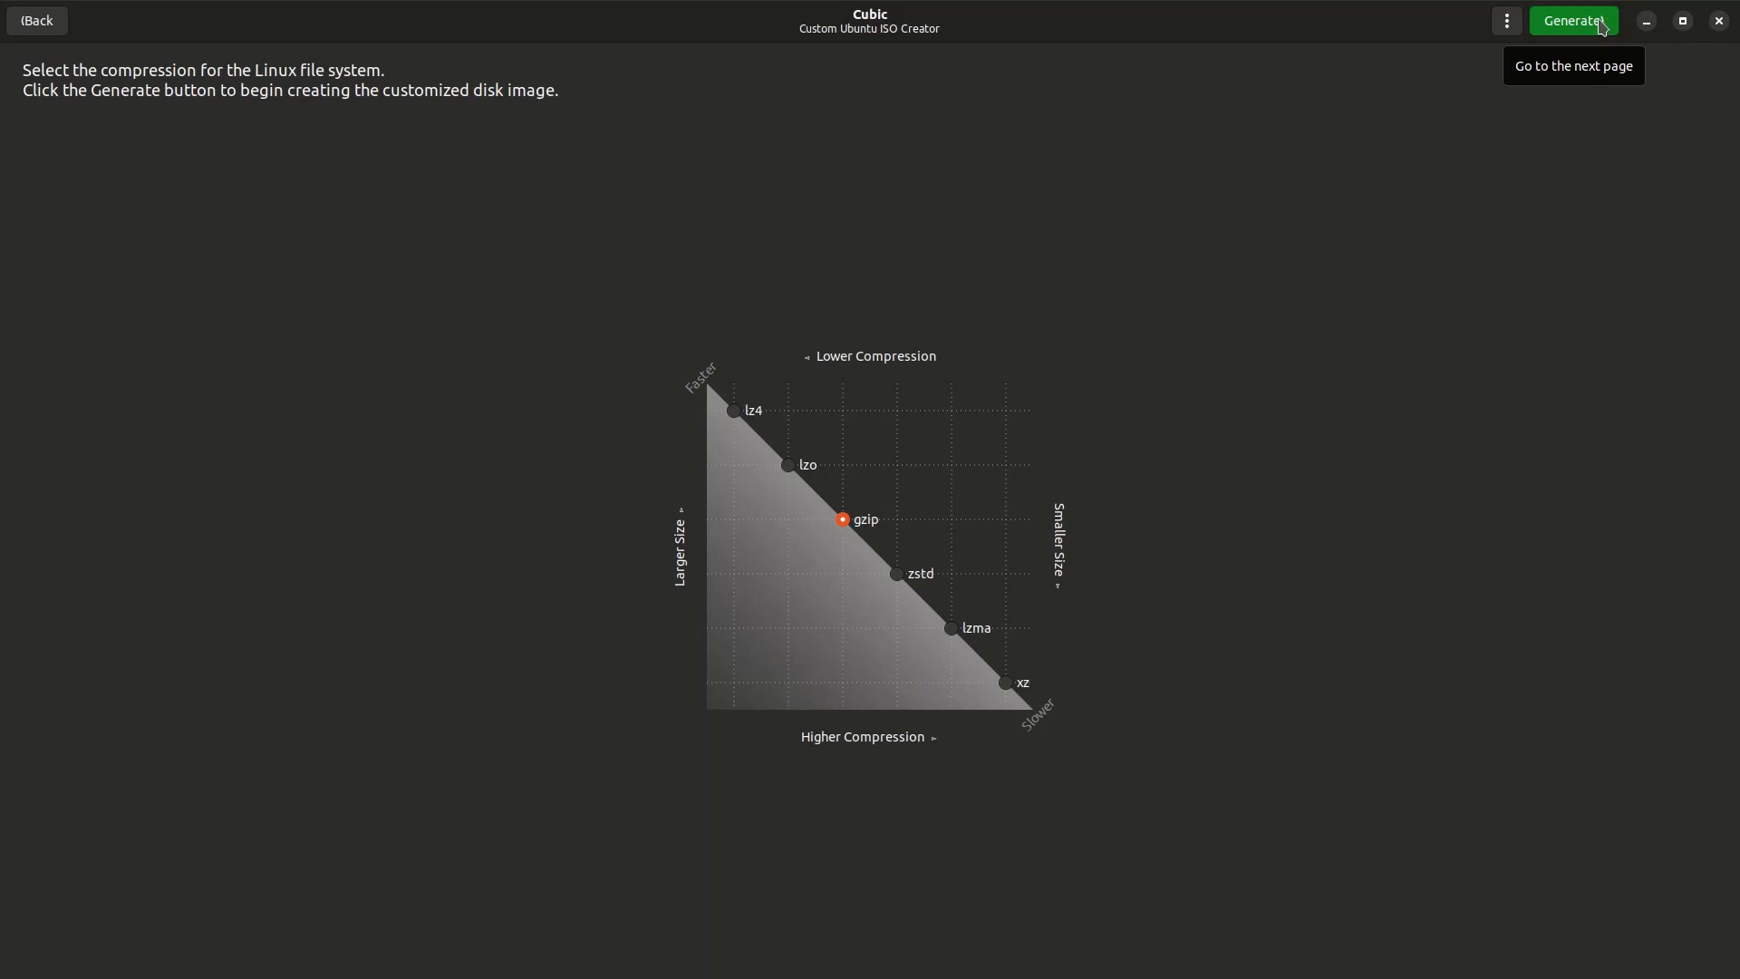
Keep gzip compression and start generating the customized TestOS disk image
{"action": "left_click", "coordinate": [1575, 21]}
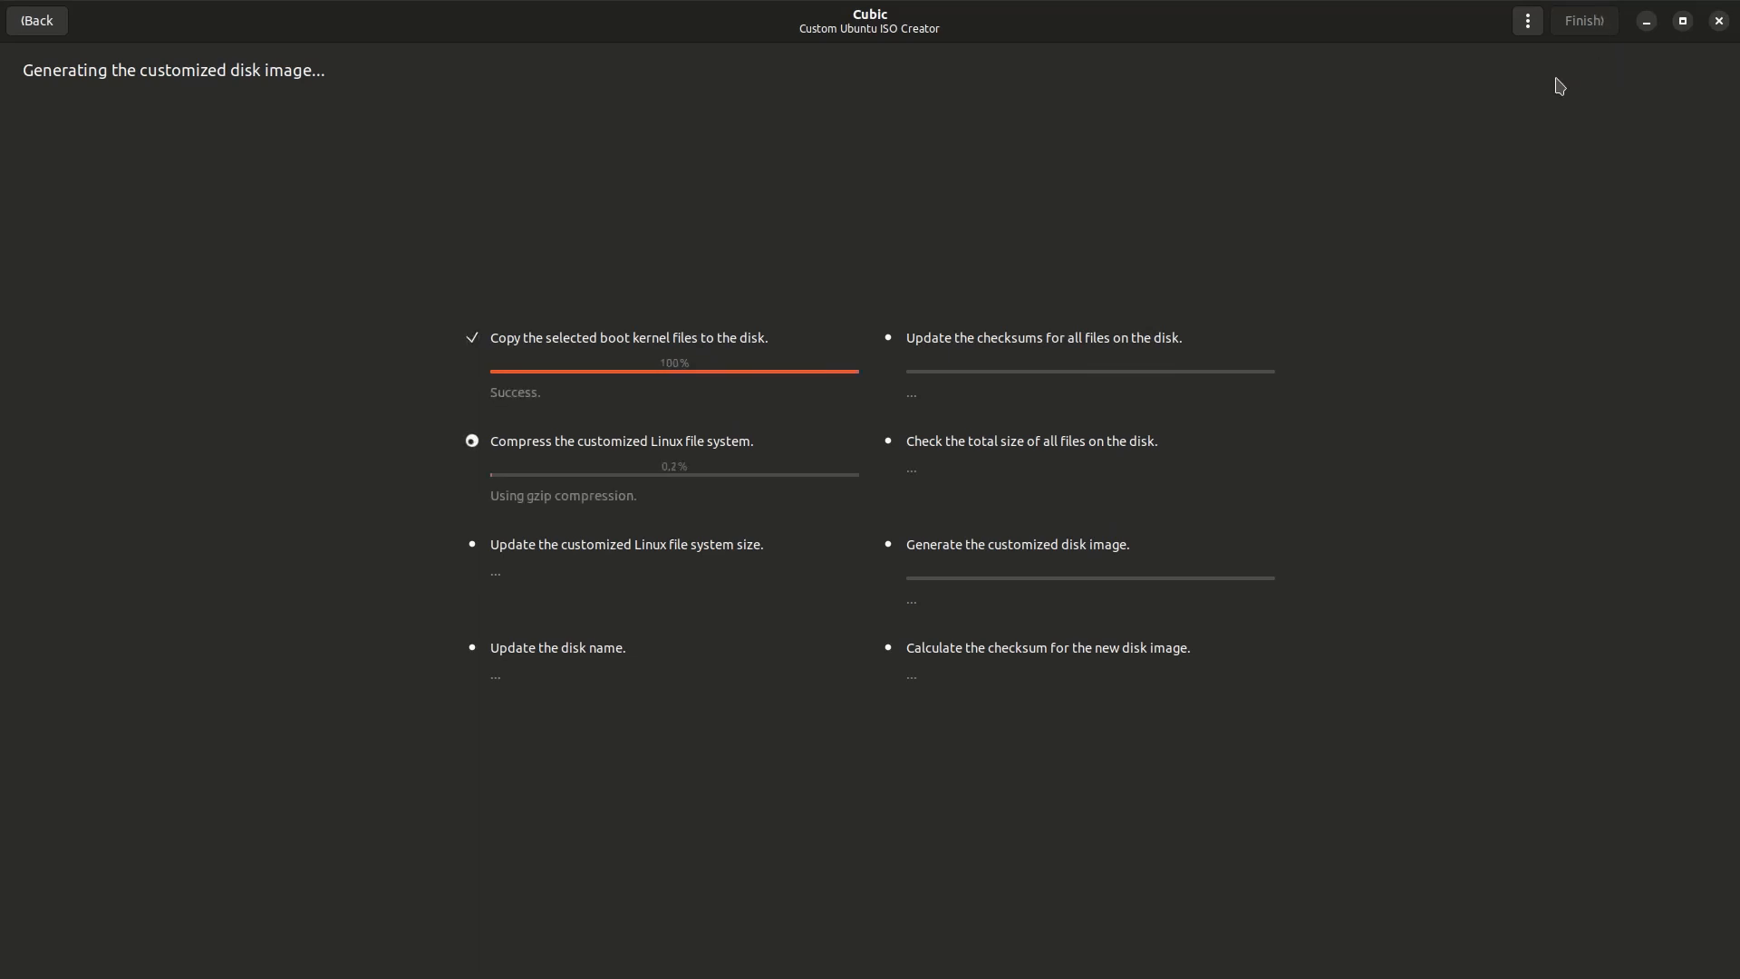
{"action": "mouse_move", "coordinate": [400, 482]}
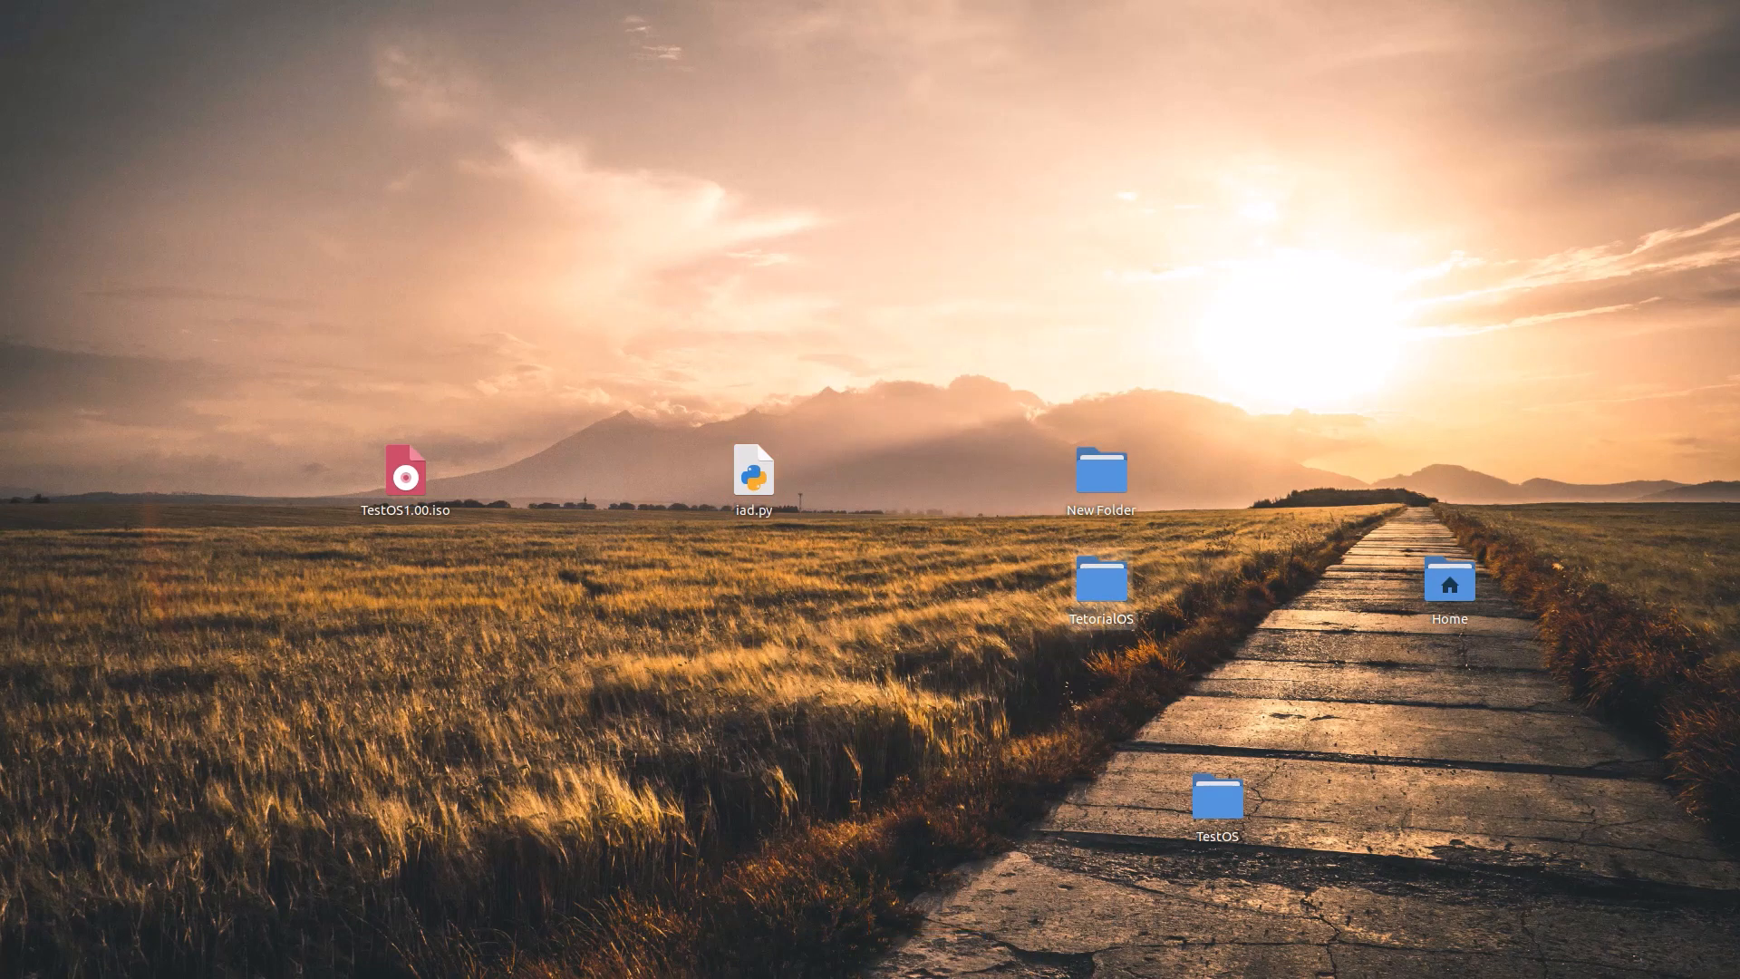
Browse the TestOS project folder in Files, then bring up VirtualBox Manager
{"action": "double_click", "coordinate": [1217, 797]}
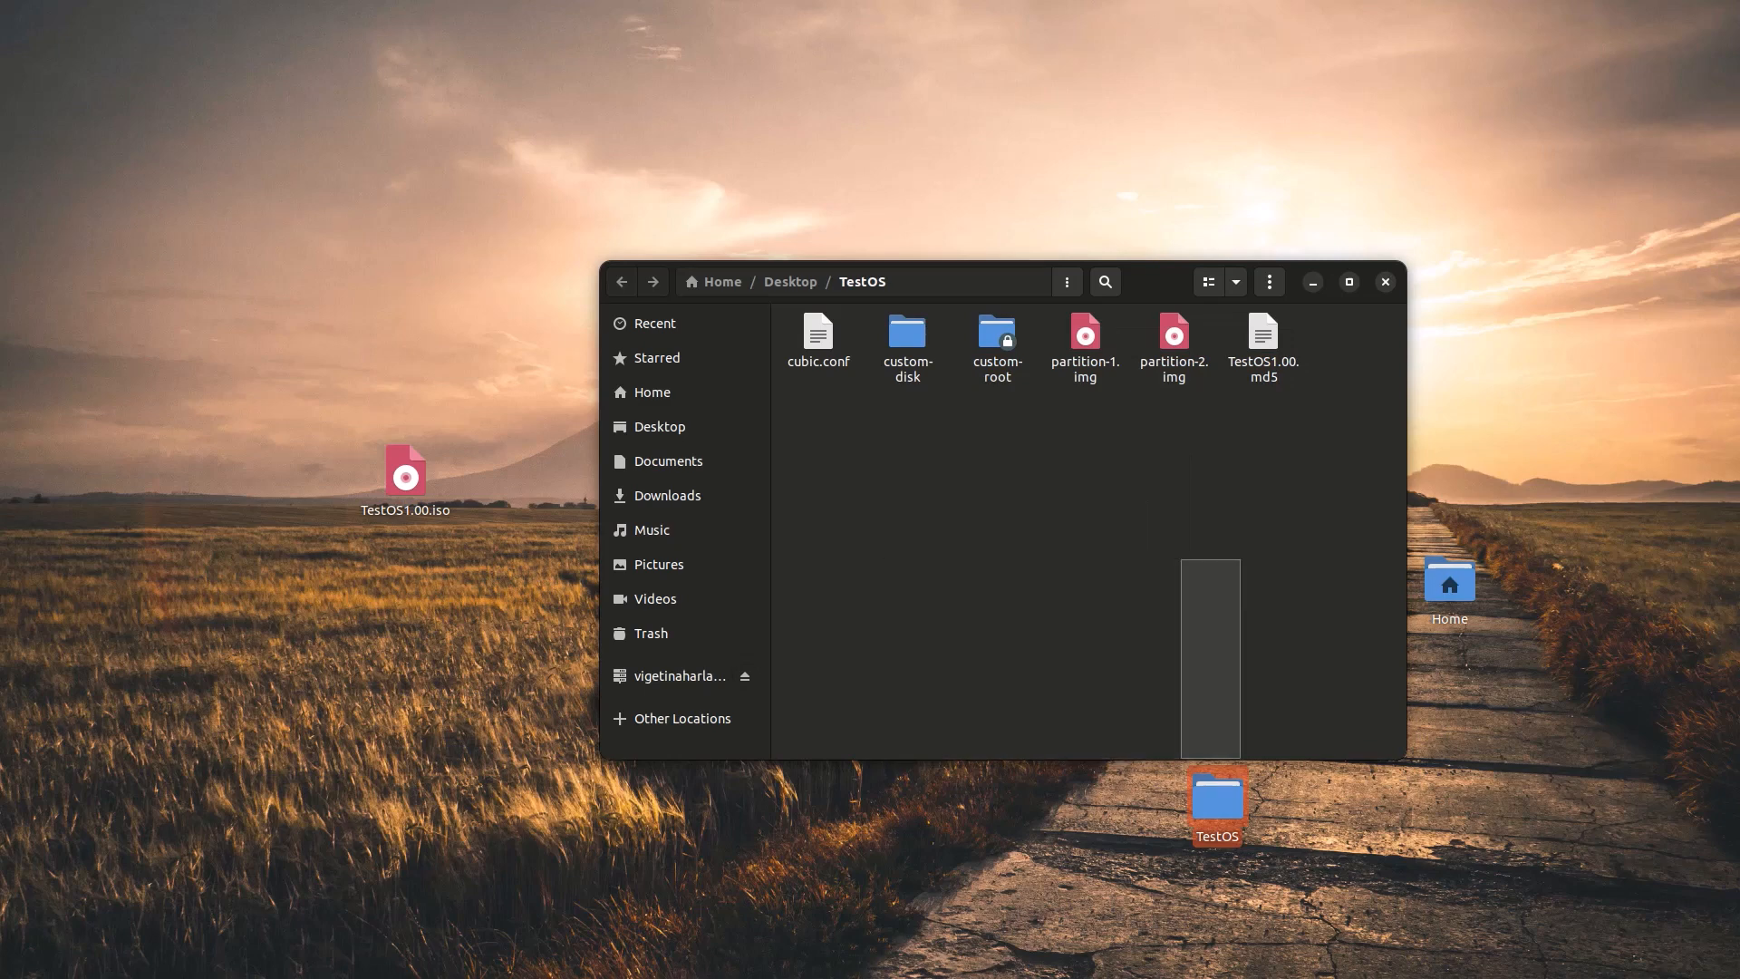
{"action": "left_click", "coordinate": [1385, 282]}
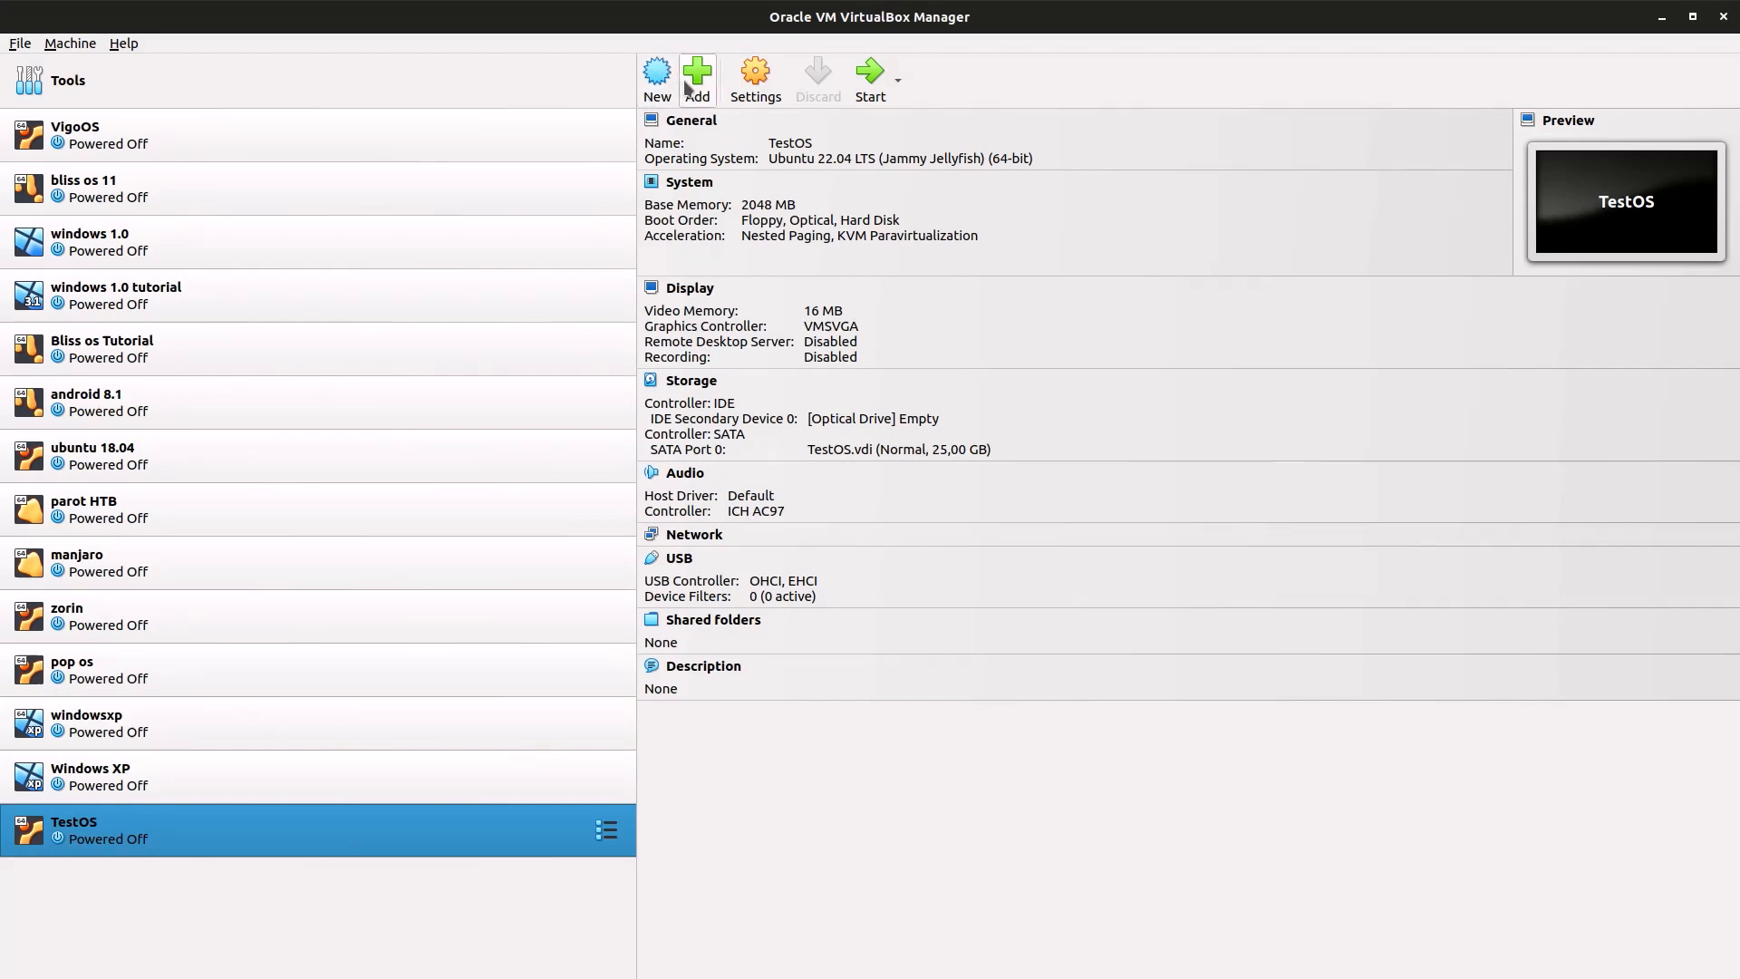
Create an Ubuntu 22.04 VM named testos with 2048 MB memory and one CPU
{"action": "left_click", "coordinate": [698, 70]}
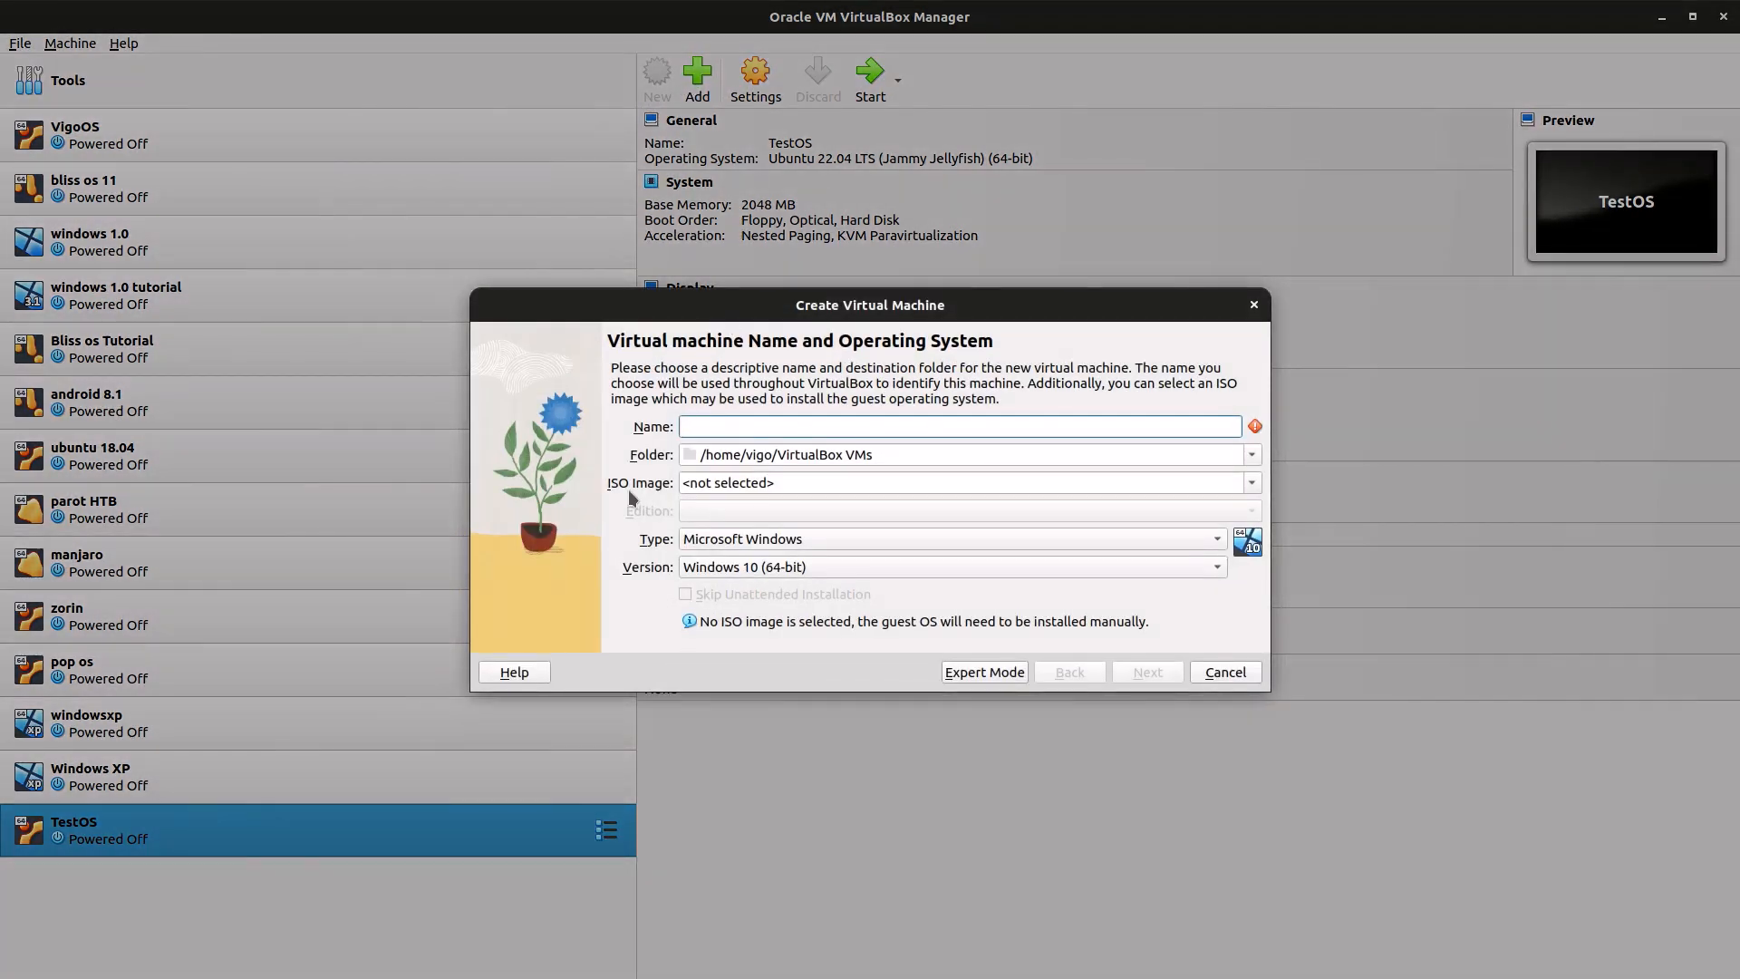
{"action": "type", "text": "testos"}
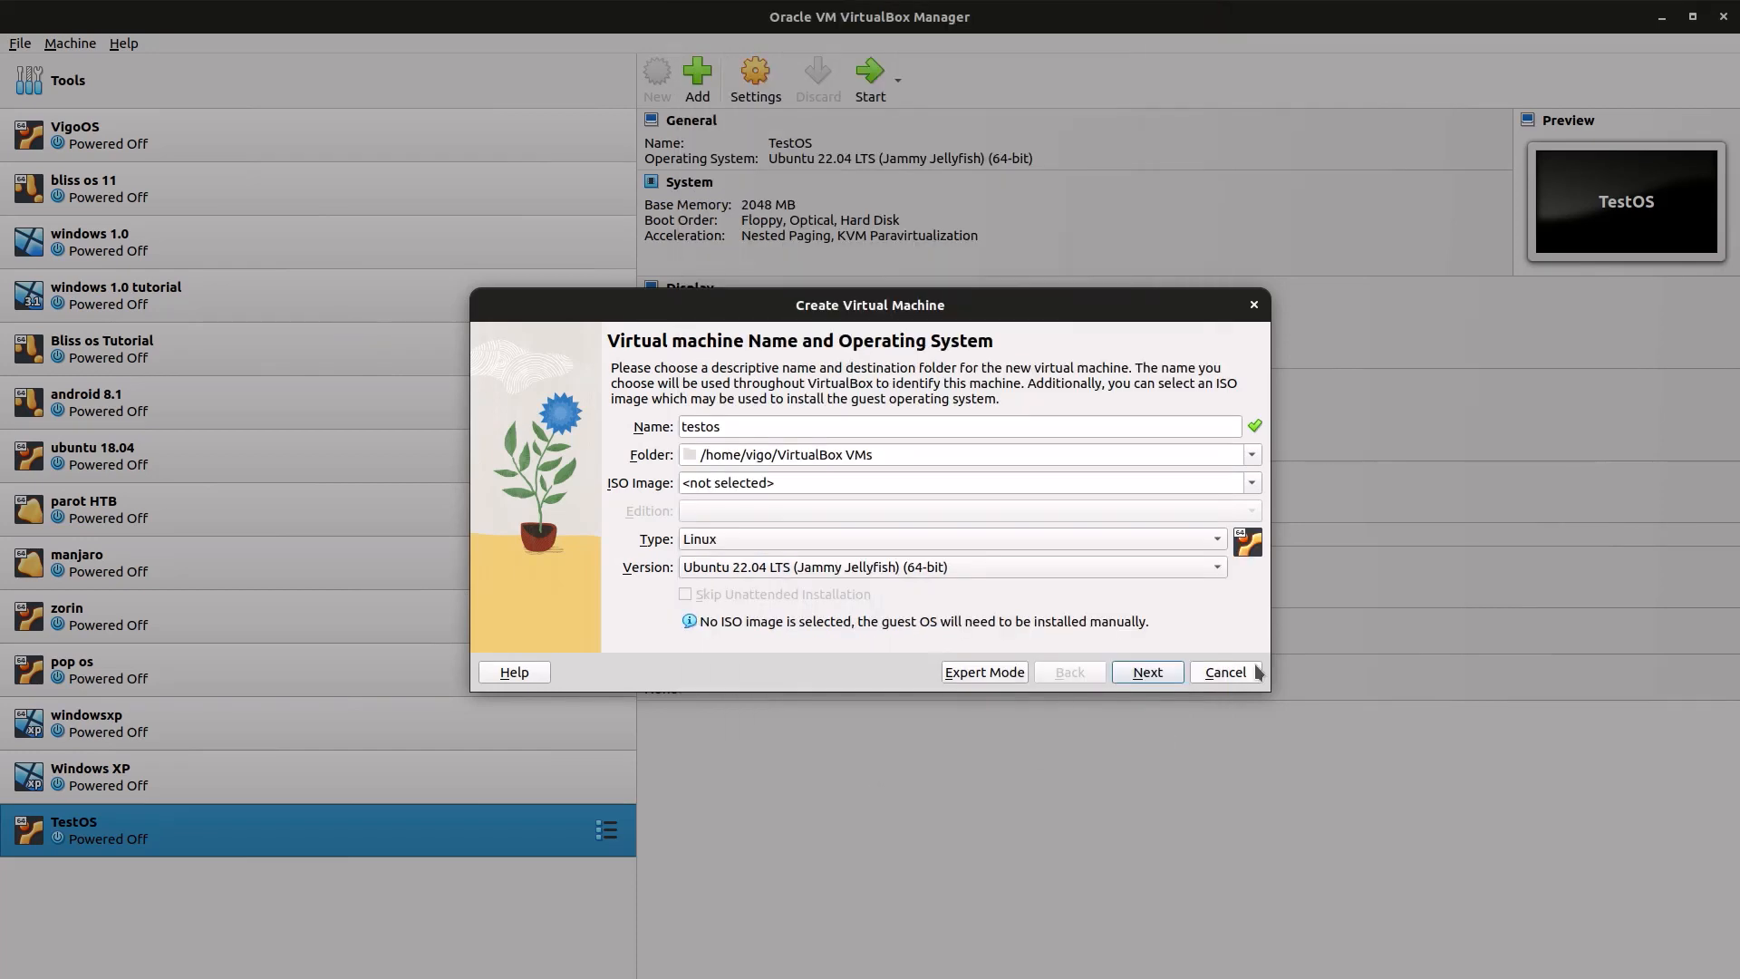
{"action": "left_click", "coordinate": [1148, 671]}
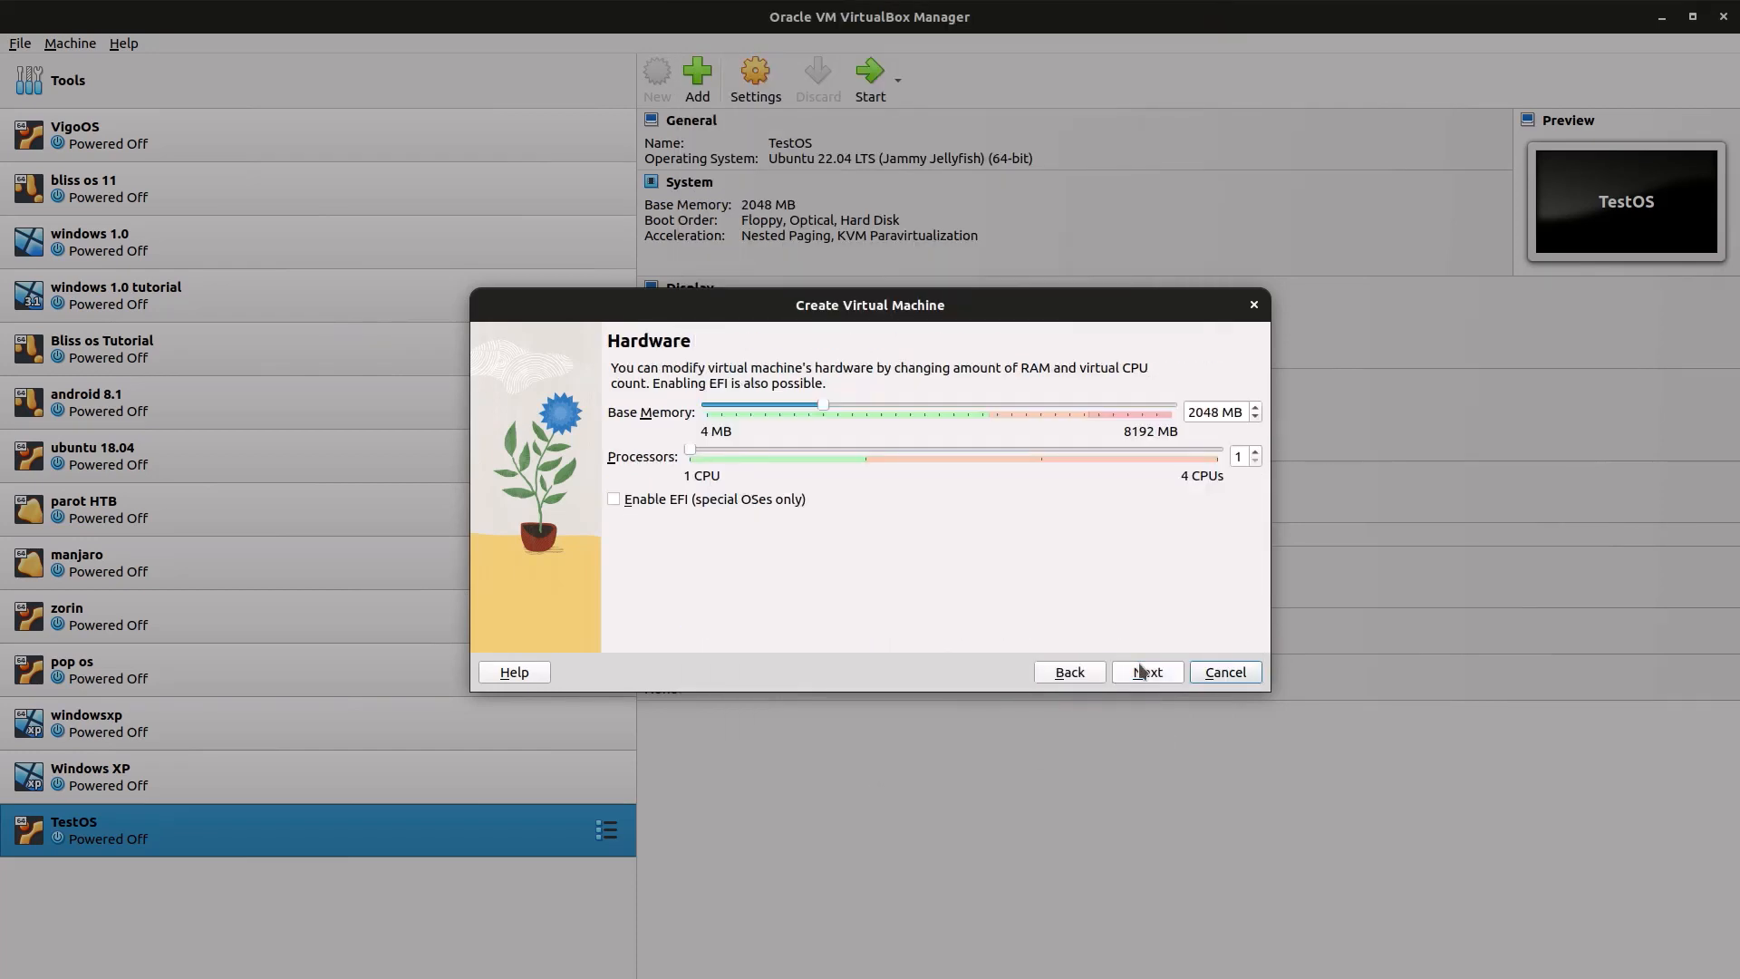
{"action": "left_click", "coordinate": [1147, 671]}
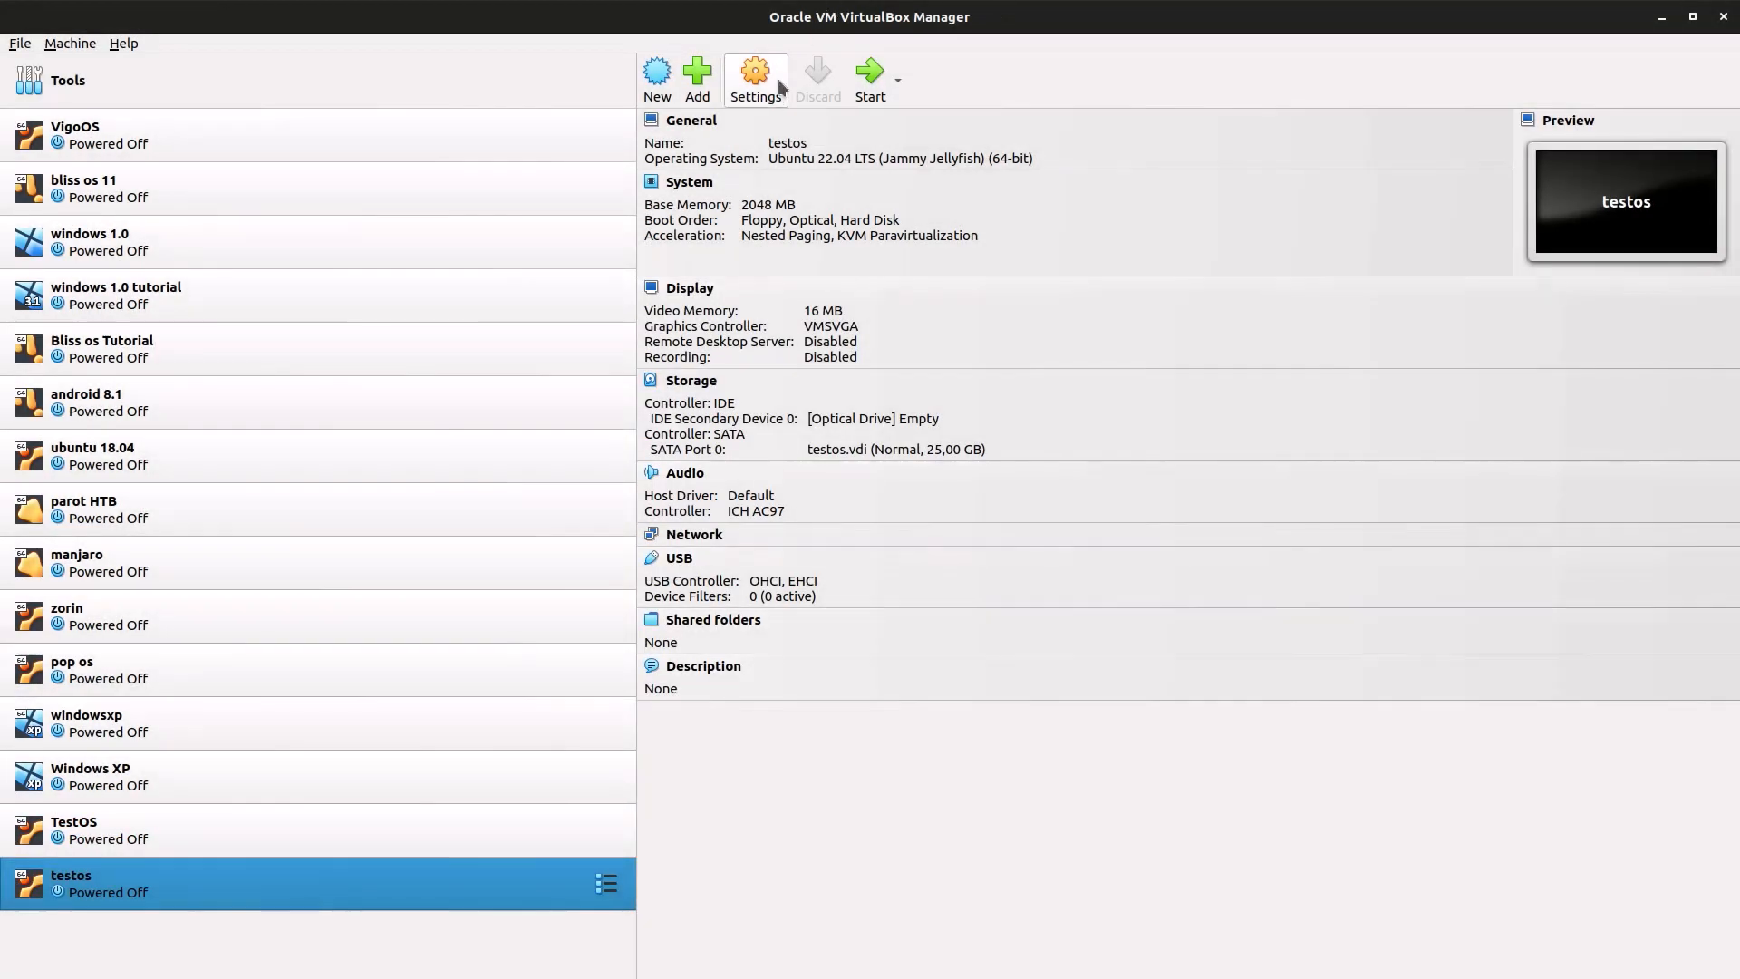
Attach TestOS1.00.iso to testos's optical drive, start the VM and show its window
{"action": "left_click", "coordinate": [756, 72]}
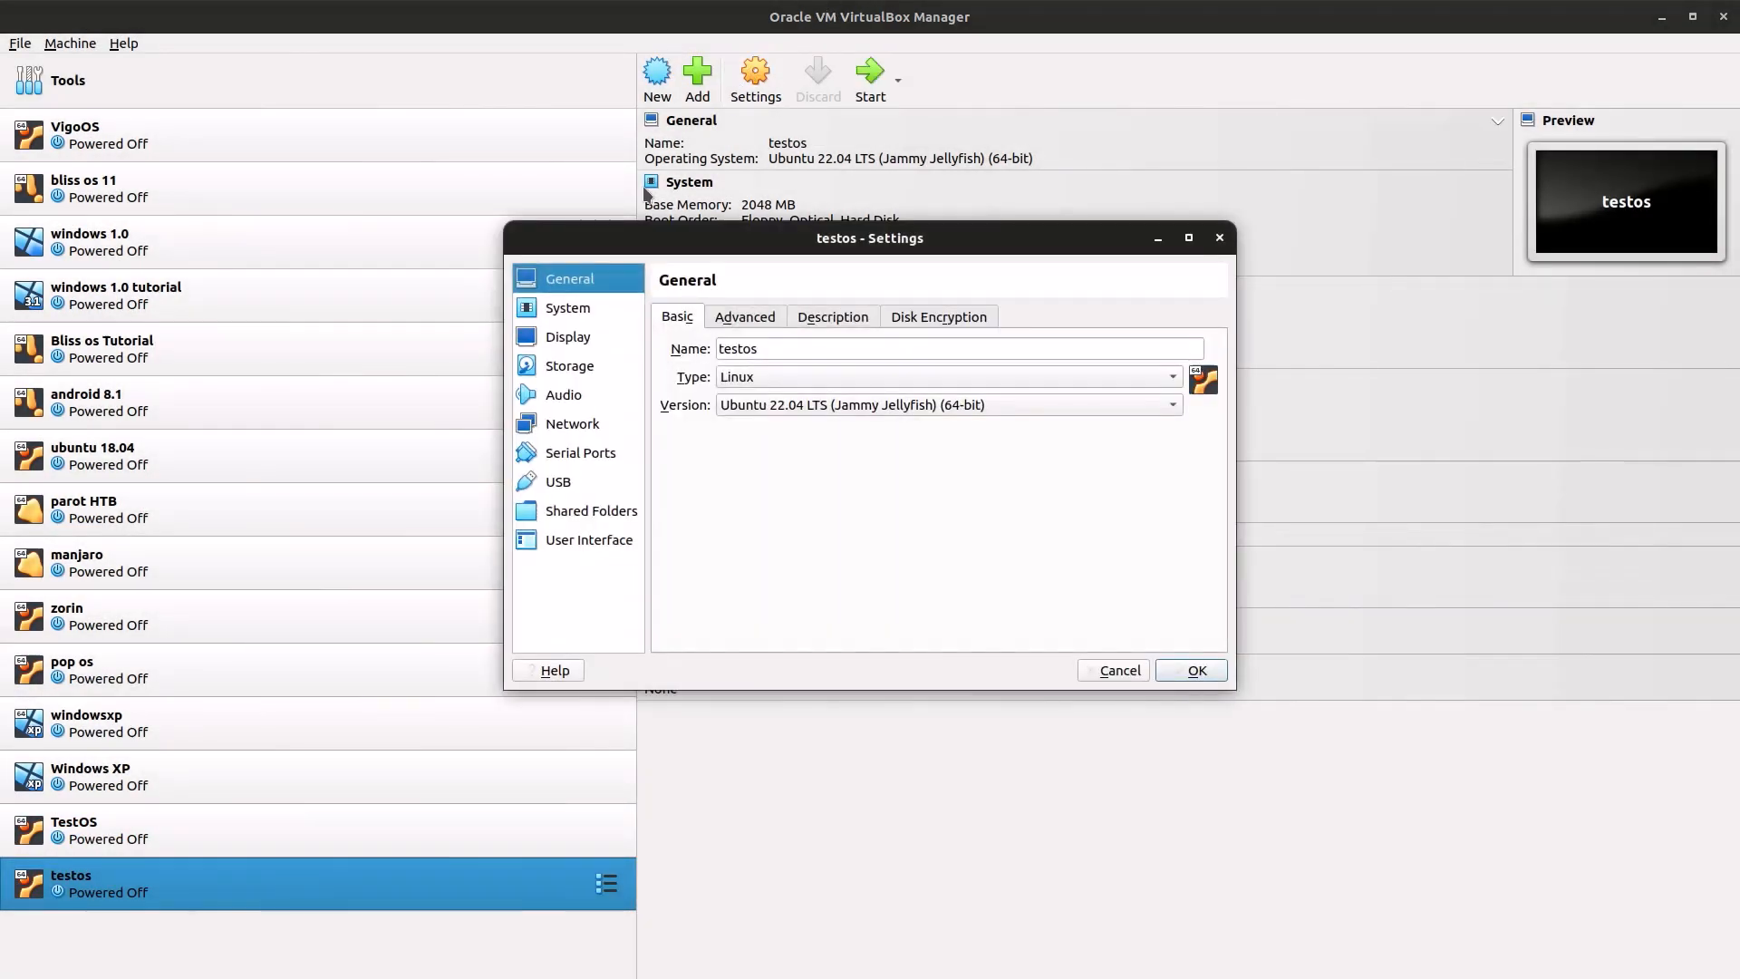
{"action": "mouse_move", "coordinate": [597, 369]}
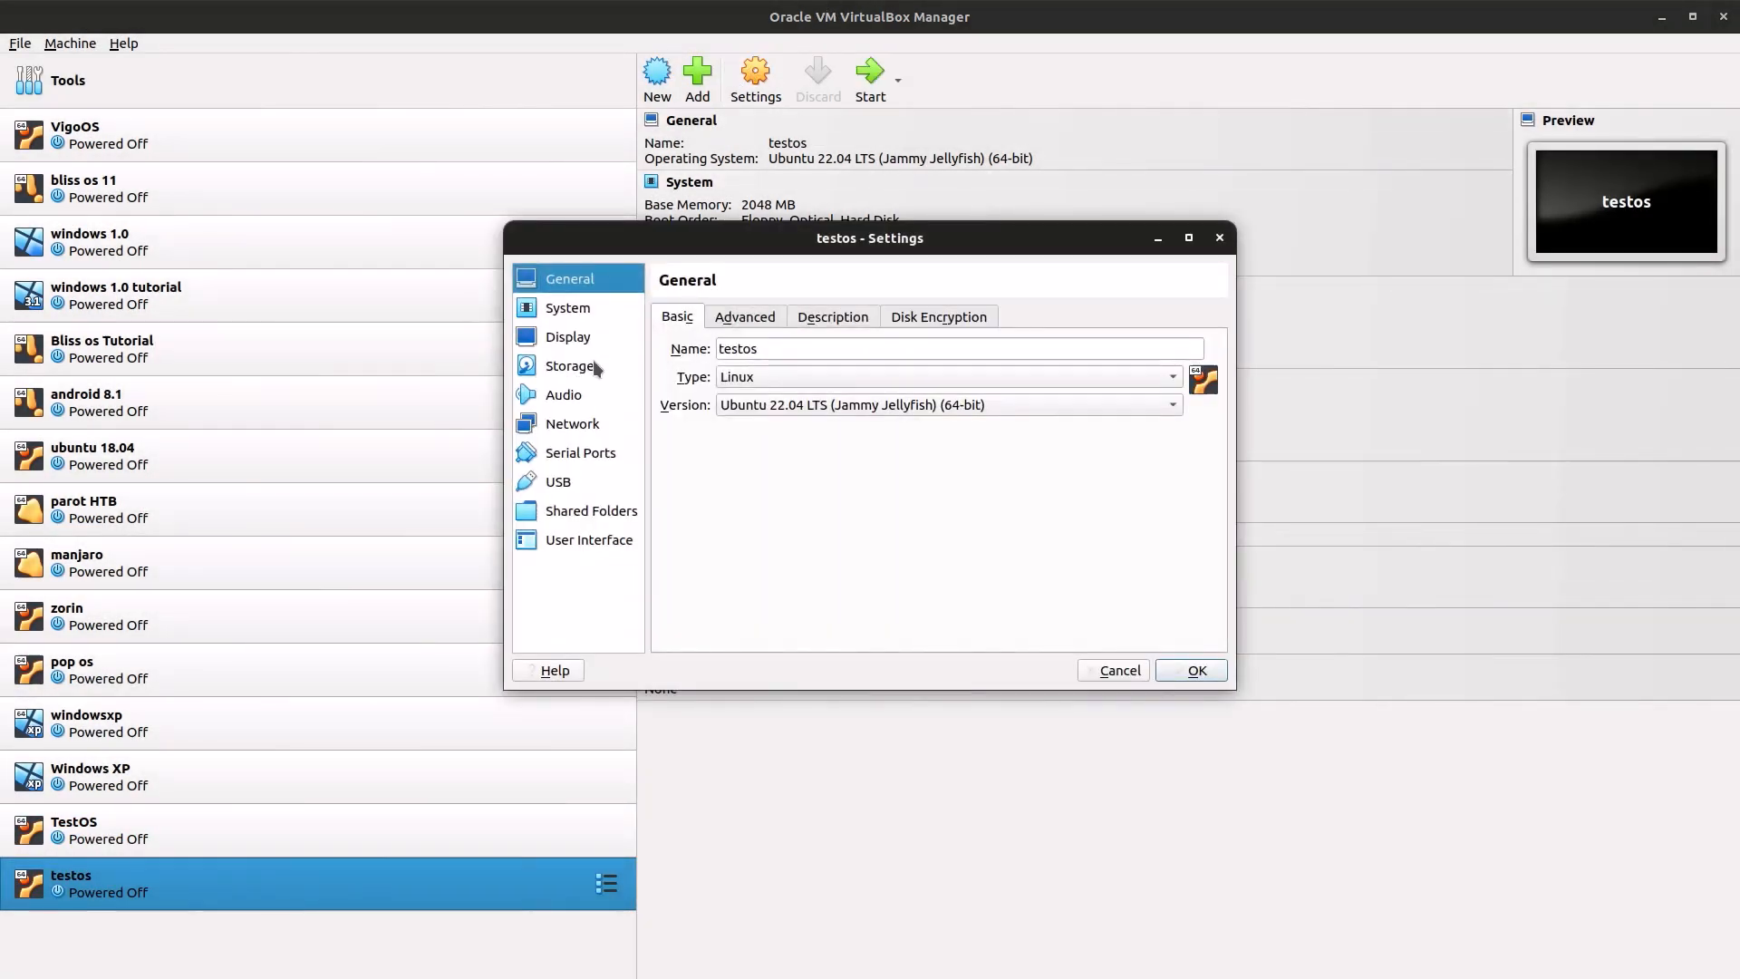
{"action": "left_click", "coordinate": [569, 366]}
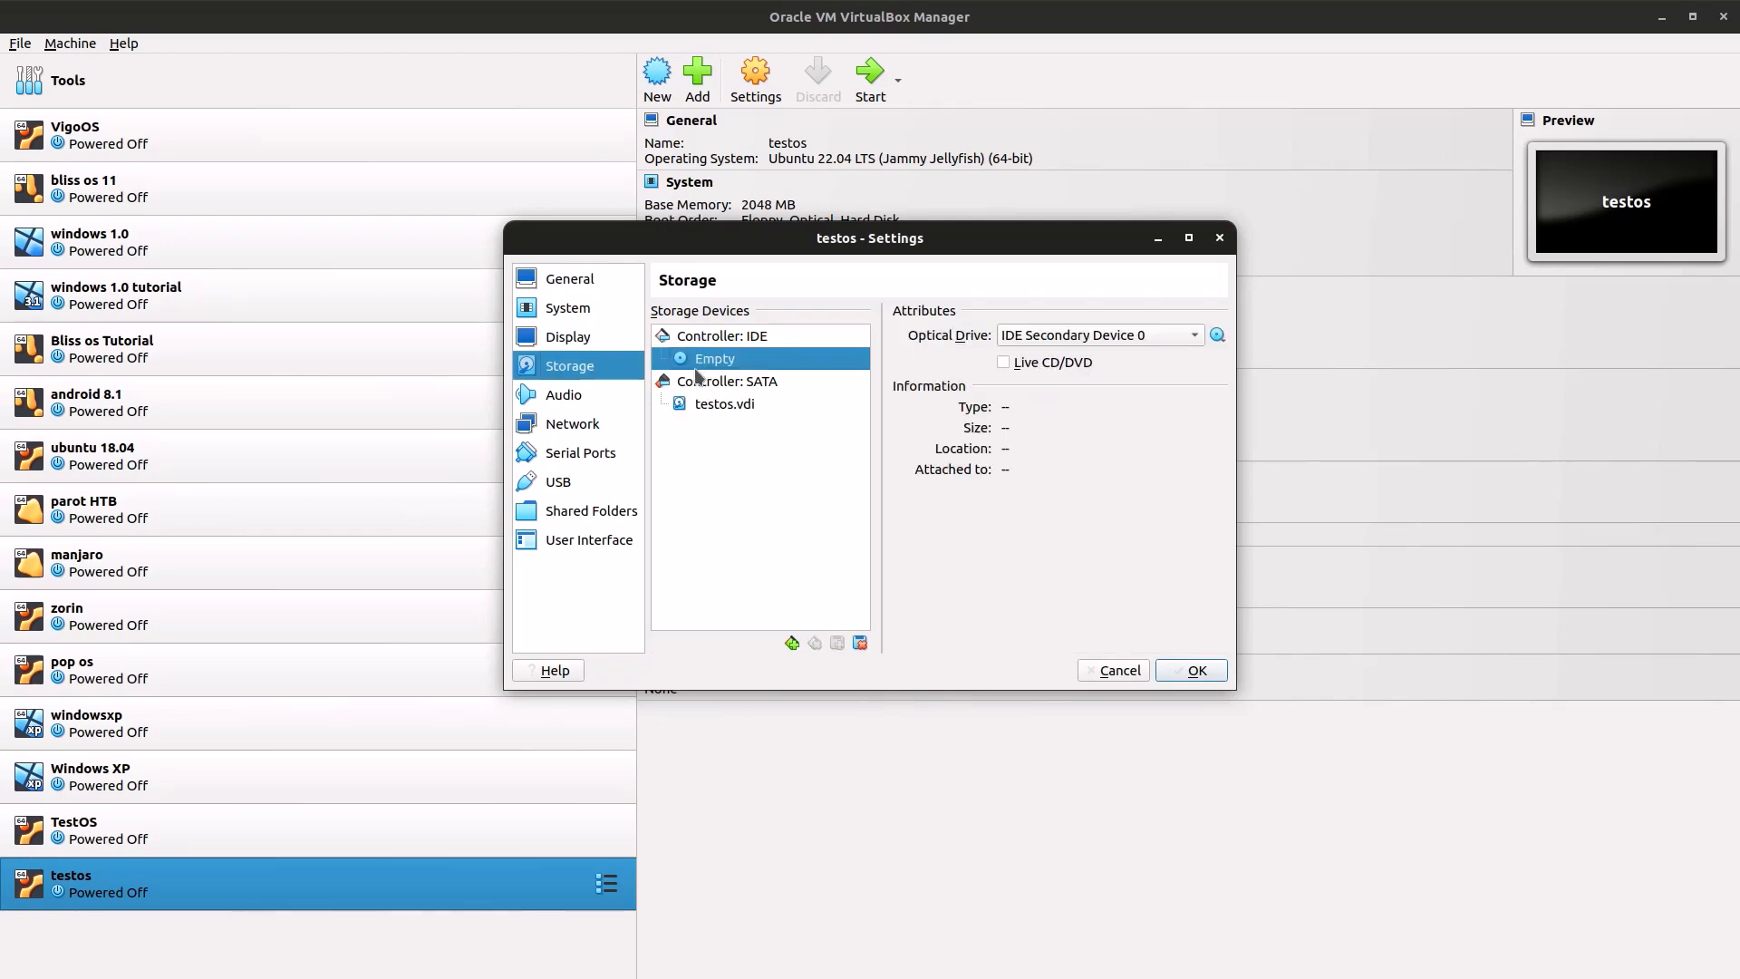
{"action": "left_click", "coordinate": [1216, 335]}
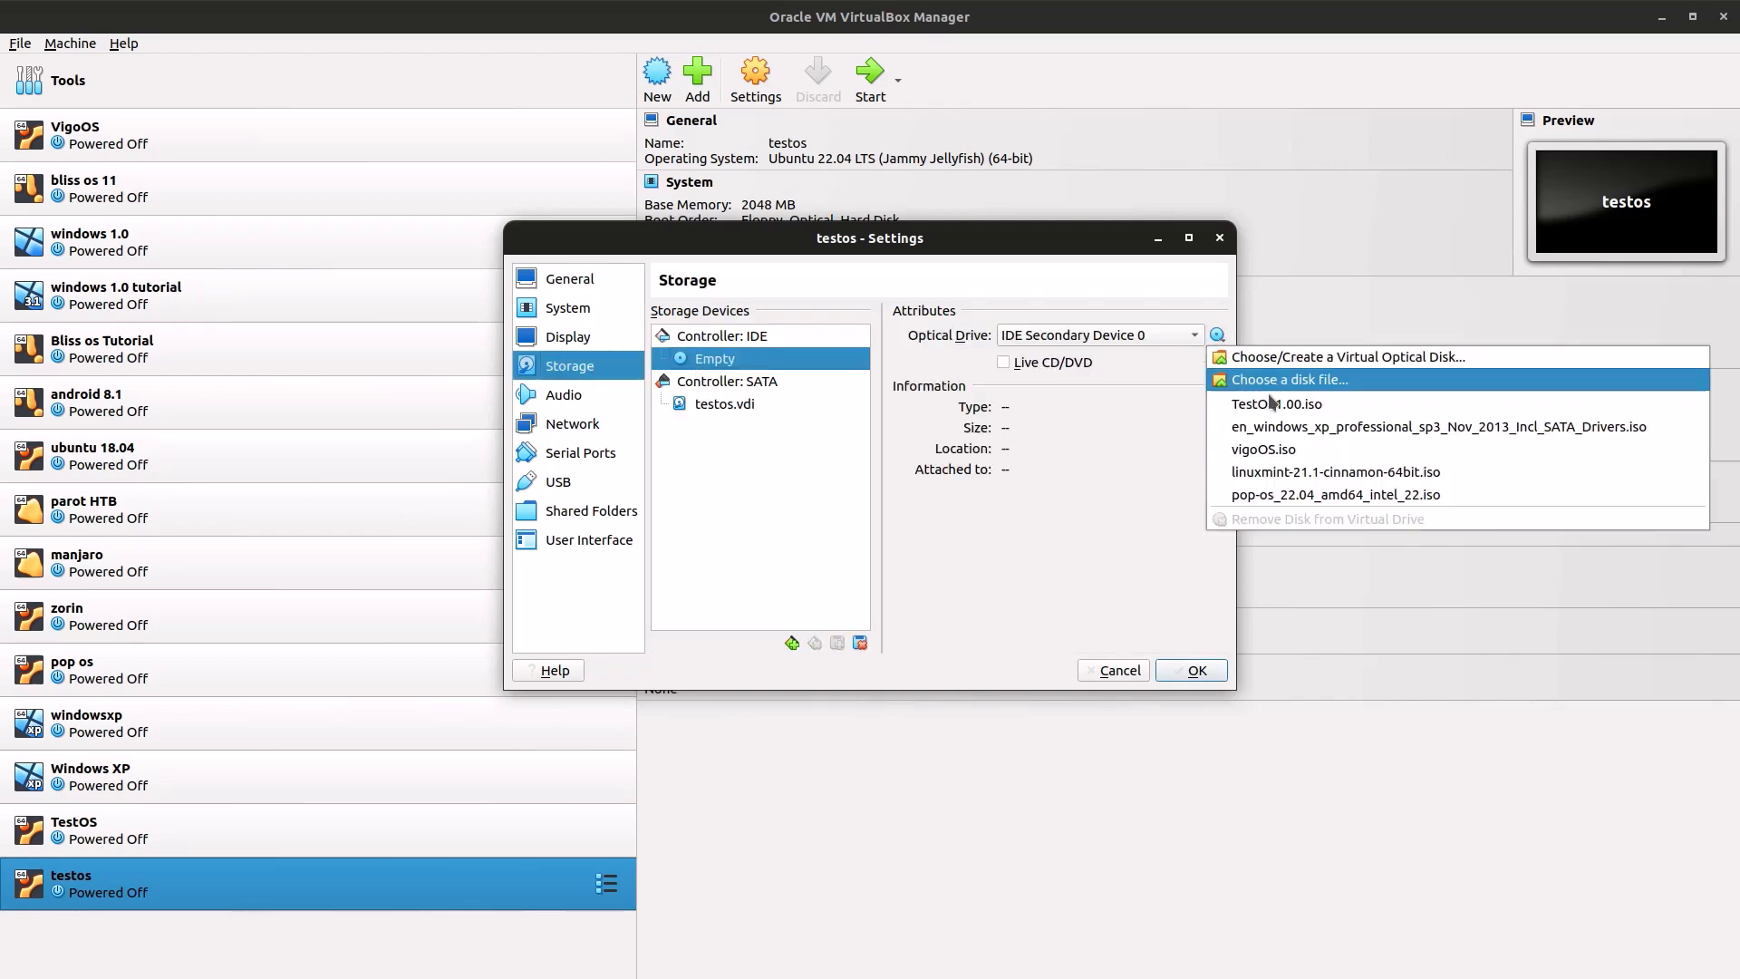
{"action": "left_click", "coordinate": [1276, 403]}
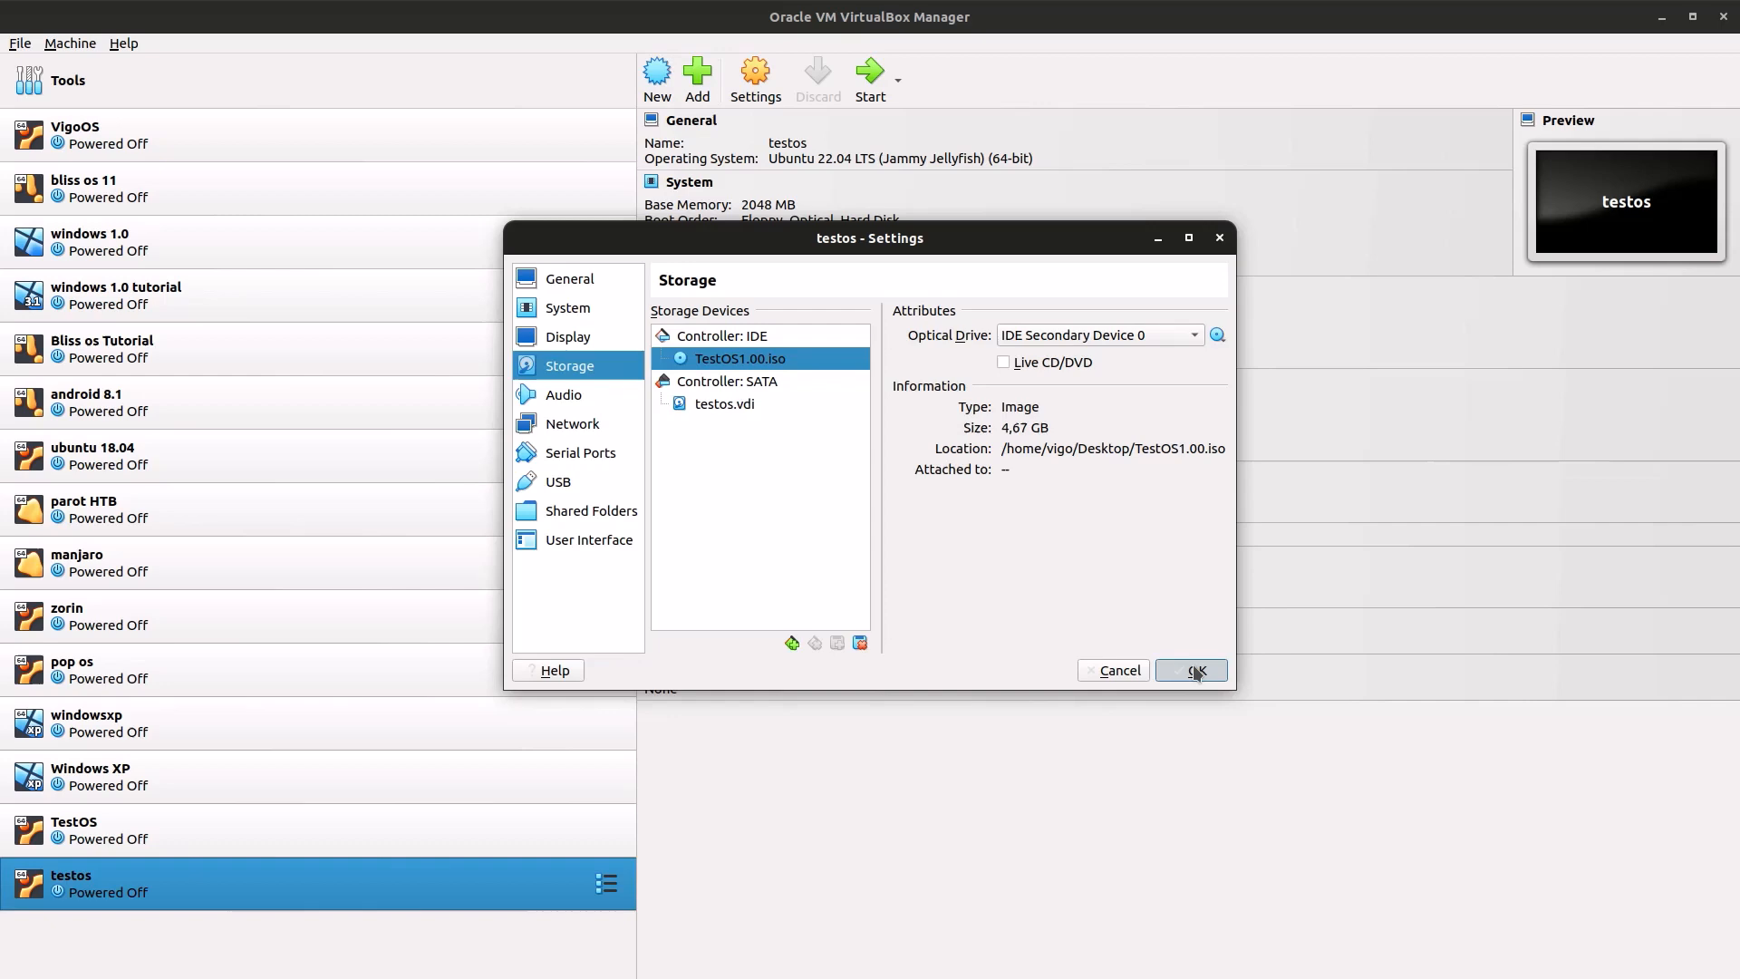
{"action": "left_click", "coordinate": [1198, 670]}
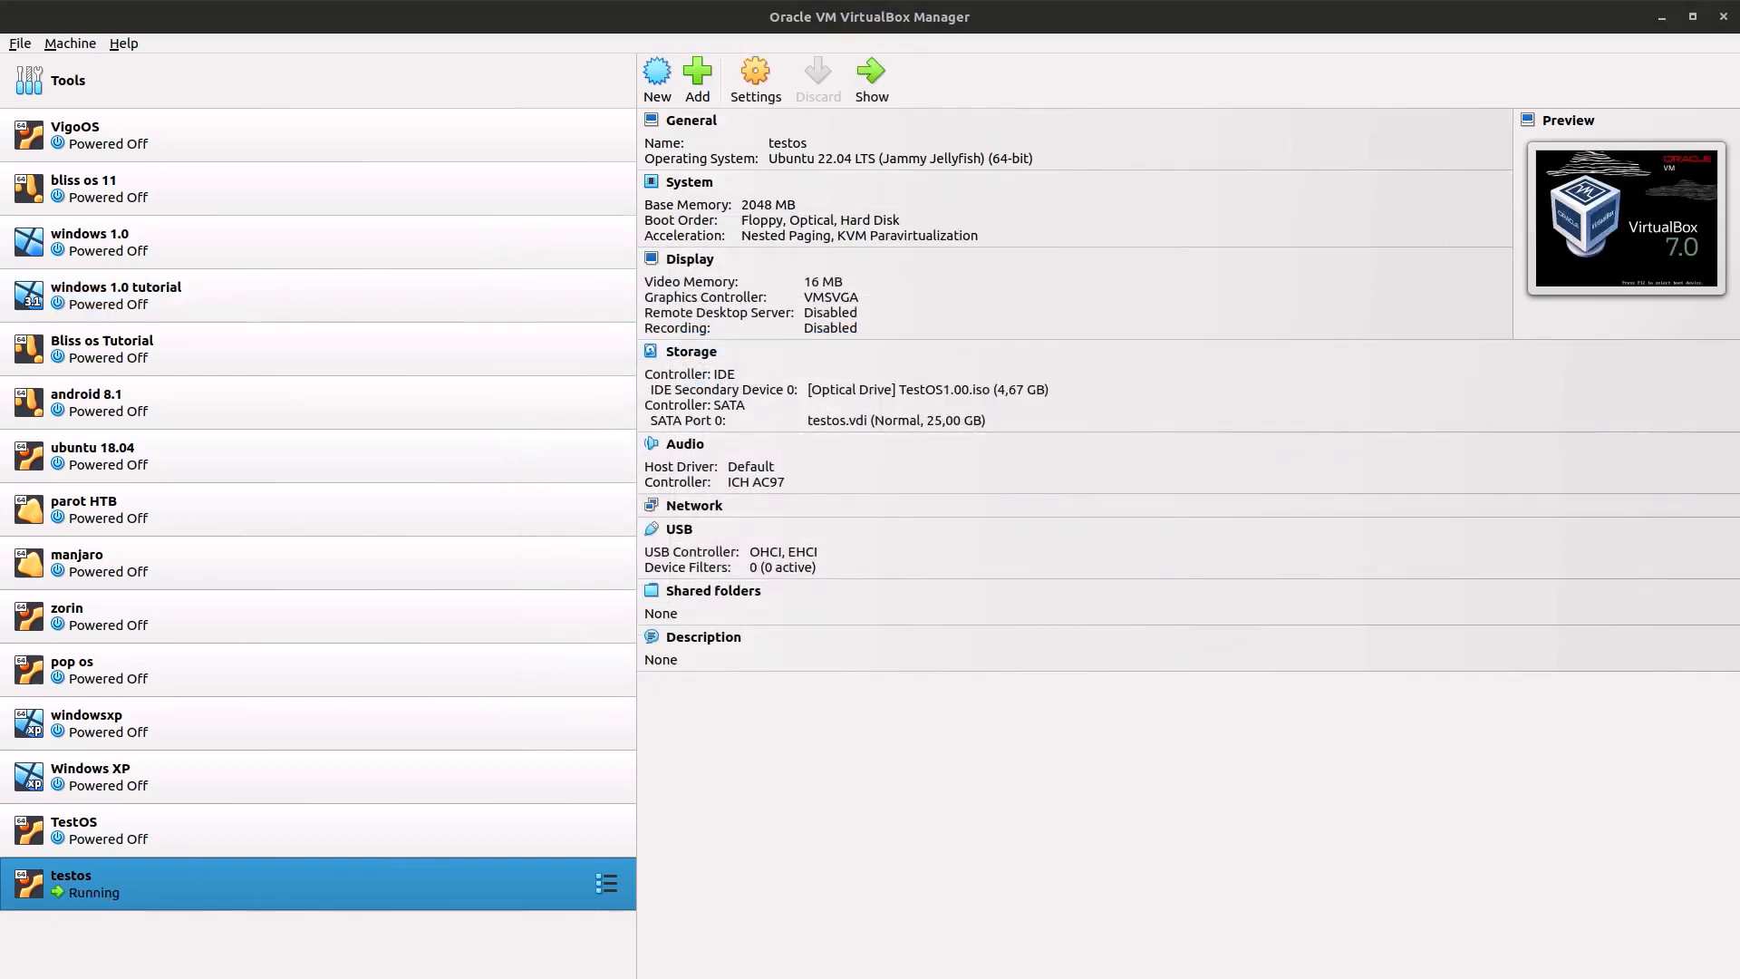
{"action": "left_click", "coordinate": [859, 110]}
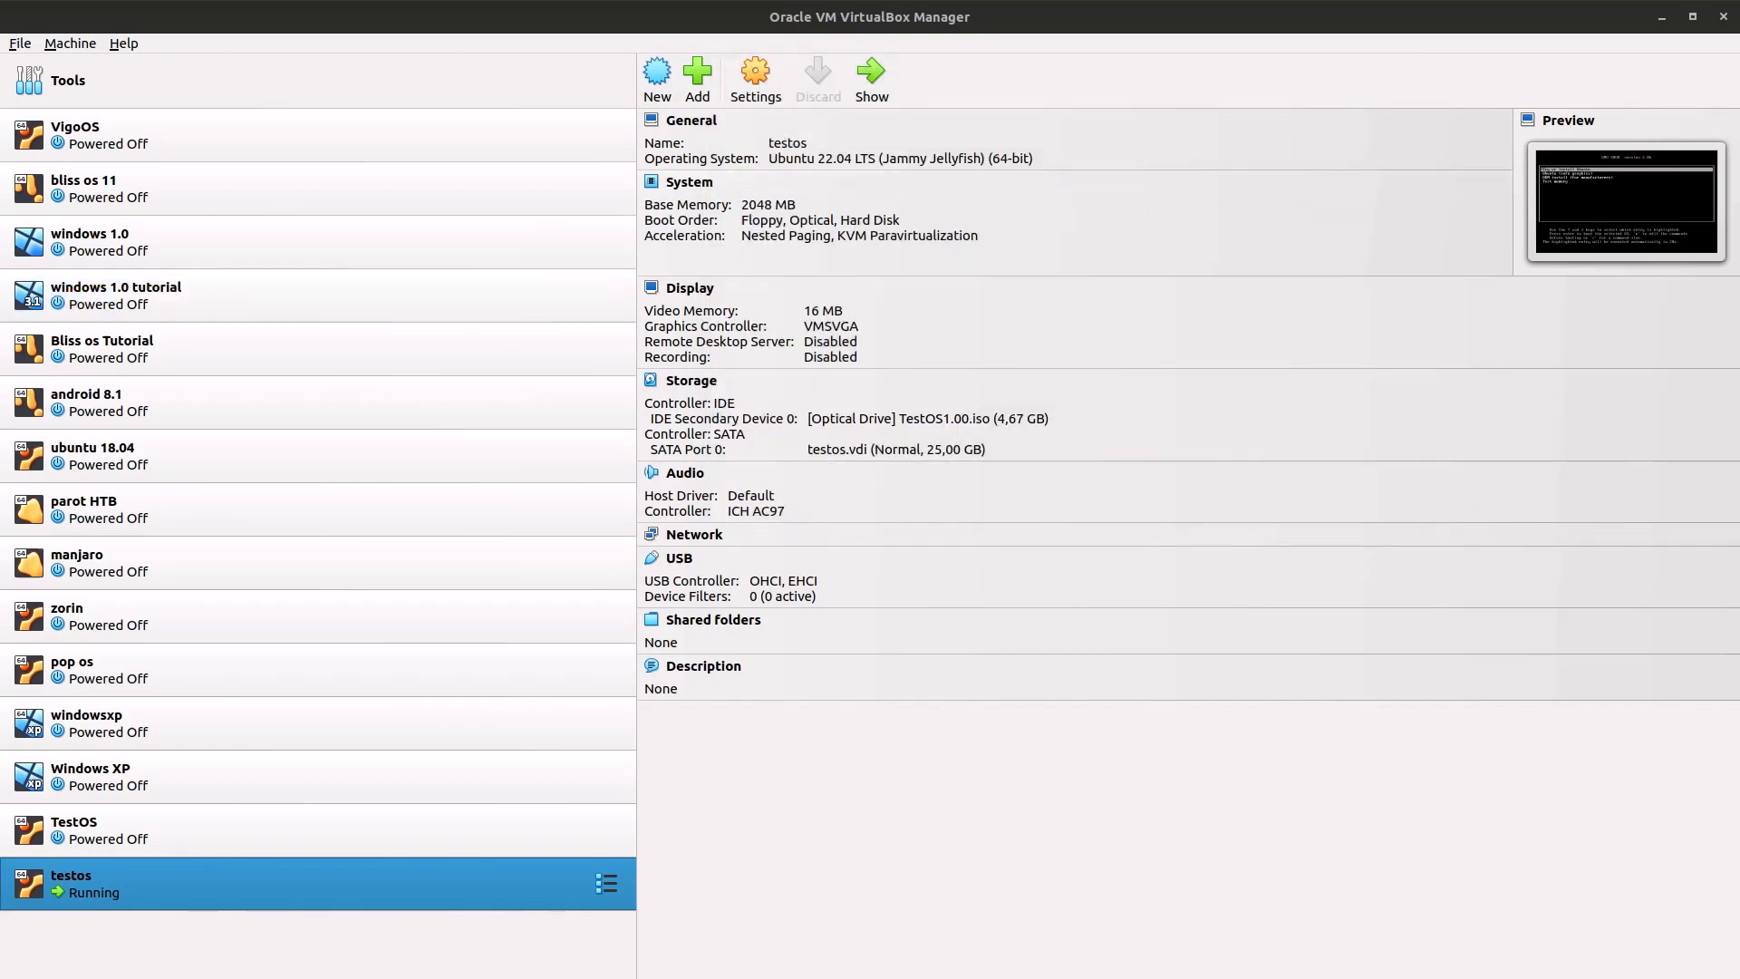
{"action": "double_click", "coordinate": [71, 884]}
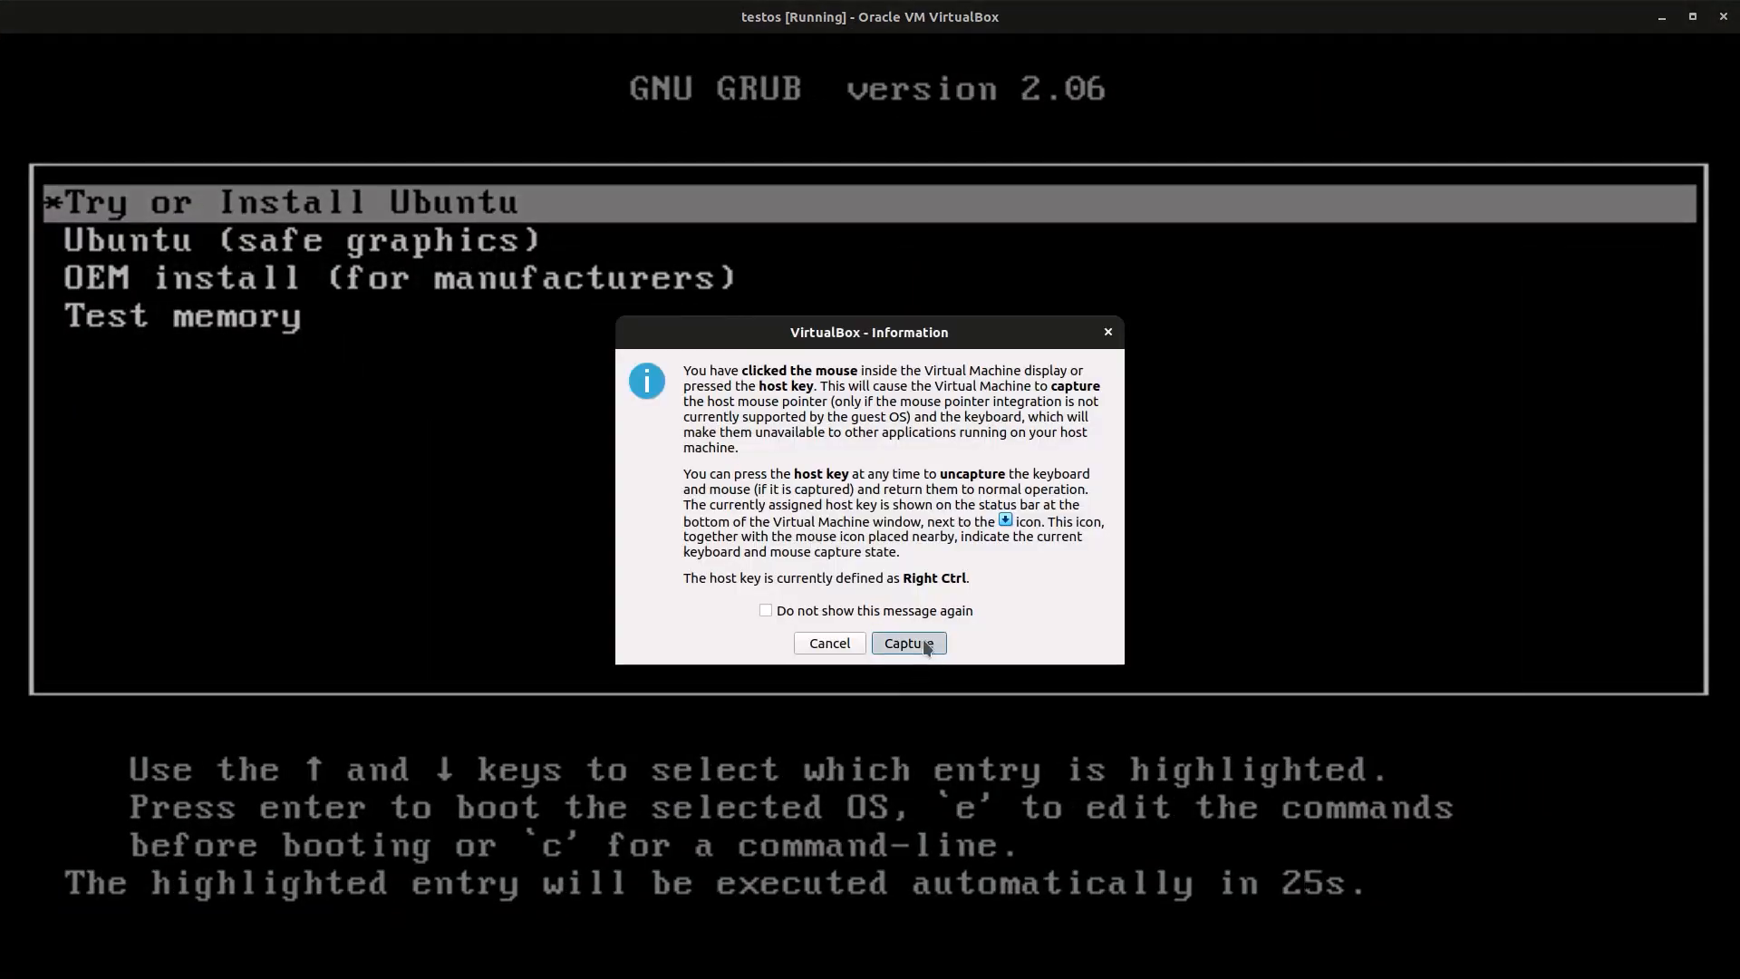
Let the VM capture keyboard and mouse while GRUB boots the custom live image
{"action": "left_click", "coordinate": [909, 642]}
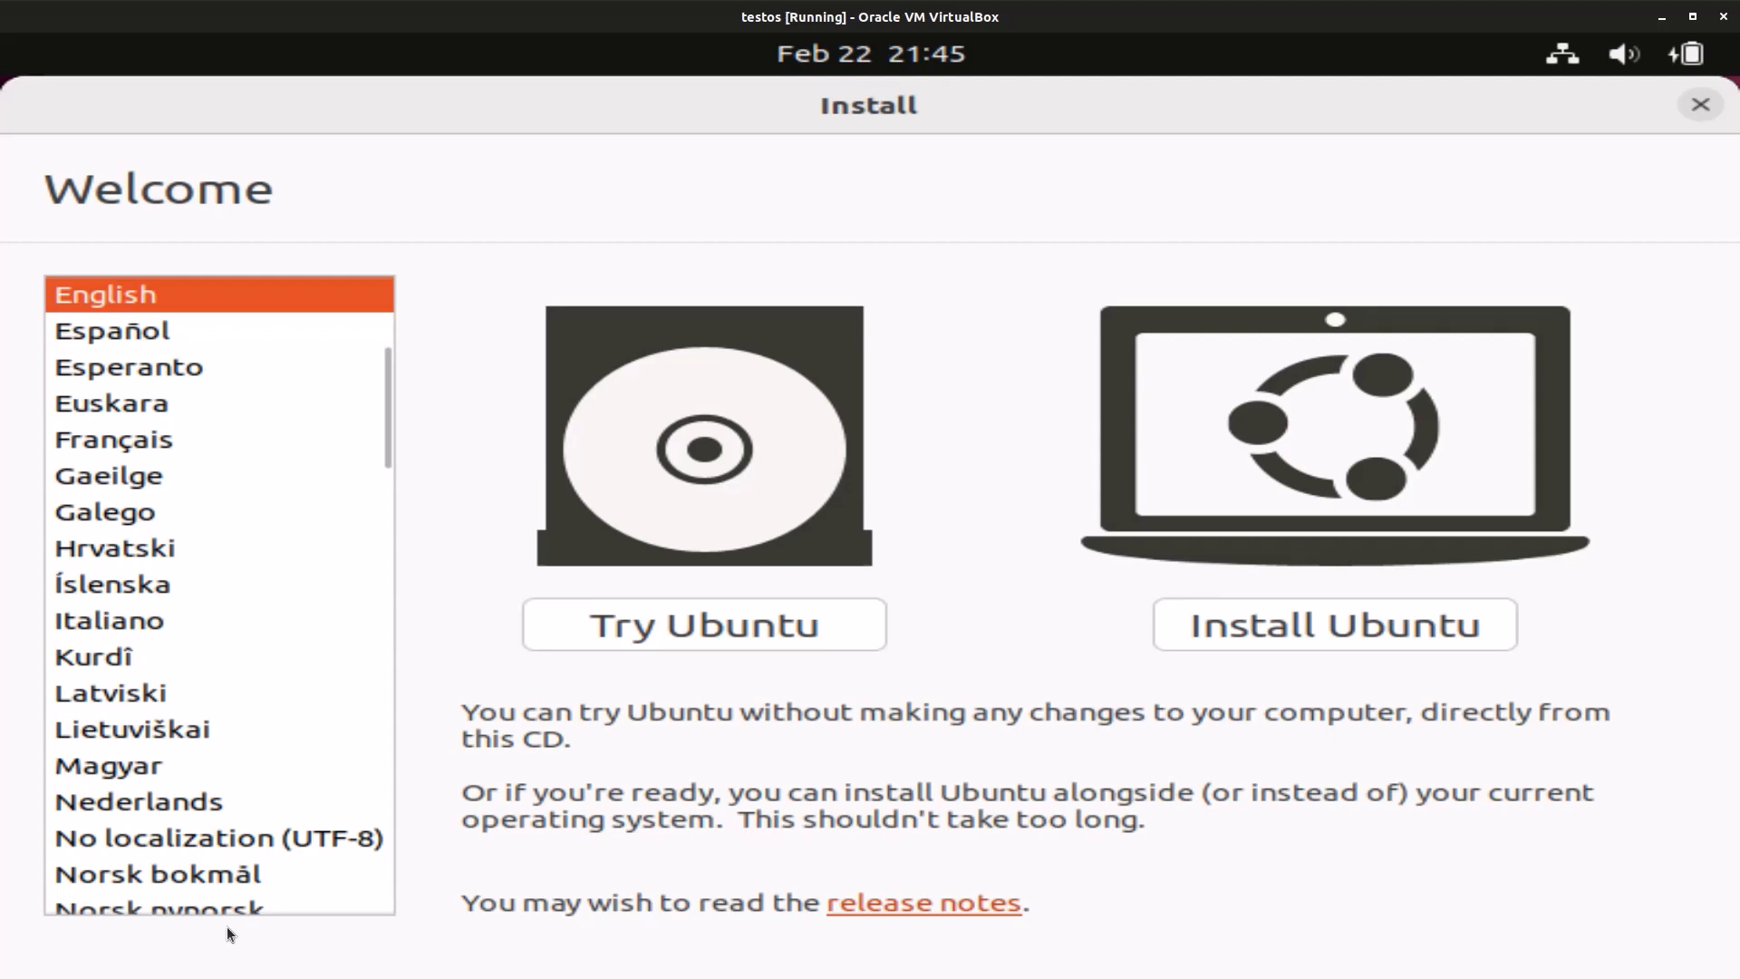
{"action": "mouse_move", "coordinate": [630, 646]}
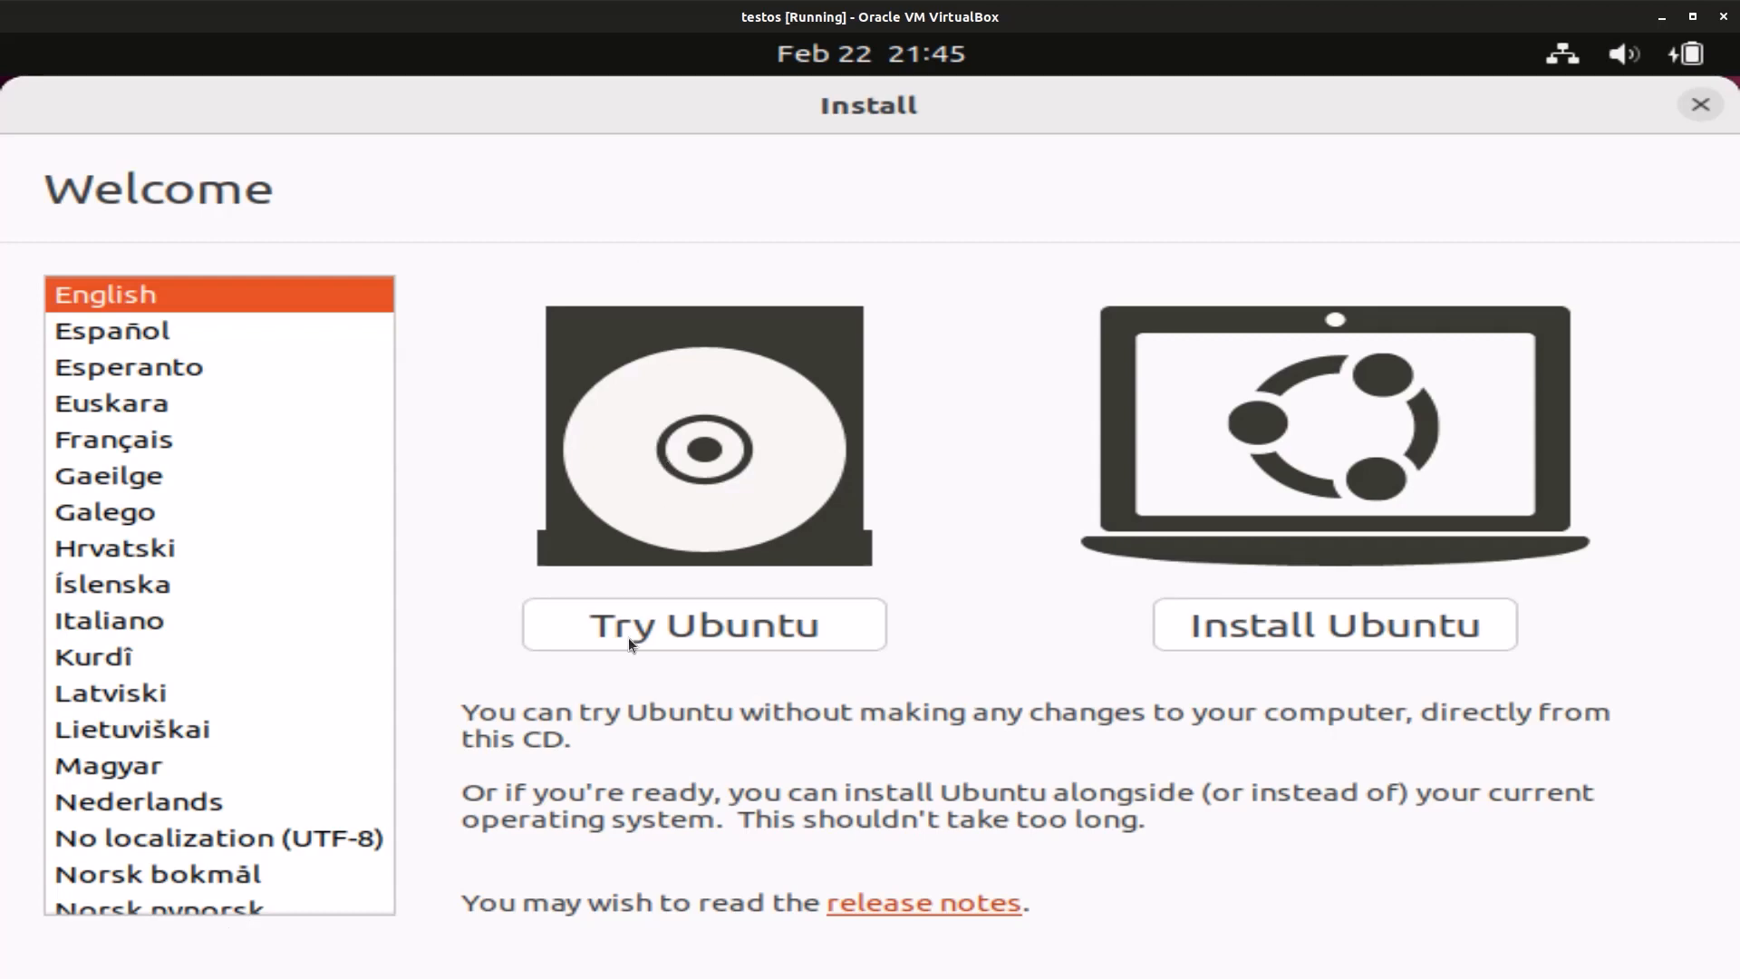
Start the Try Ubuntu live session, dismiss the power notification, and search the app menu
{"action": "left_click", "coordinate": [704, 624]}
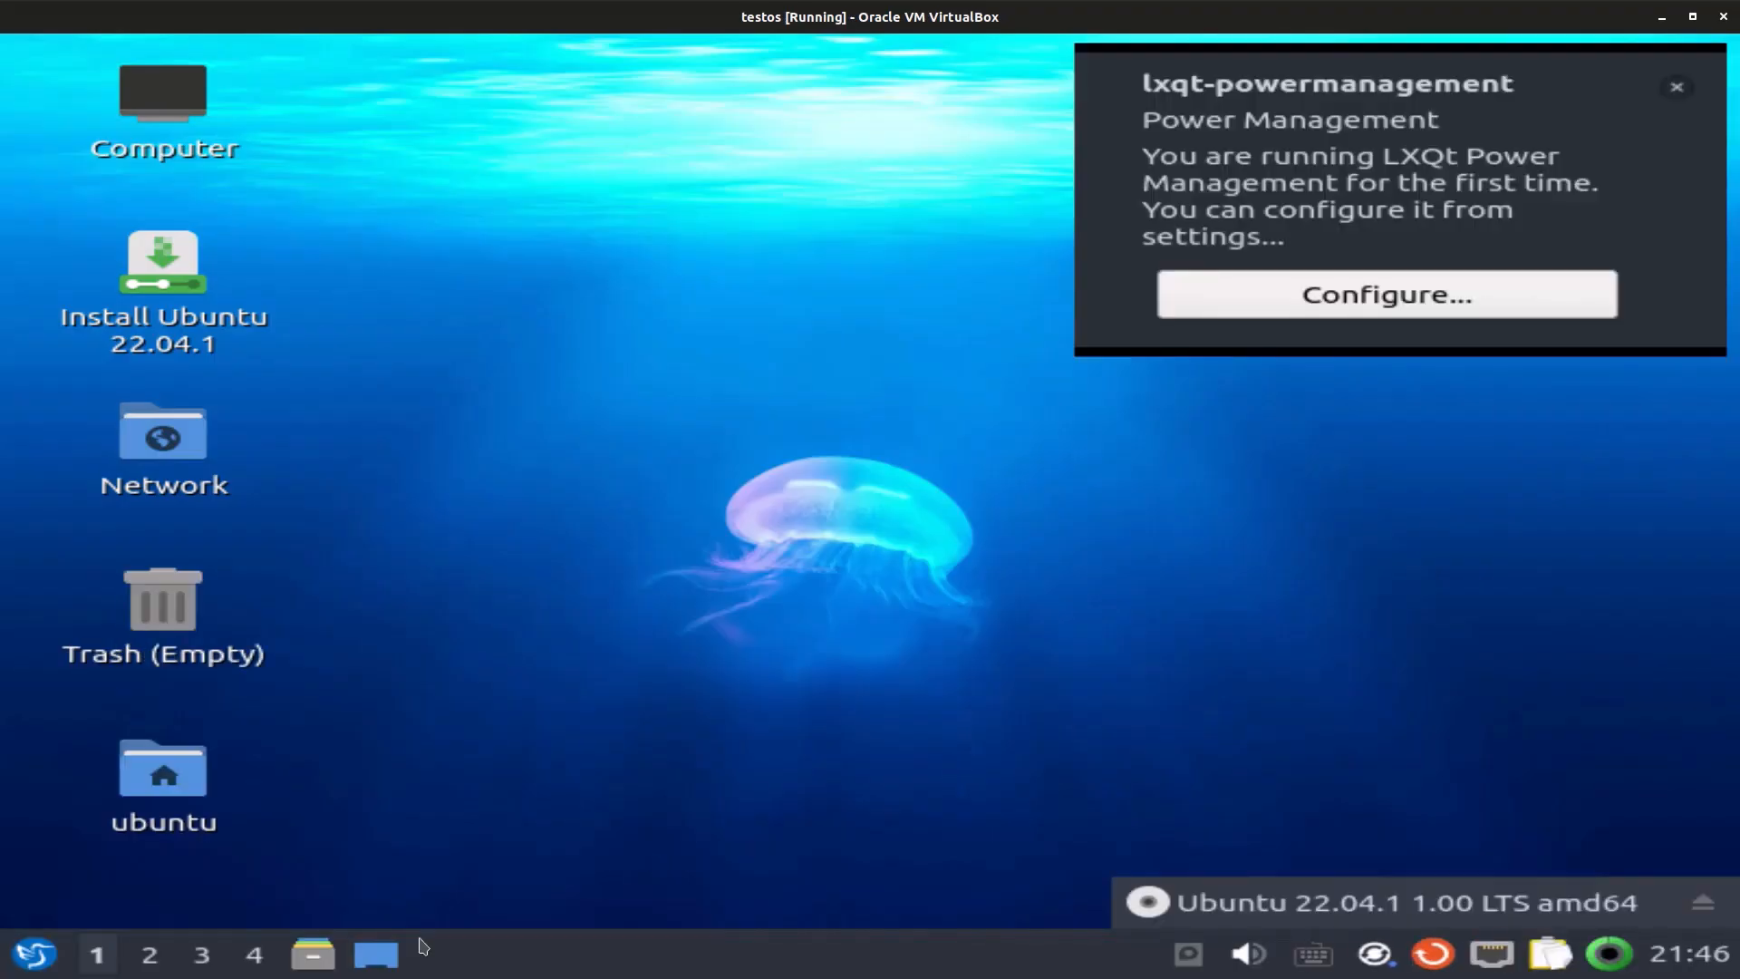
{"action": "left_click", "coordinate": [1677, 88]}
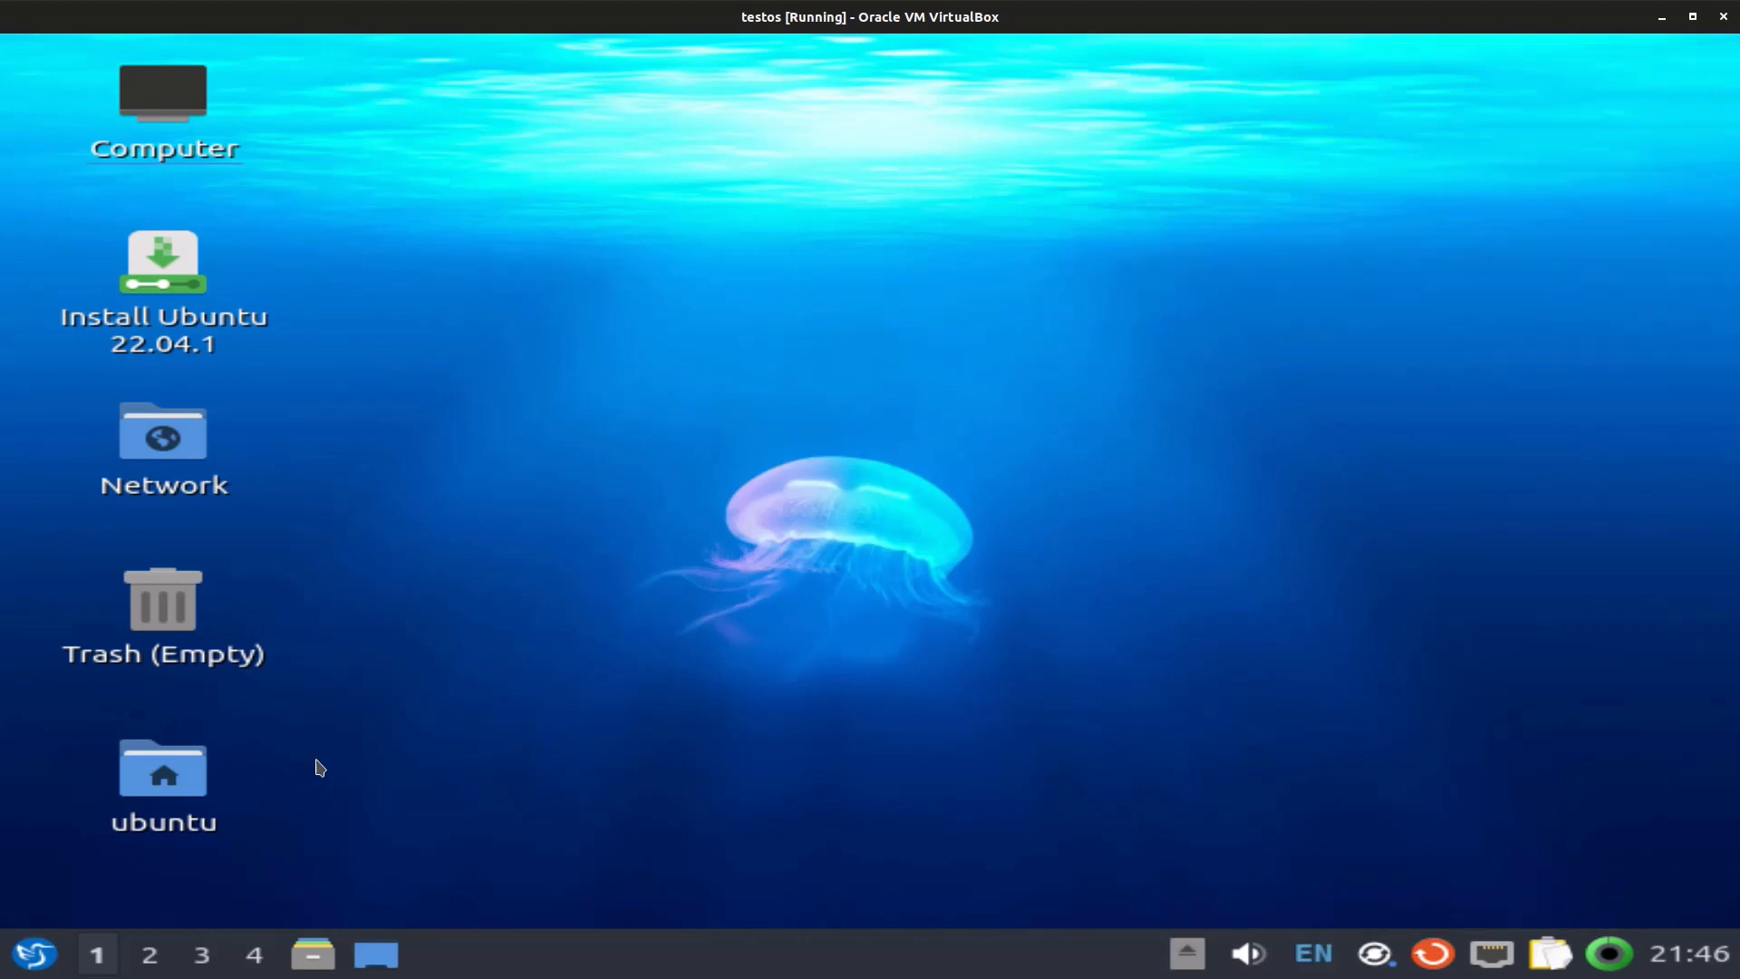
{"action": "left_click", "coordinate": [31, 952]}
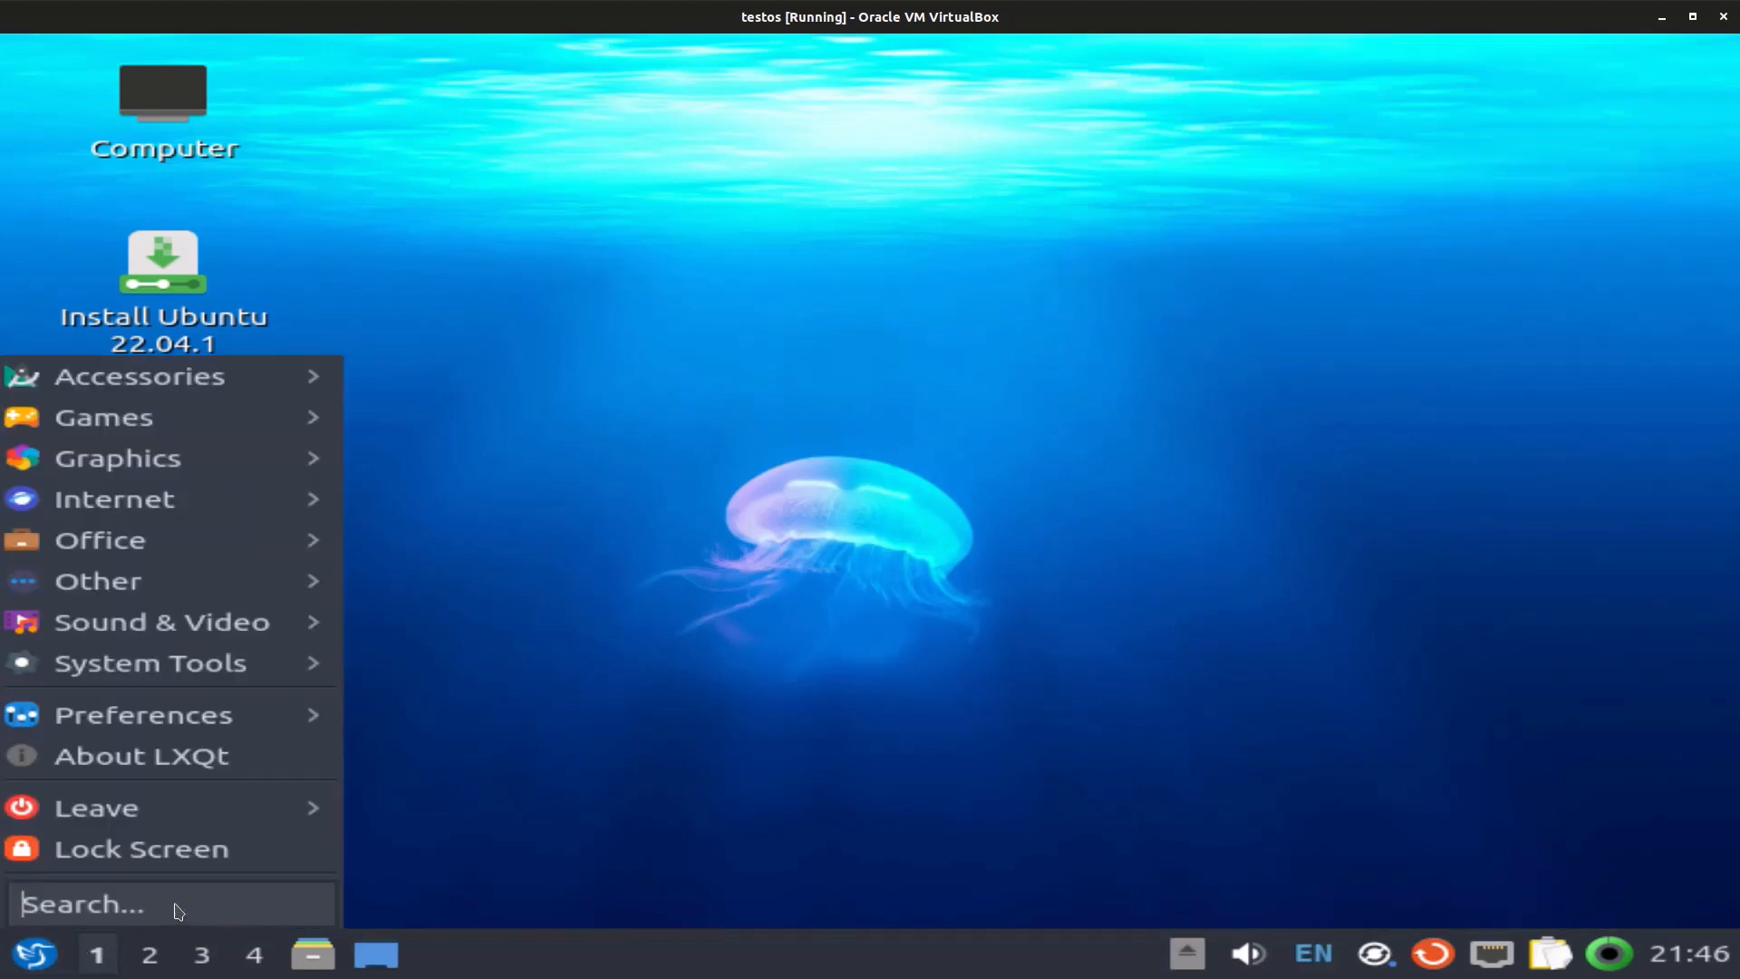
{"action": "type", "text": "t"}
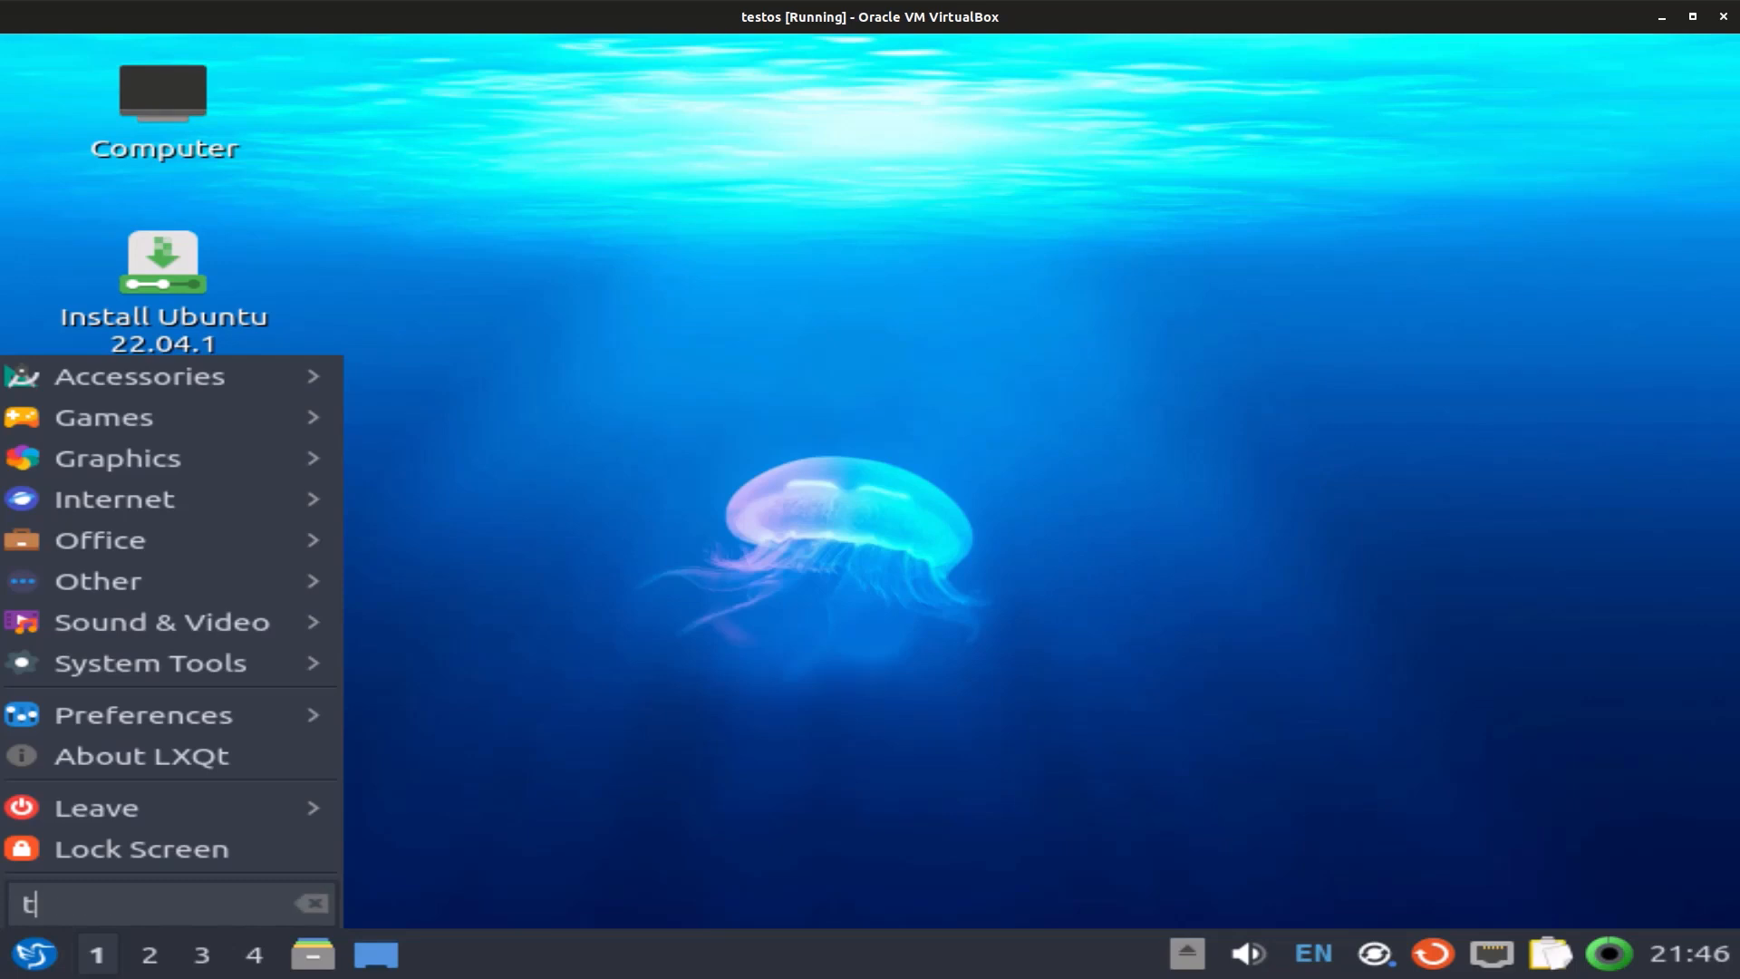
{"action": "type", "text": "wea"}
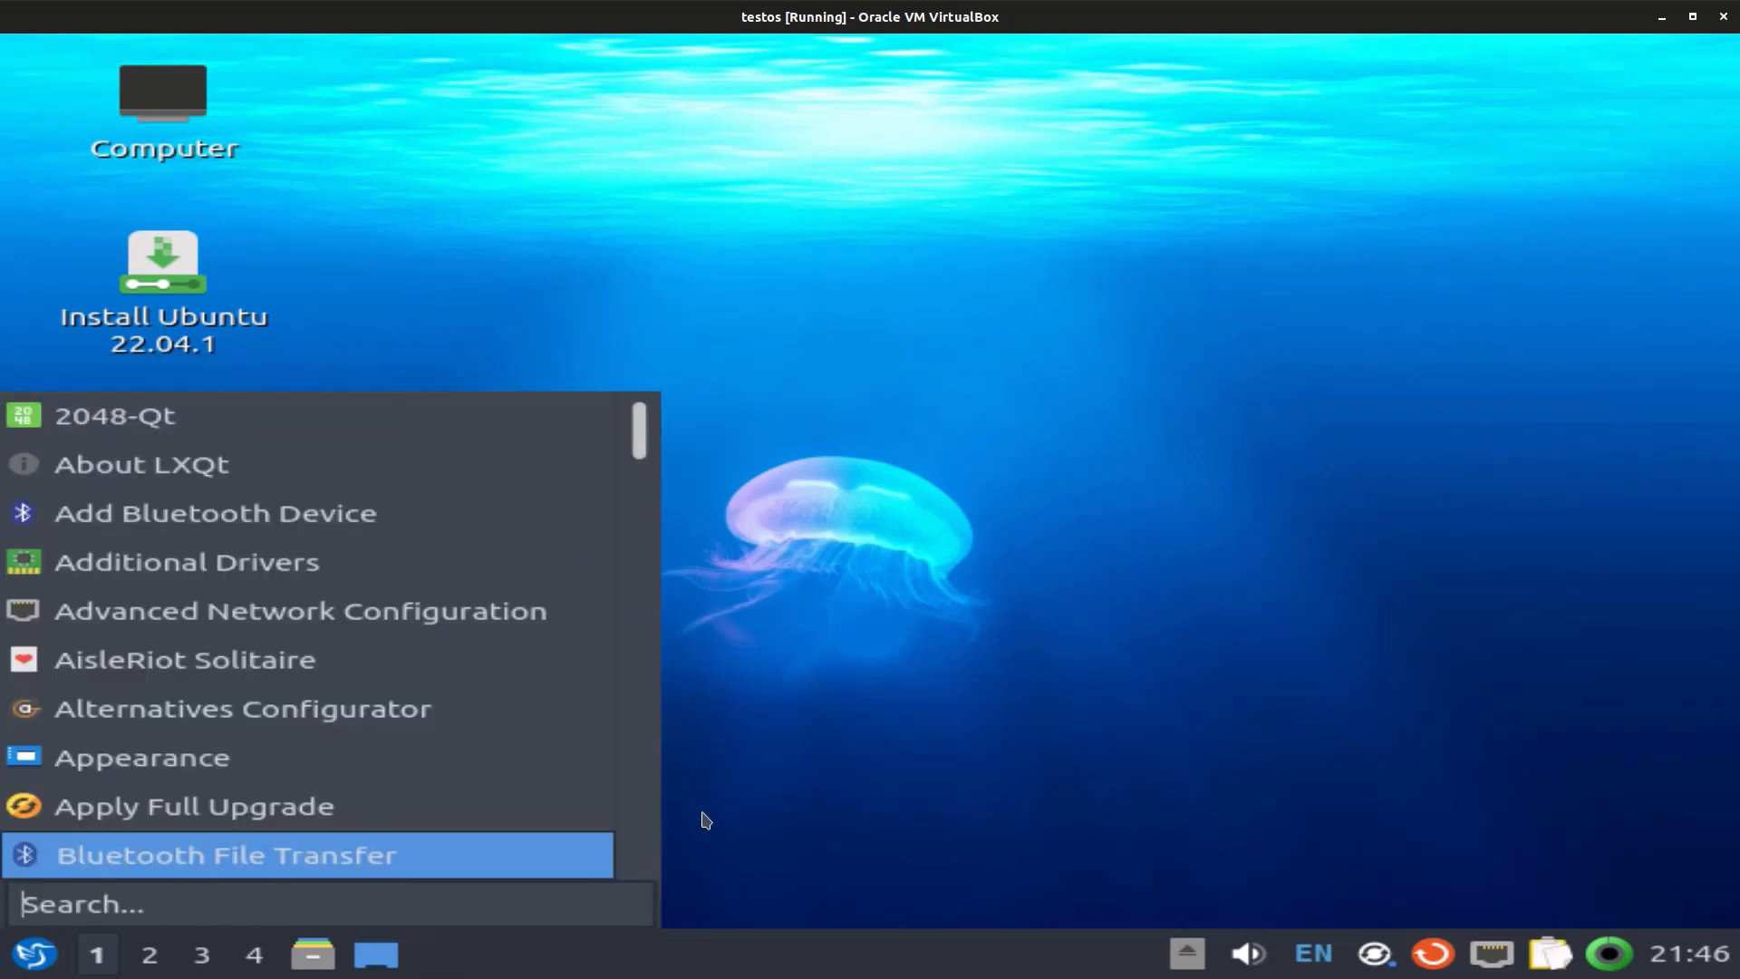
{"action": "type", "text": "dcon"}
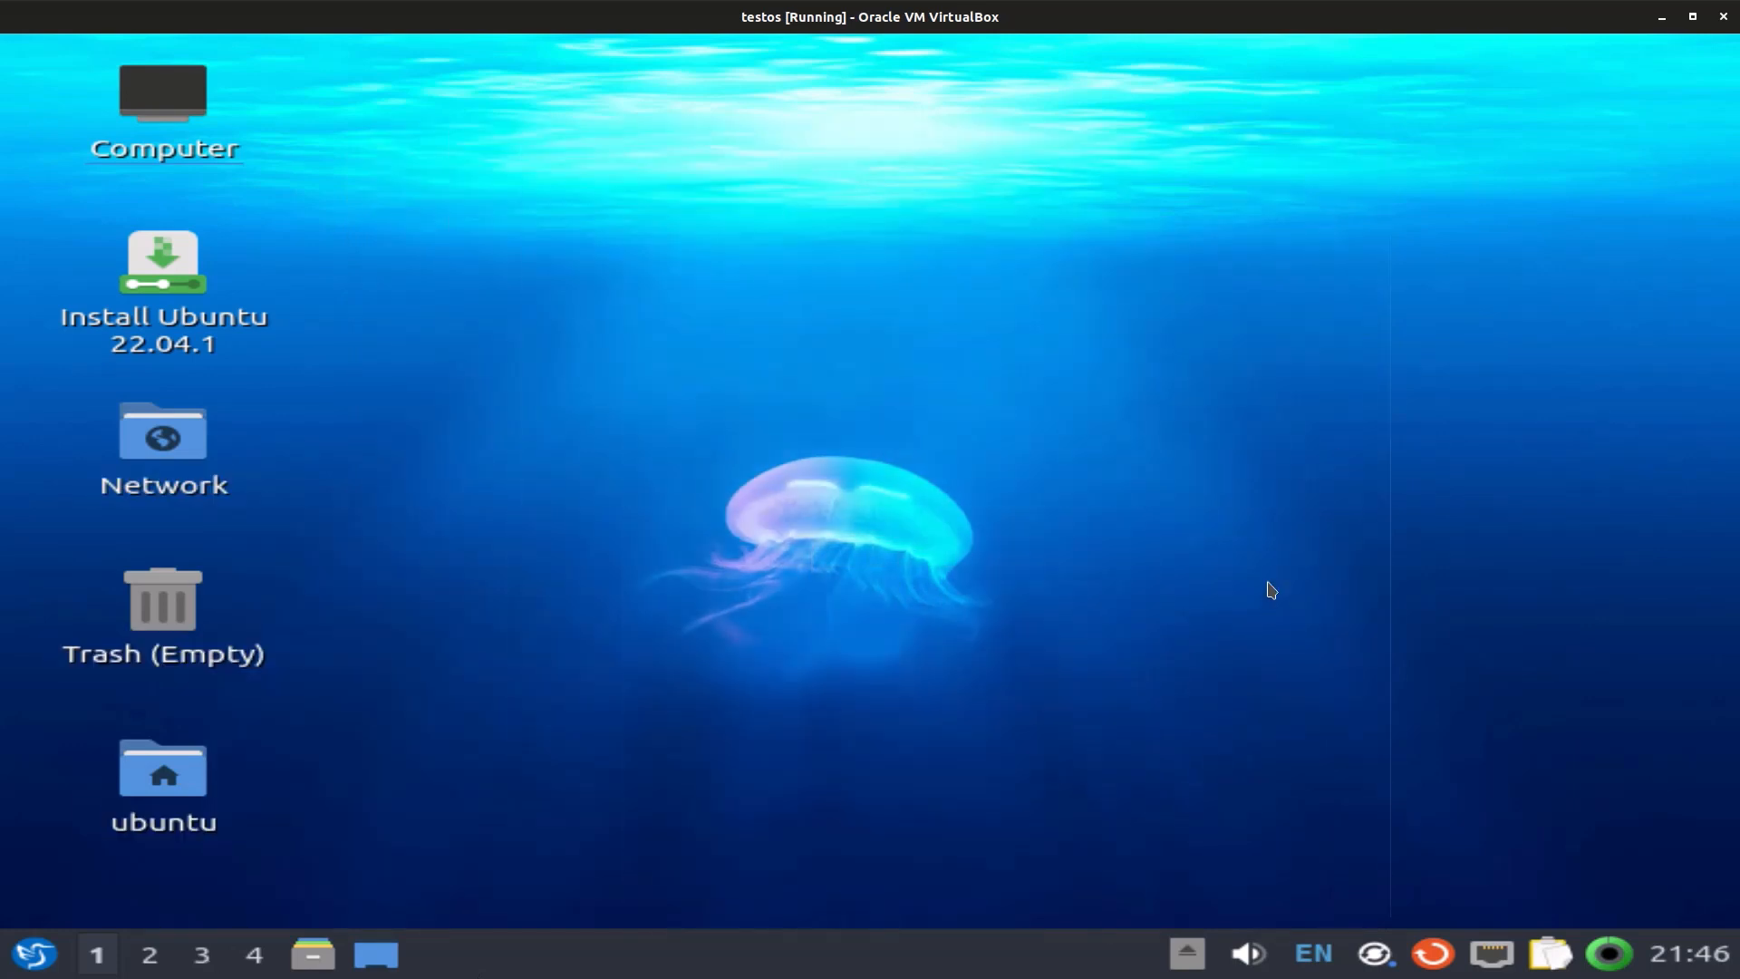
Search the LXQt application menu for 'ter' to find QTerminal
{"action": "left_click", "coordinate": [32, 972]}
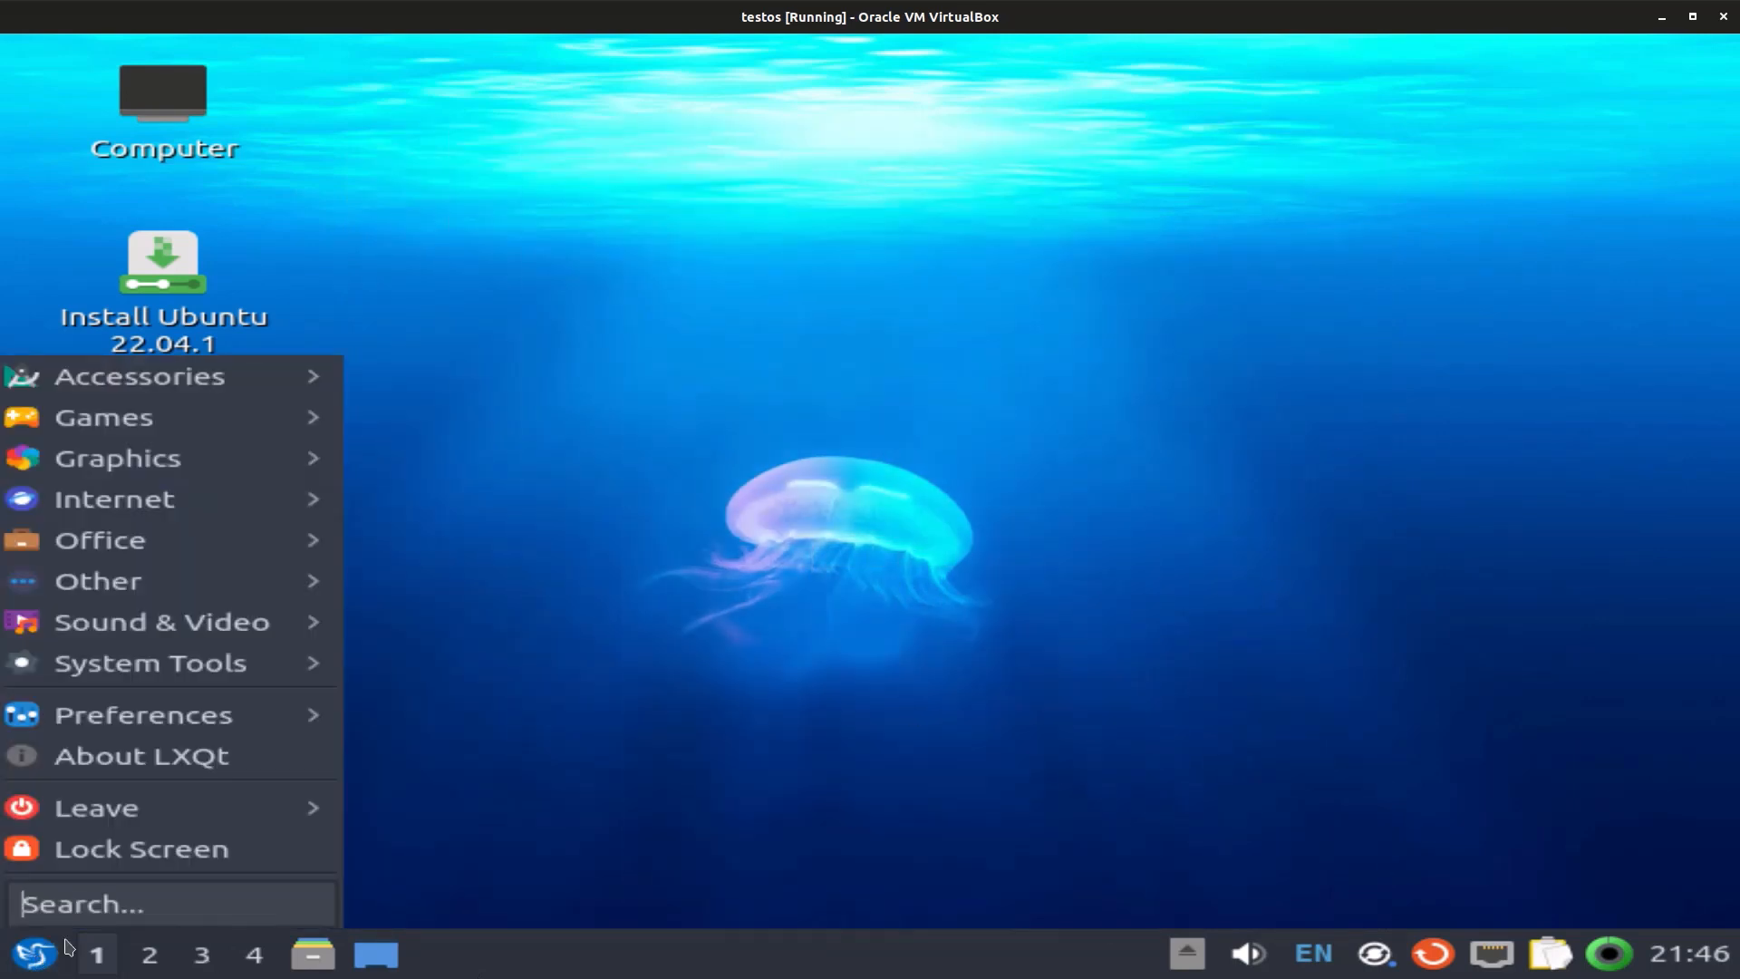
{"action": "type", "text": "vi"}
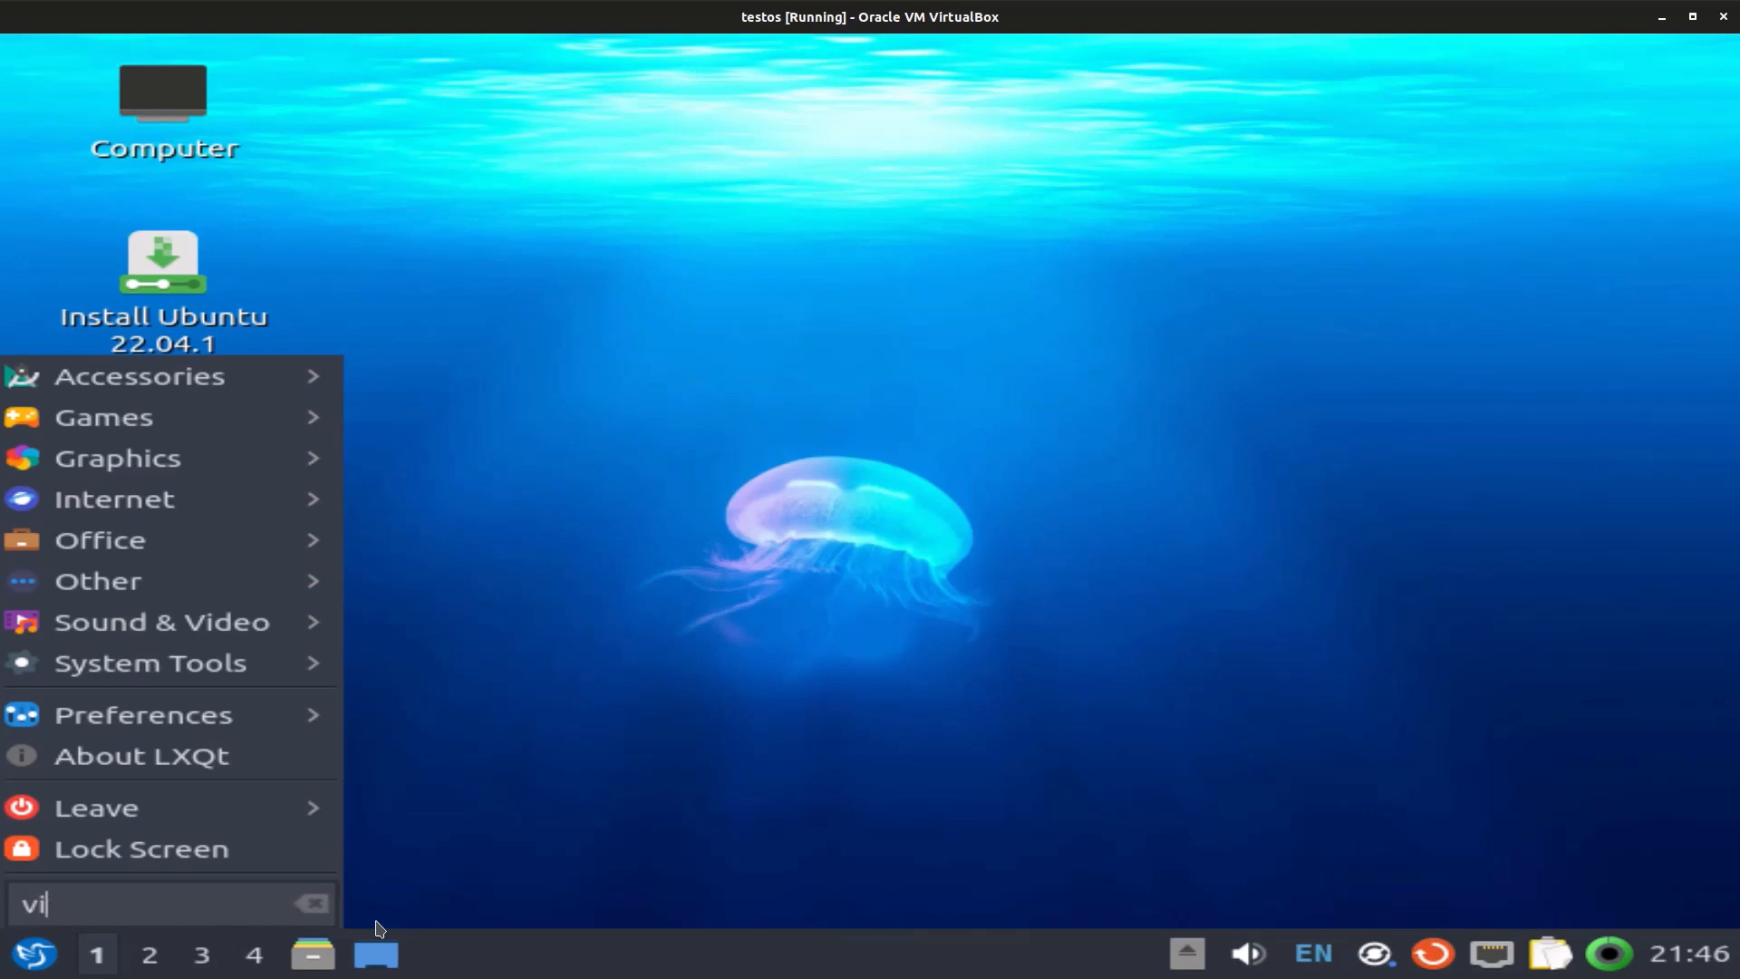
{"action": "key", "text": "BackSpace"}
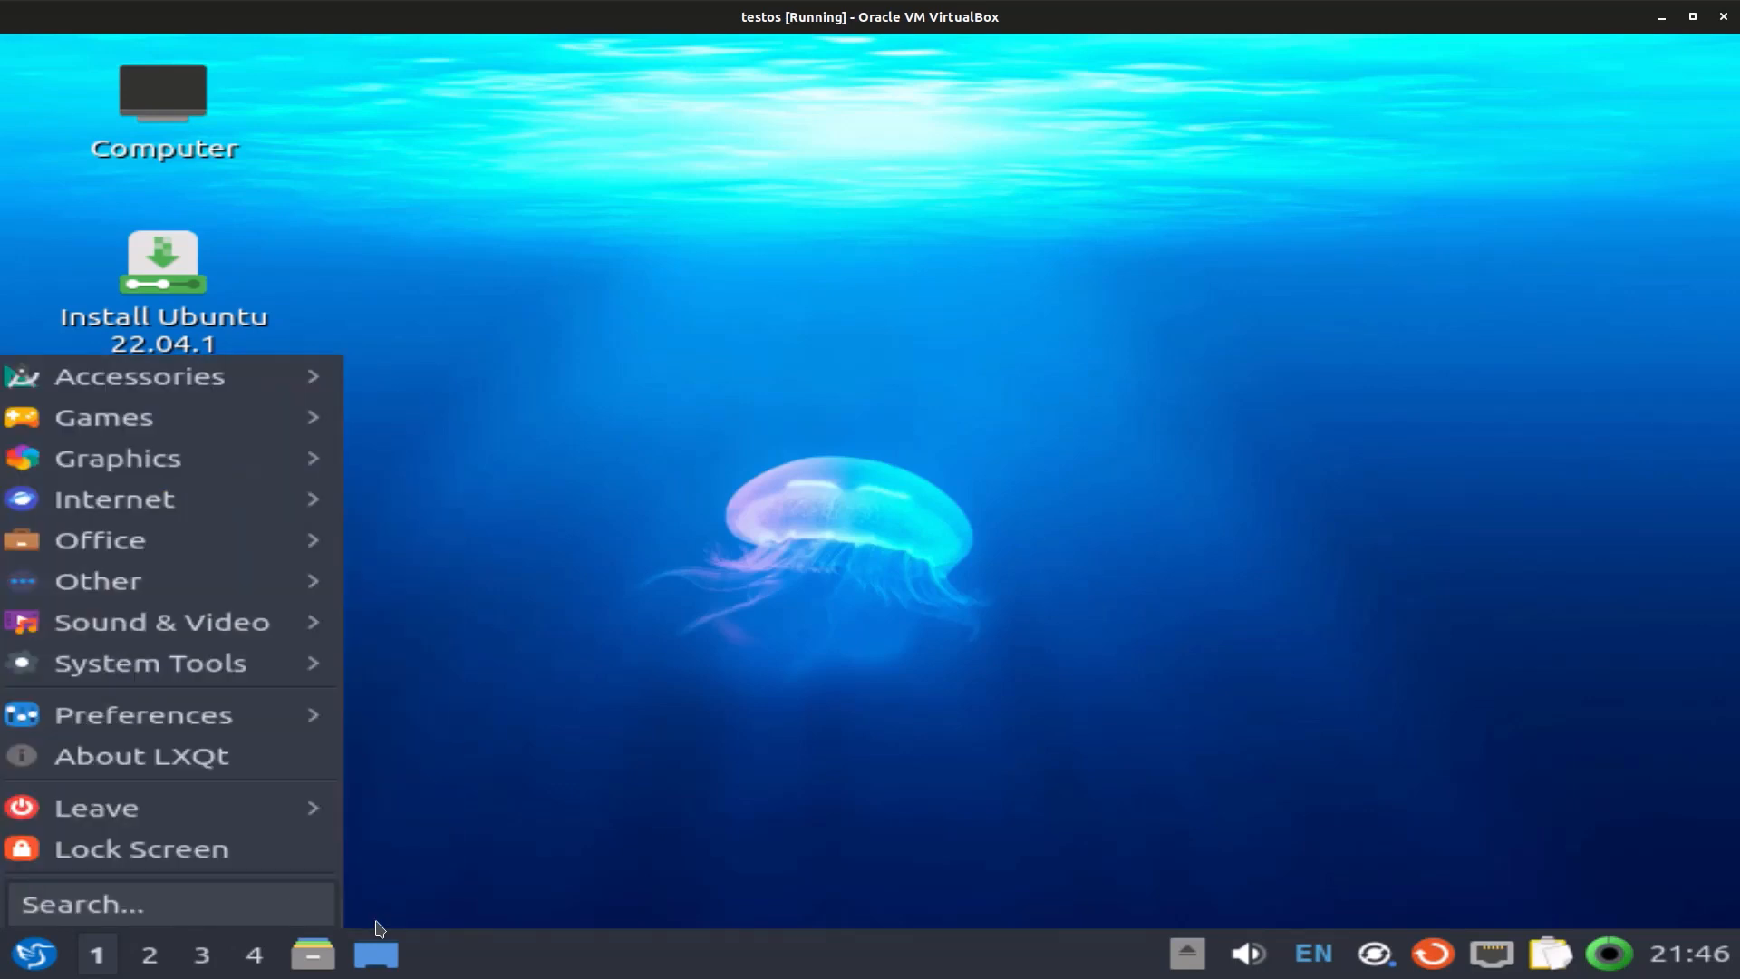
{"action": "mouse_move", "coordinate": [593, 590]}
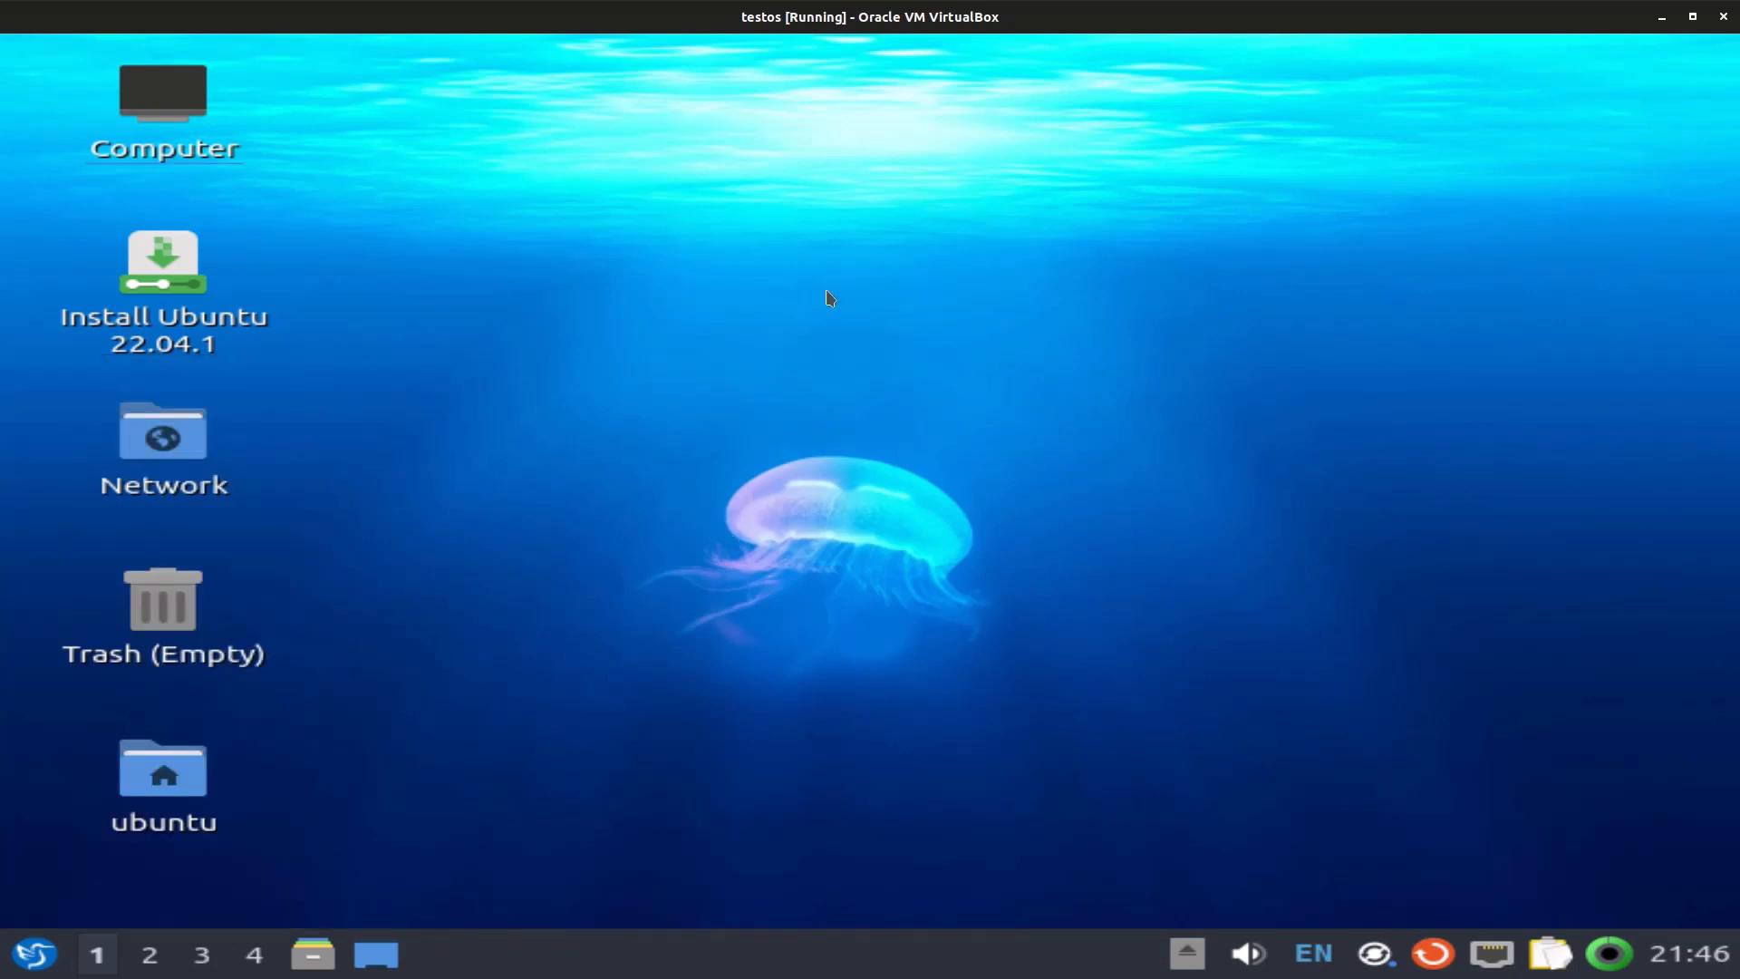
{"action": "mouse_move", "coordinate": [832, 408]}
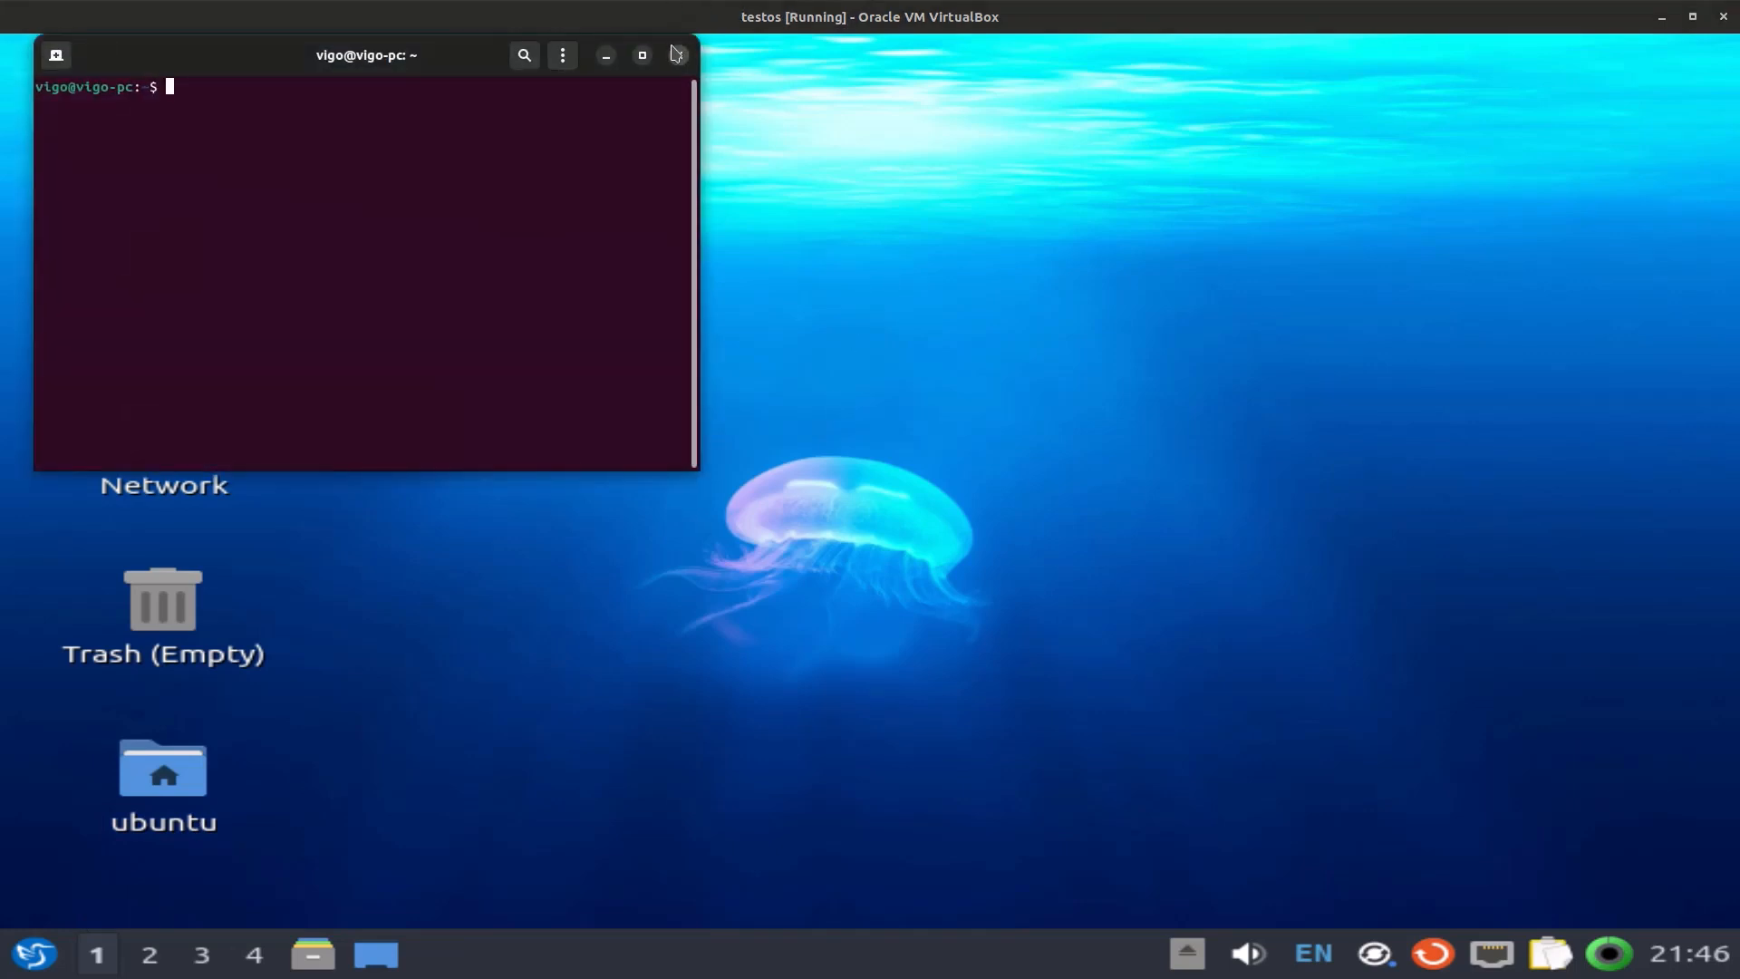
{"action": "left_click", "coordinate": [32, 953]}
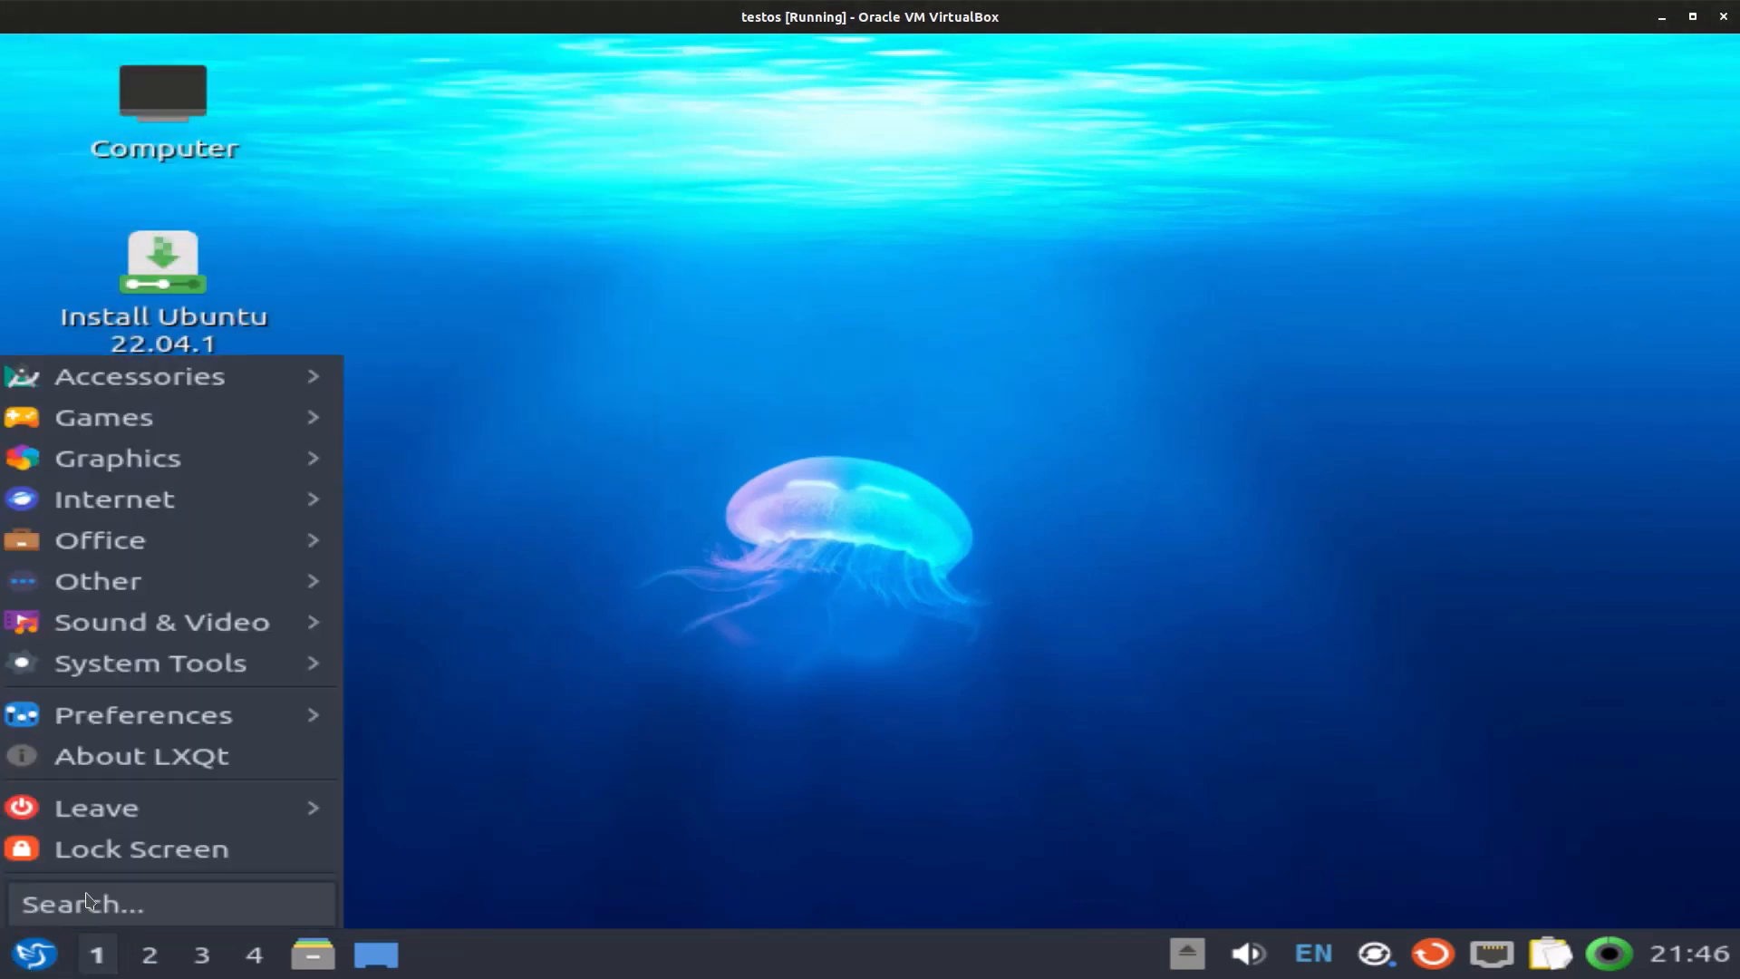
{"action": "type", "text": "ter"}
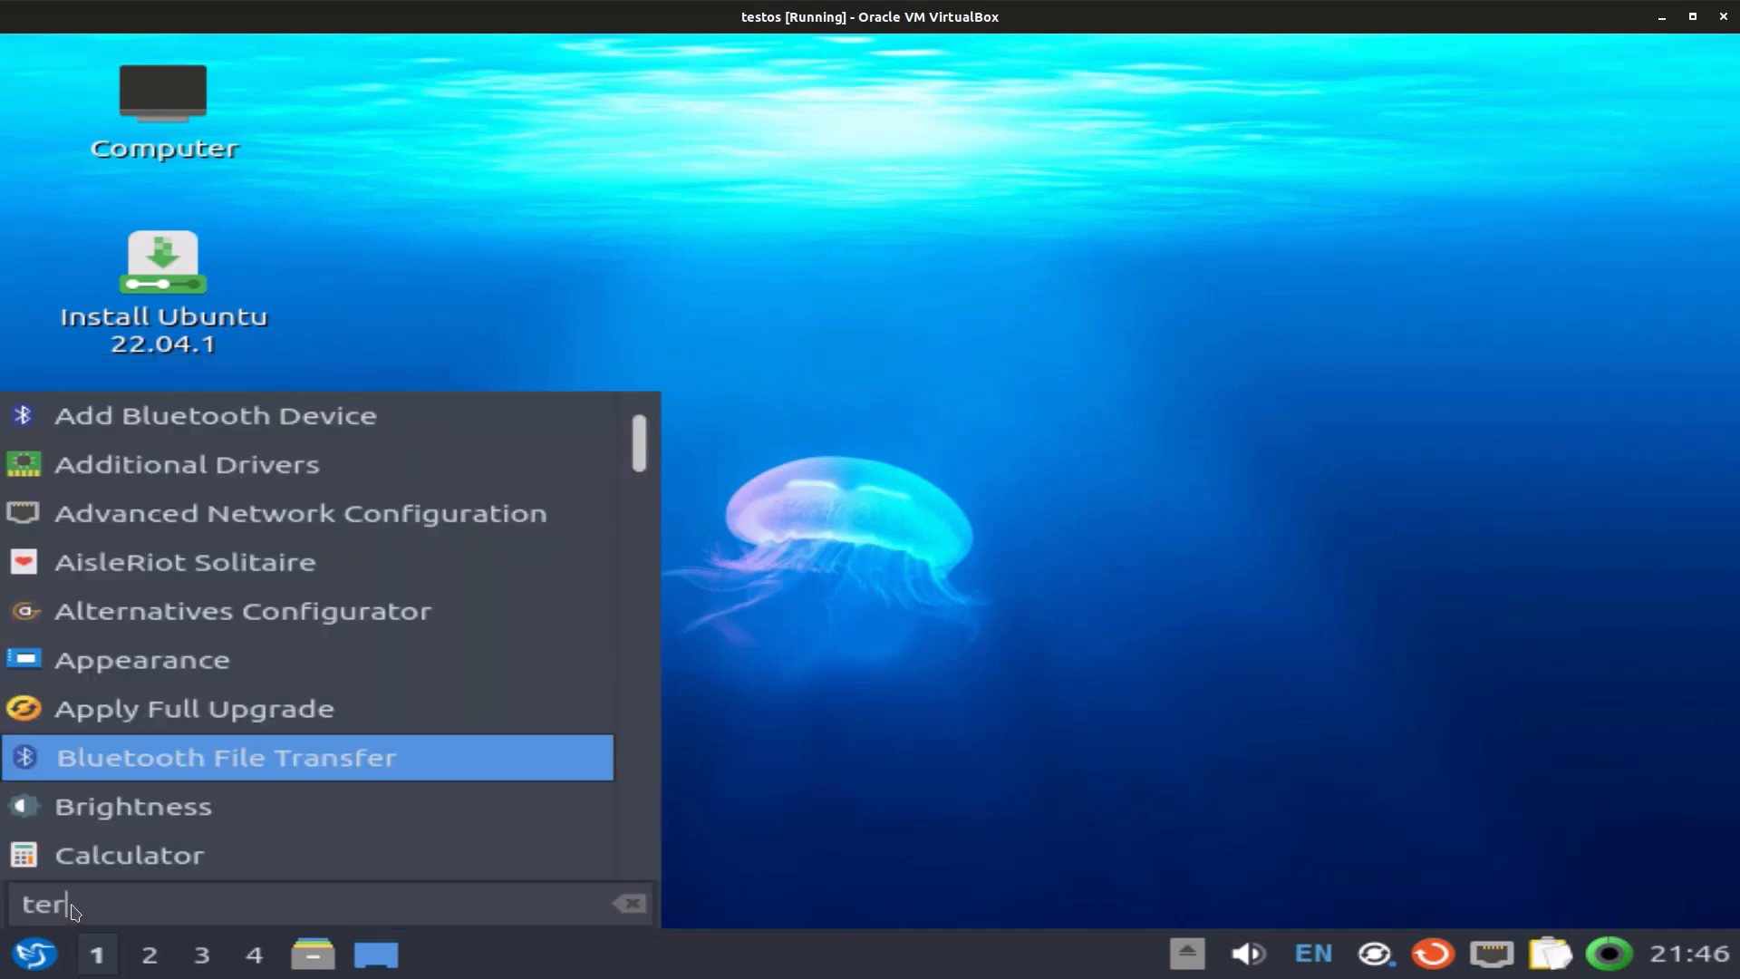
{"action": "type", "text": "r"}
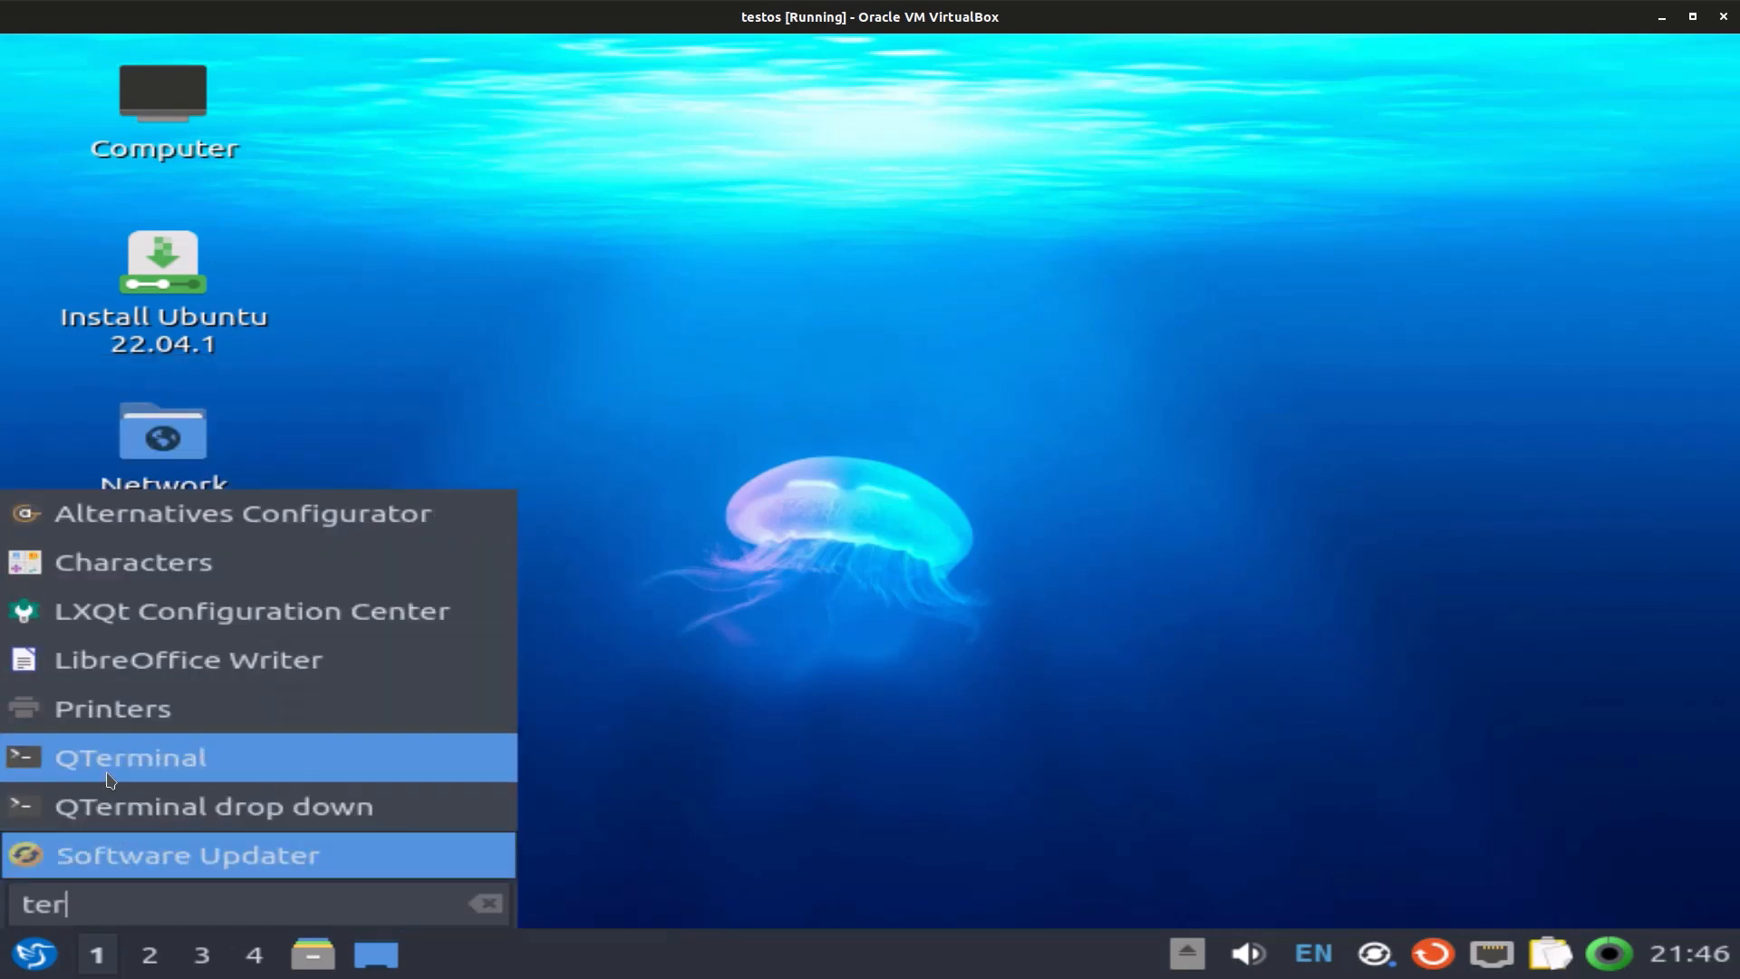
Launch QTerminal, run wine --version (wine-6.0.3), and select the suggested wine32 install command
{"action": "left_click", "coordinate": [130, 758]}
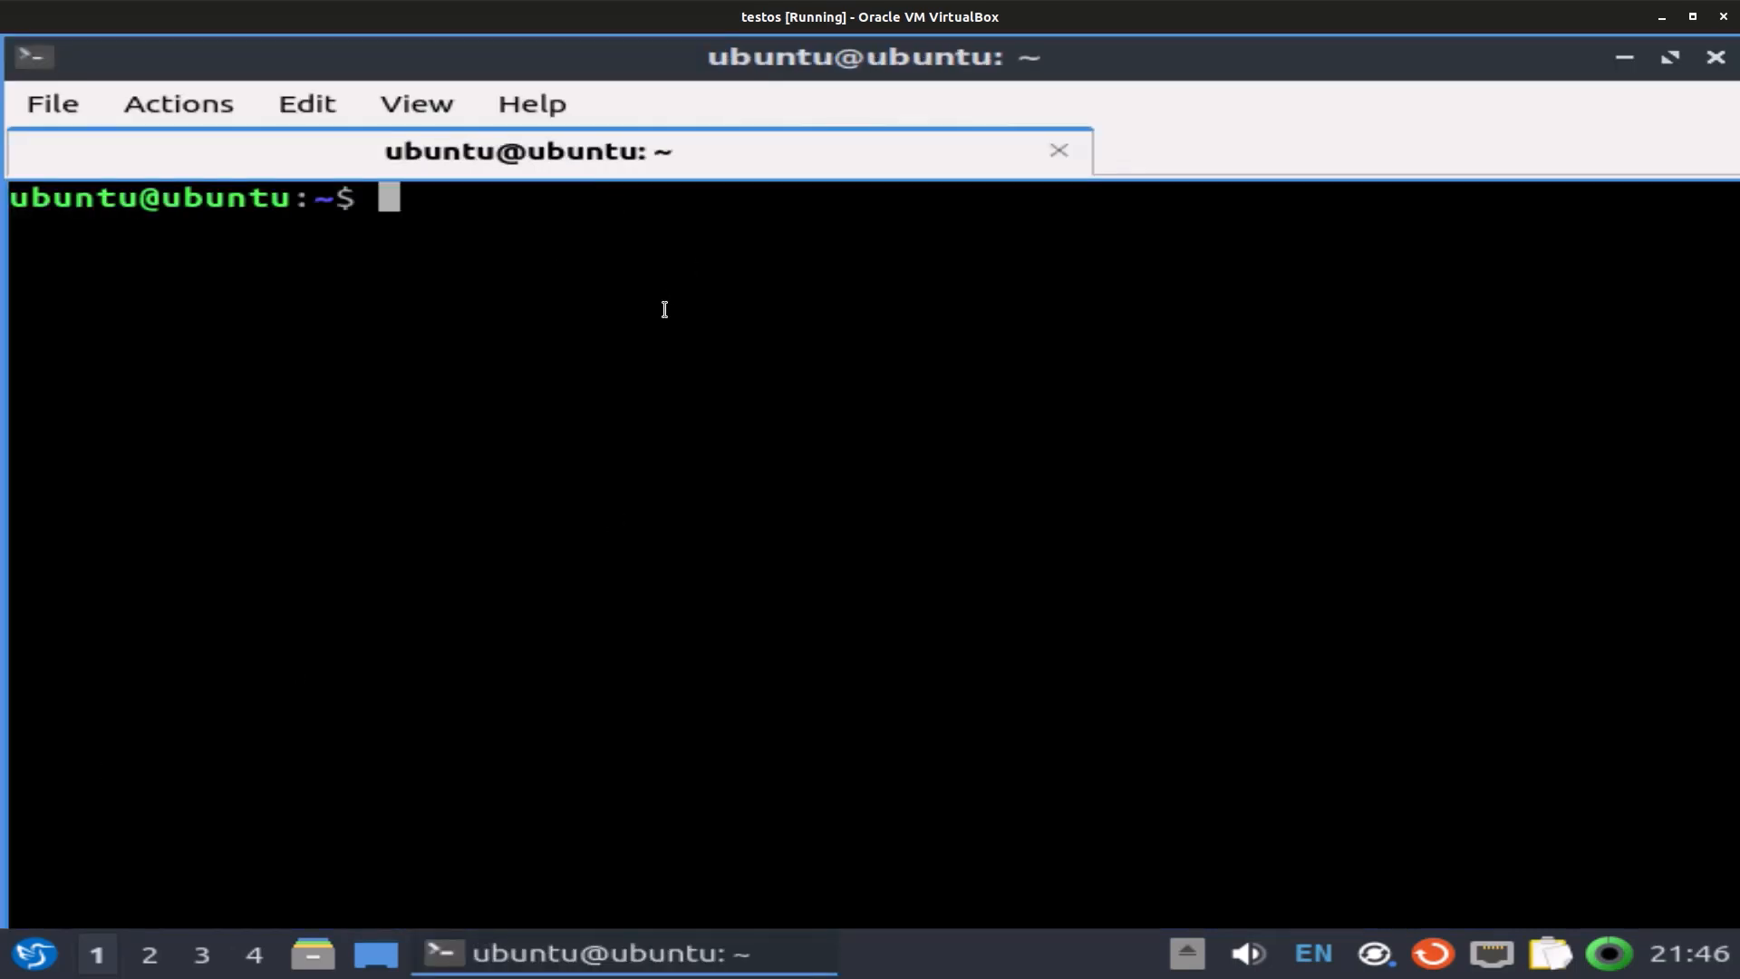
{"action": "type", "text": "dcon"}
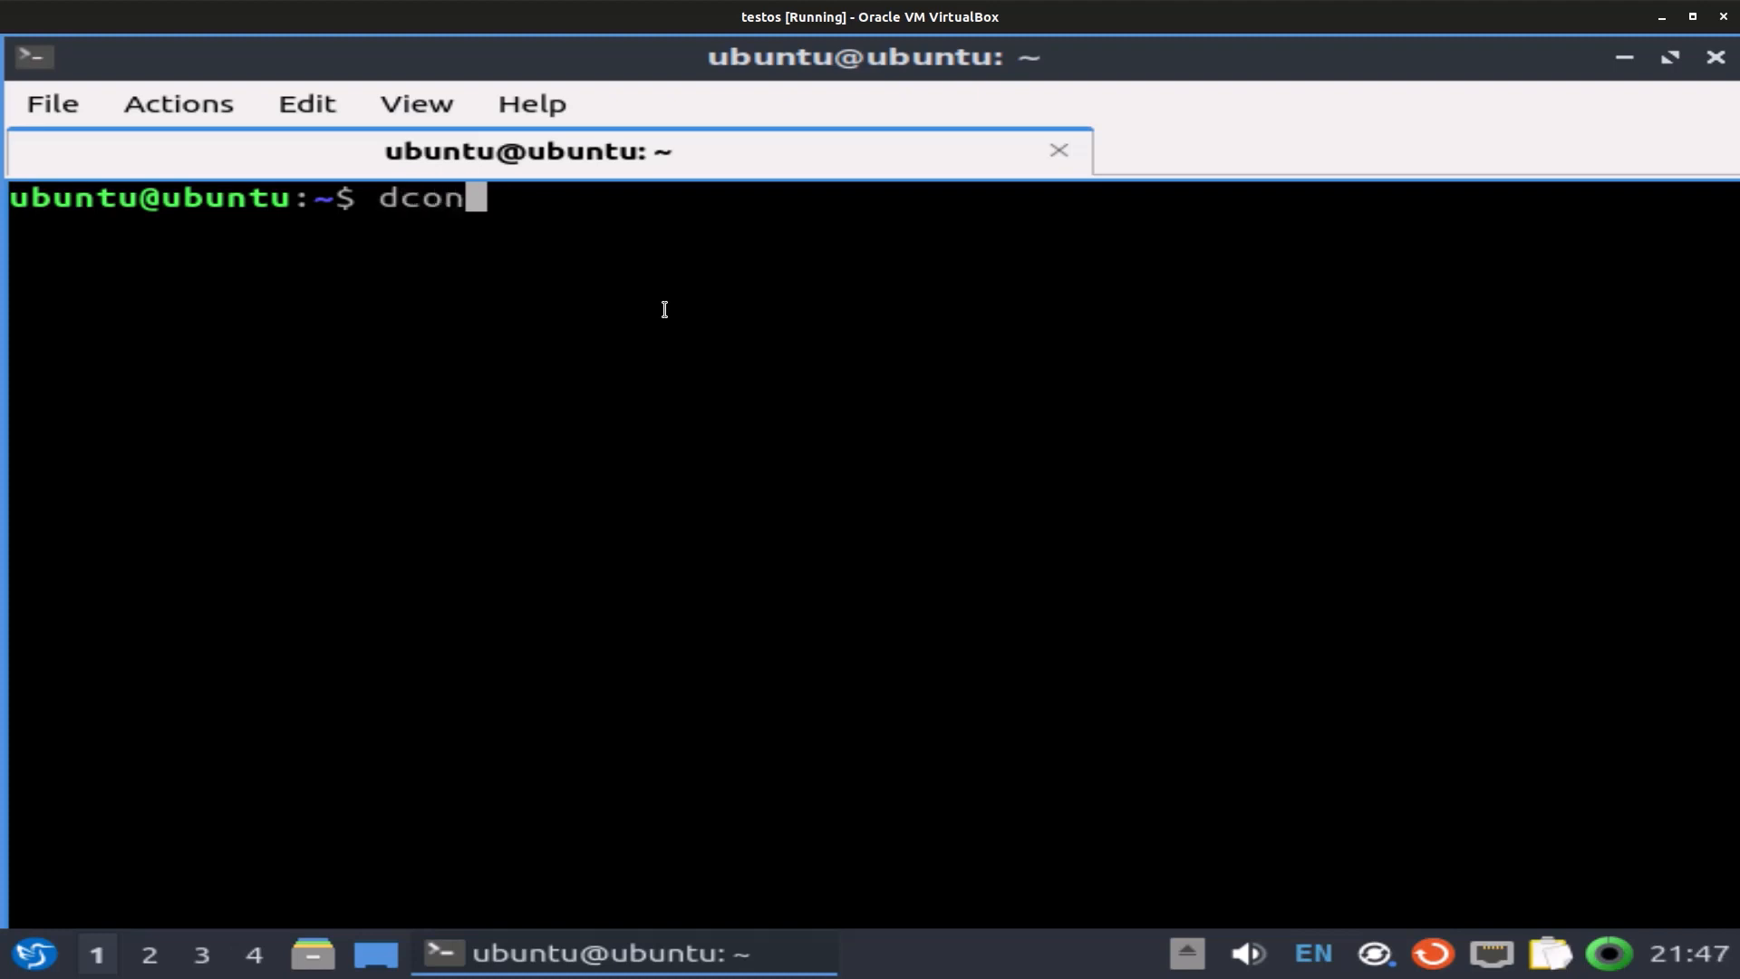
{"action": "type", "text": "f -"}
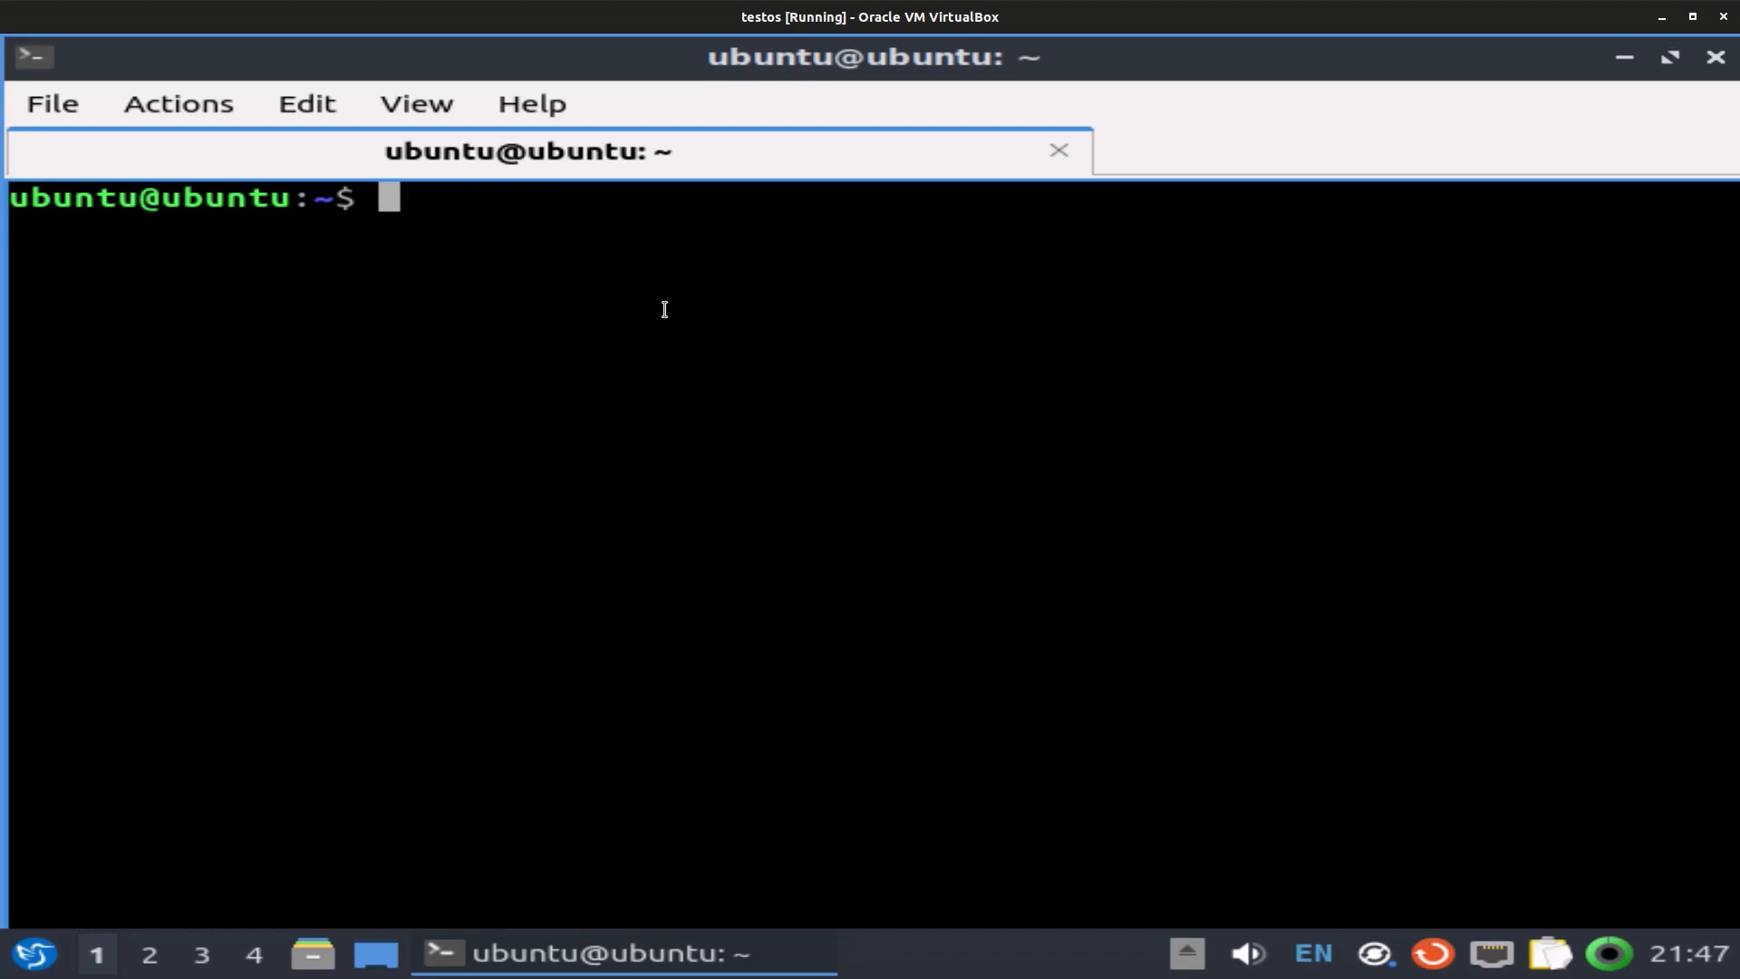
{"action": "type", "text": "win"}
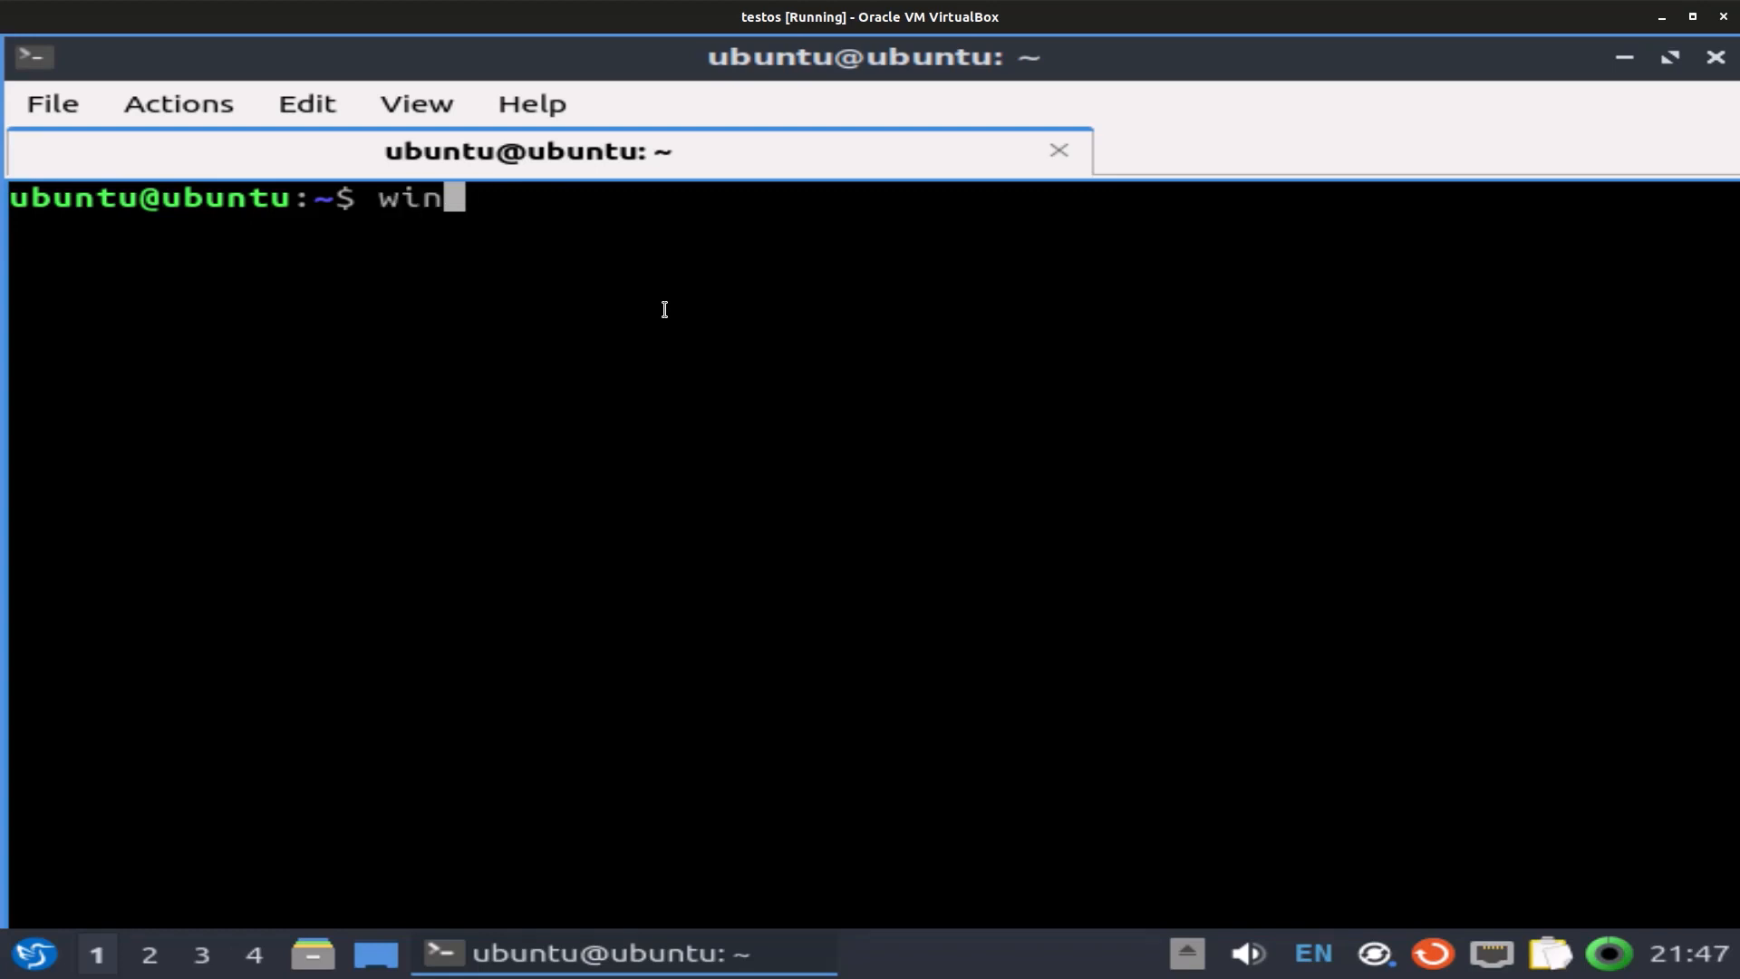
{"action": "type", "text": "e --"}
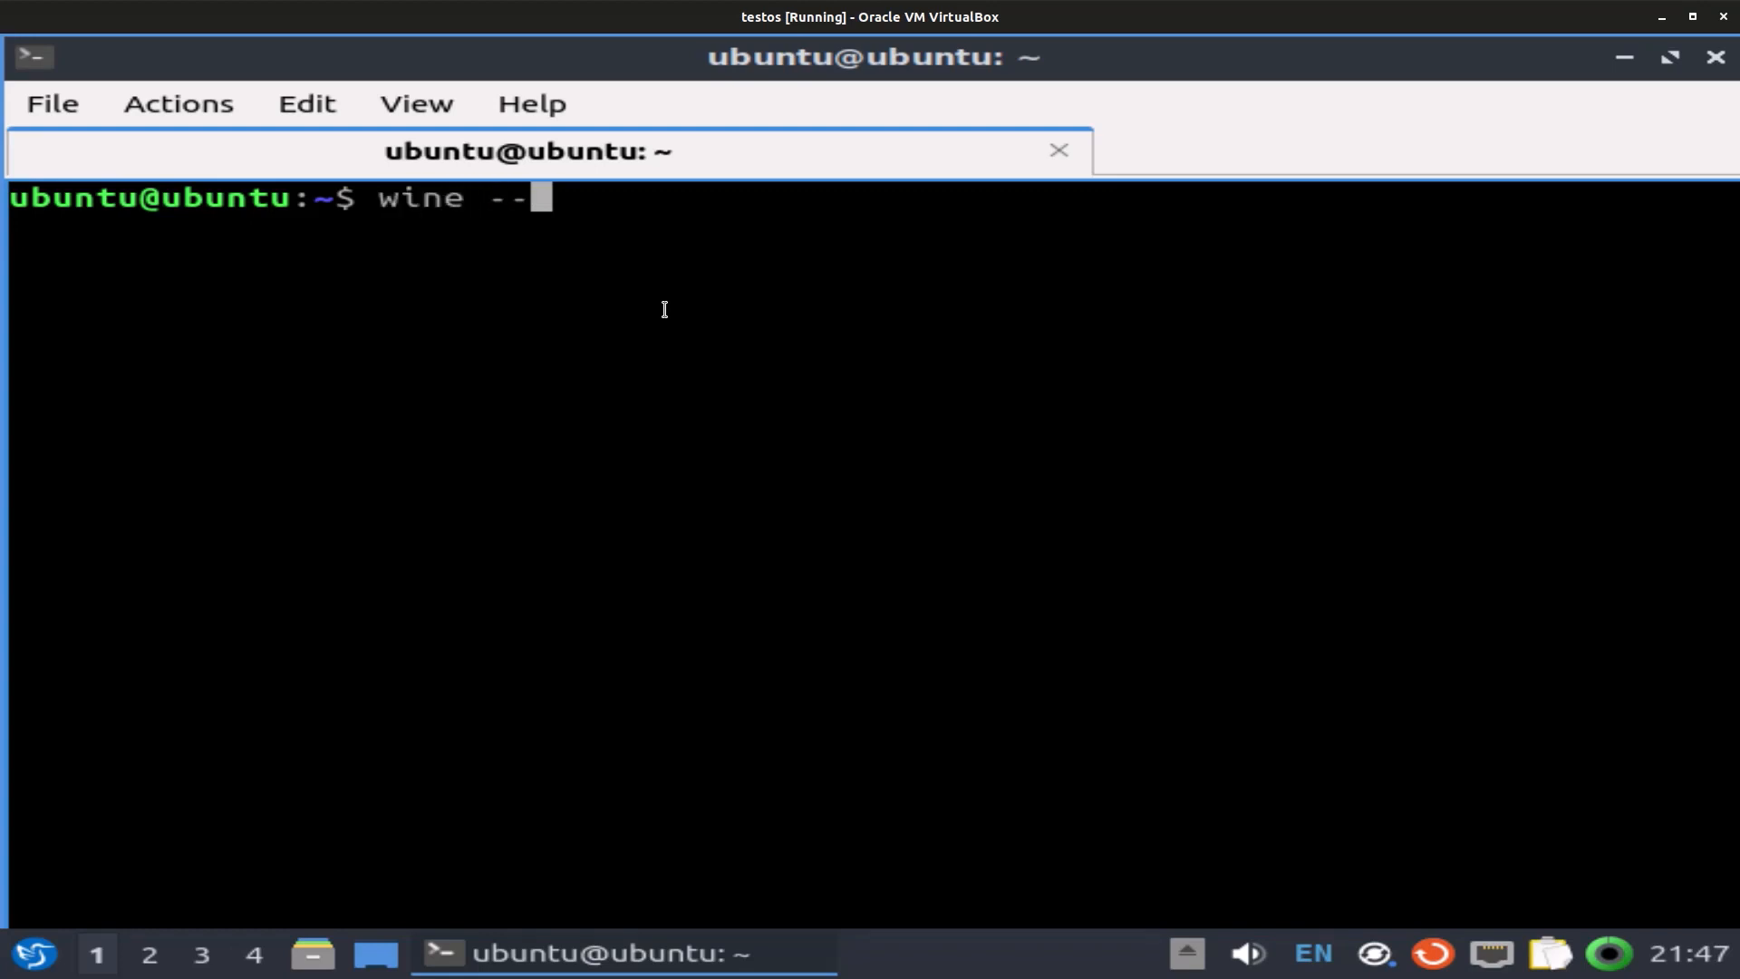
{"action": "type", "text": "version"}
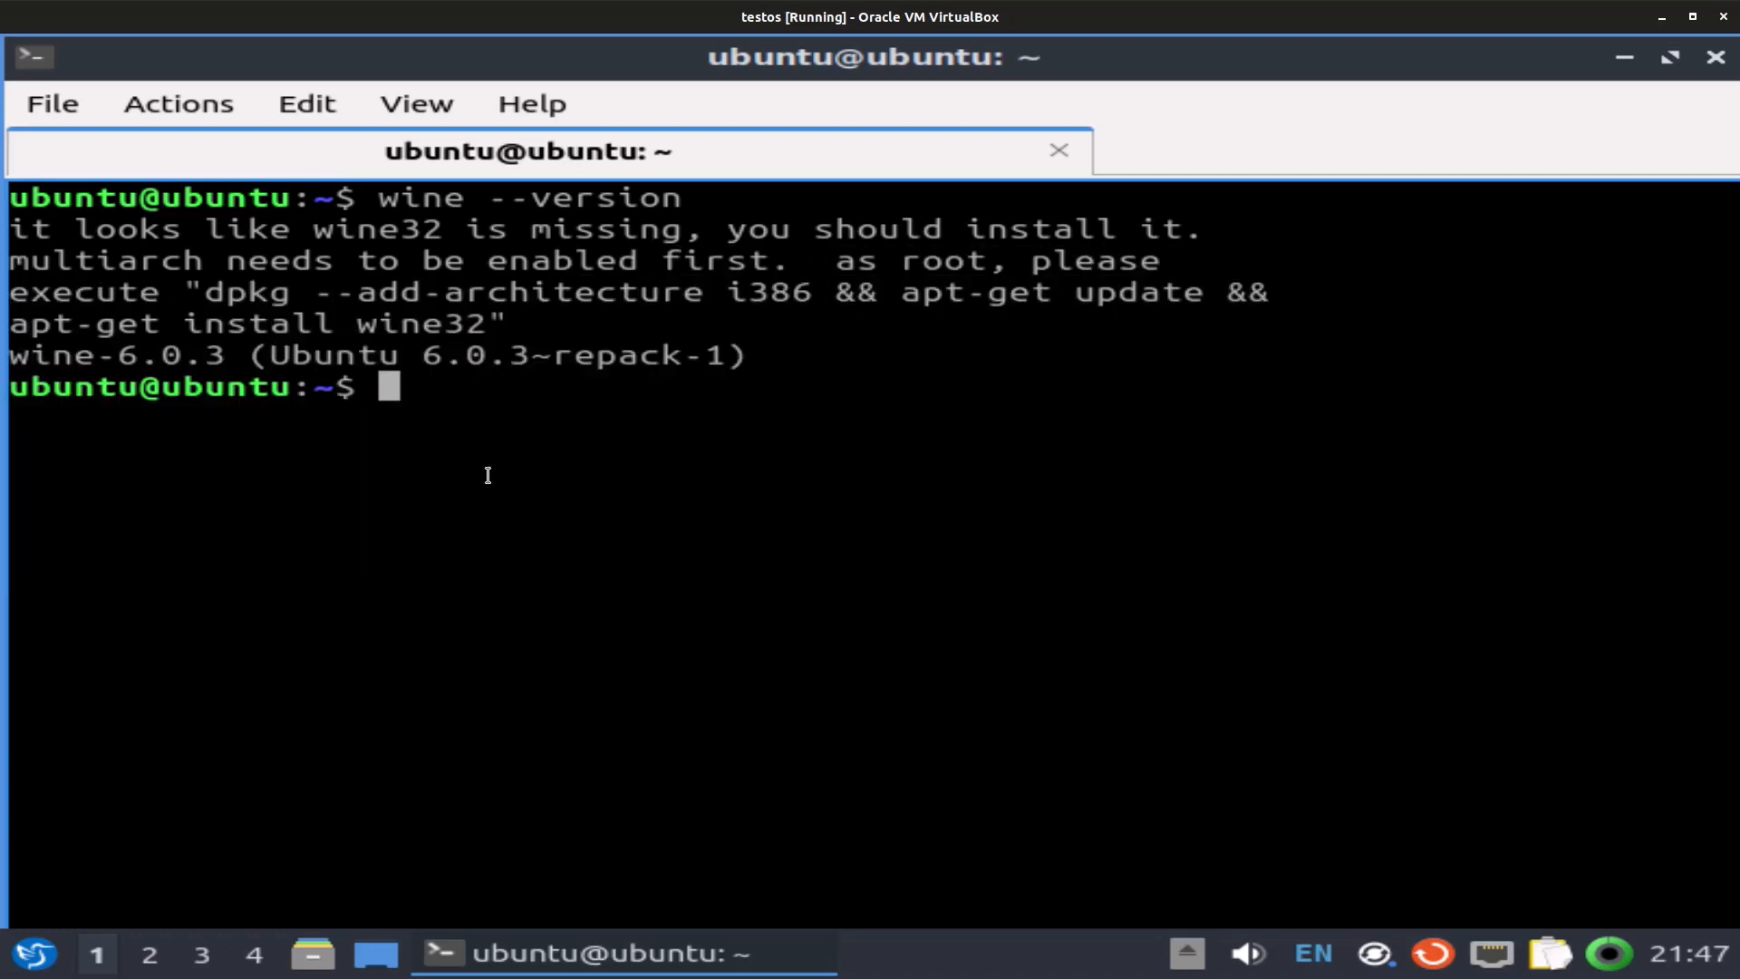
{"action": "left_click_drag", "start_coordinate": [89, 229], "coordinate": [832, 261]}
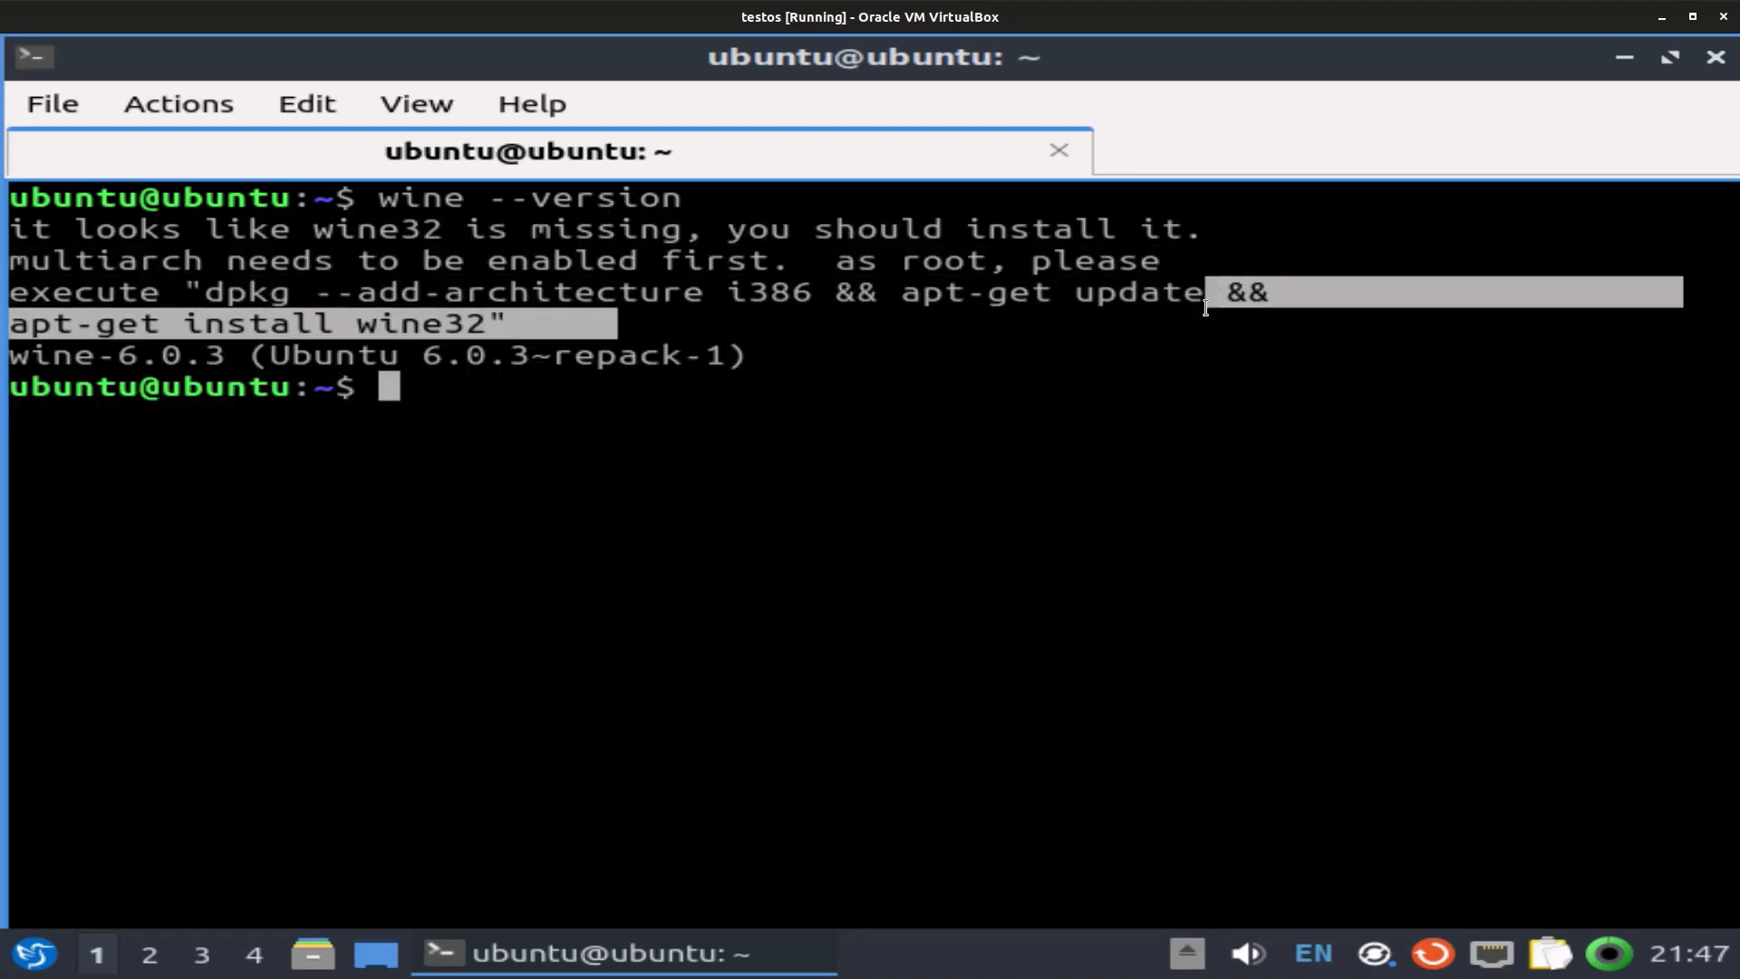
Close the terminal and log out of the Lubuntu live session via Leave > Logout
{"action": "left_click", "coordinate": [1715, 57]}
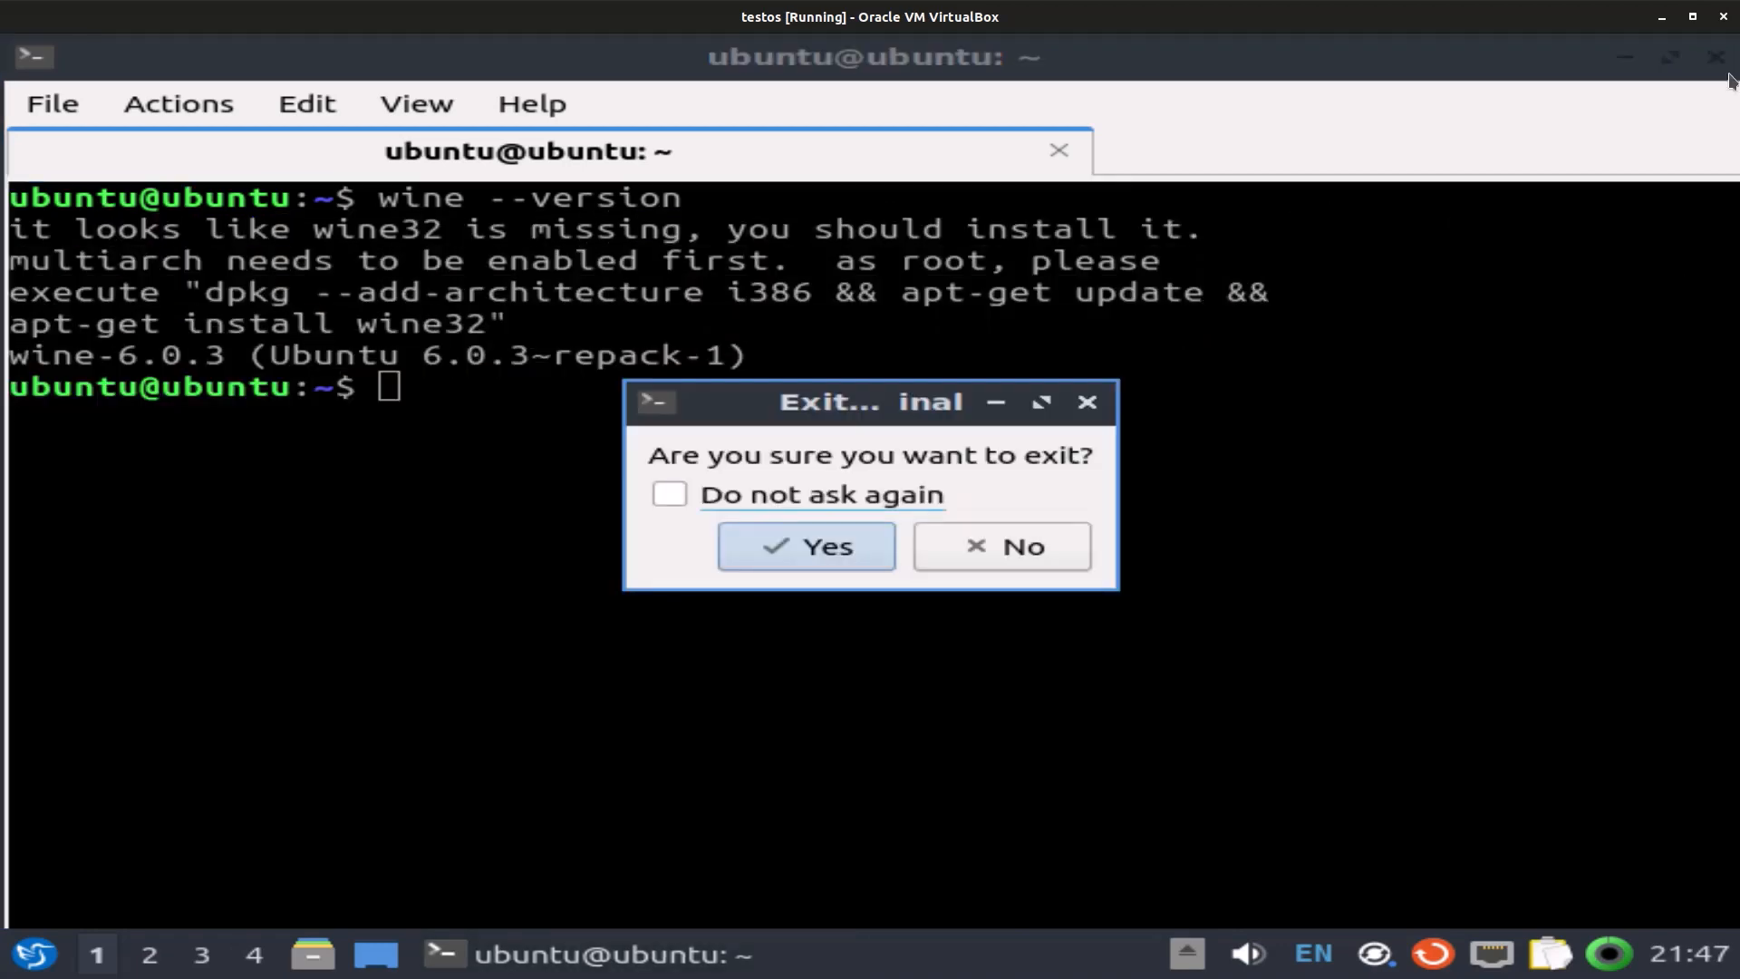
{"action": "left_click", "coordinate": [805, 546]}
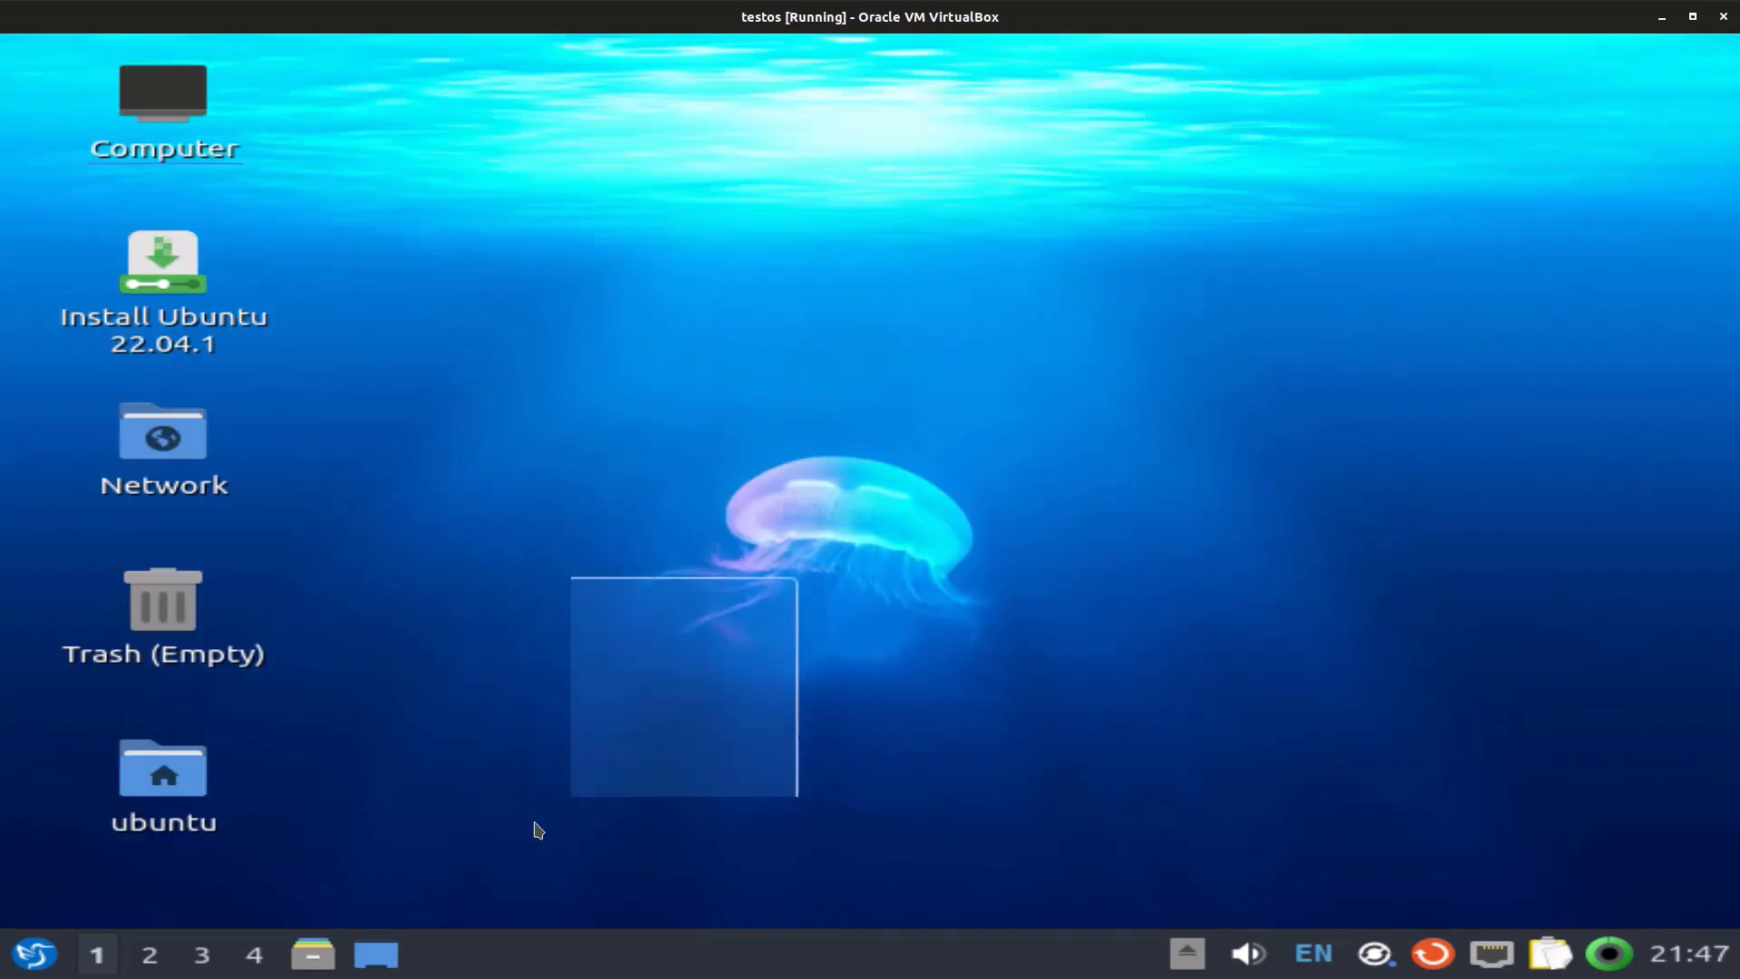
{"action": "left_click", "coordinate": [33, 955]}
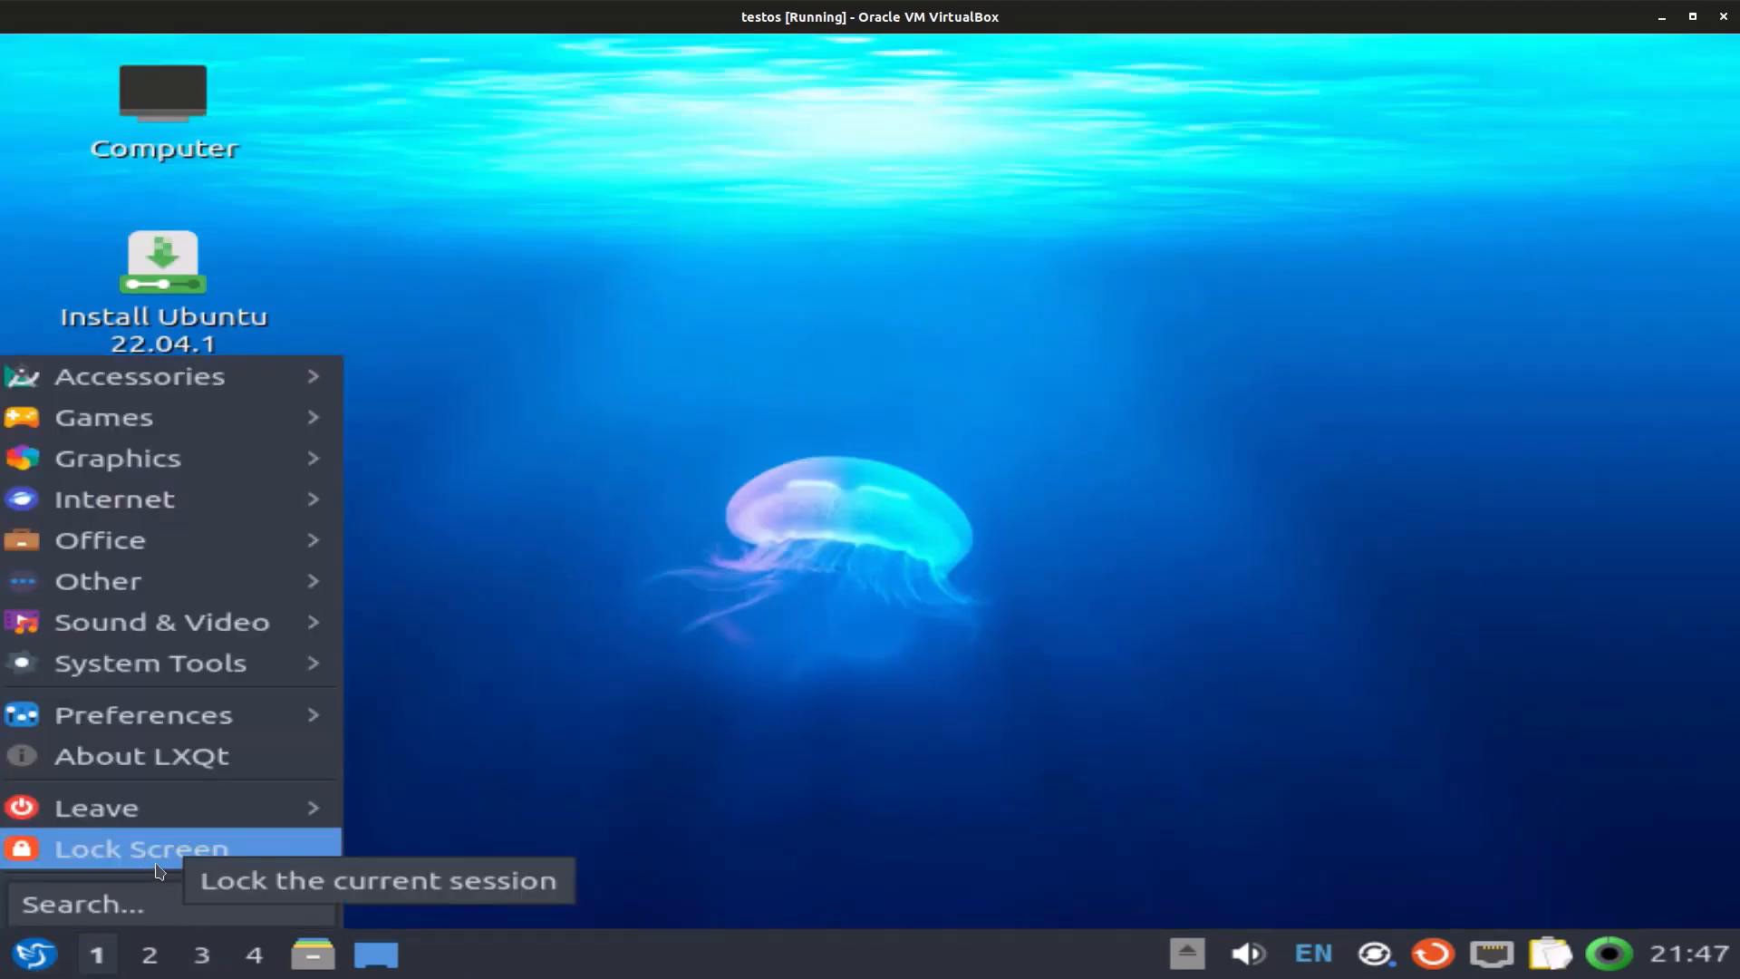
{"action": "mouse_move", "coordinate": [95, 808]}
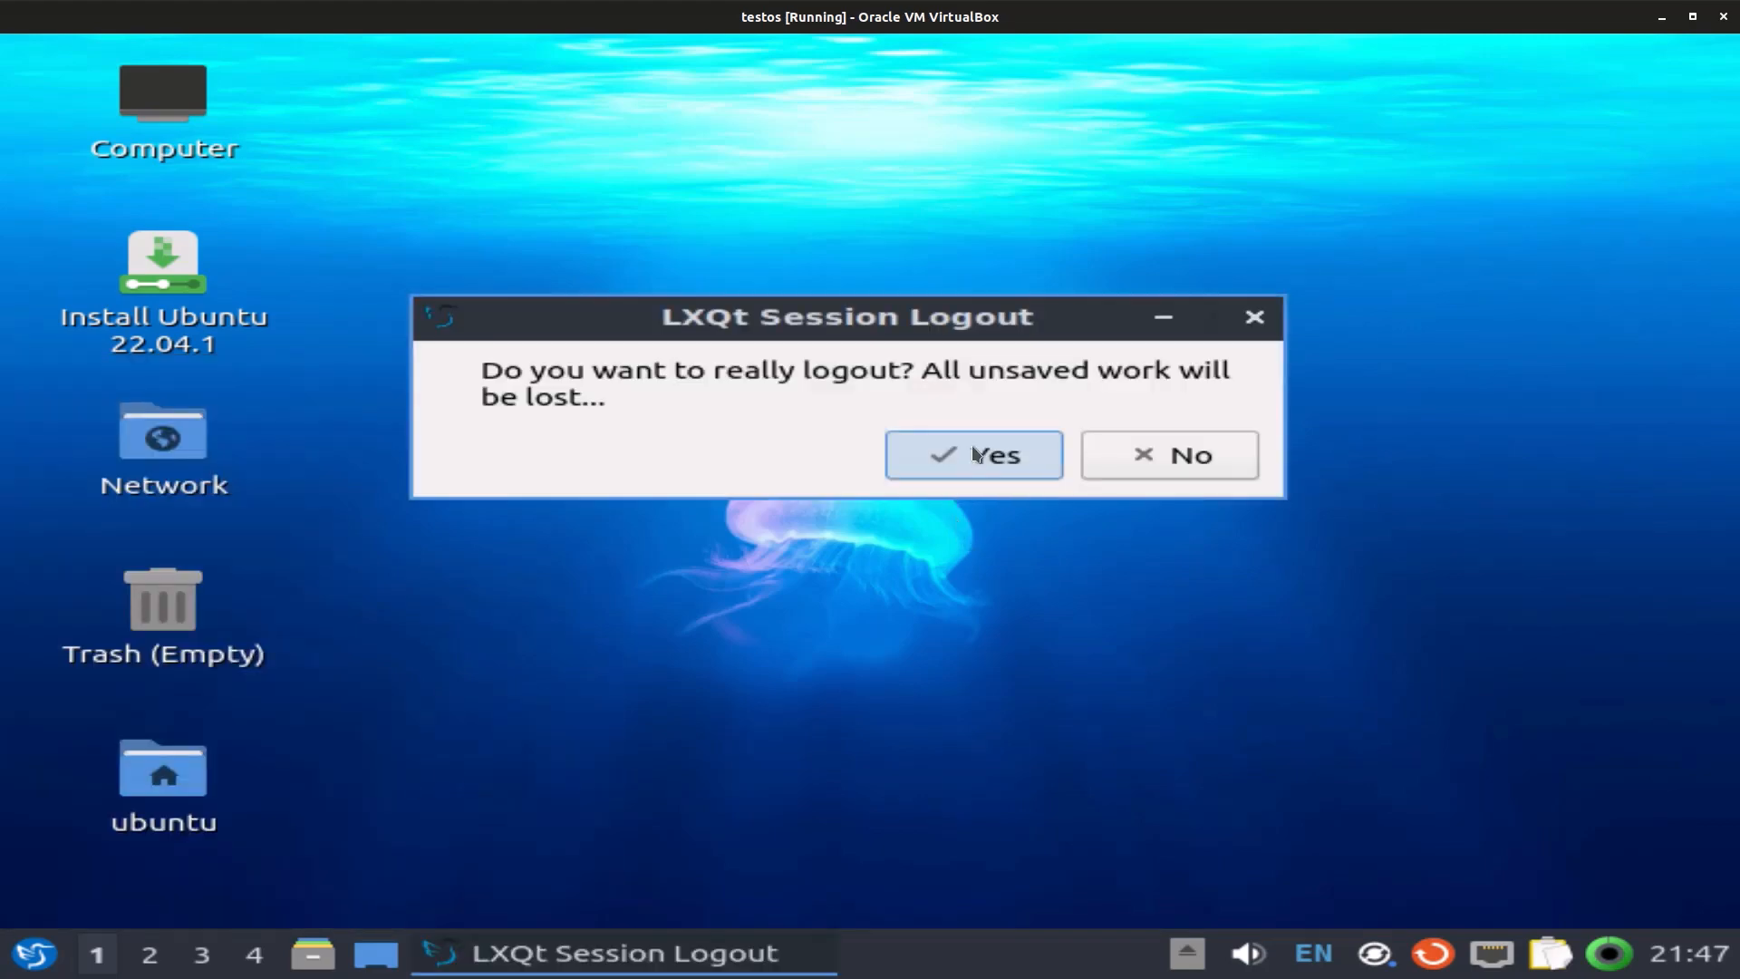
{"action": "left_click", "coordinate": [974, 455]}
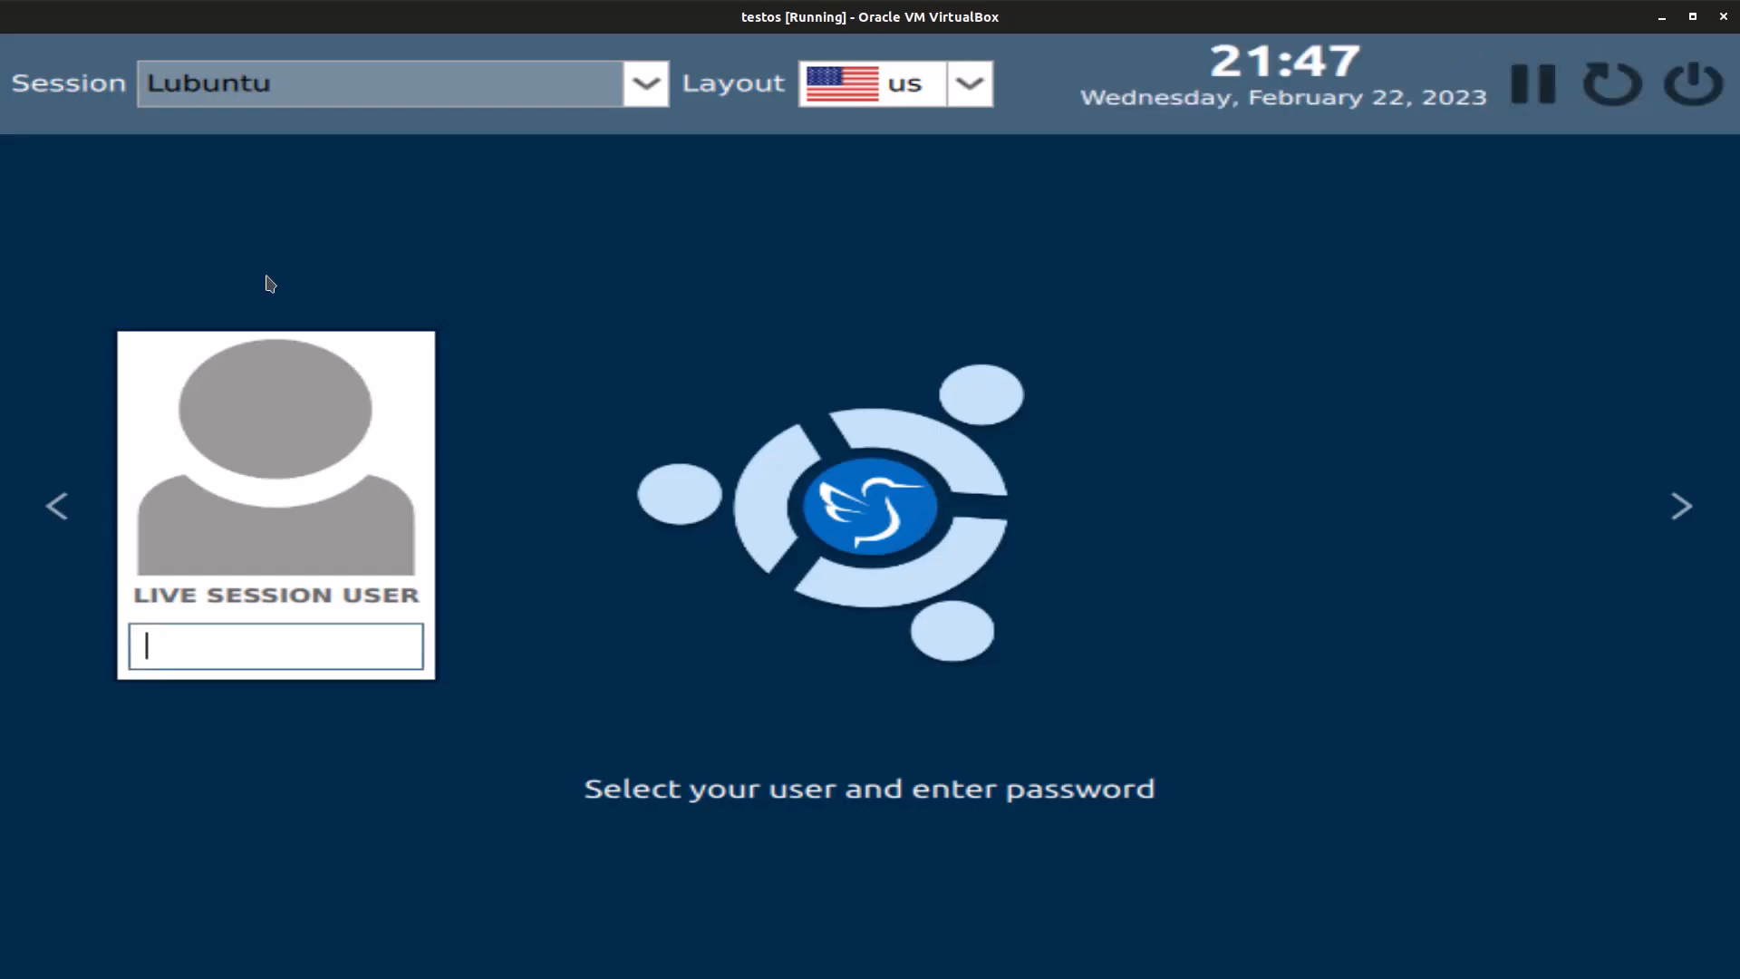
Choose the Ubuntu on Wayland session at the login screen
{"action": "left_click", "coordinate": [646, 82]}
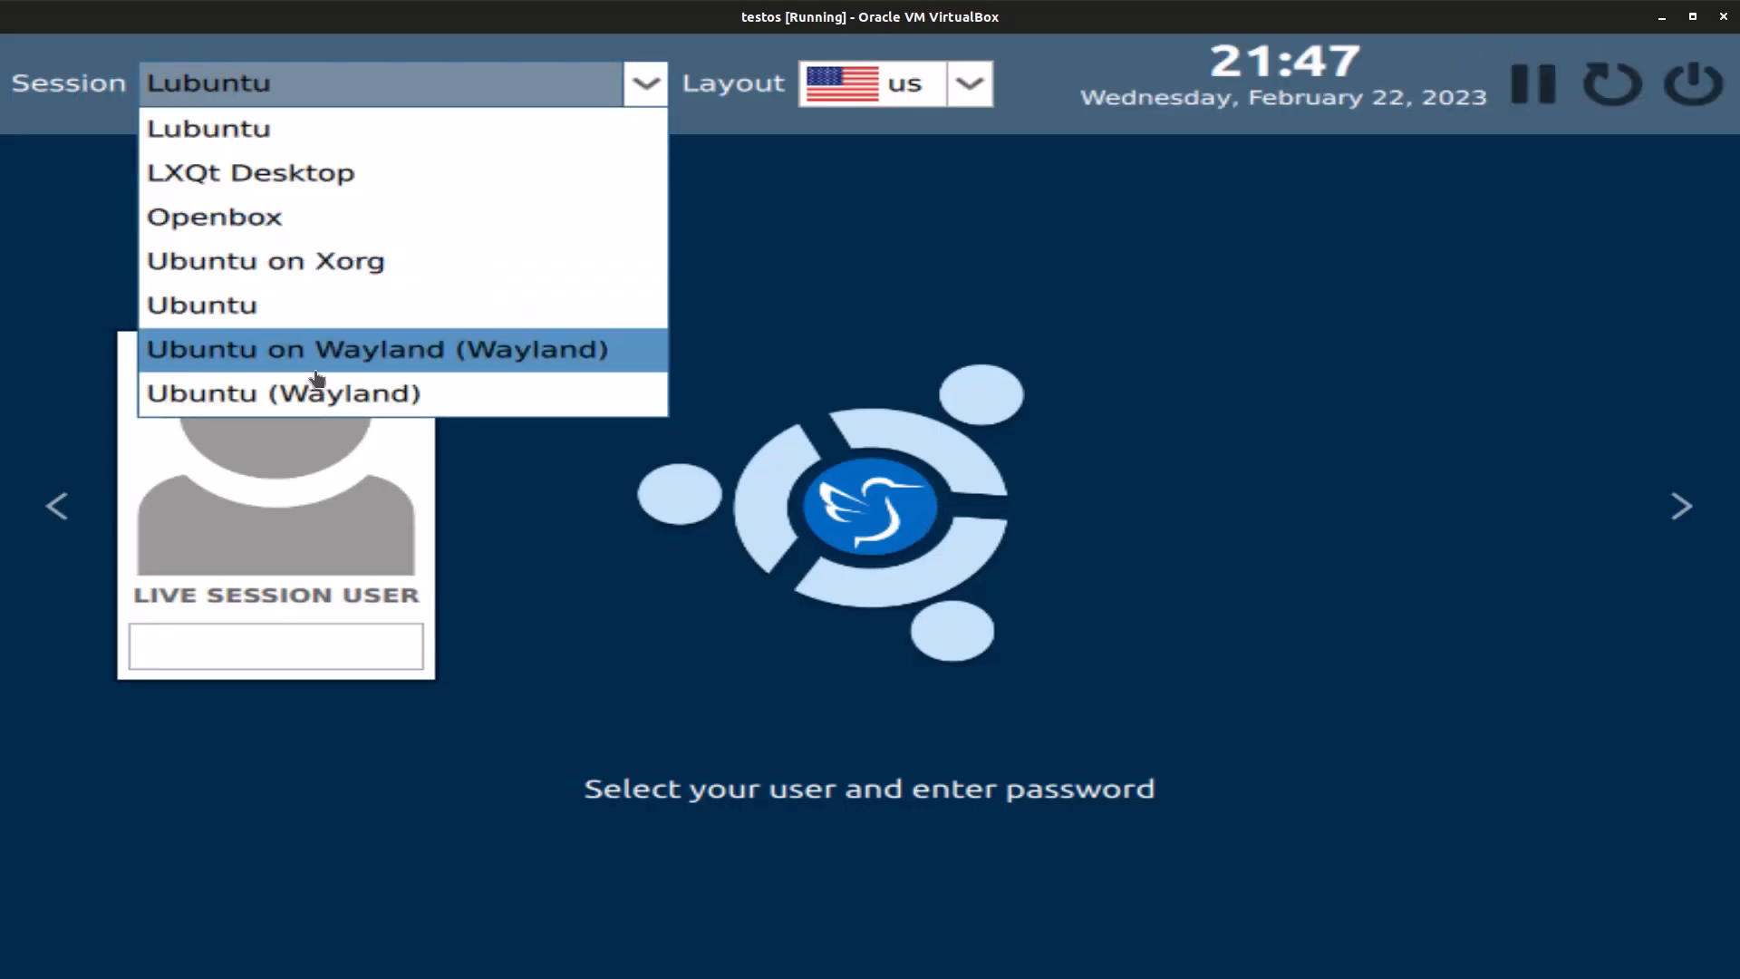
{"action": "left_click", "coordinate": [281, 394]}
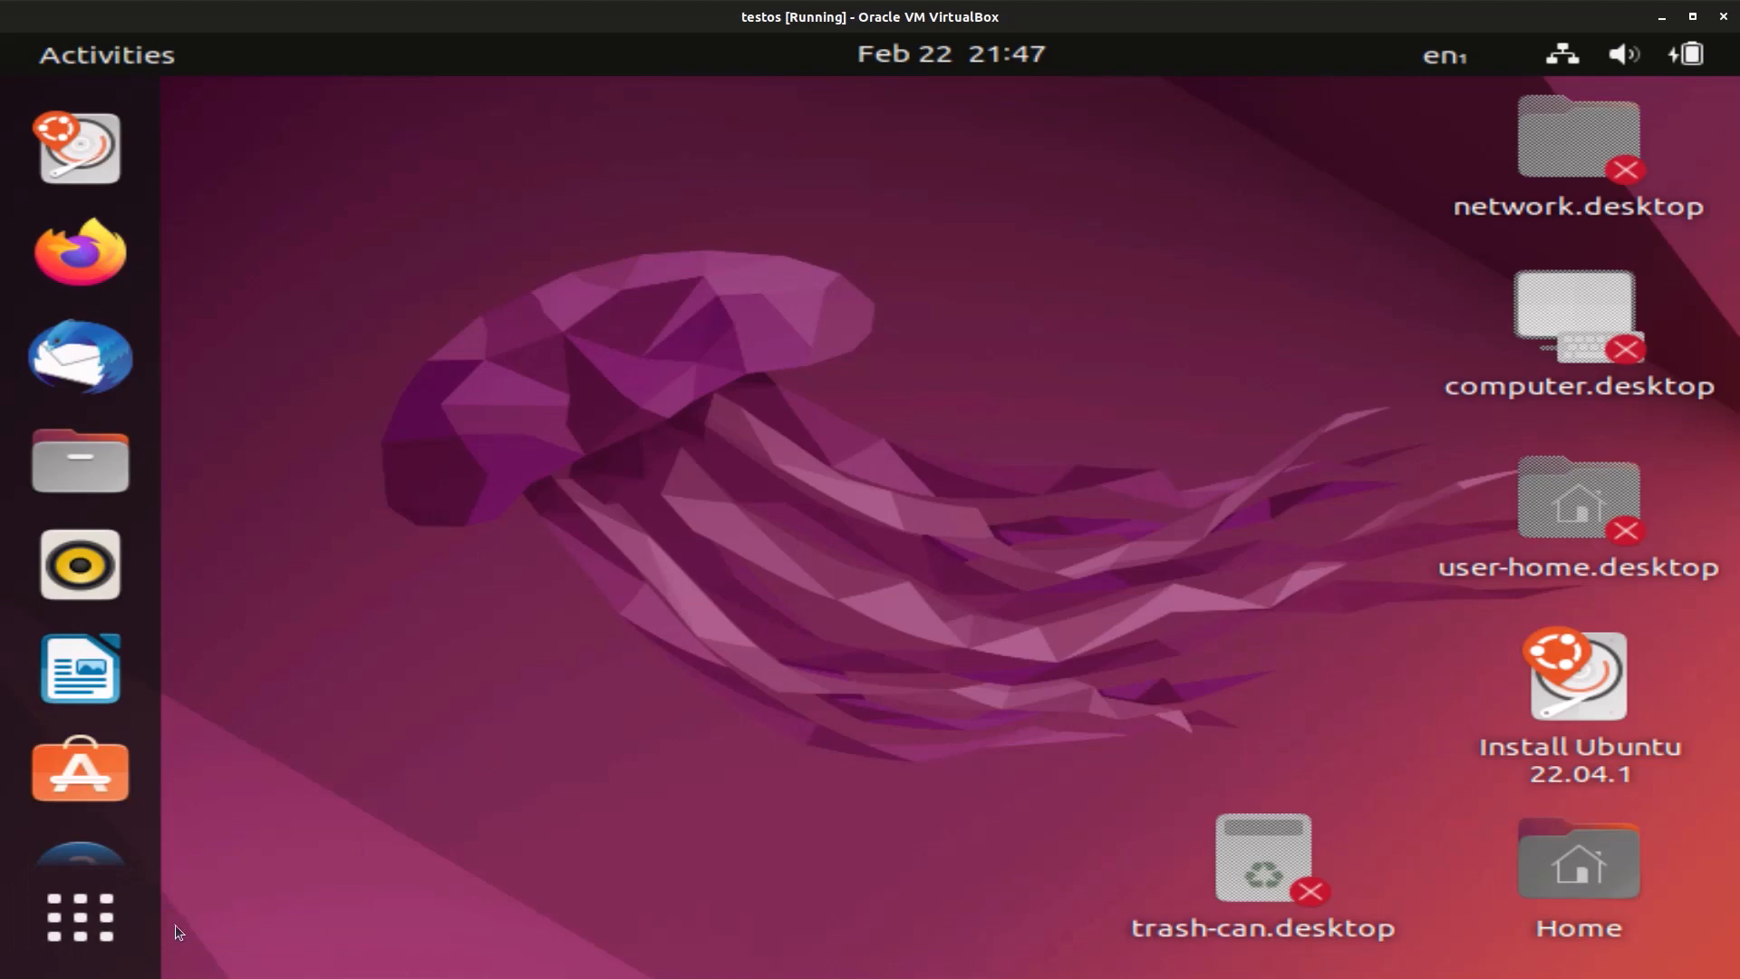
Trash the trash-can, network and other broken desktop launchers, then show all applications
{"action": "right_click", "coordinate": [1262, 868]}
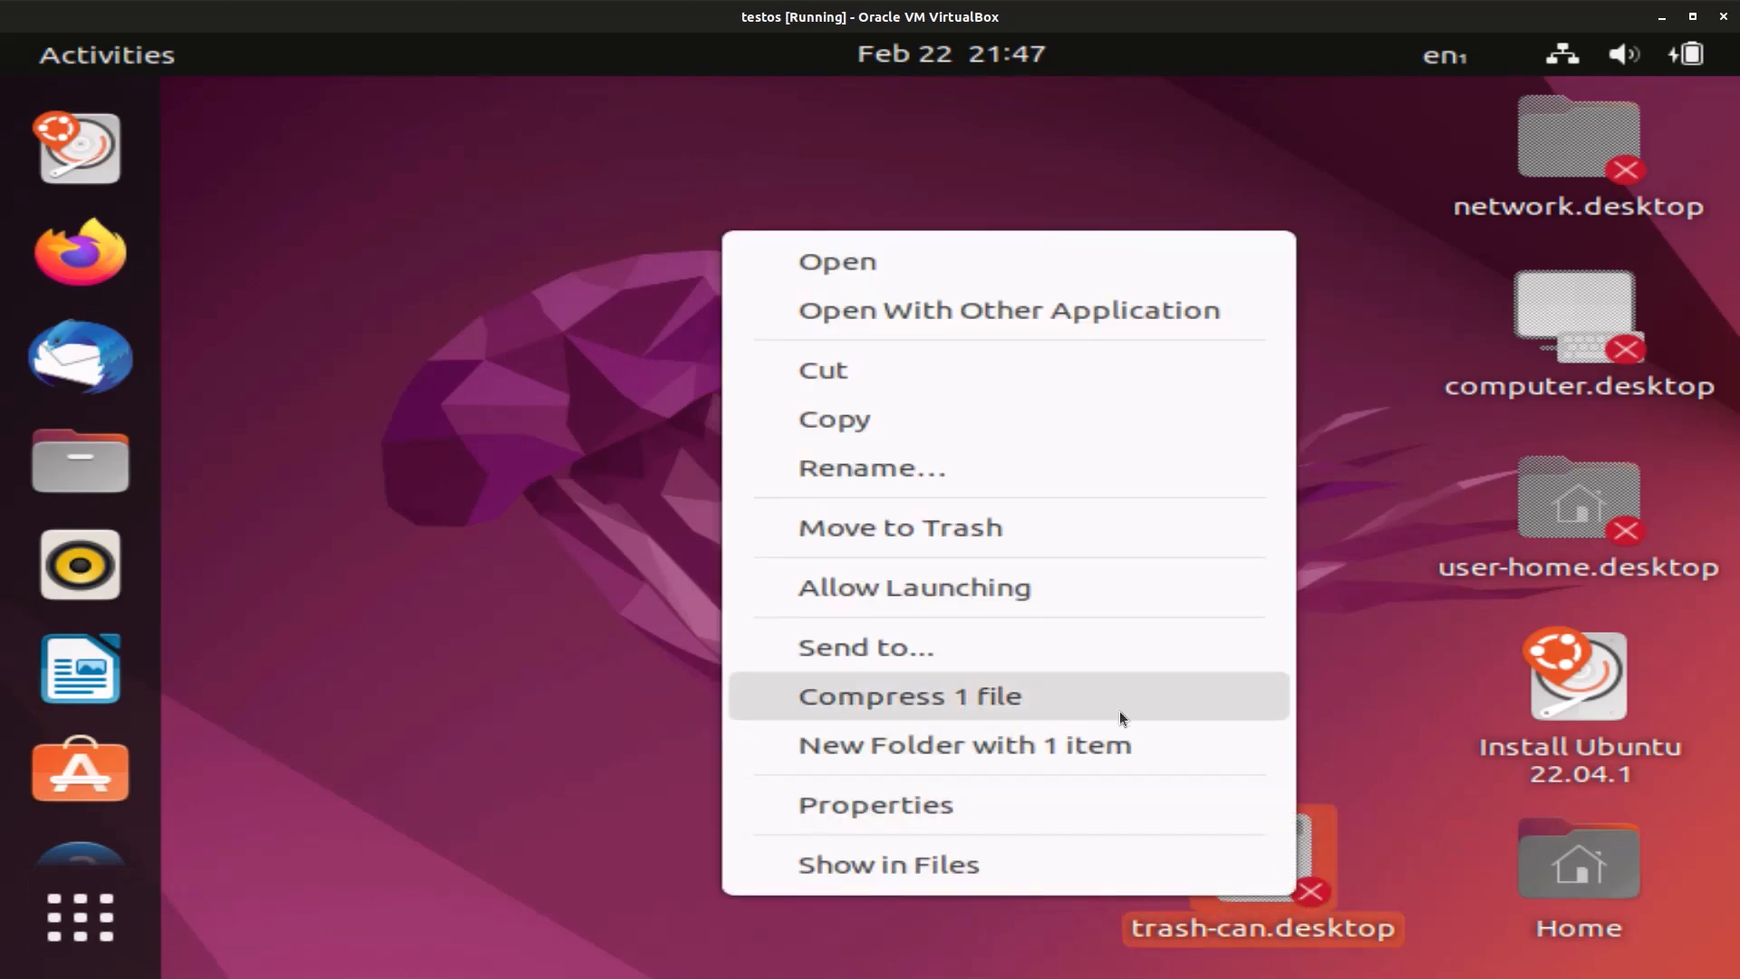
{"action": "mouse_move", "coordinate": [947, 648]}
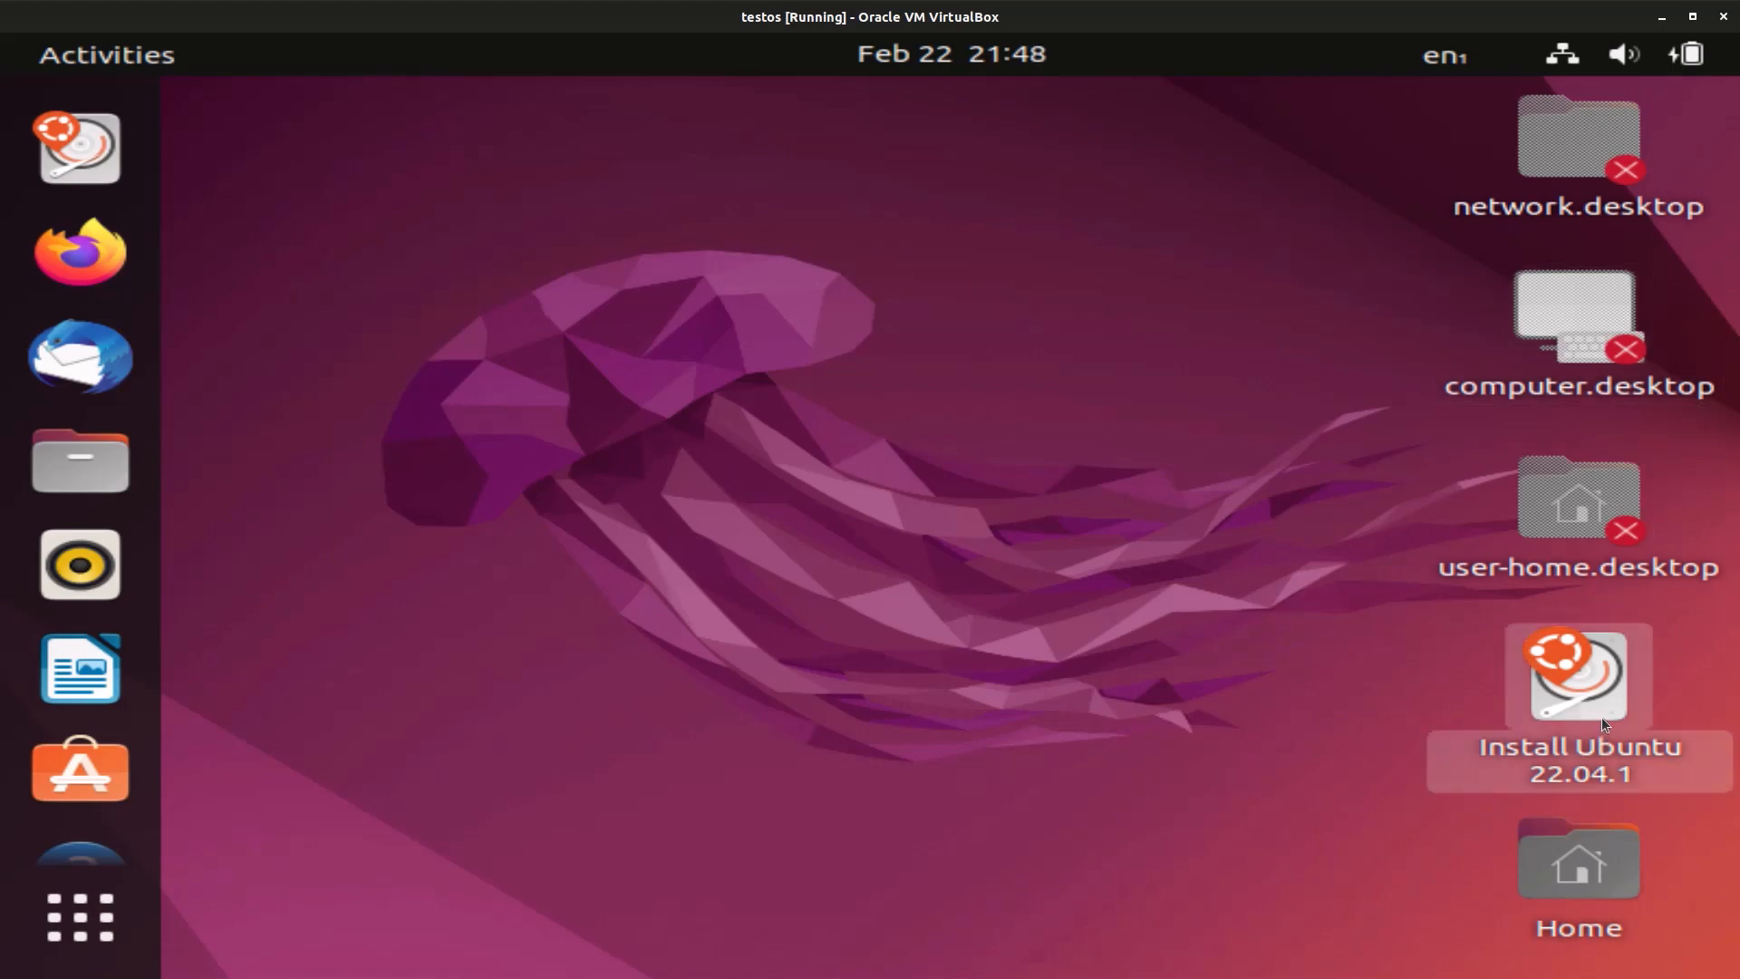
{"action": "right_click", "coordinate": [1599, 721]}
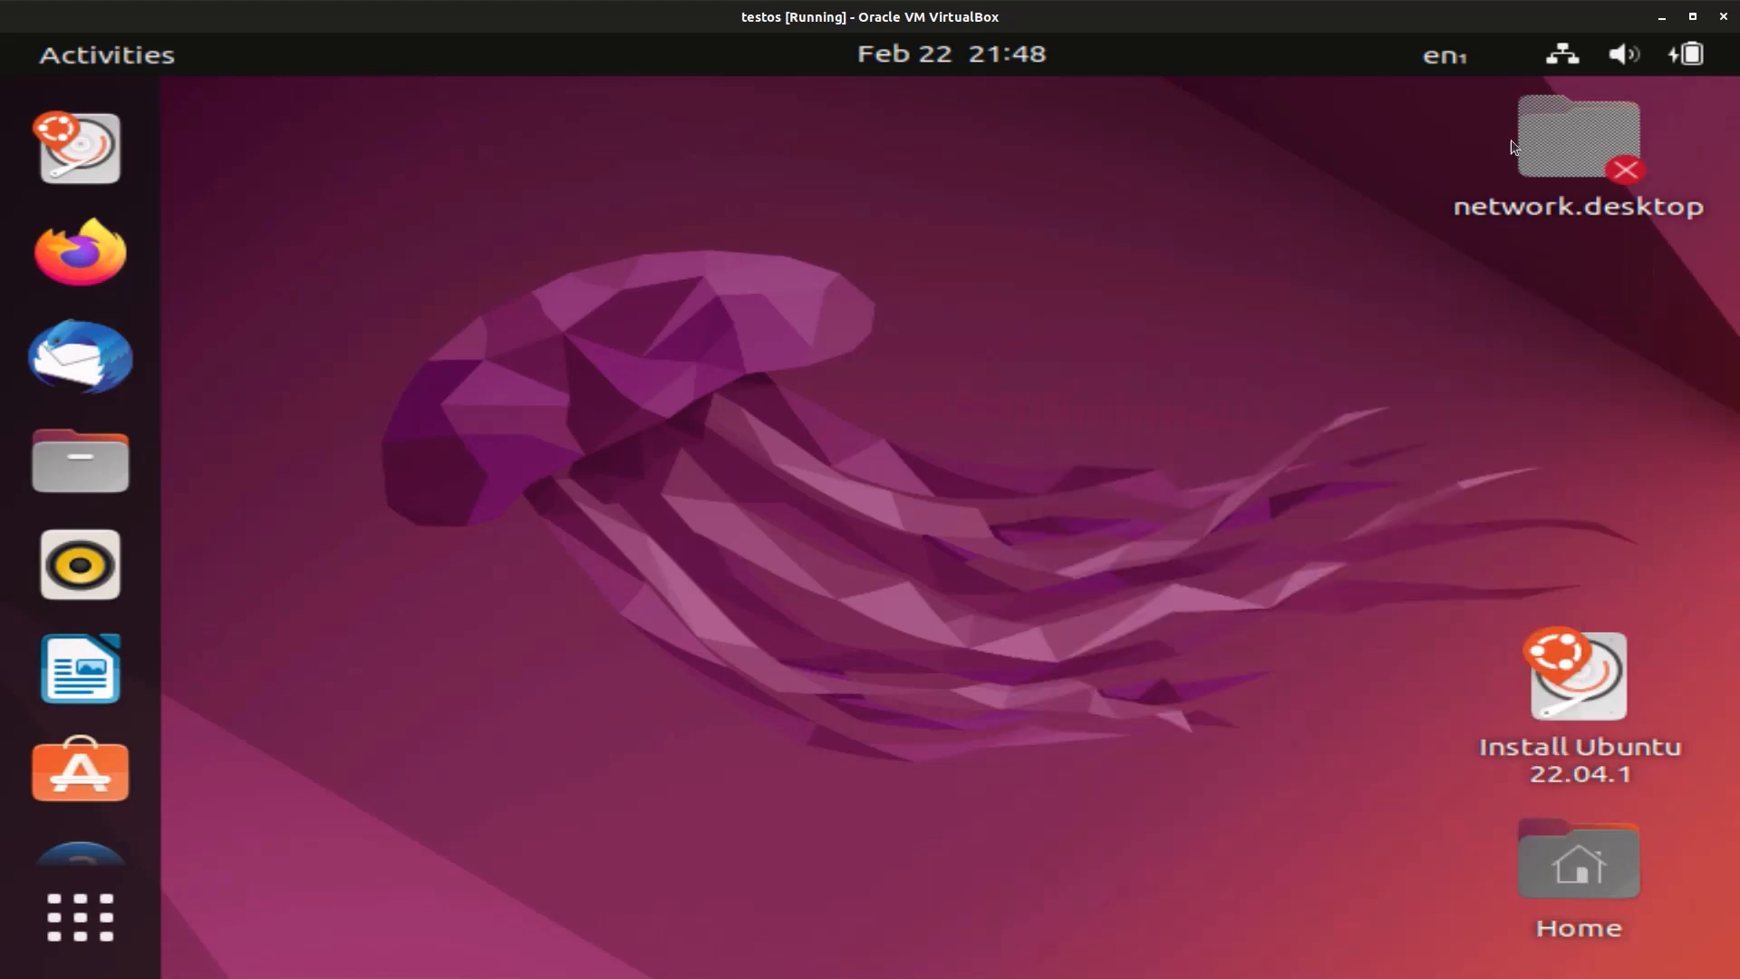
{"action": "right_click", "coordinate": [1577, 136]}
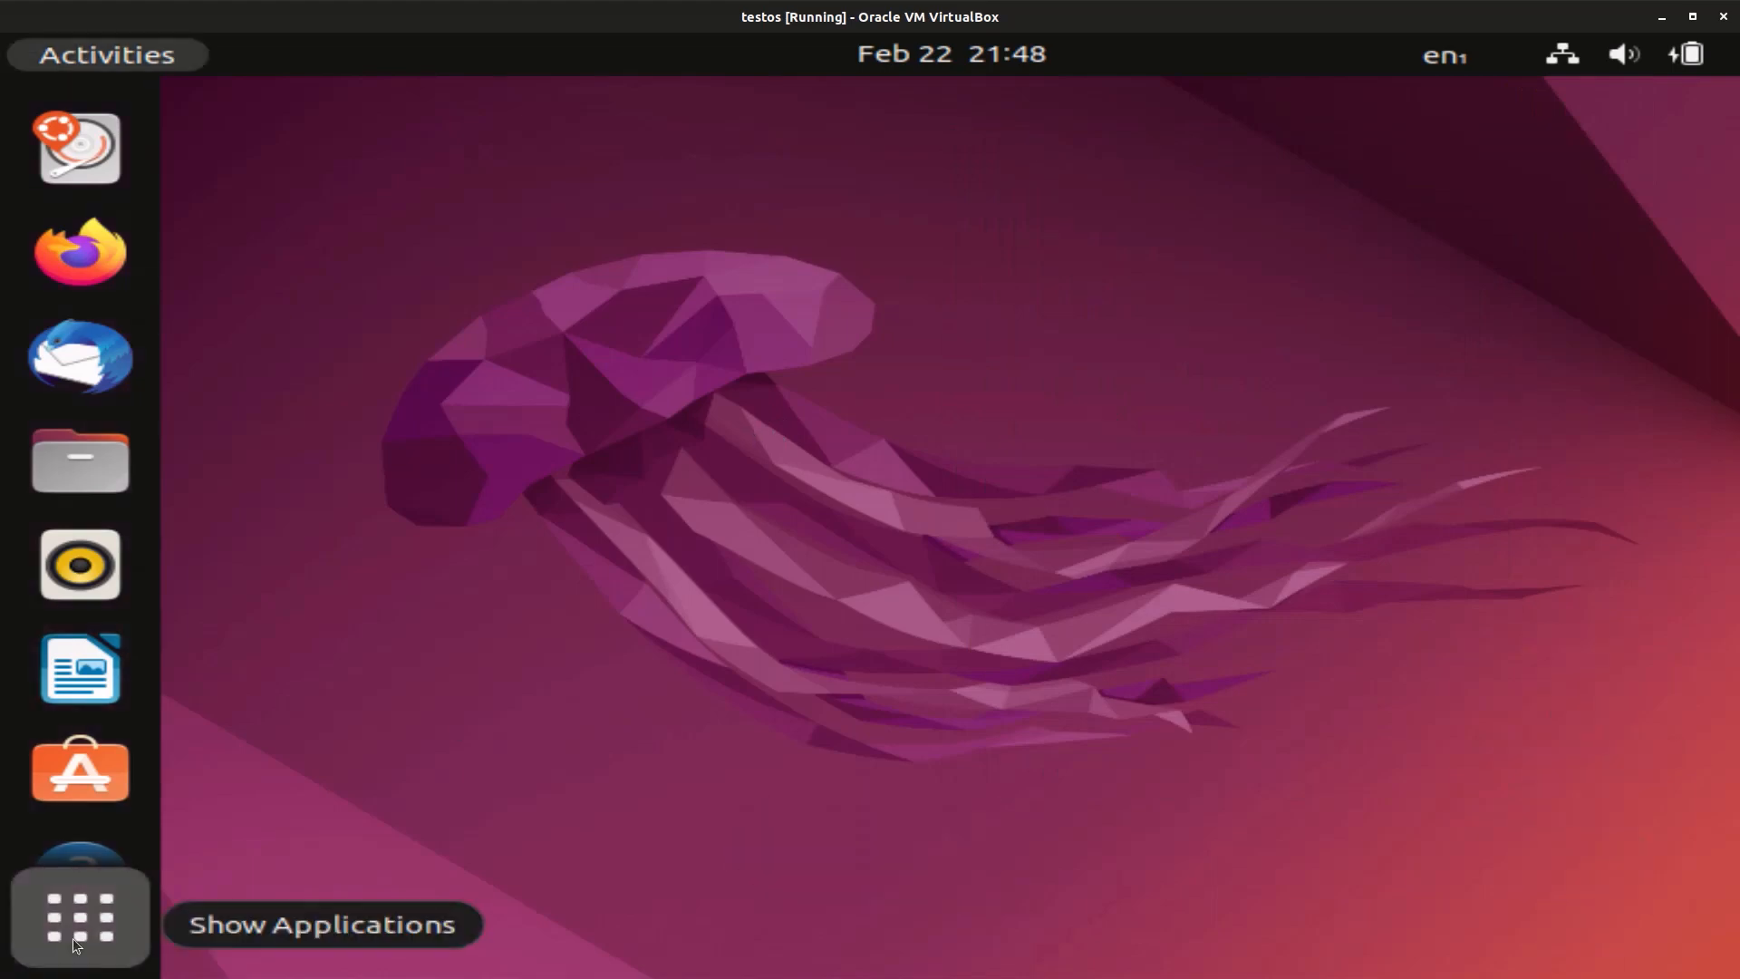
{"action": "left_click", "coordinate": [78, 919]}
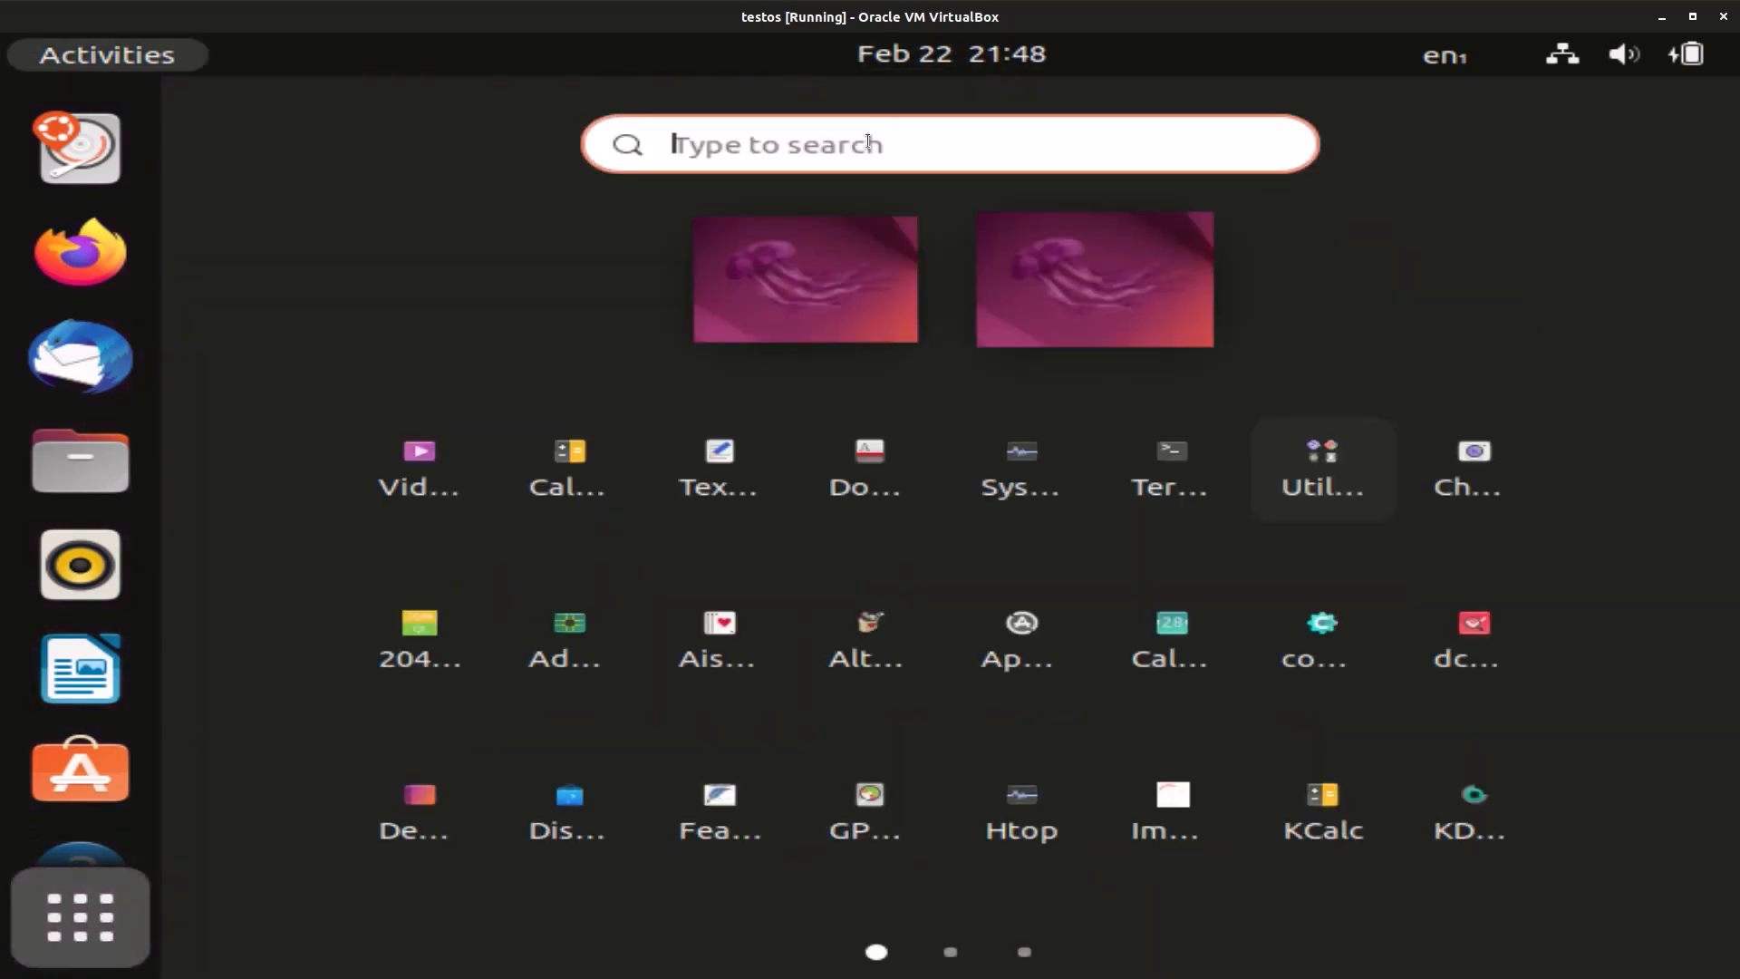
In Tweaks, set the Icons theme to Papirus-Dark and close the window
{"action": "type", "text": "twea"}
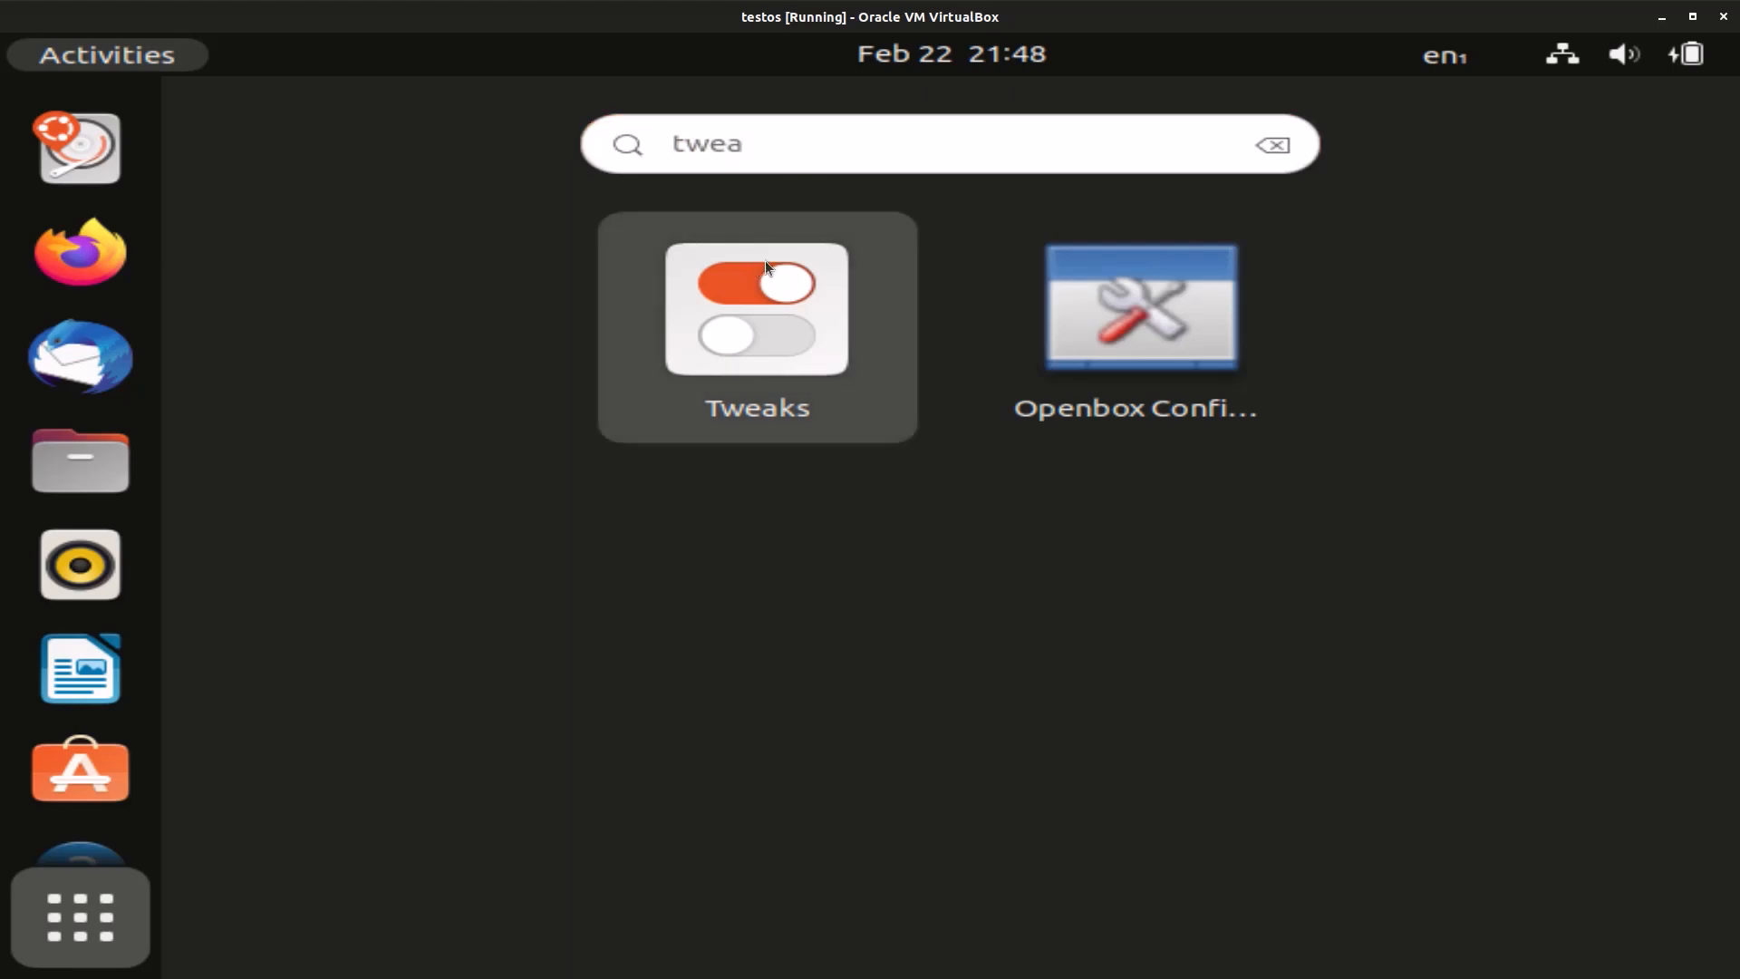
{"action": "left_click", "coordinate": [757, 313]}
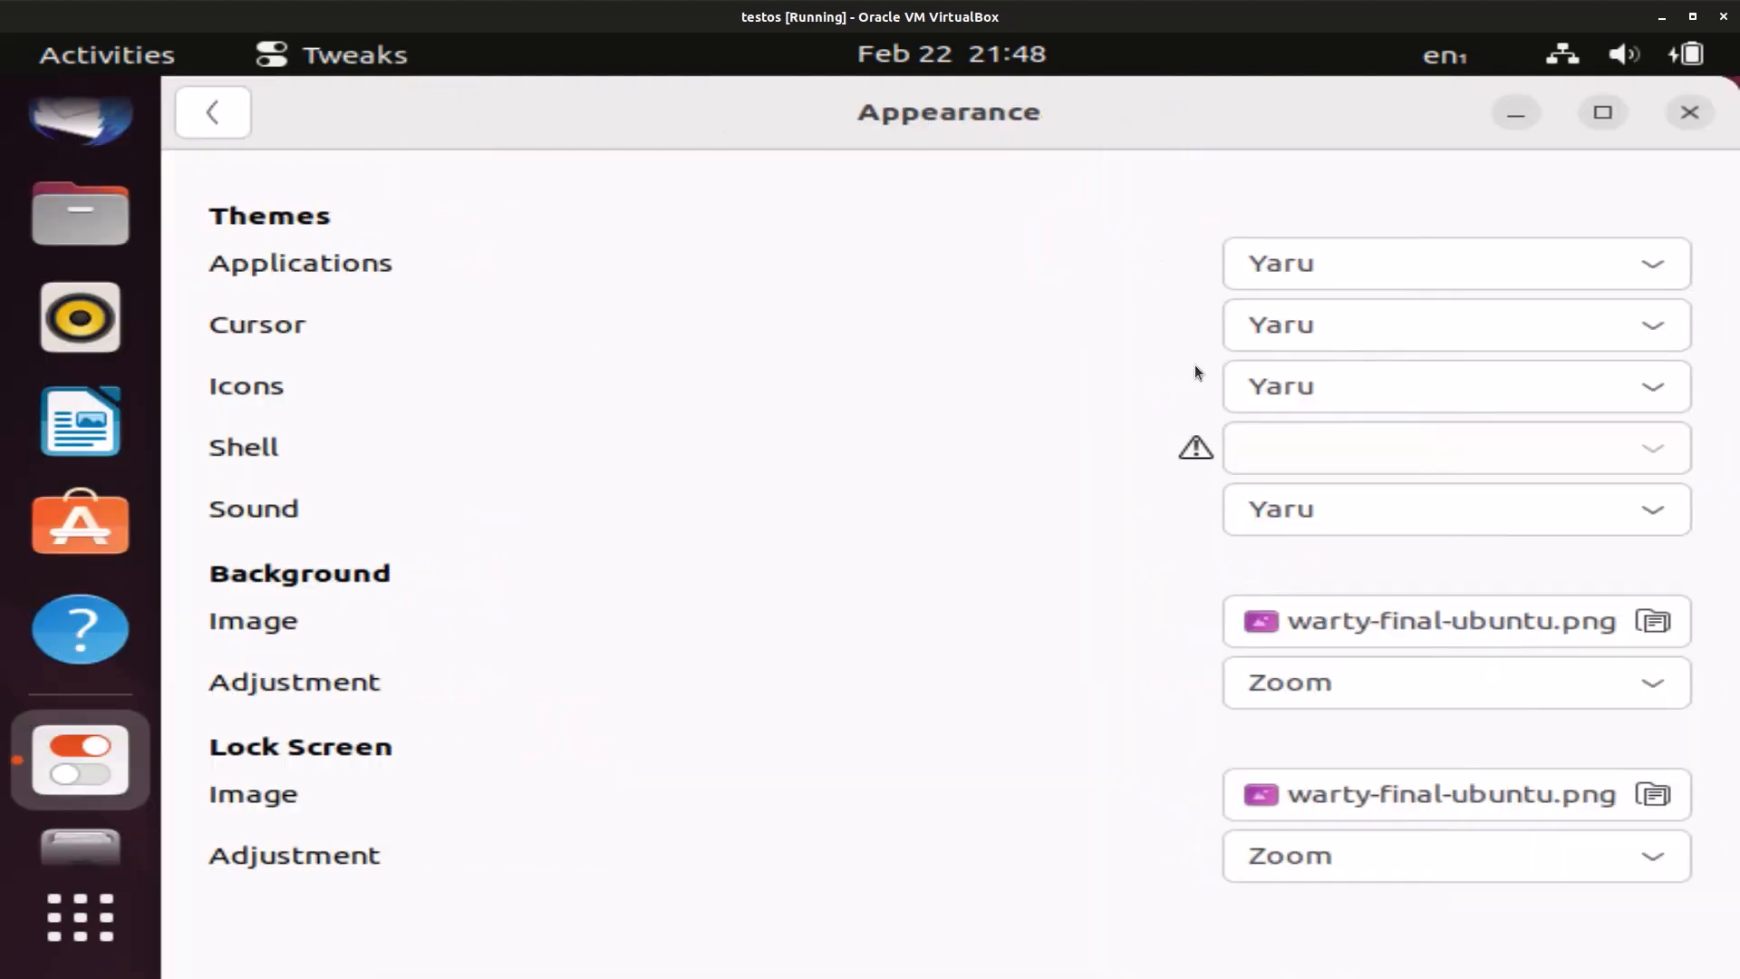
{"action": "left_click", "coordinate": [1456, 324]}
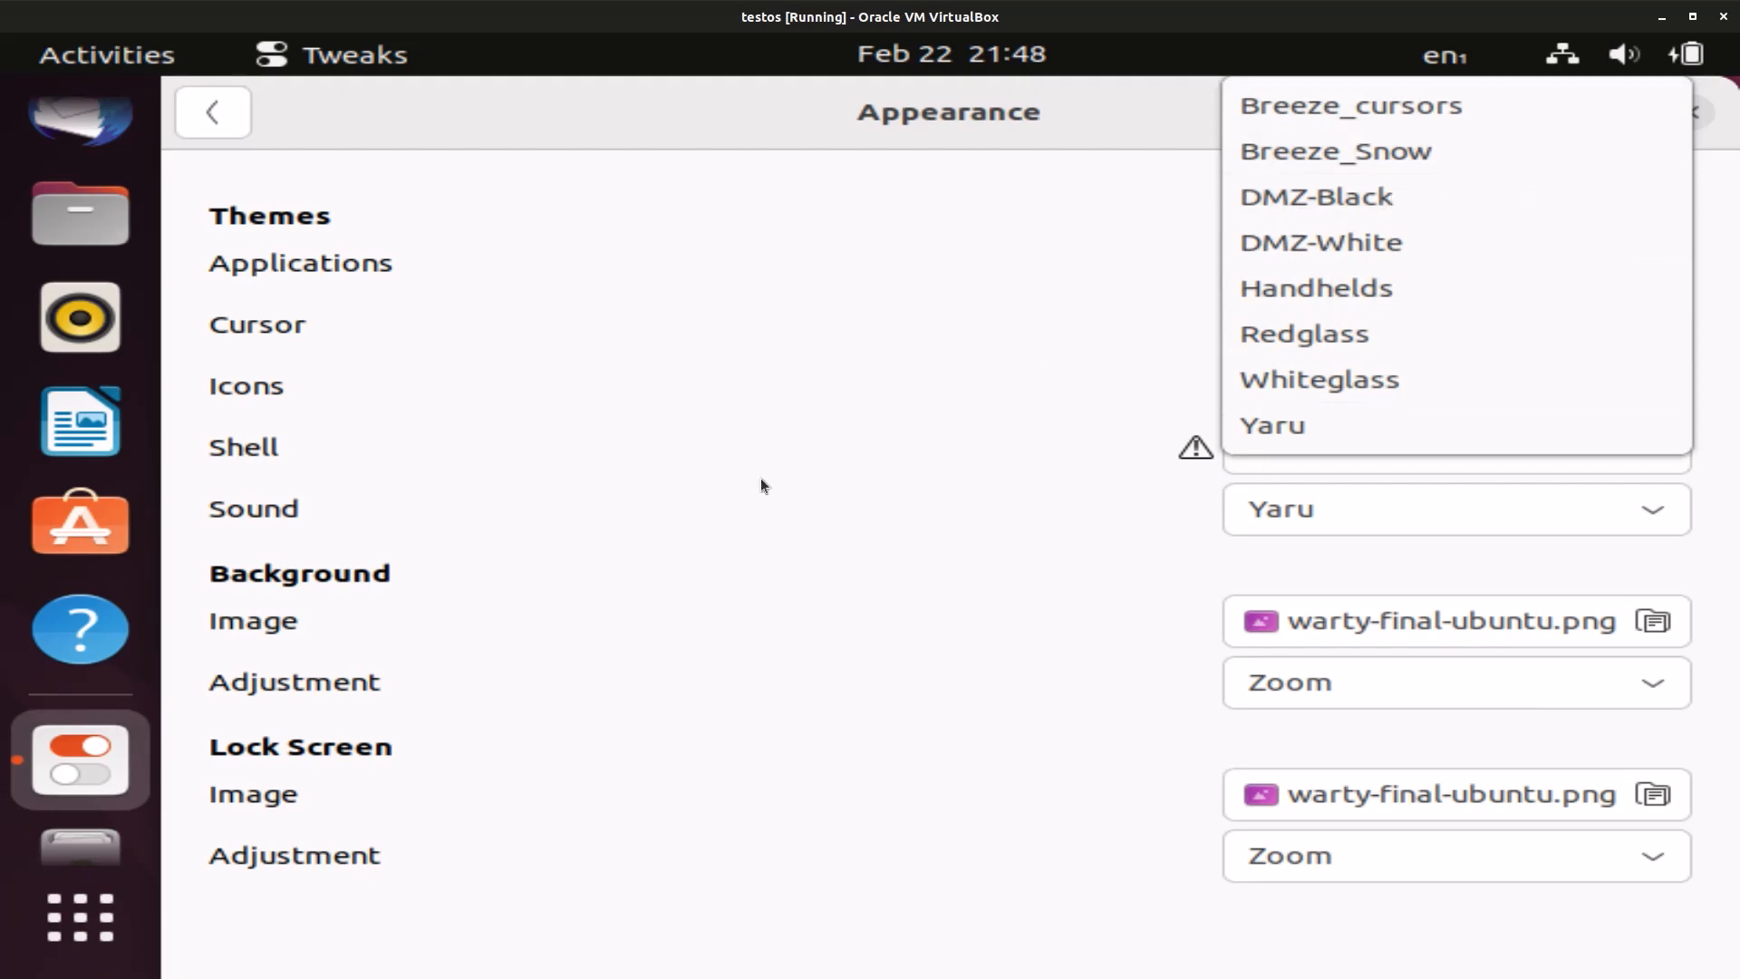
{"action": "scroll", "scroll_direction": "down", "scroll_amount": 3}
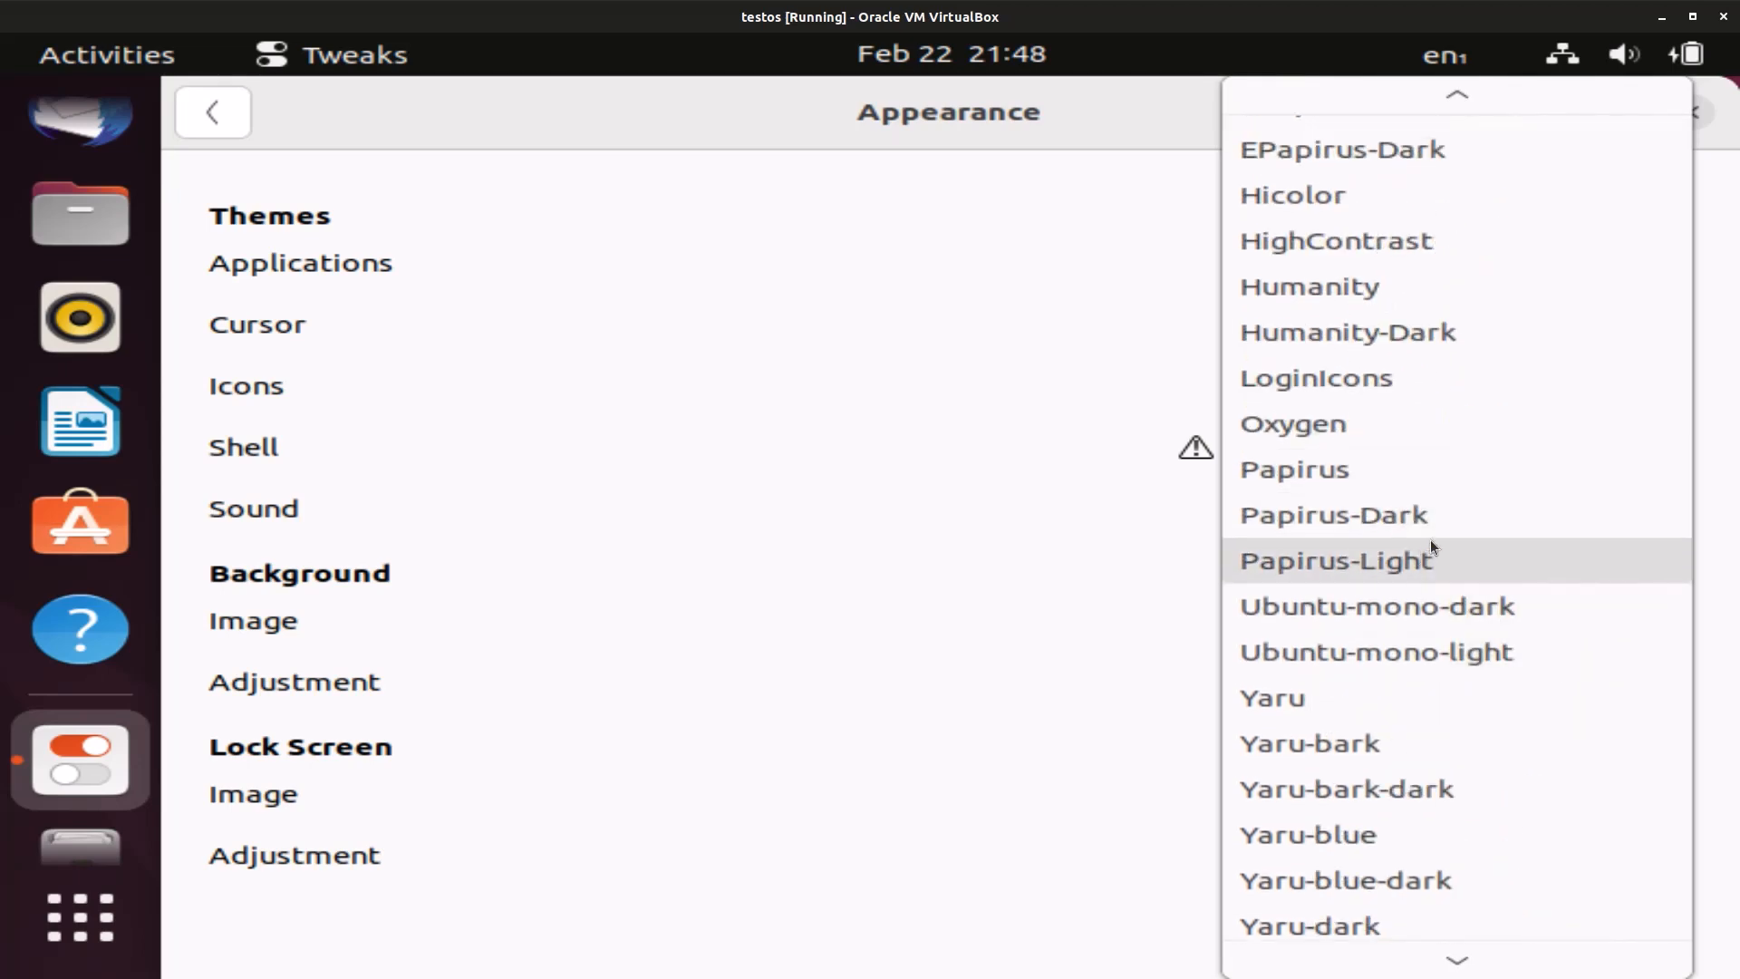
{"action": "left_click", "coordinate": [1332, 515]}
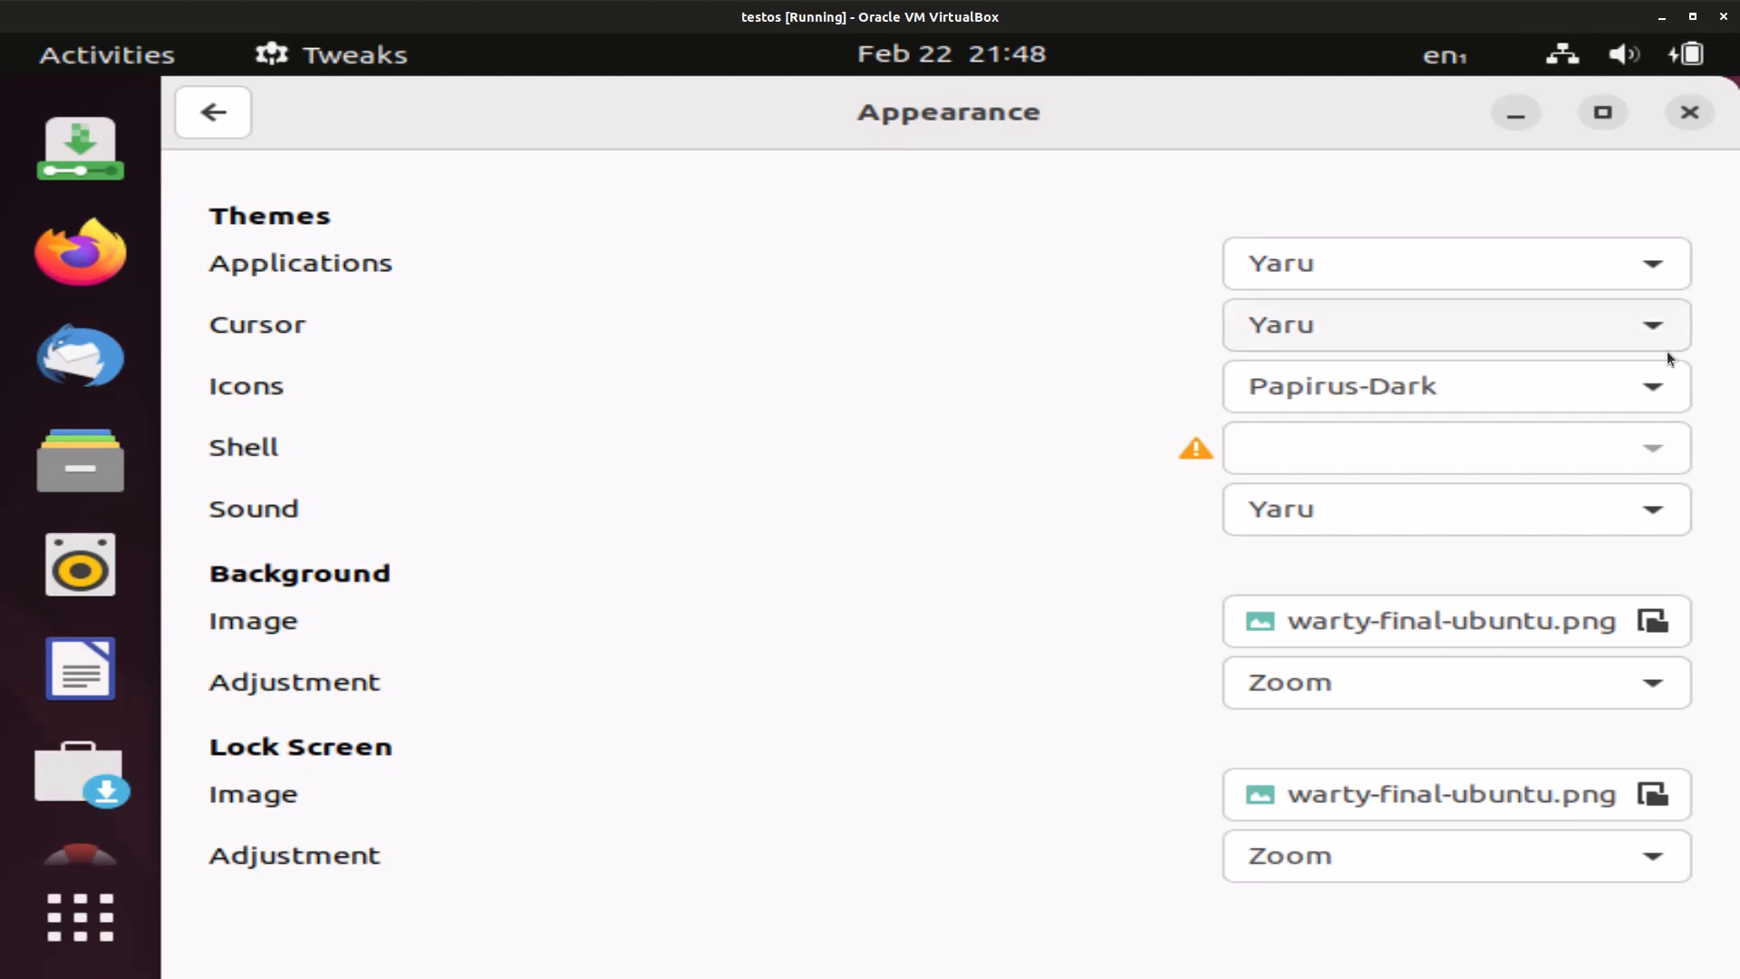
{"action": "left_click", "coordinate": [1688, 114]}
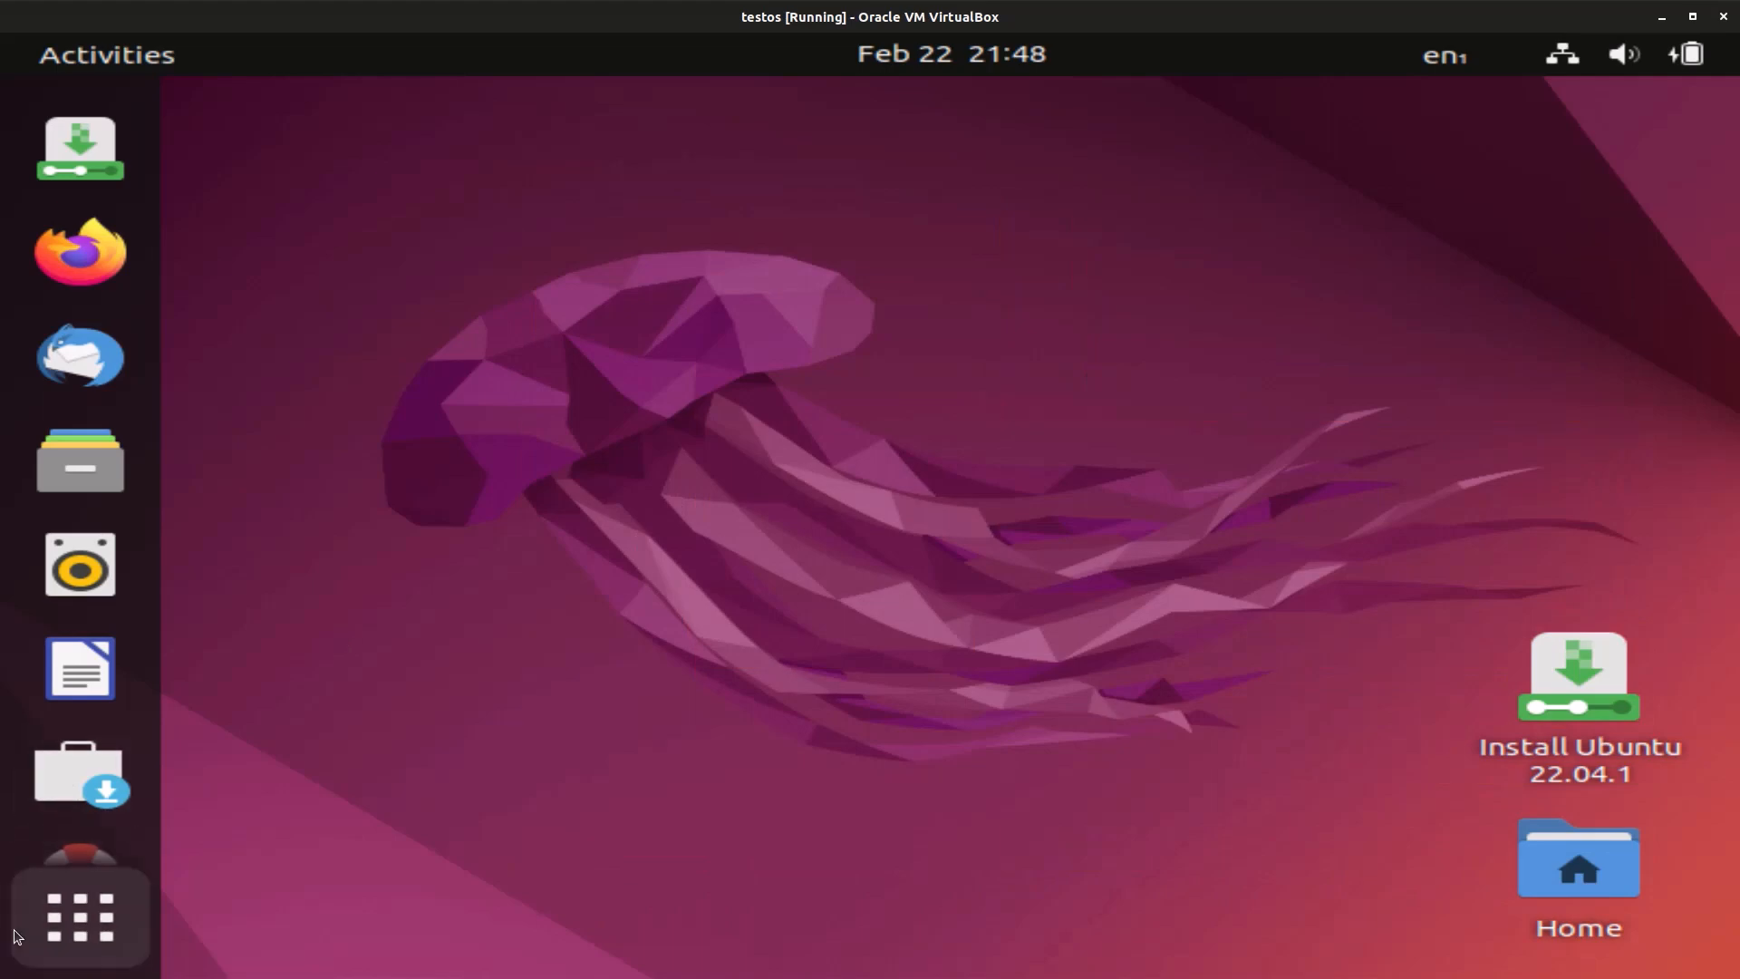
Launch dconf Editor and browse into the org/gnome settings folder
{"action": "left_click", "coordinate": [79, 918]}
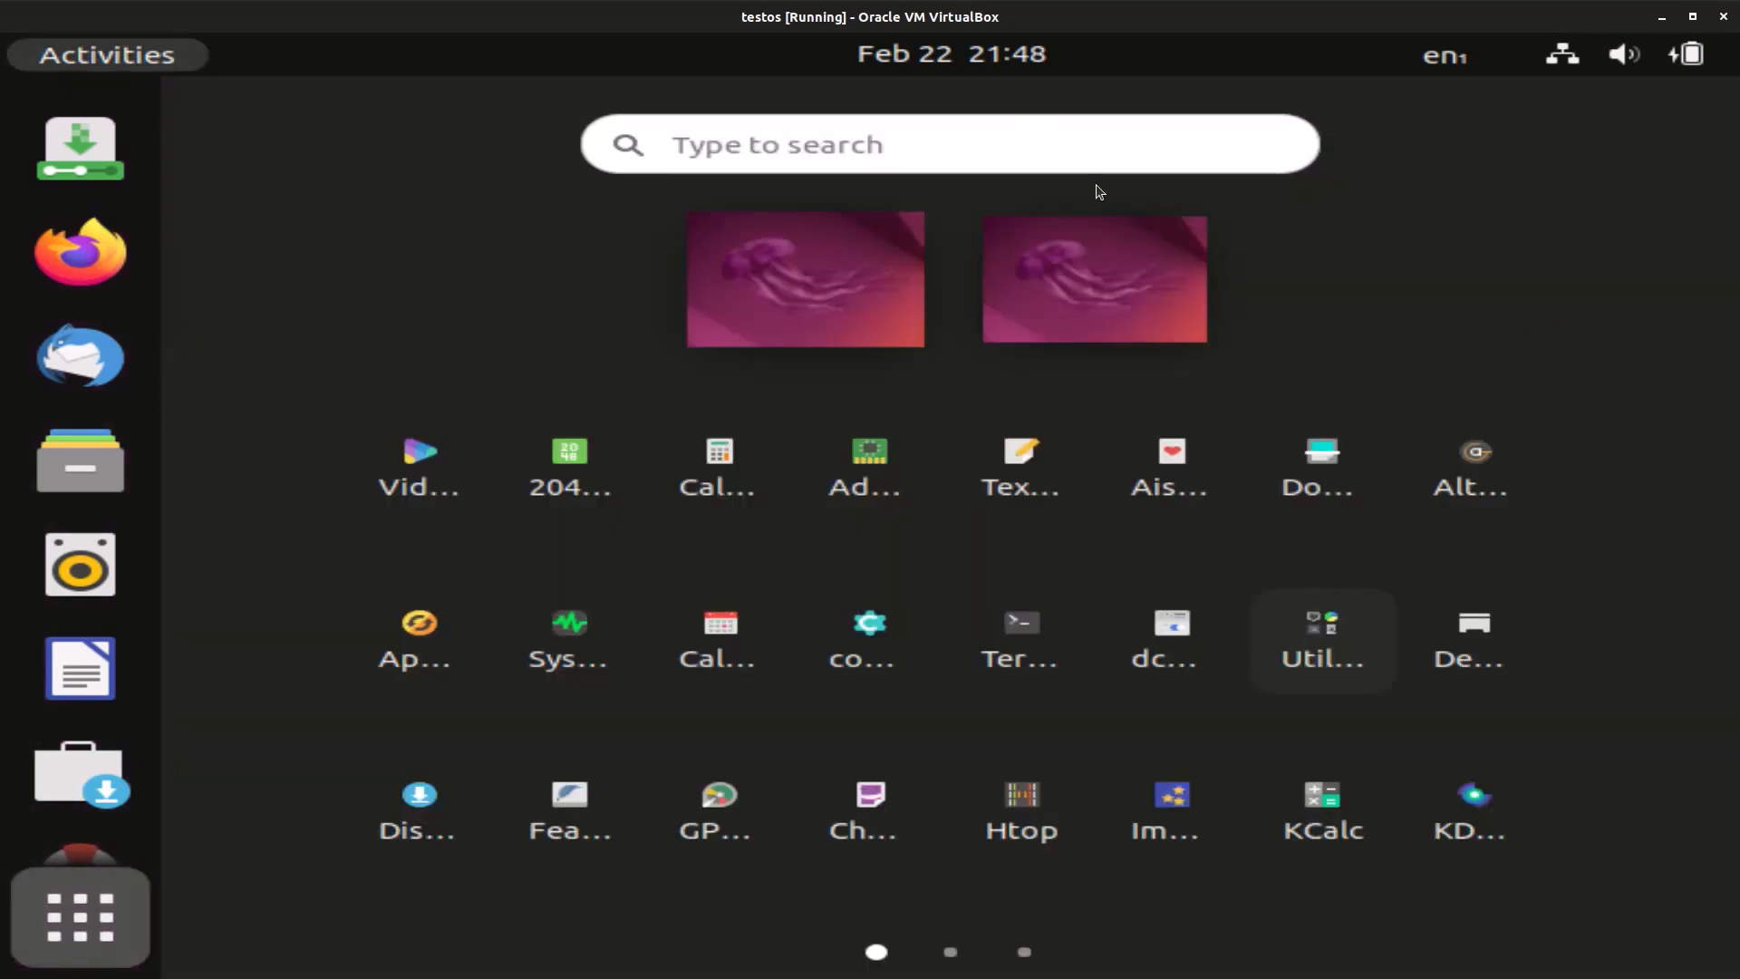
{"action": "type", "text": "d"}
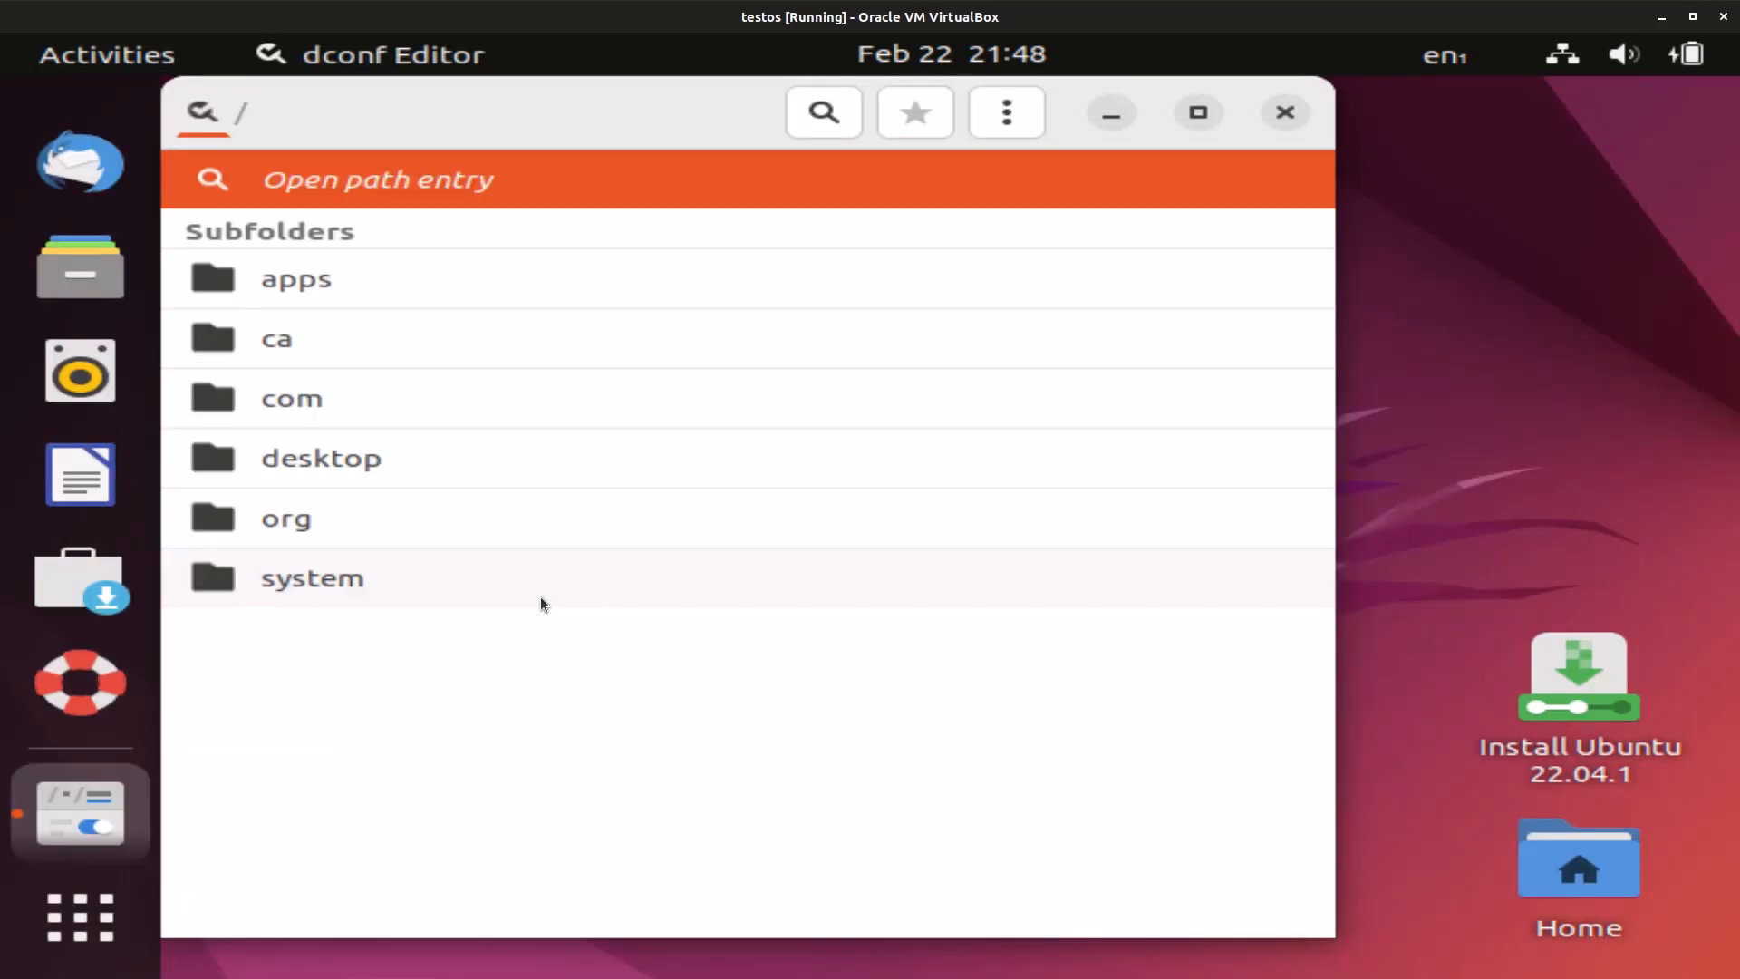
{"action": "left_click", "coordinate": [286, 518]}
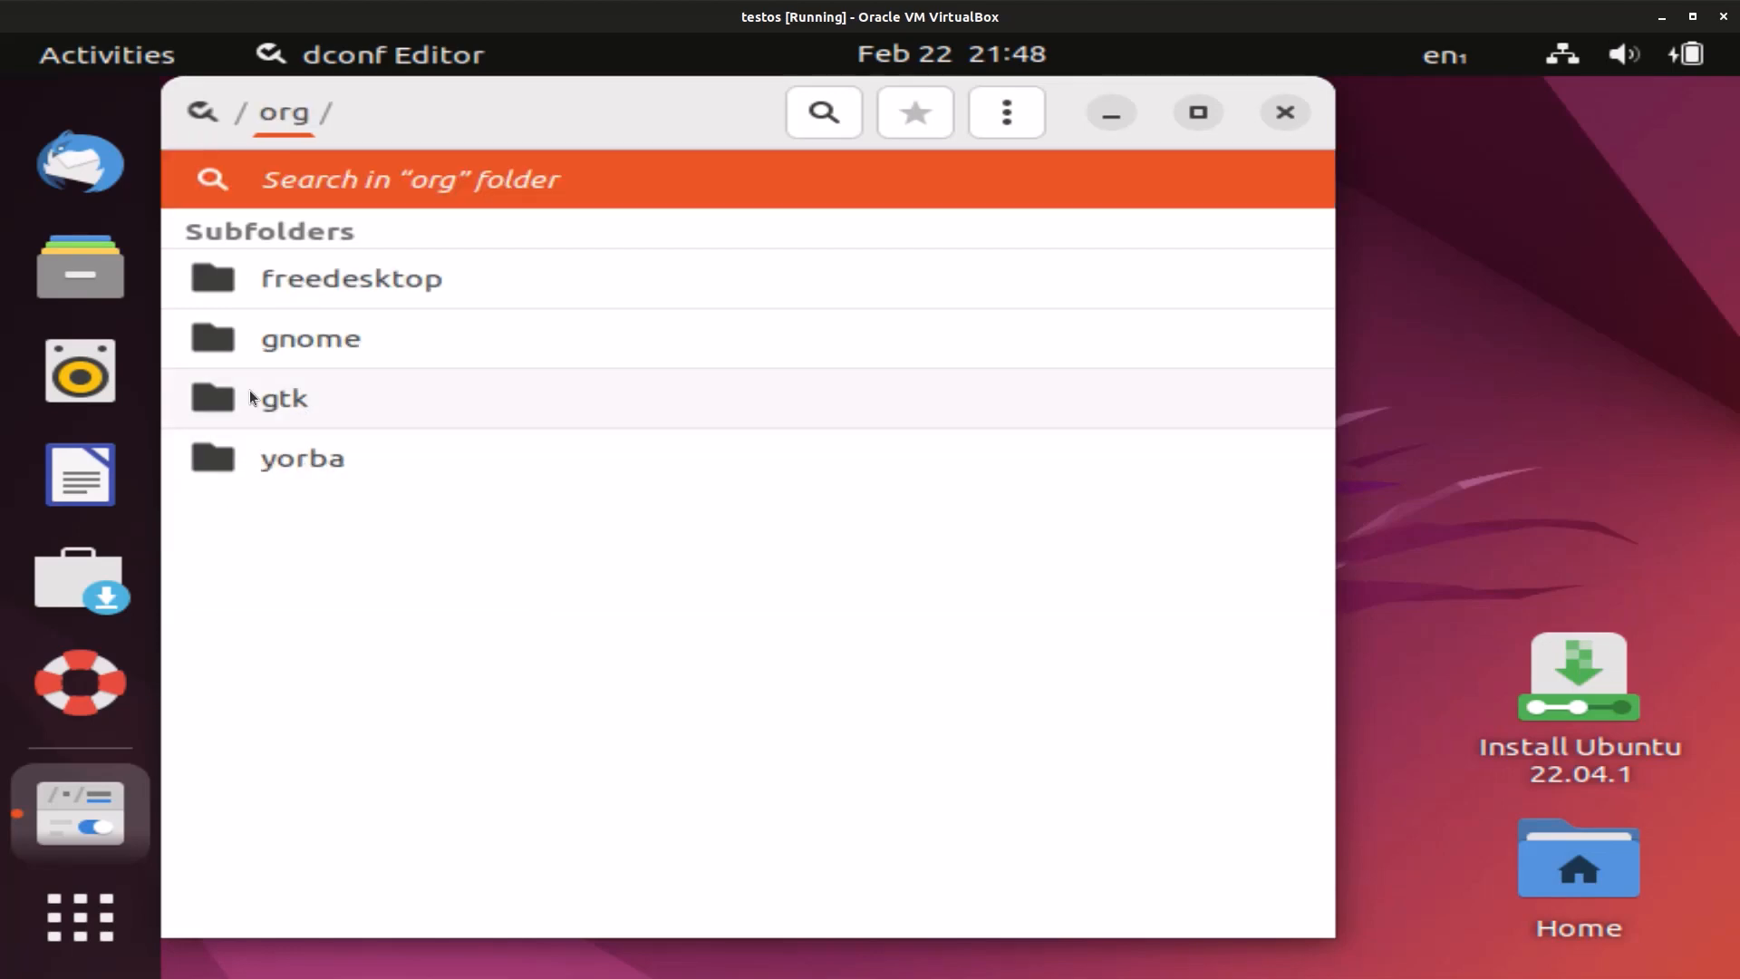
{"action": "left_click", "coordinate": [310, 339]}
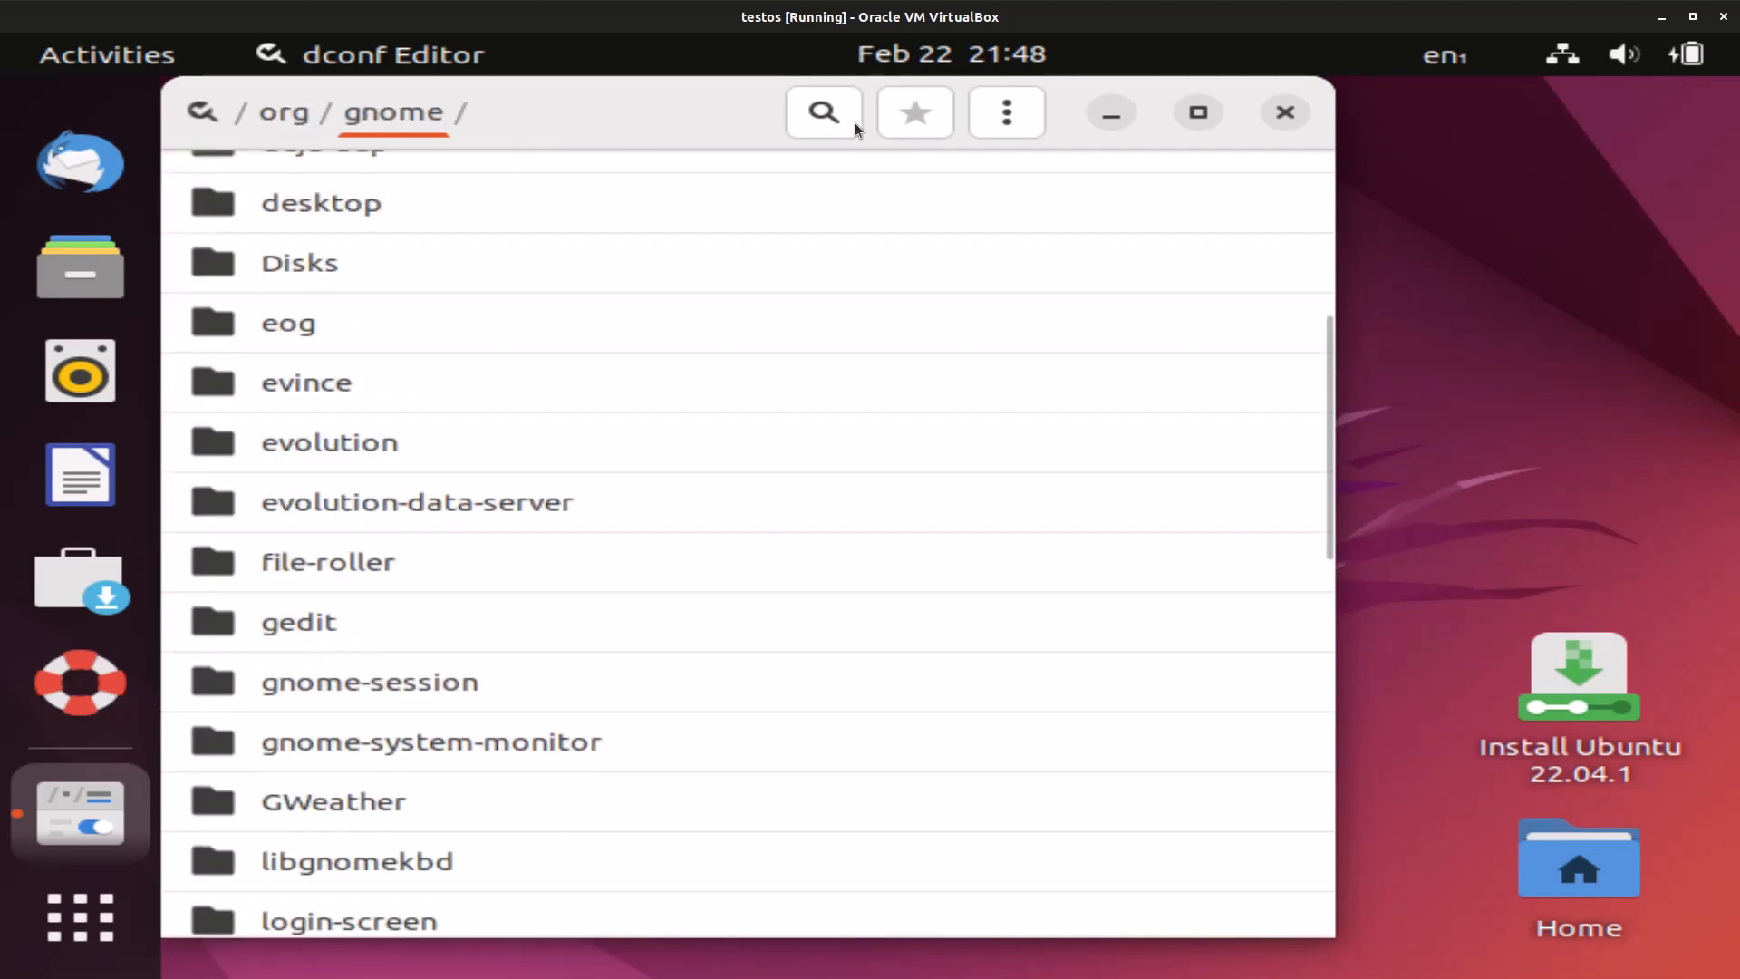
Search for shell, open its subfolder, and narrow down to dash-to-dock
{"action": "left_click", "coordinate": [823, 112]}
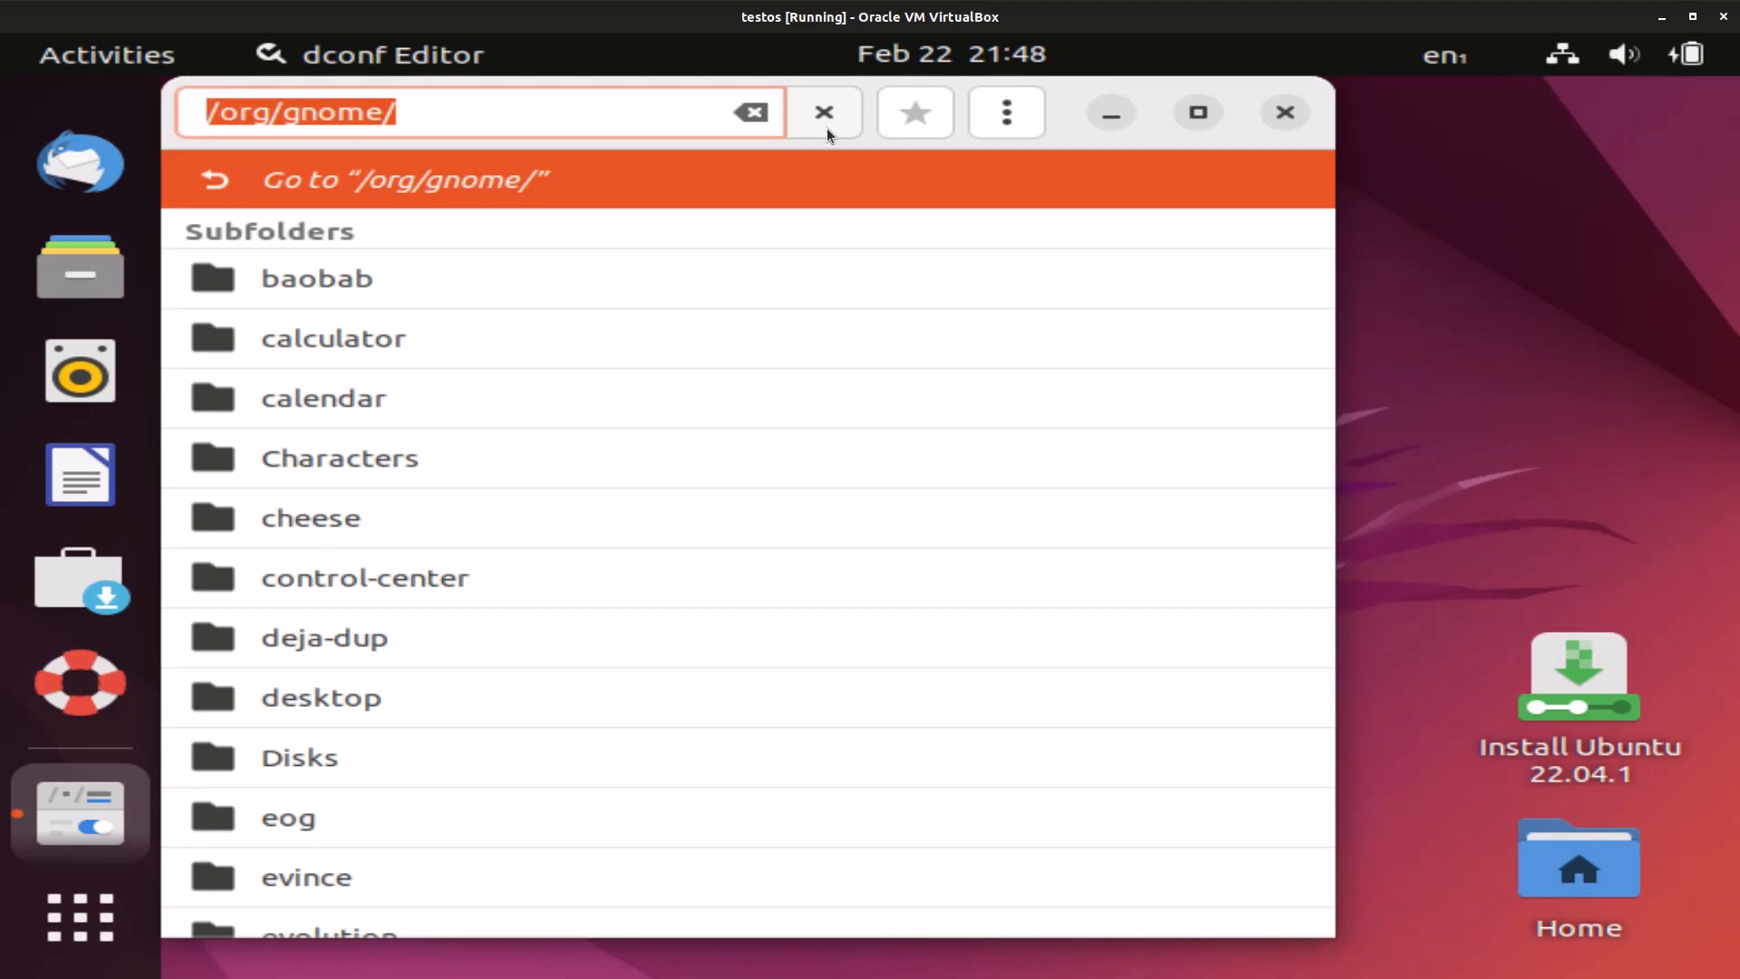
{"action": "type", "text": "shell"}
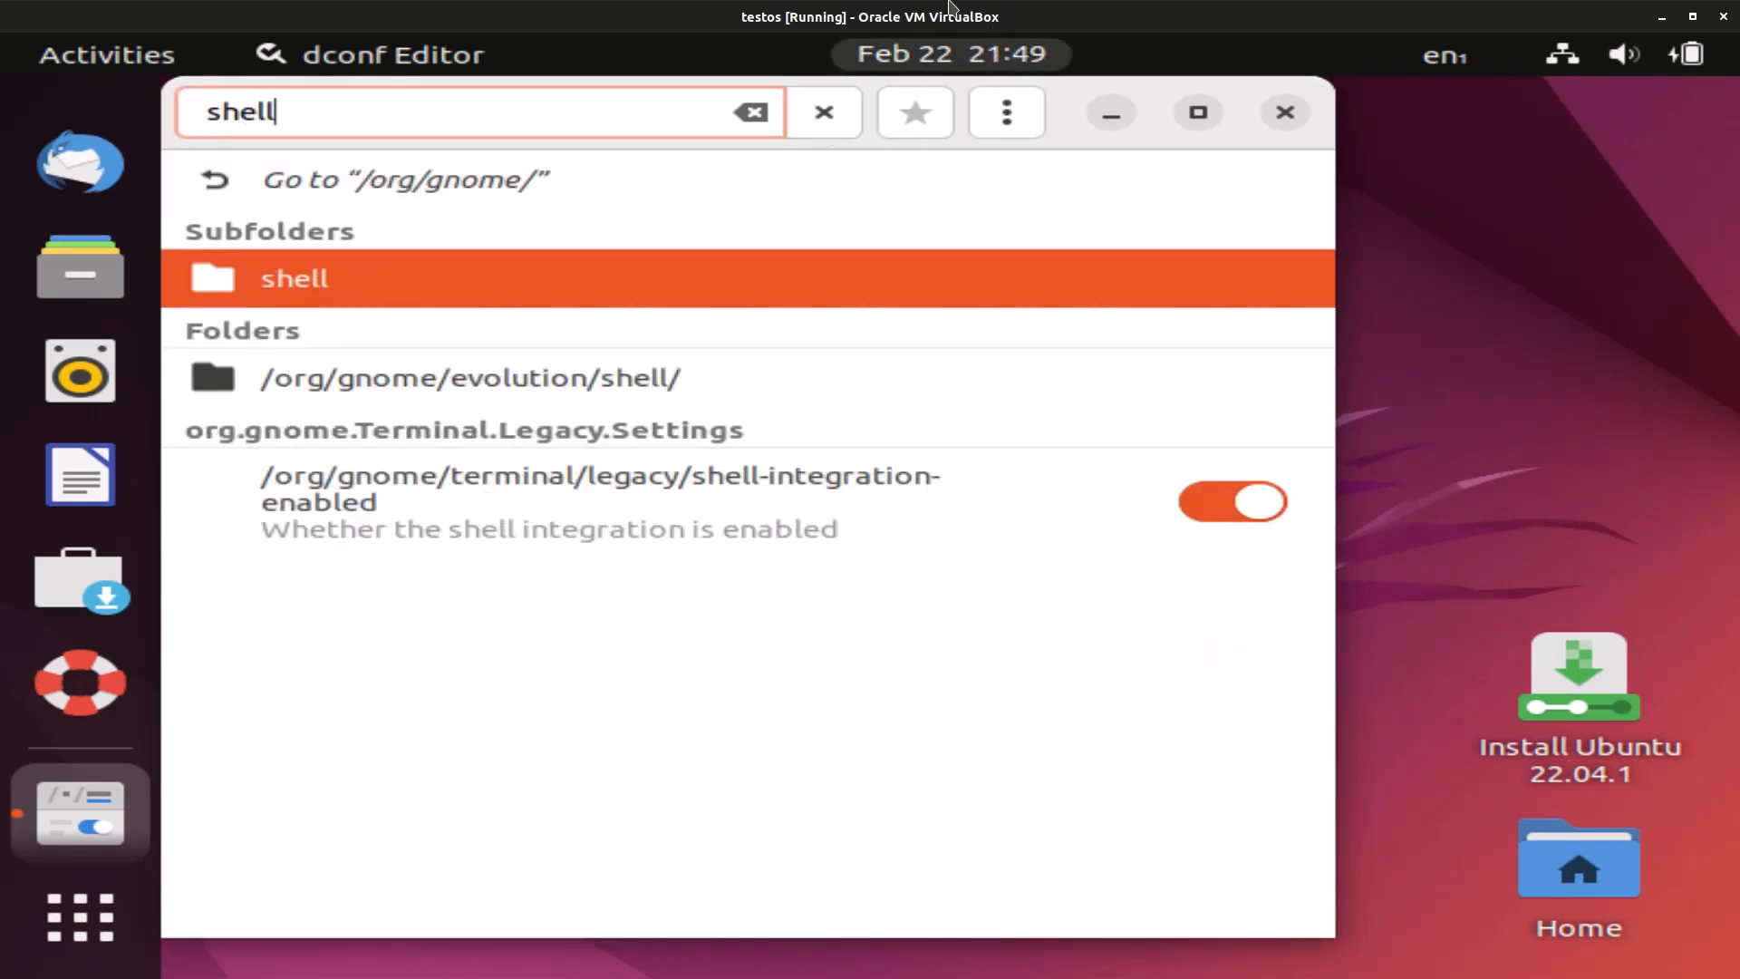
{"action": "left_click", "coordinate": [292, 278]}
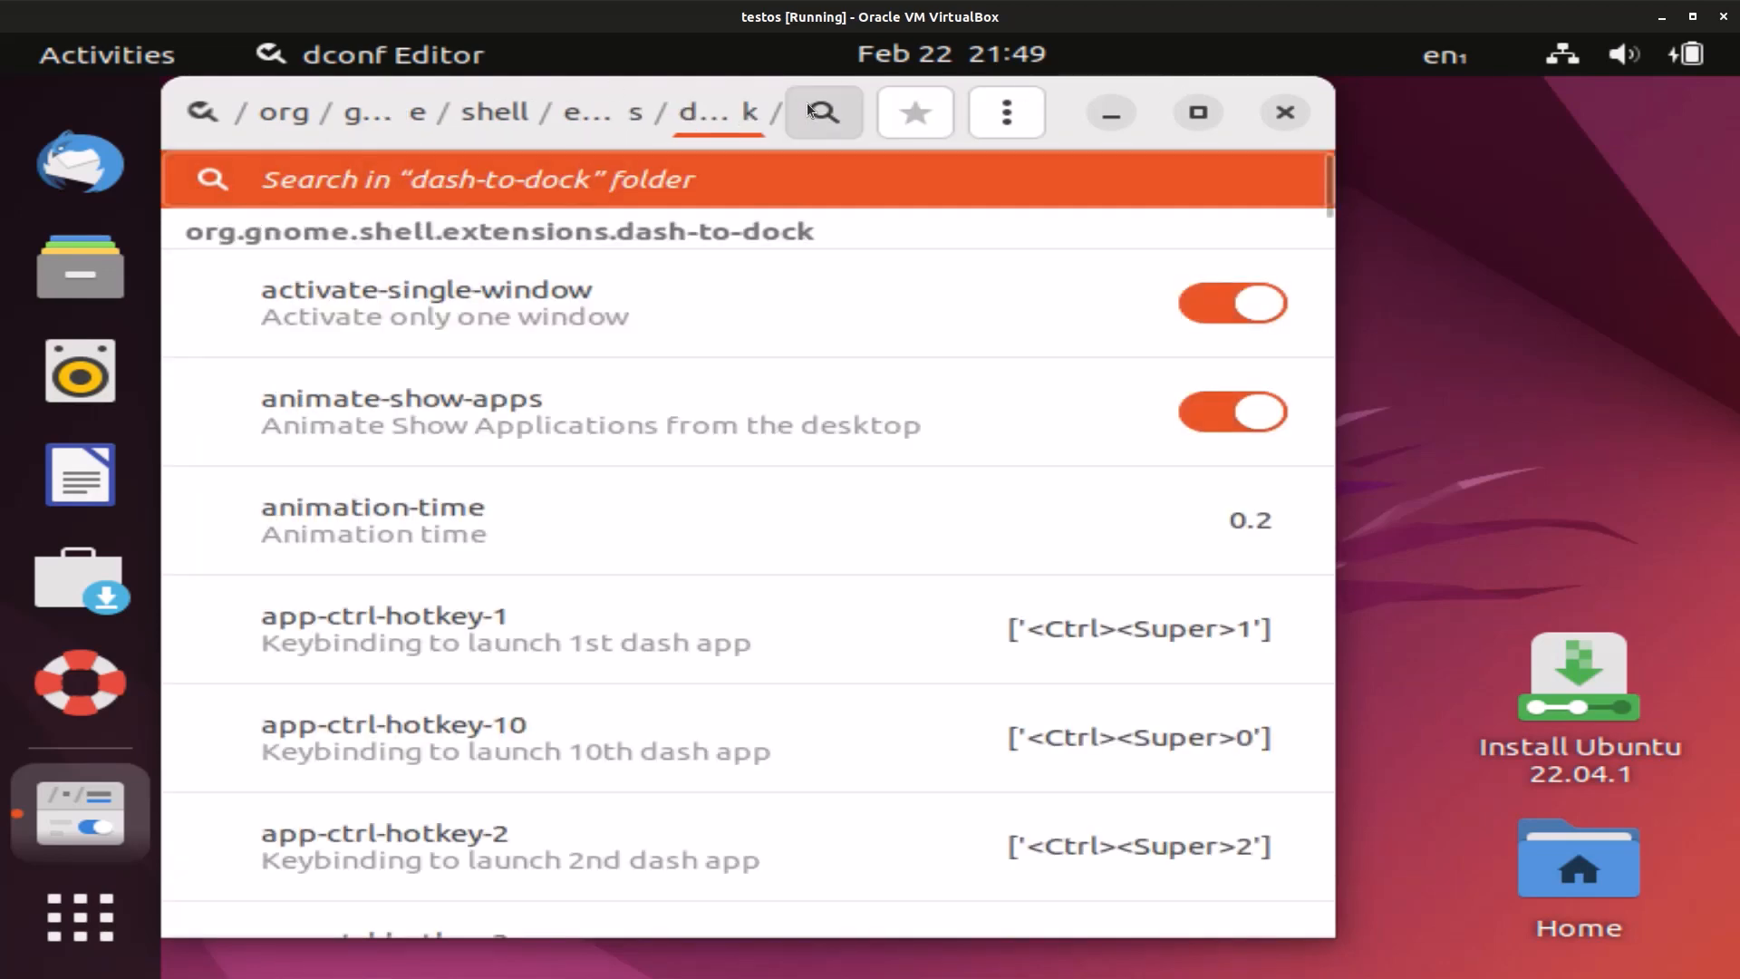
{"action": "type", "text": "dock"}
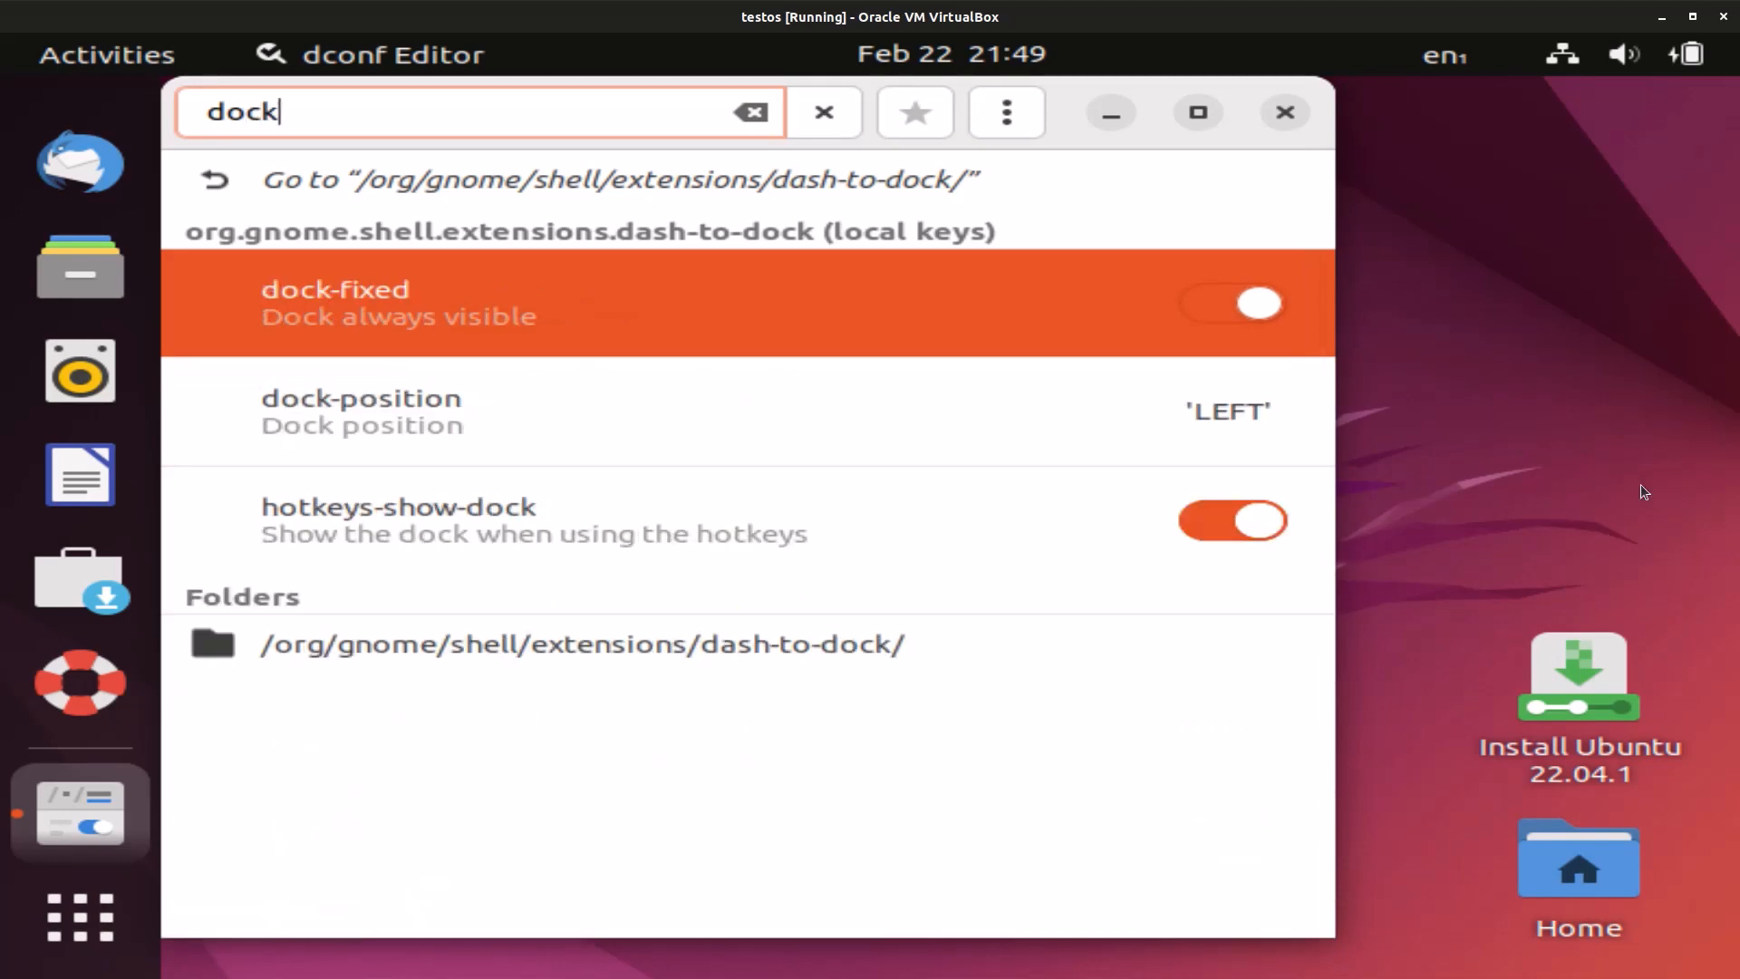
Set dash-to-dock's dock-position to a custom value of BOTTOM and apply it
{"action": "left_click", "coordinate": [1250, 302]}
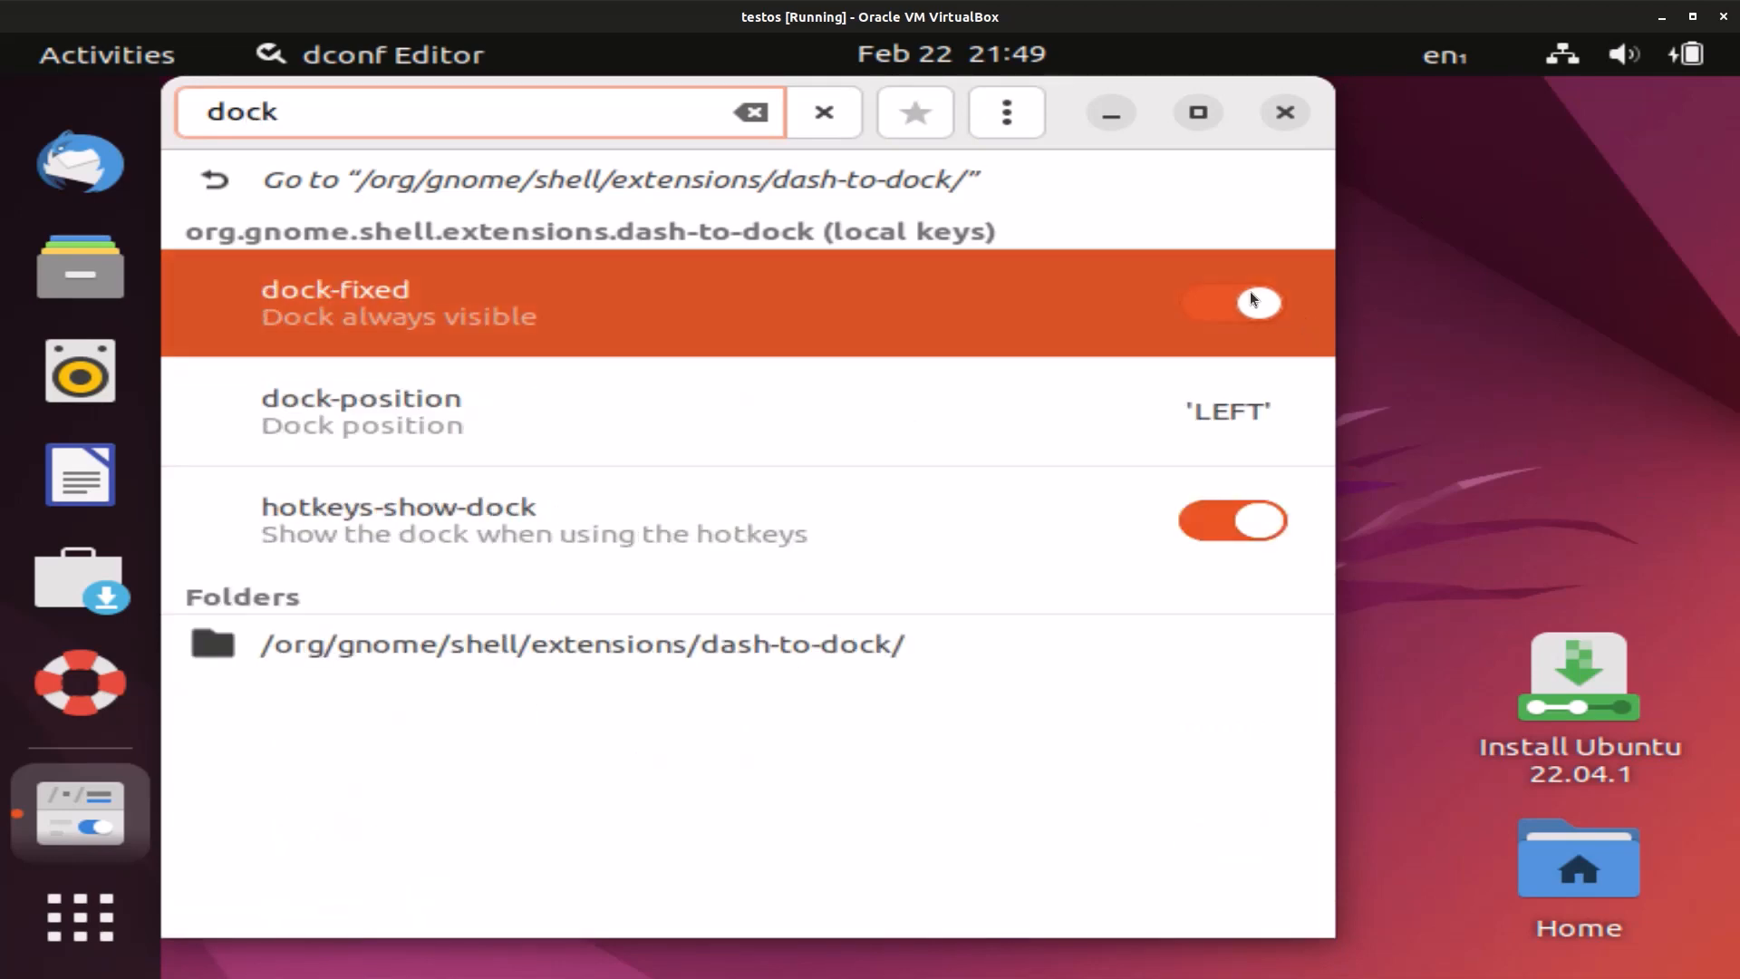
{"action": "left_click", "coordinate": [1253, 300]}
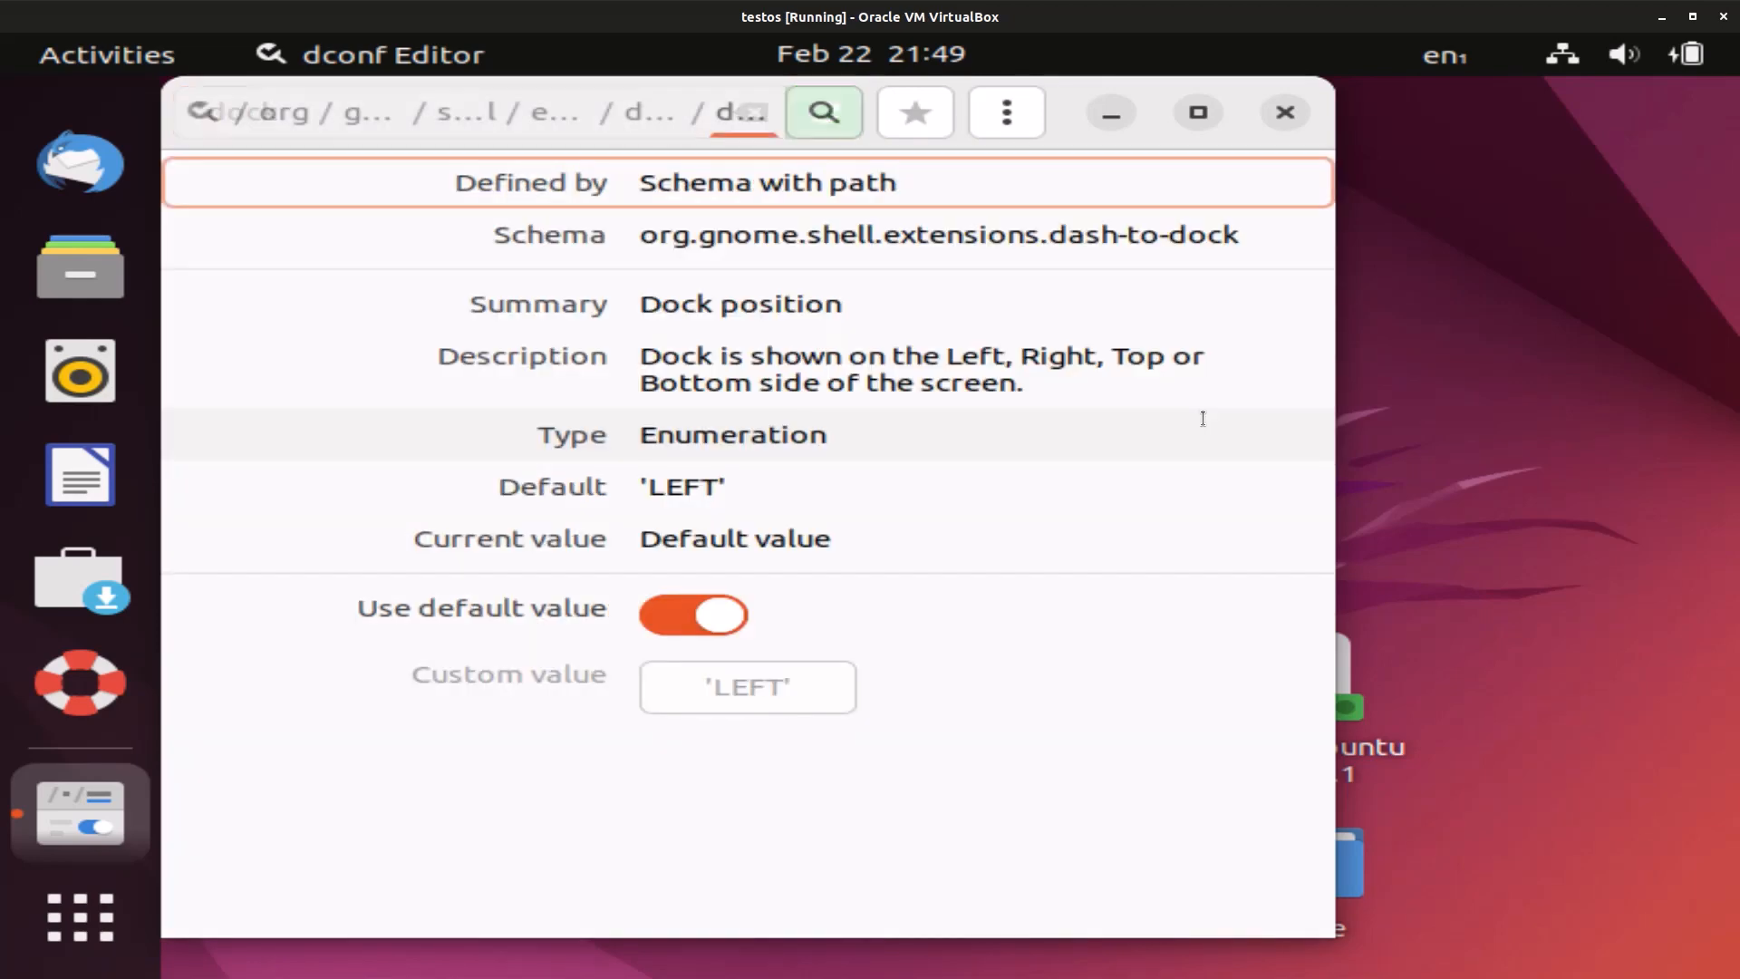
{"action": "left_click", "coordinate": [693, 615]}
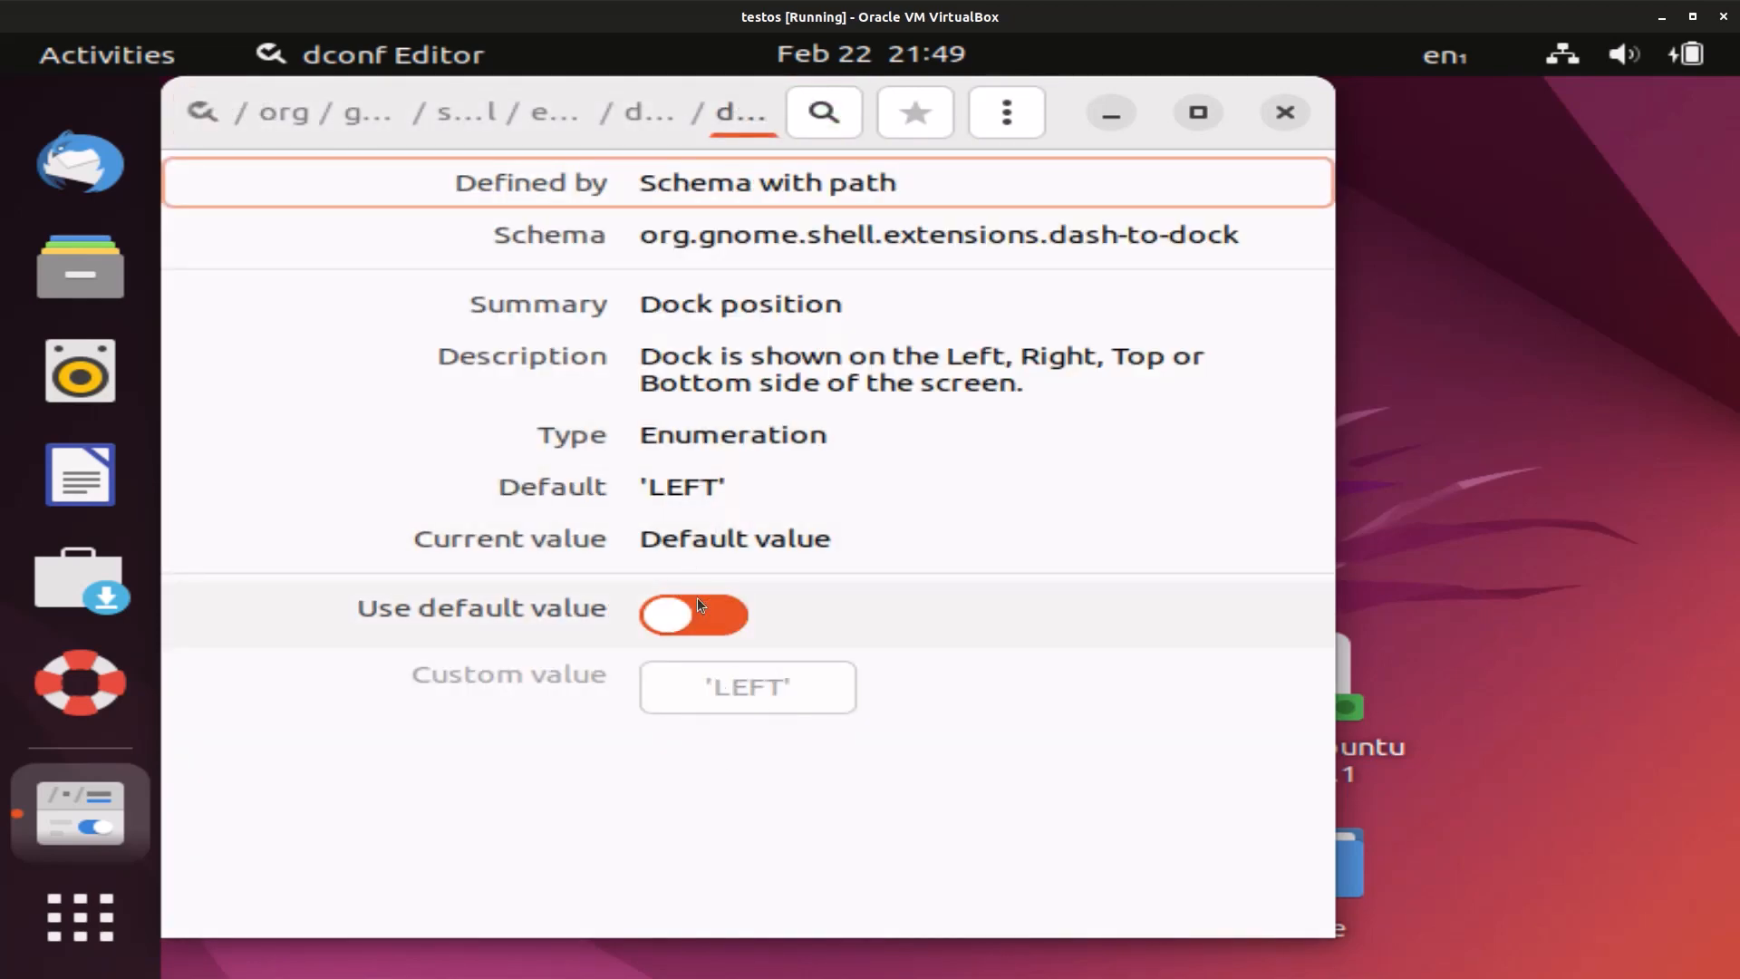
{"action": "left_click", "coordinate": [693, 615]}
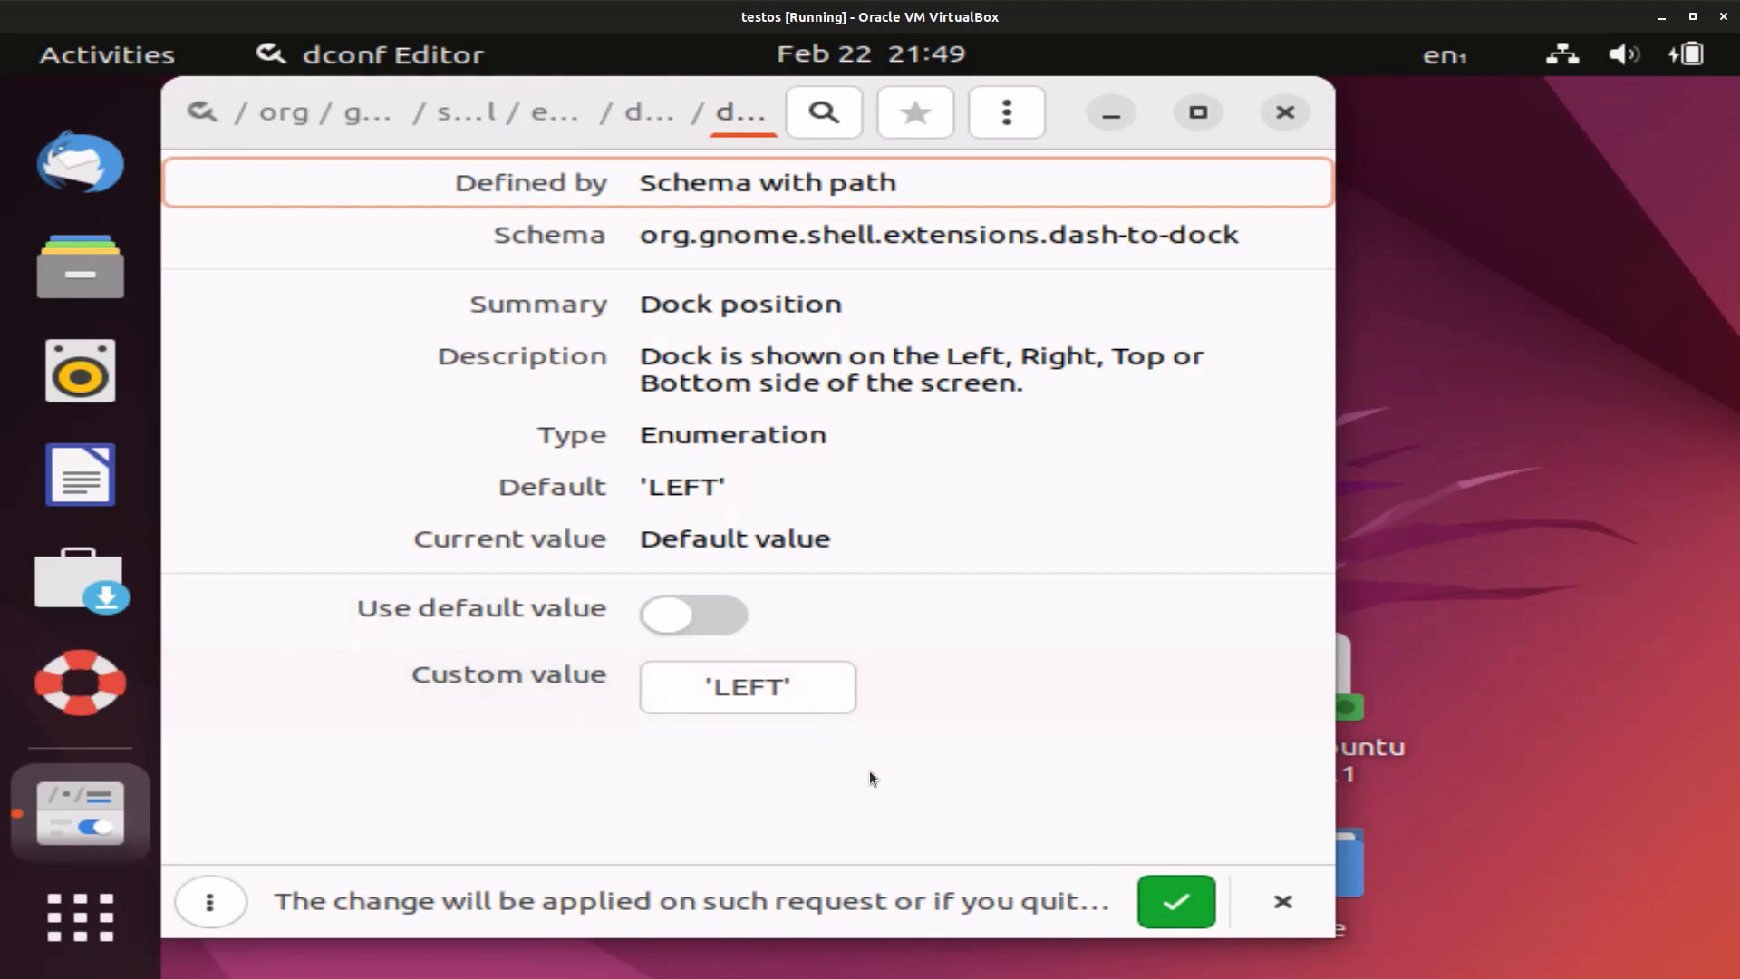
{"action": "left_click", "coordinate": [747, 687]}
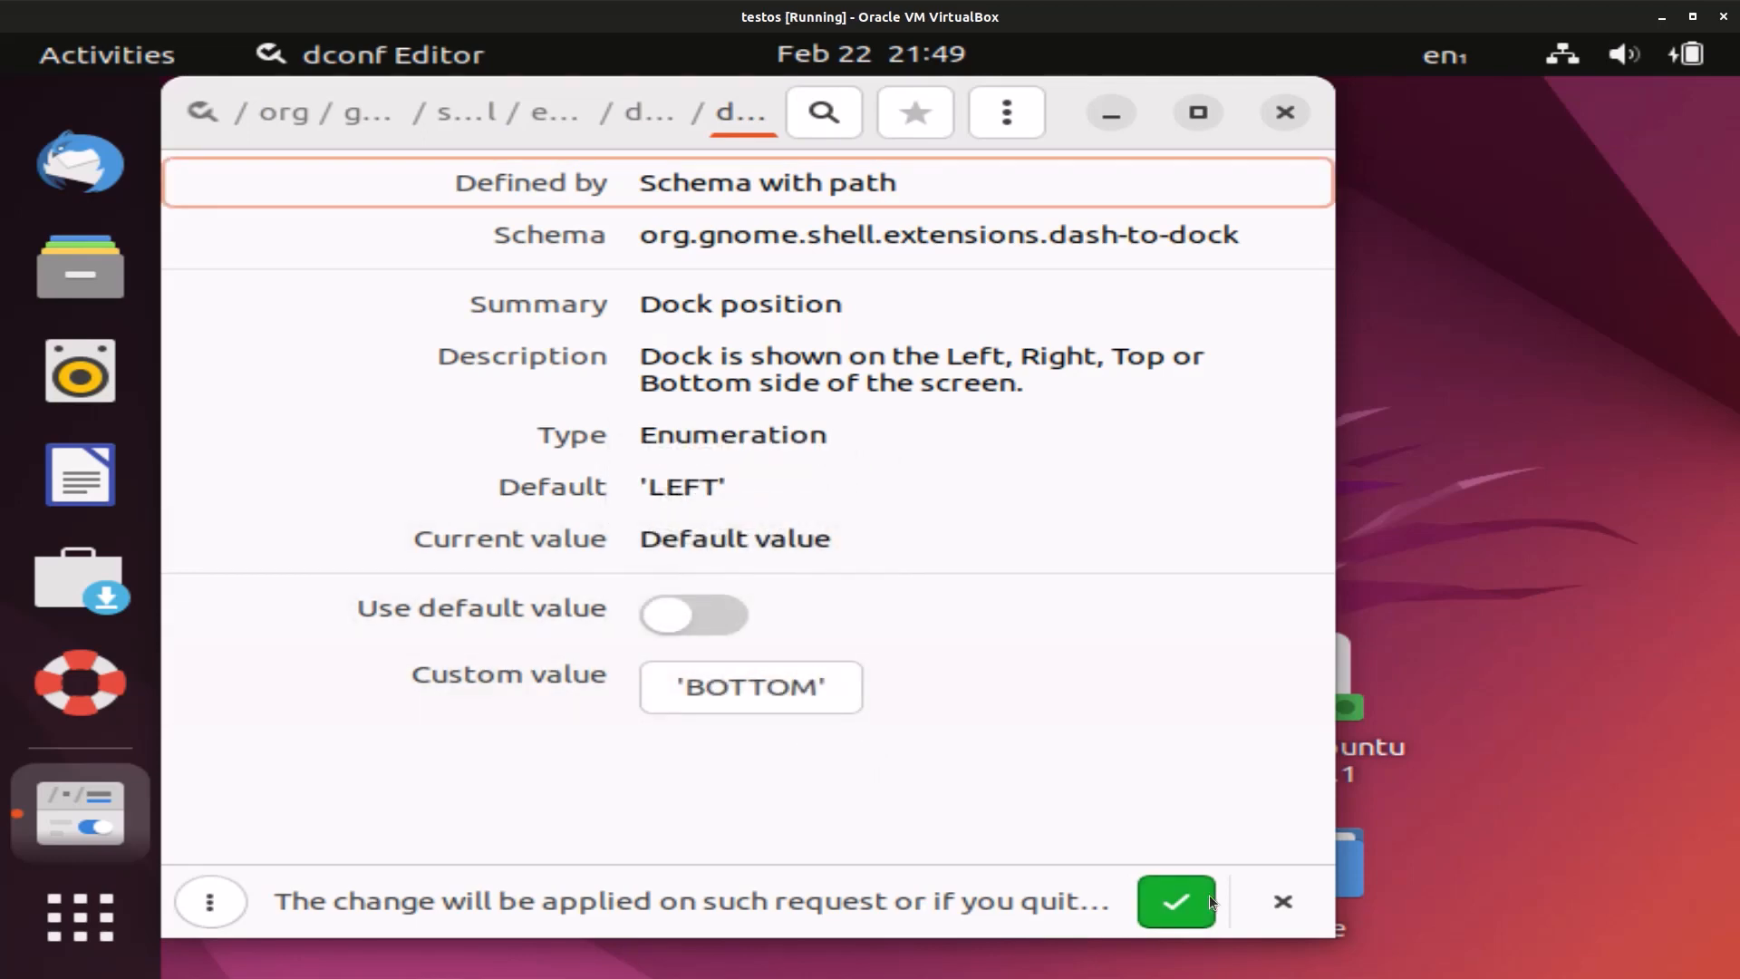
{"action": "left_click", "coordinate": [1176, 902]}
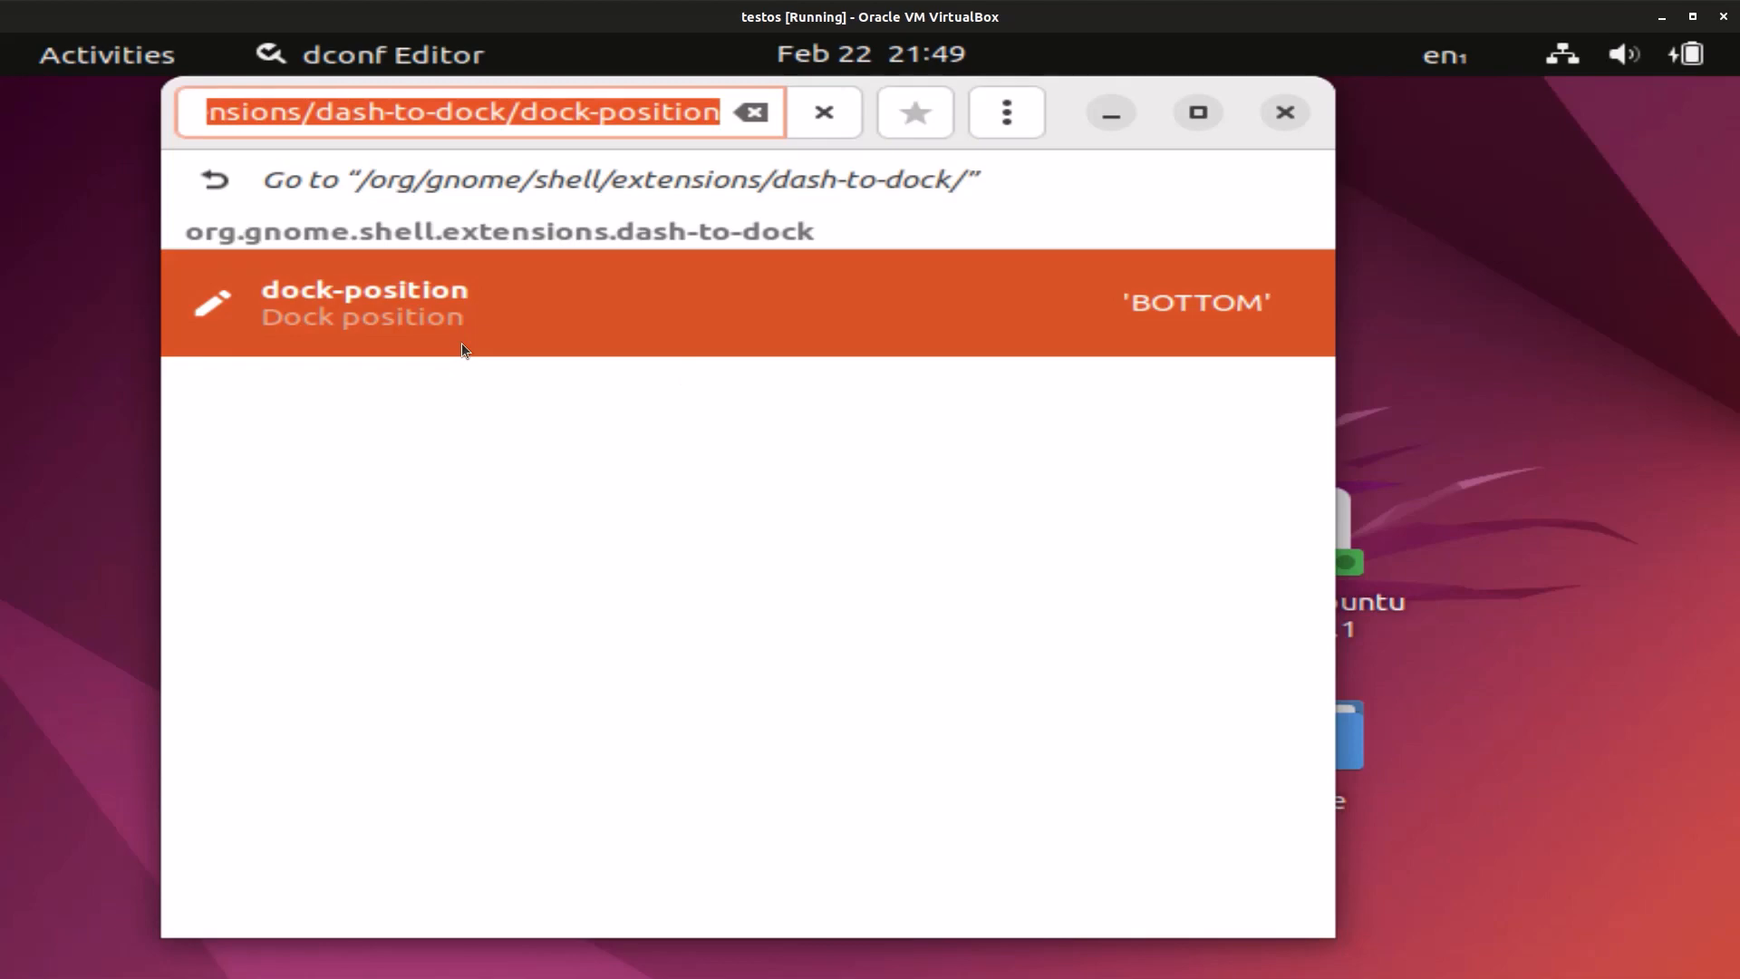
Search 'ex' and turn extend-height off
{"action": "type", "text": "e"}
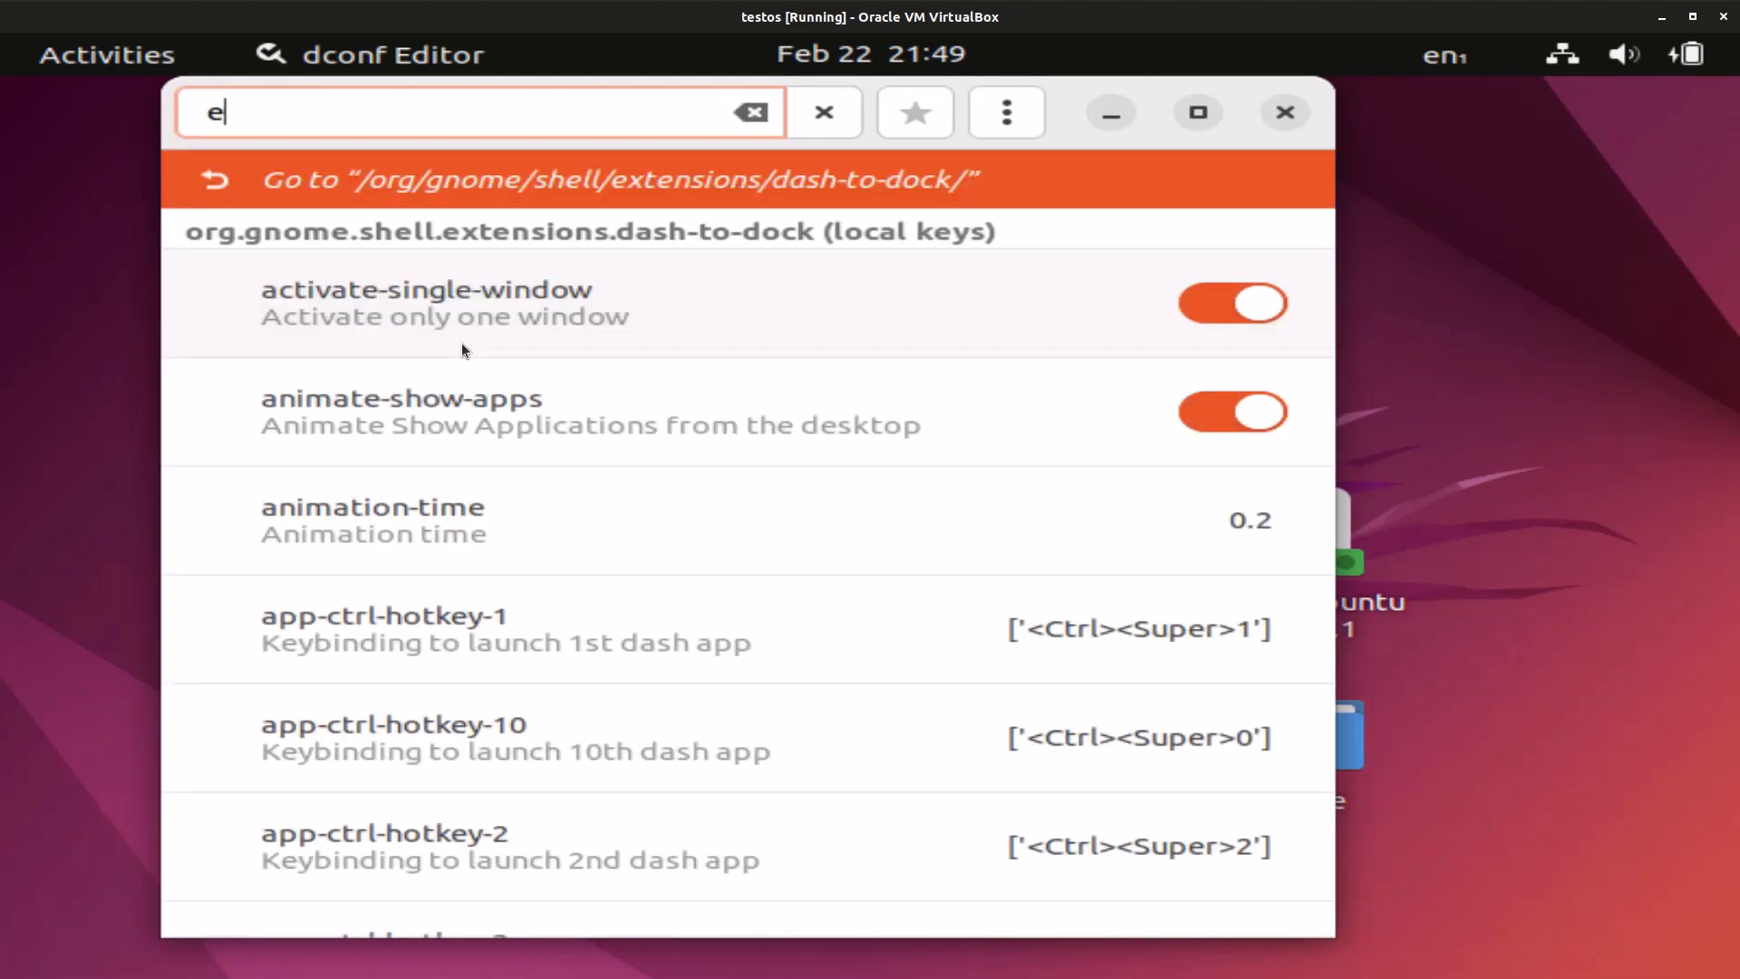
{"action": "type", "text": "x"}
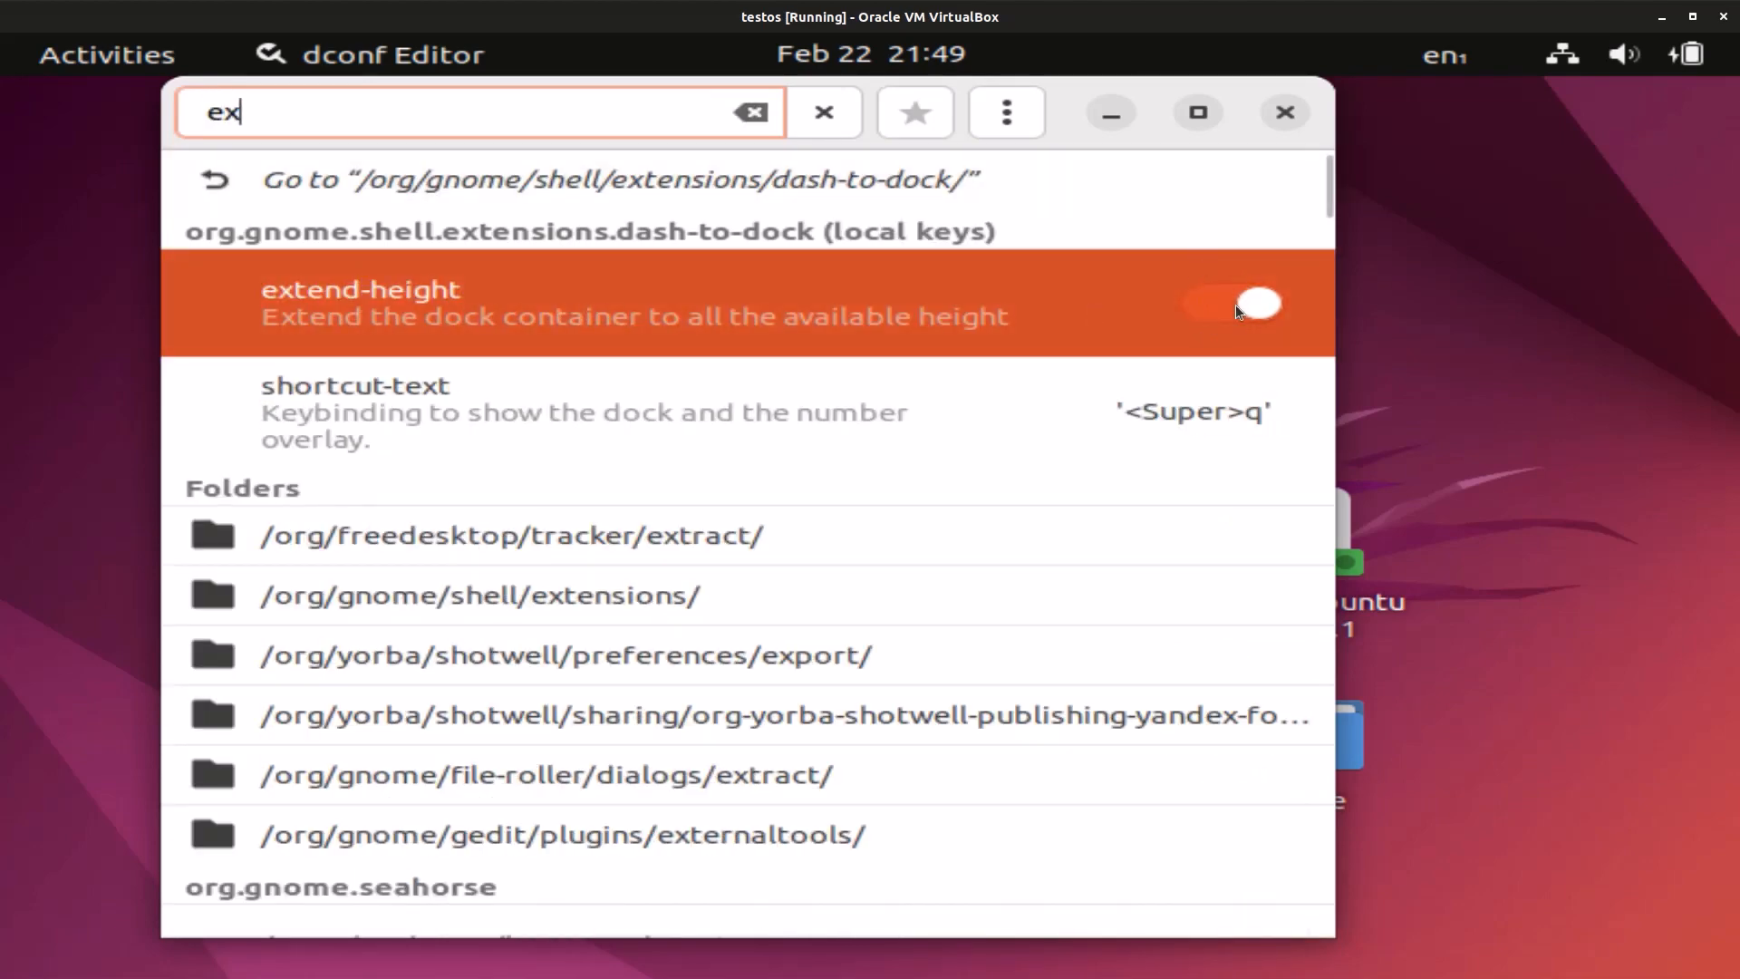
{"action": "left_click", "coordinate": [1232, 304]}
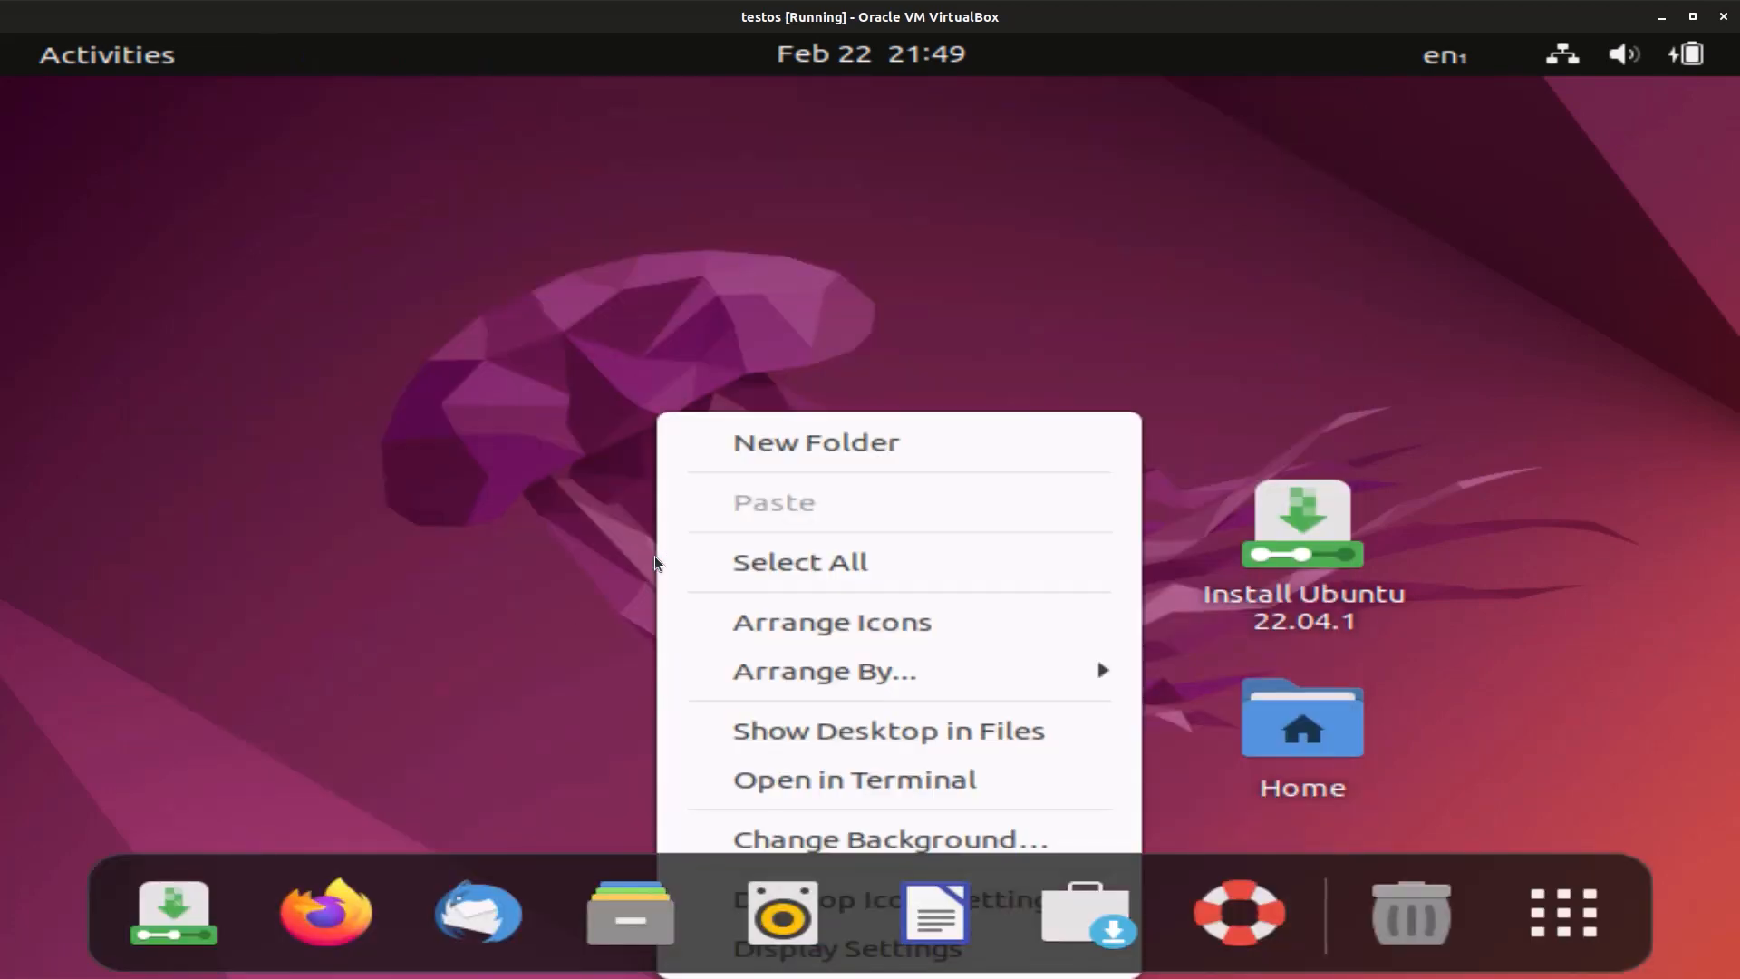
Set the desktop wallpaper to the sunset lake reflection picture in Background settings
{"action": "left_click", "coordinate": [820, 831]}
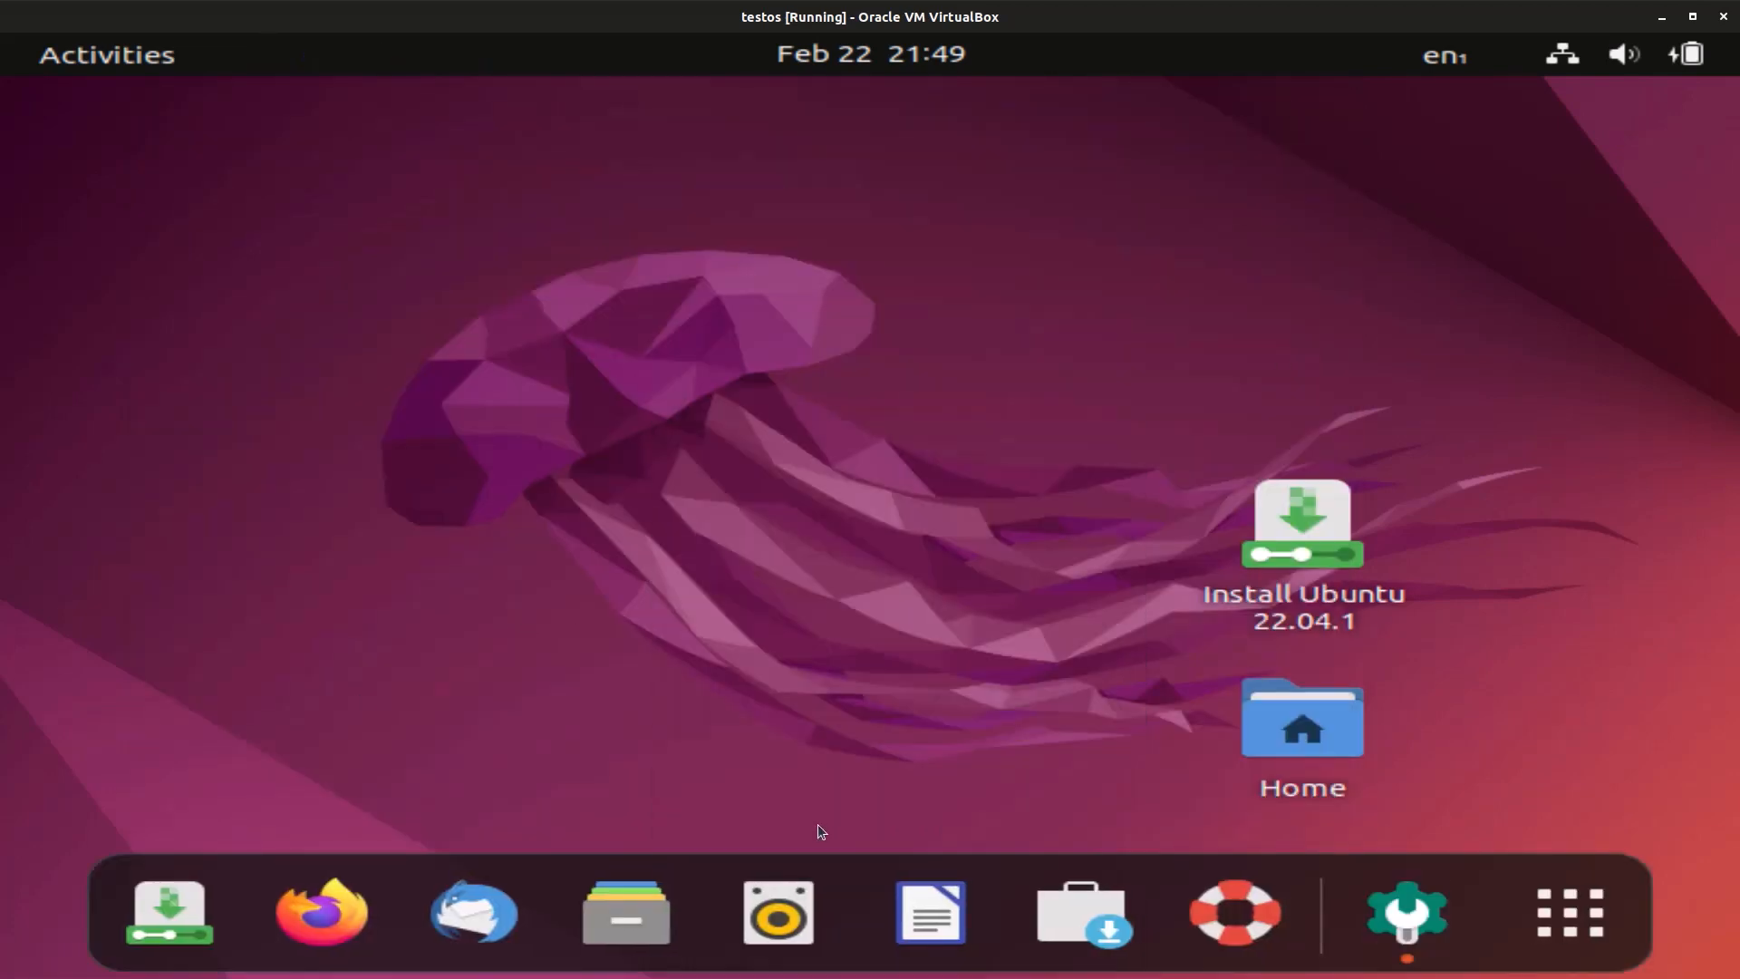
{"action": "left_click", "coordinate": [1405, 921]}
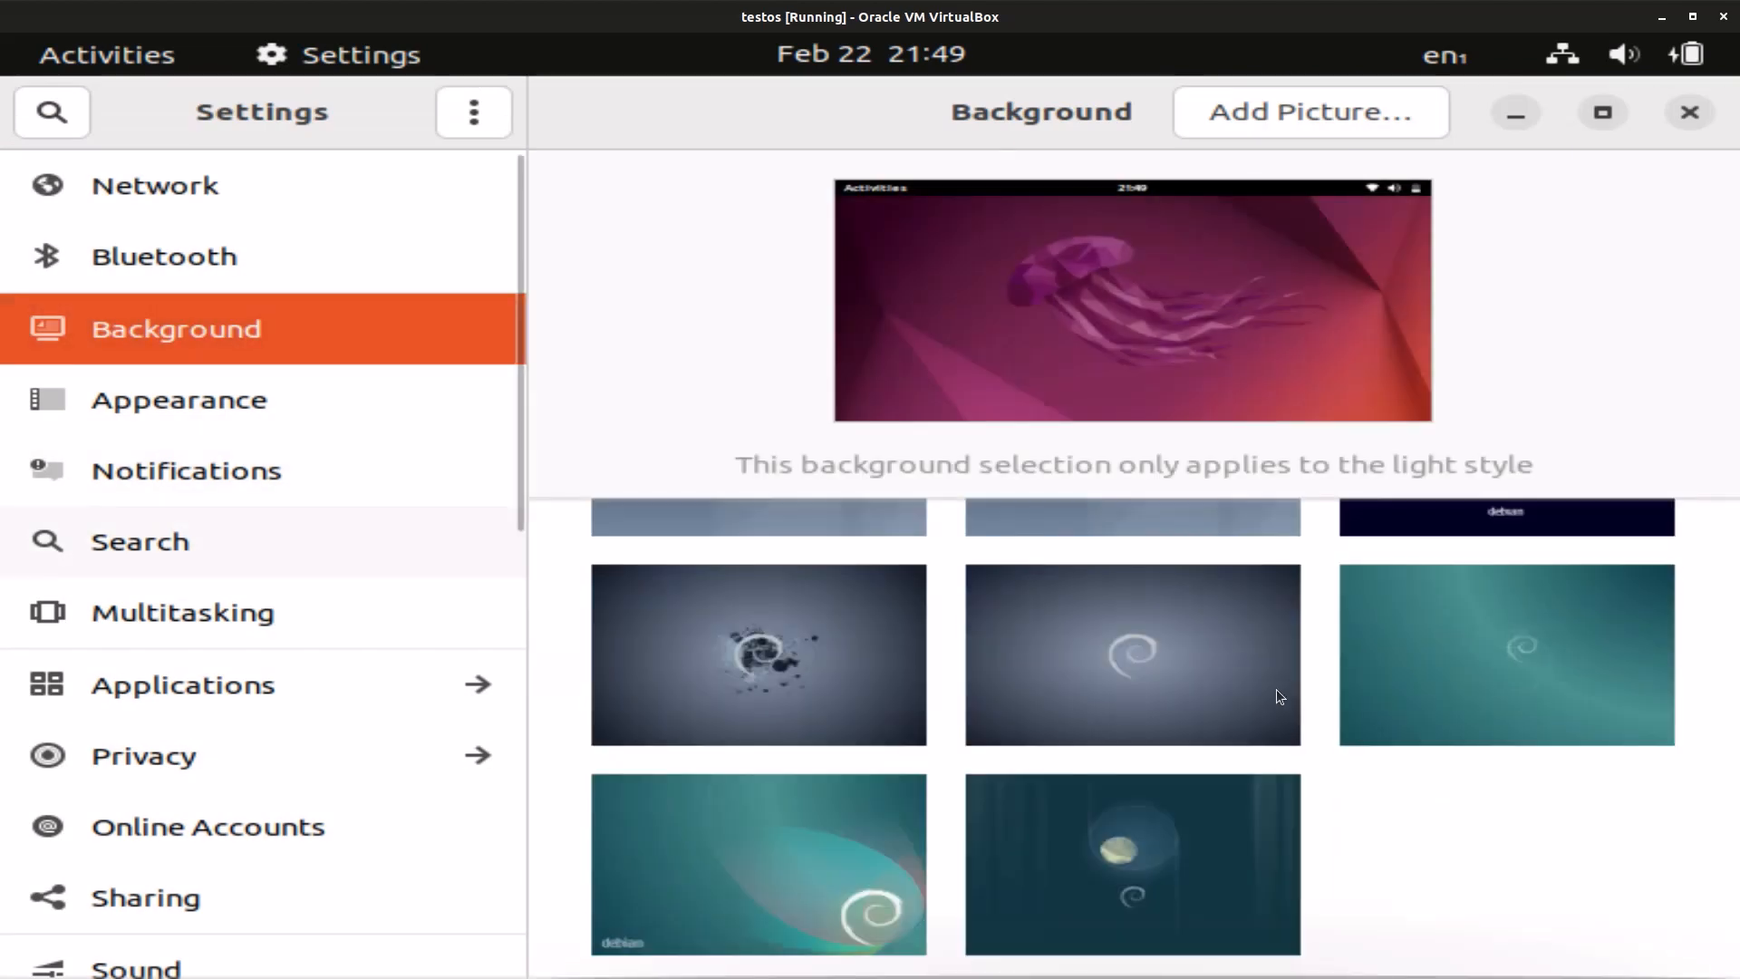
{"action": "scroll", "scroll_direction": "down", "scroll_amount": 3}
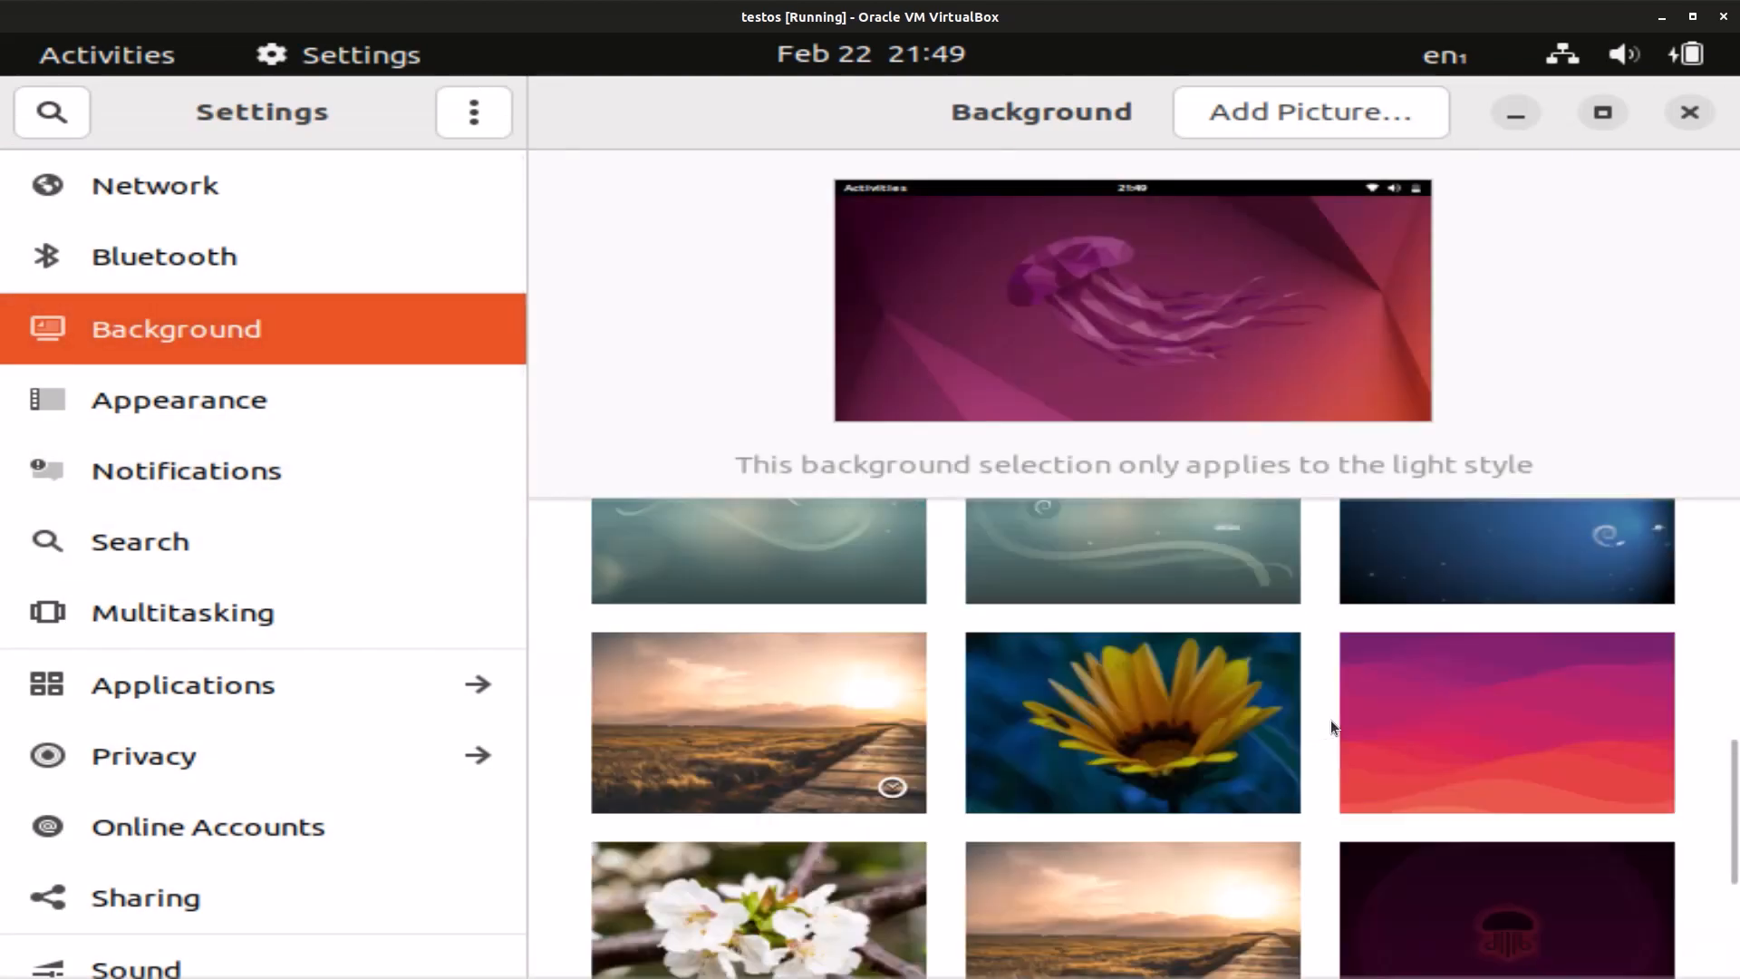
{"action": "scroll", "scroll_direction": "down", "scroll_amount": 3}
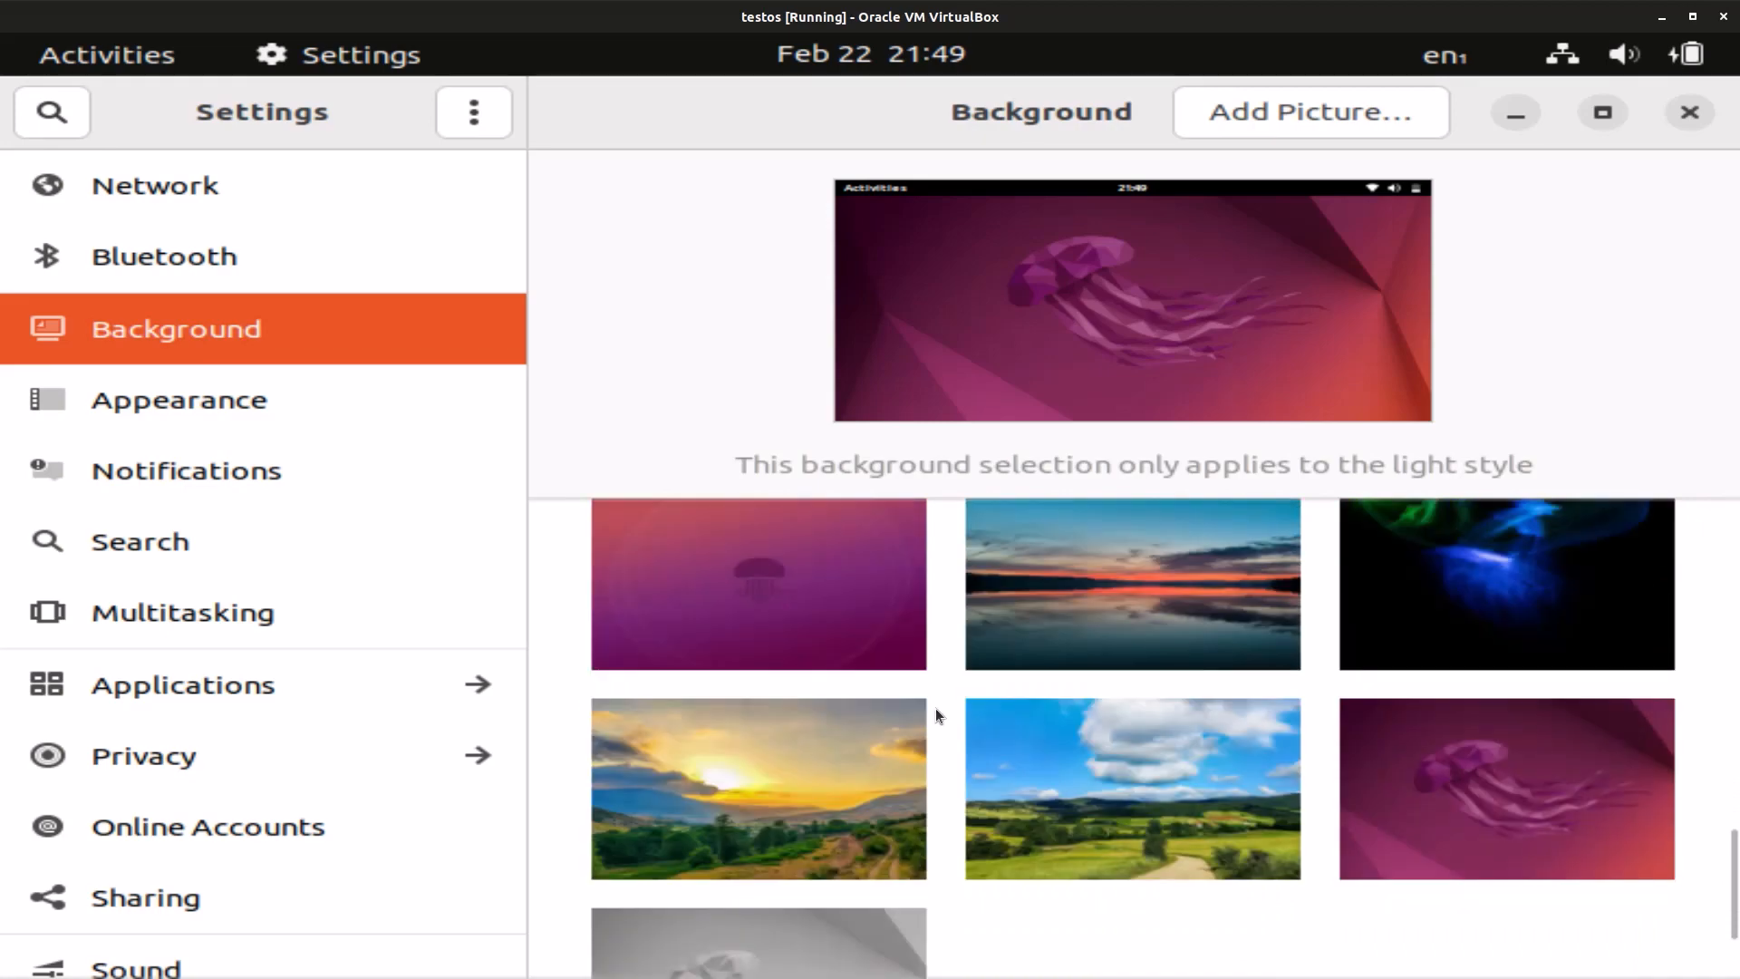
{"action": "left_click", "coordinate": [1134, 585]}
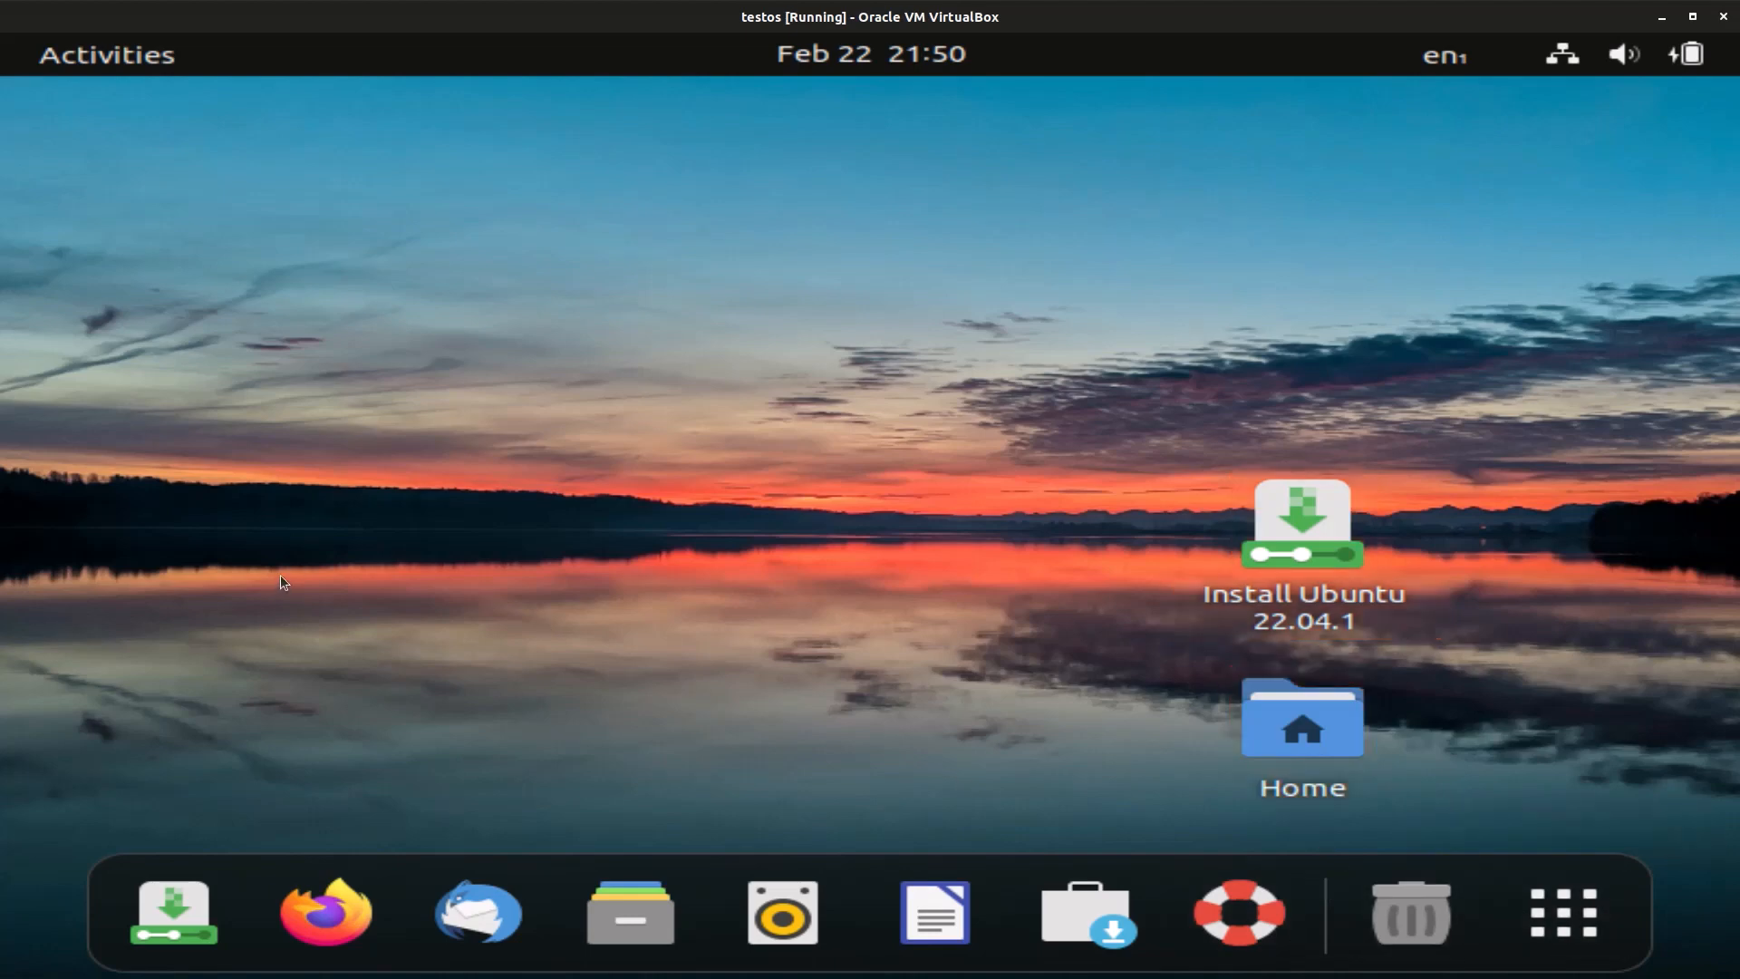
{"action": "mouse_move", "coordinate": [299, 590]}
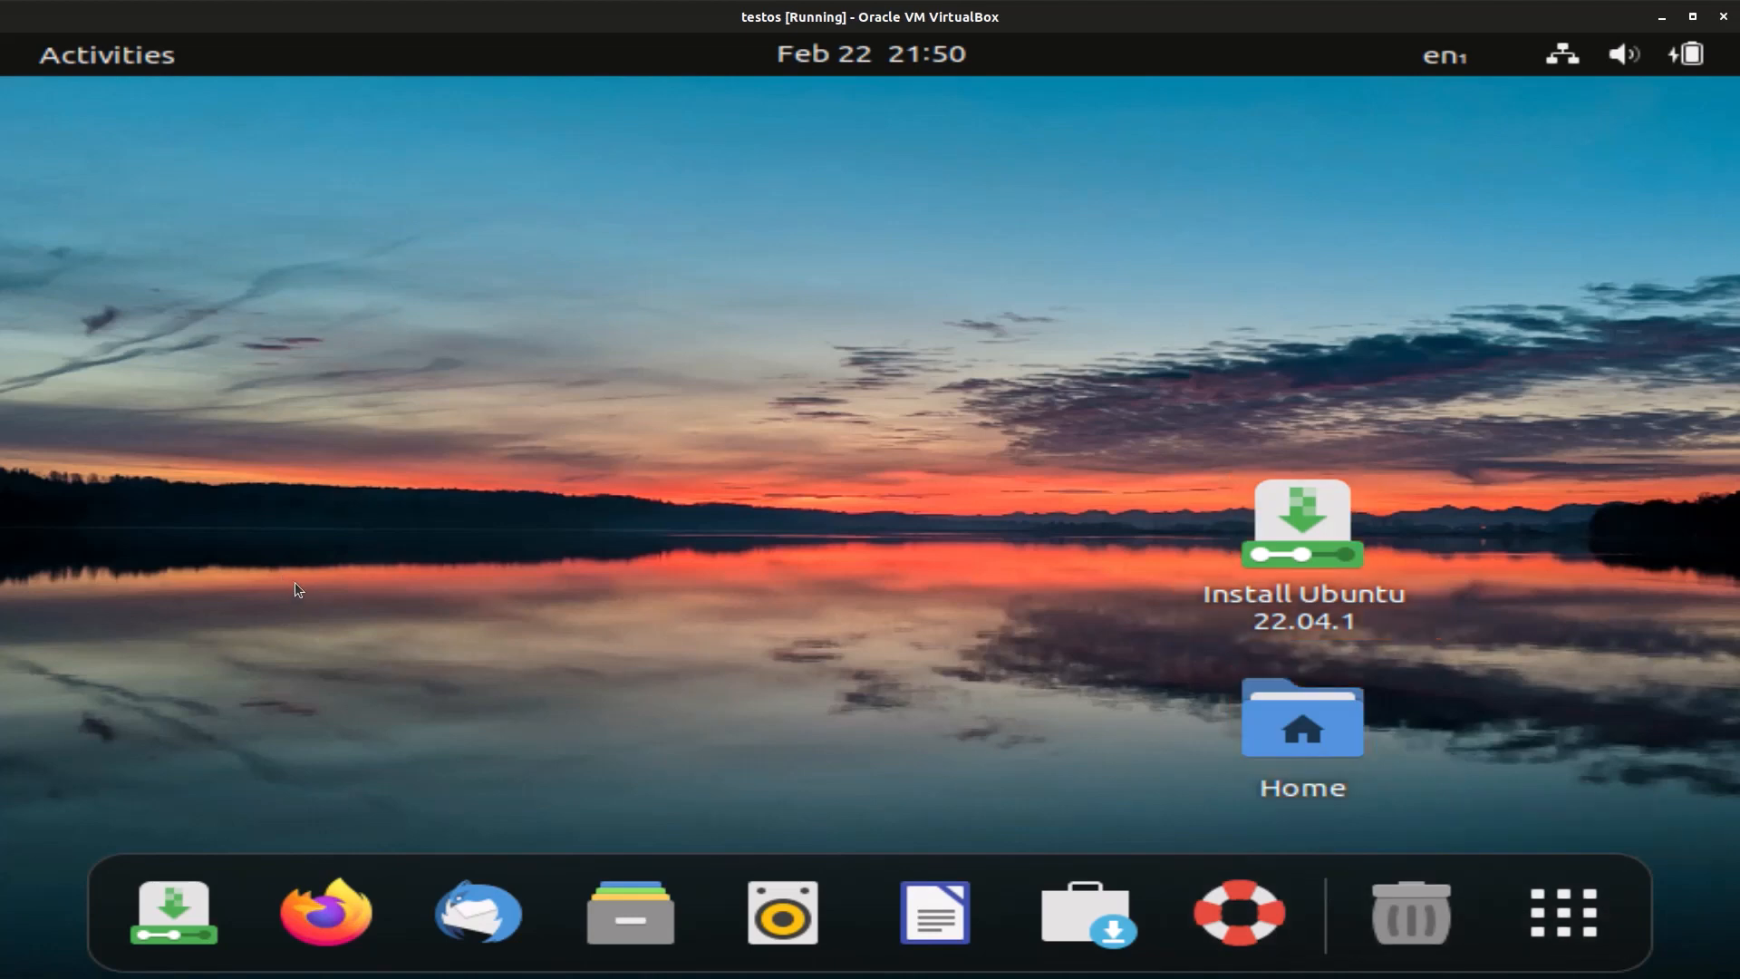
{"action": "mouse_move", "coordinate": [527, 558]}
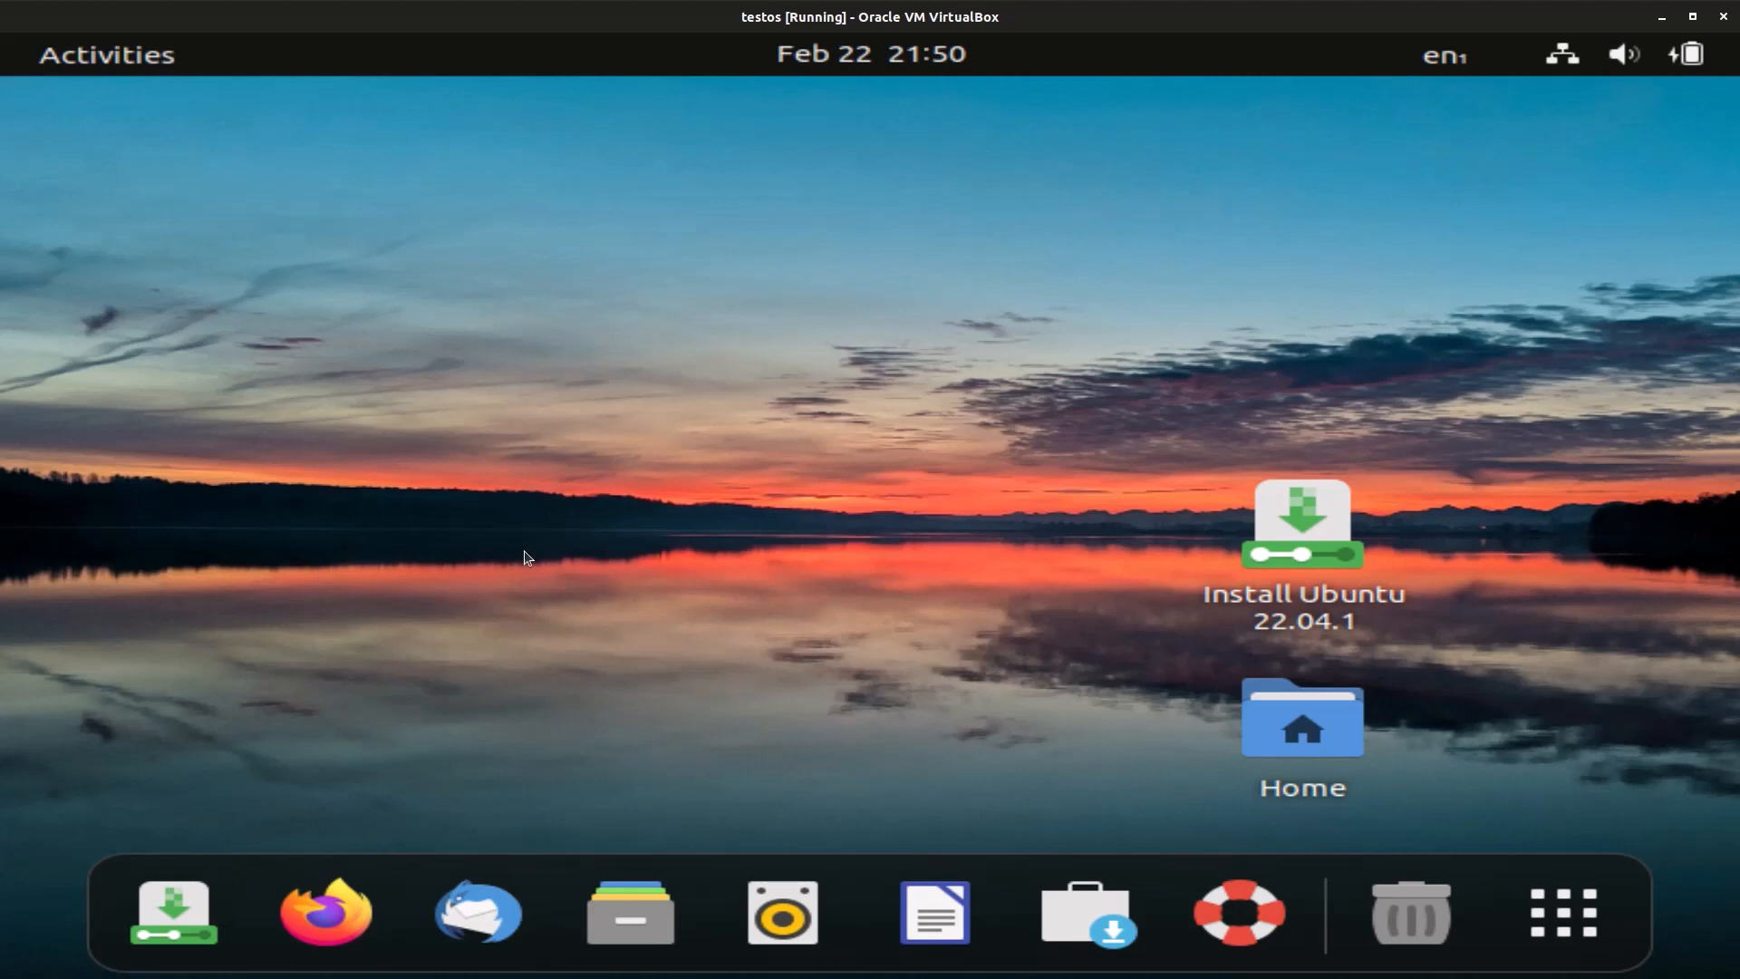
{"action": "mouse_move", "coordinate": [508, 574]}
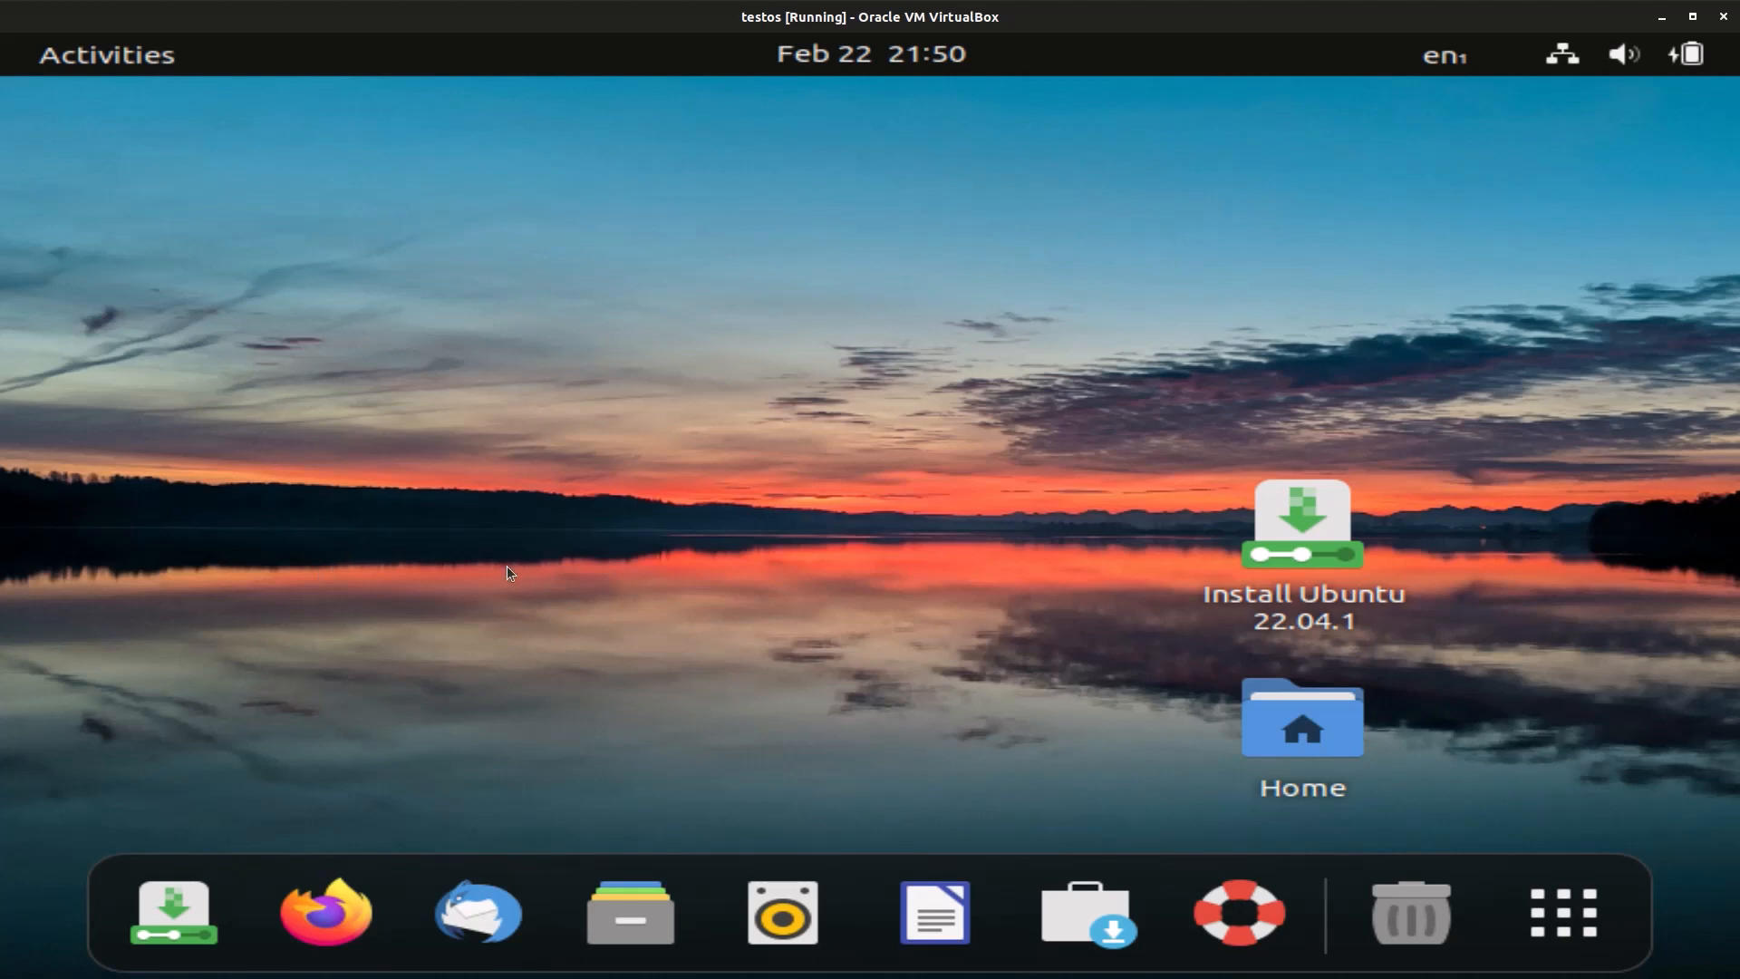
{"action": "mouse_move", "coordinate": [493, 587]}
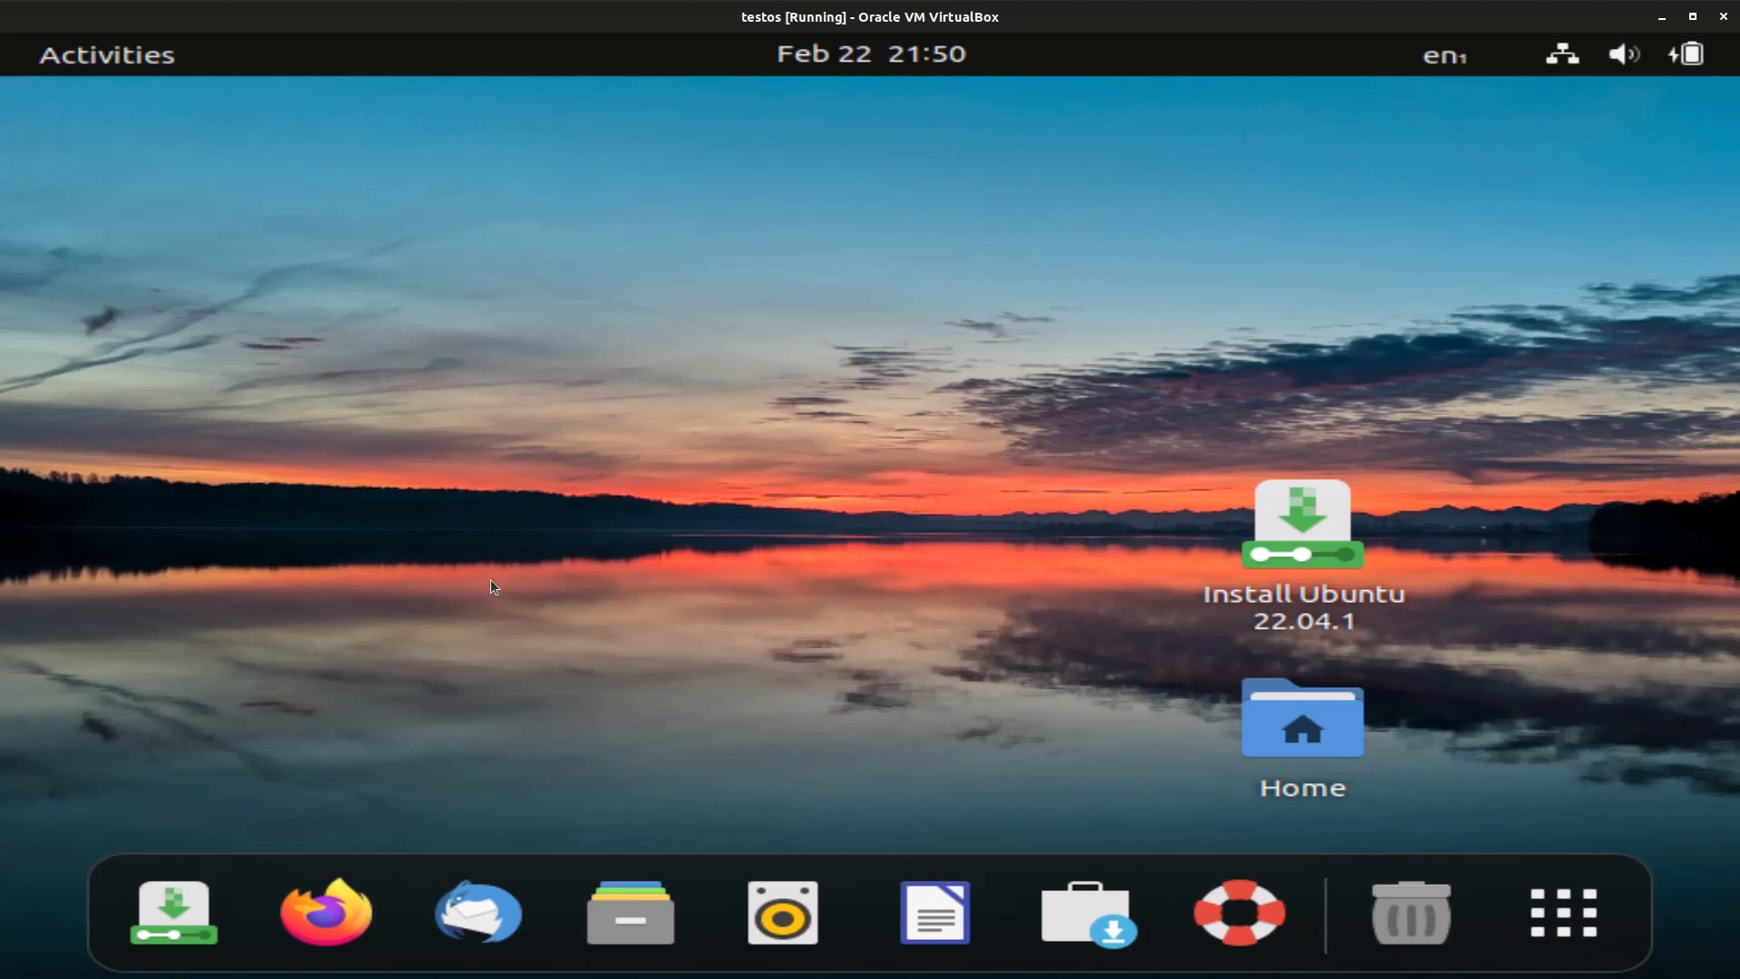
{"action": "mouse_move", "coordinate": [482, 595]}
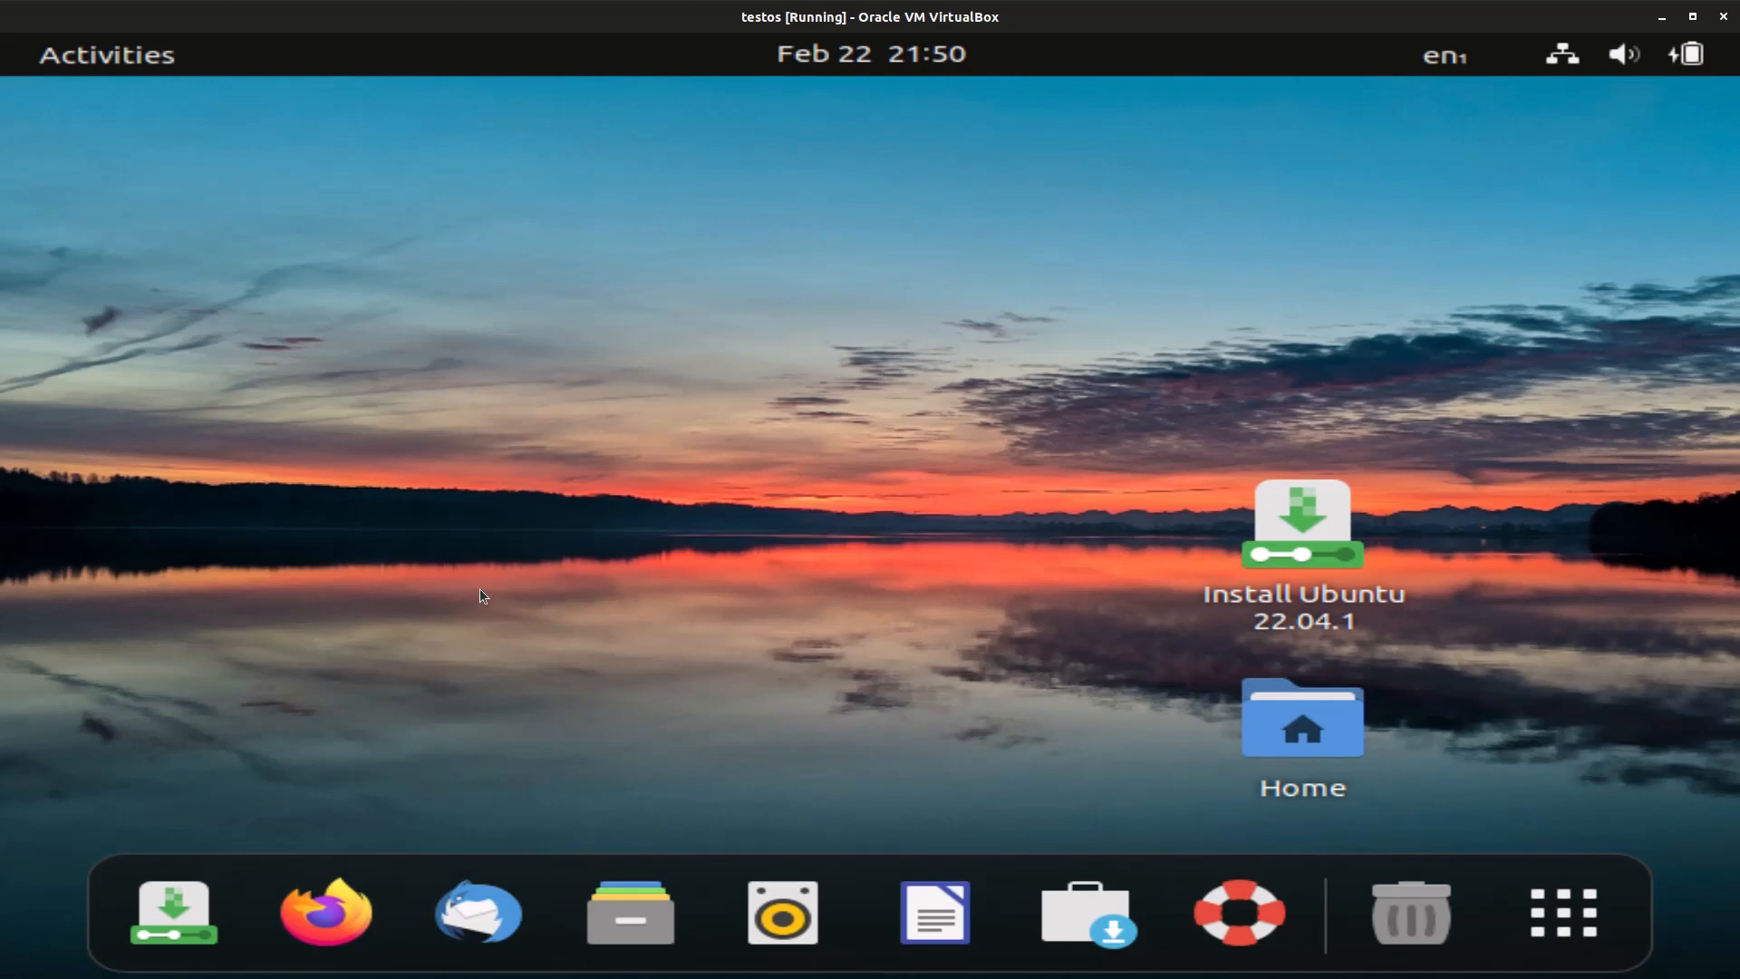